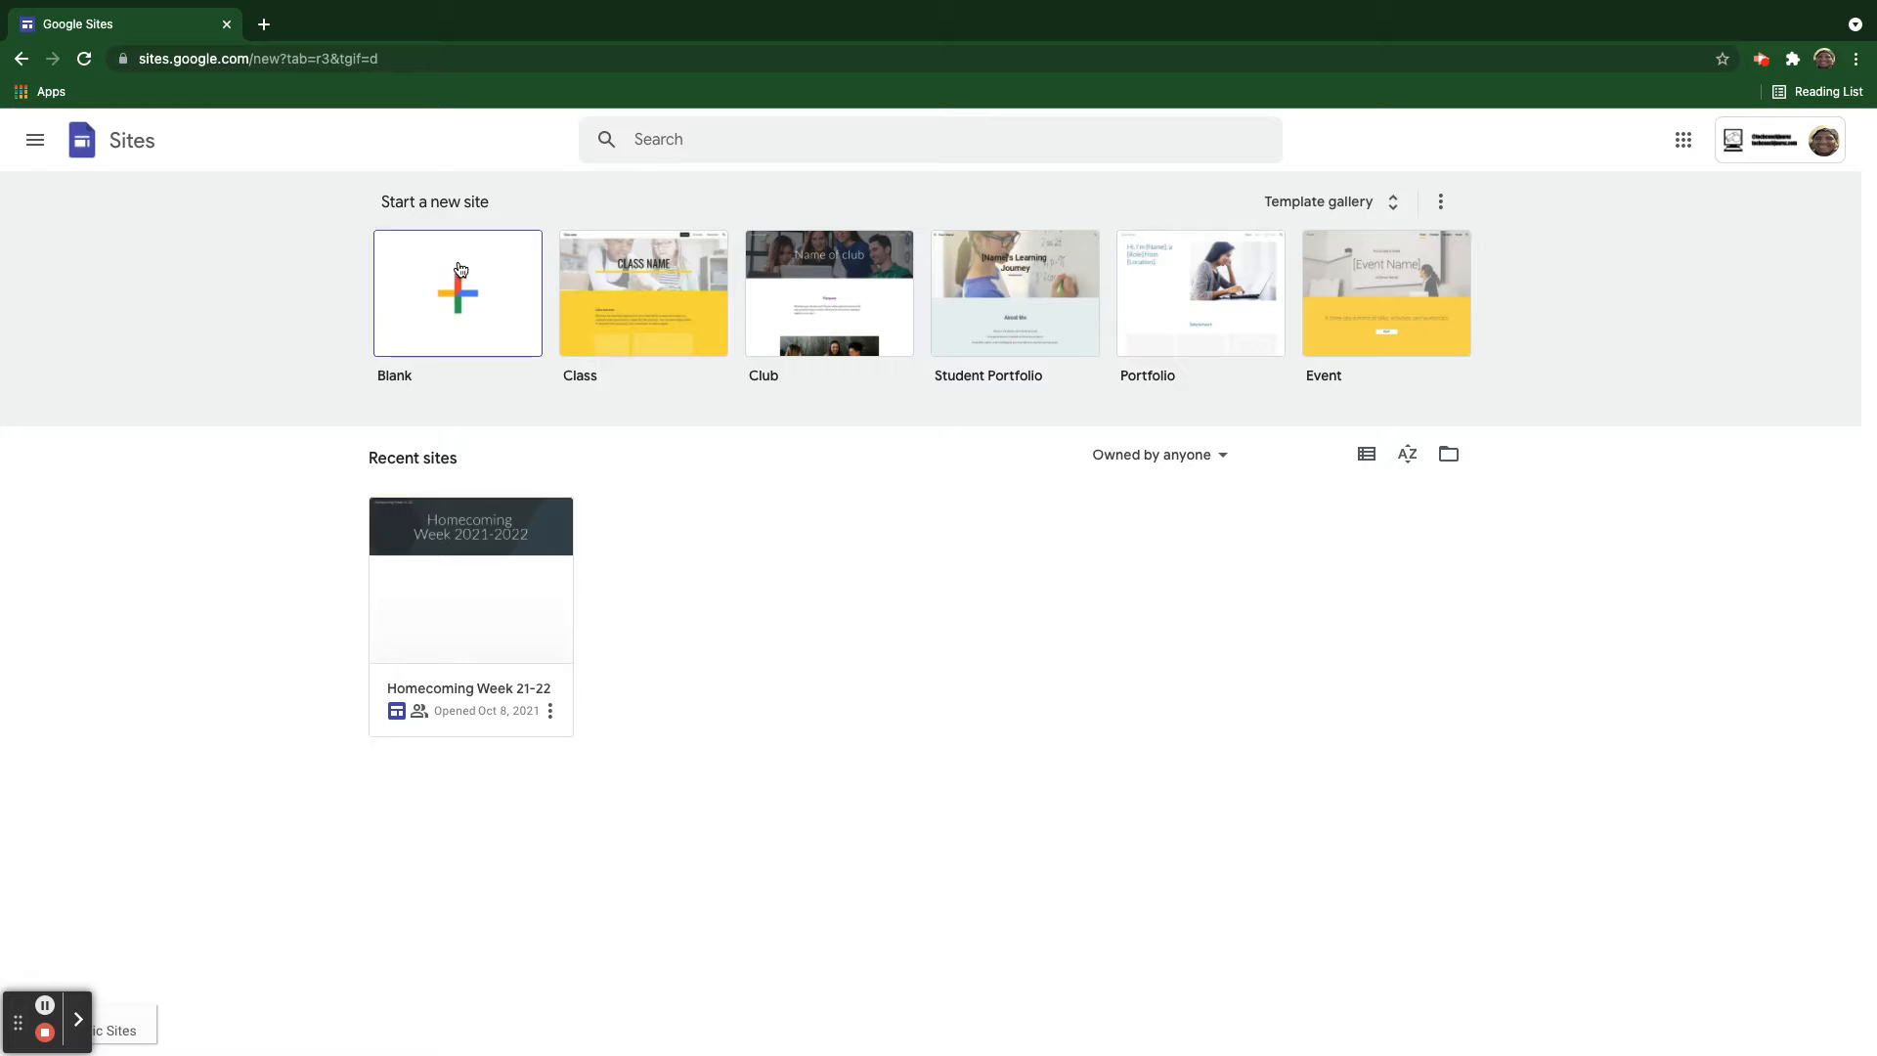
Create a blank site and name it "Jaime's French Class Site".
{"action": "left_click", "coordinate": [458, 294]}
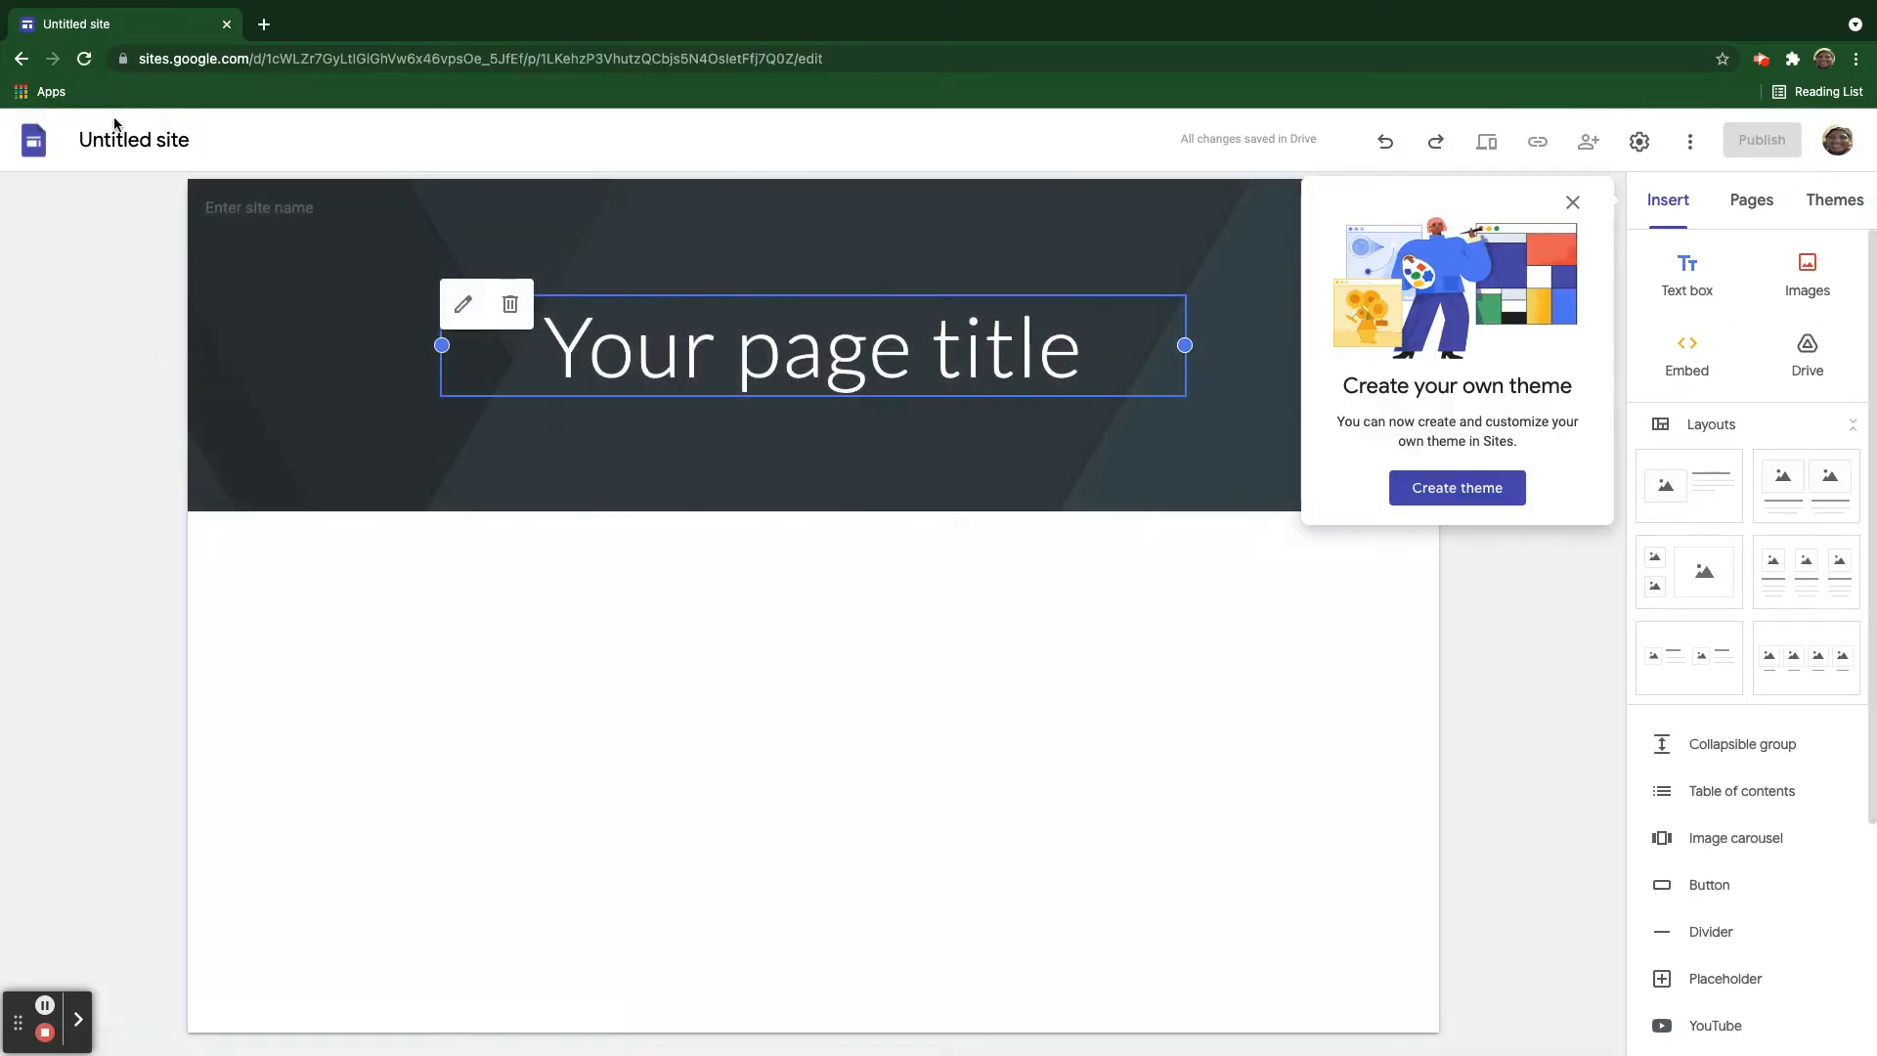
{"action": "left_click", "coordinate": [133, 138]}
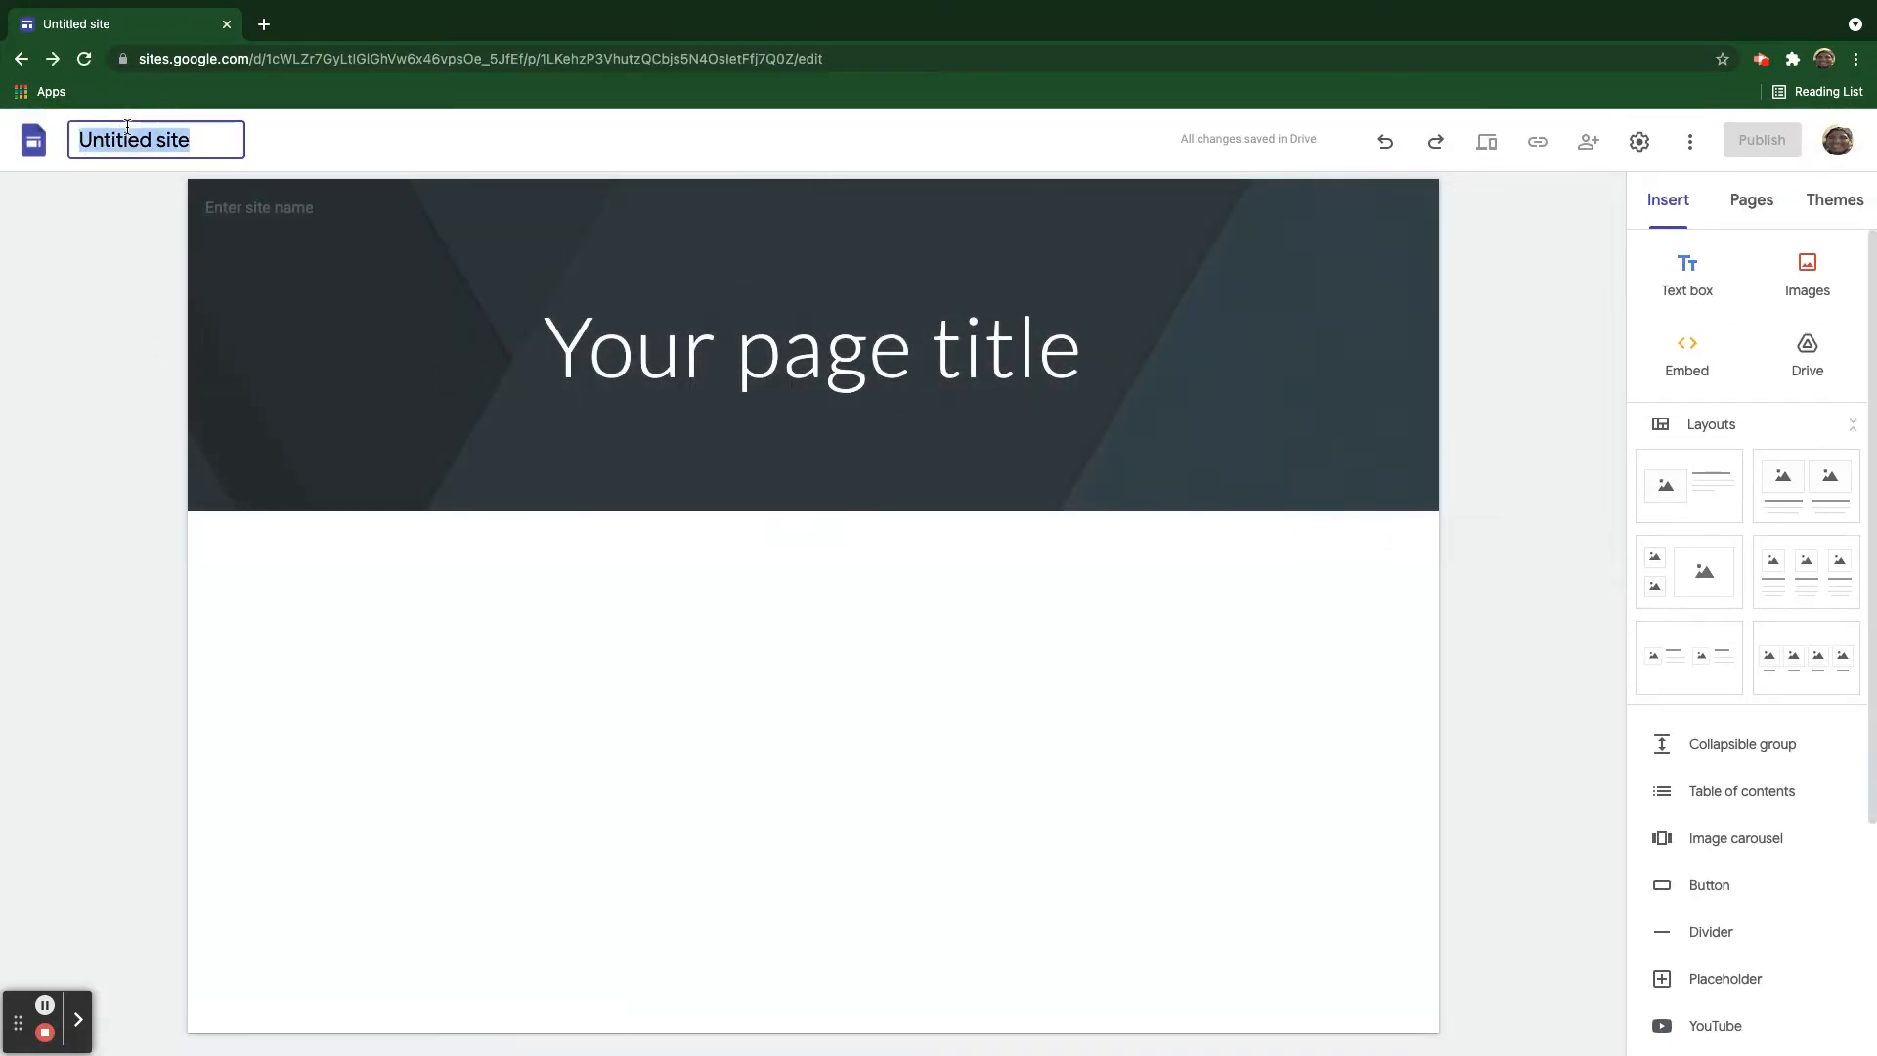
{"action": "type", "text": "Jaime's"}
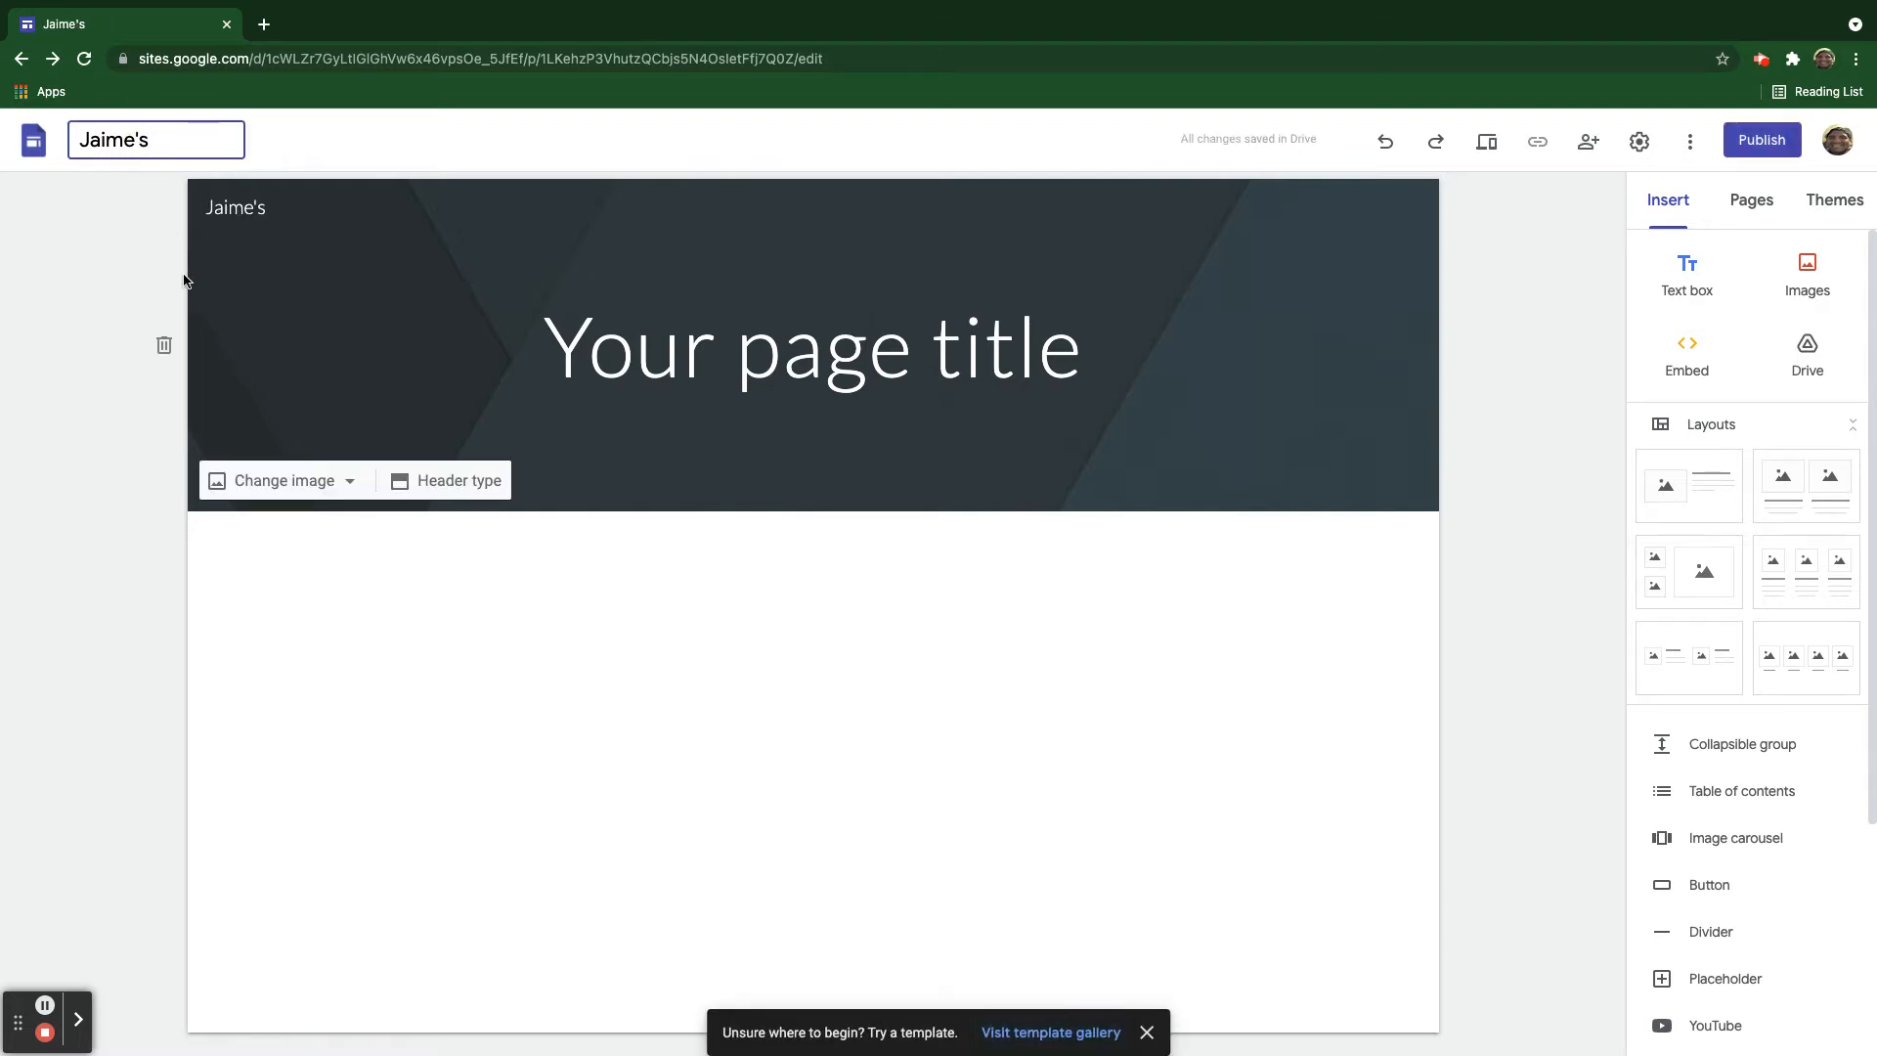
{"action": "type", "text": "French Class"}
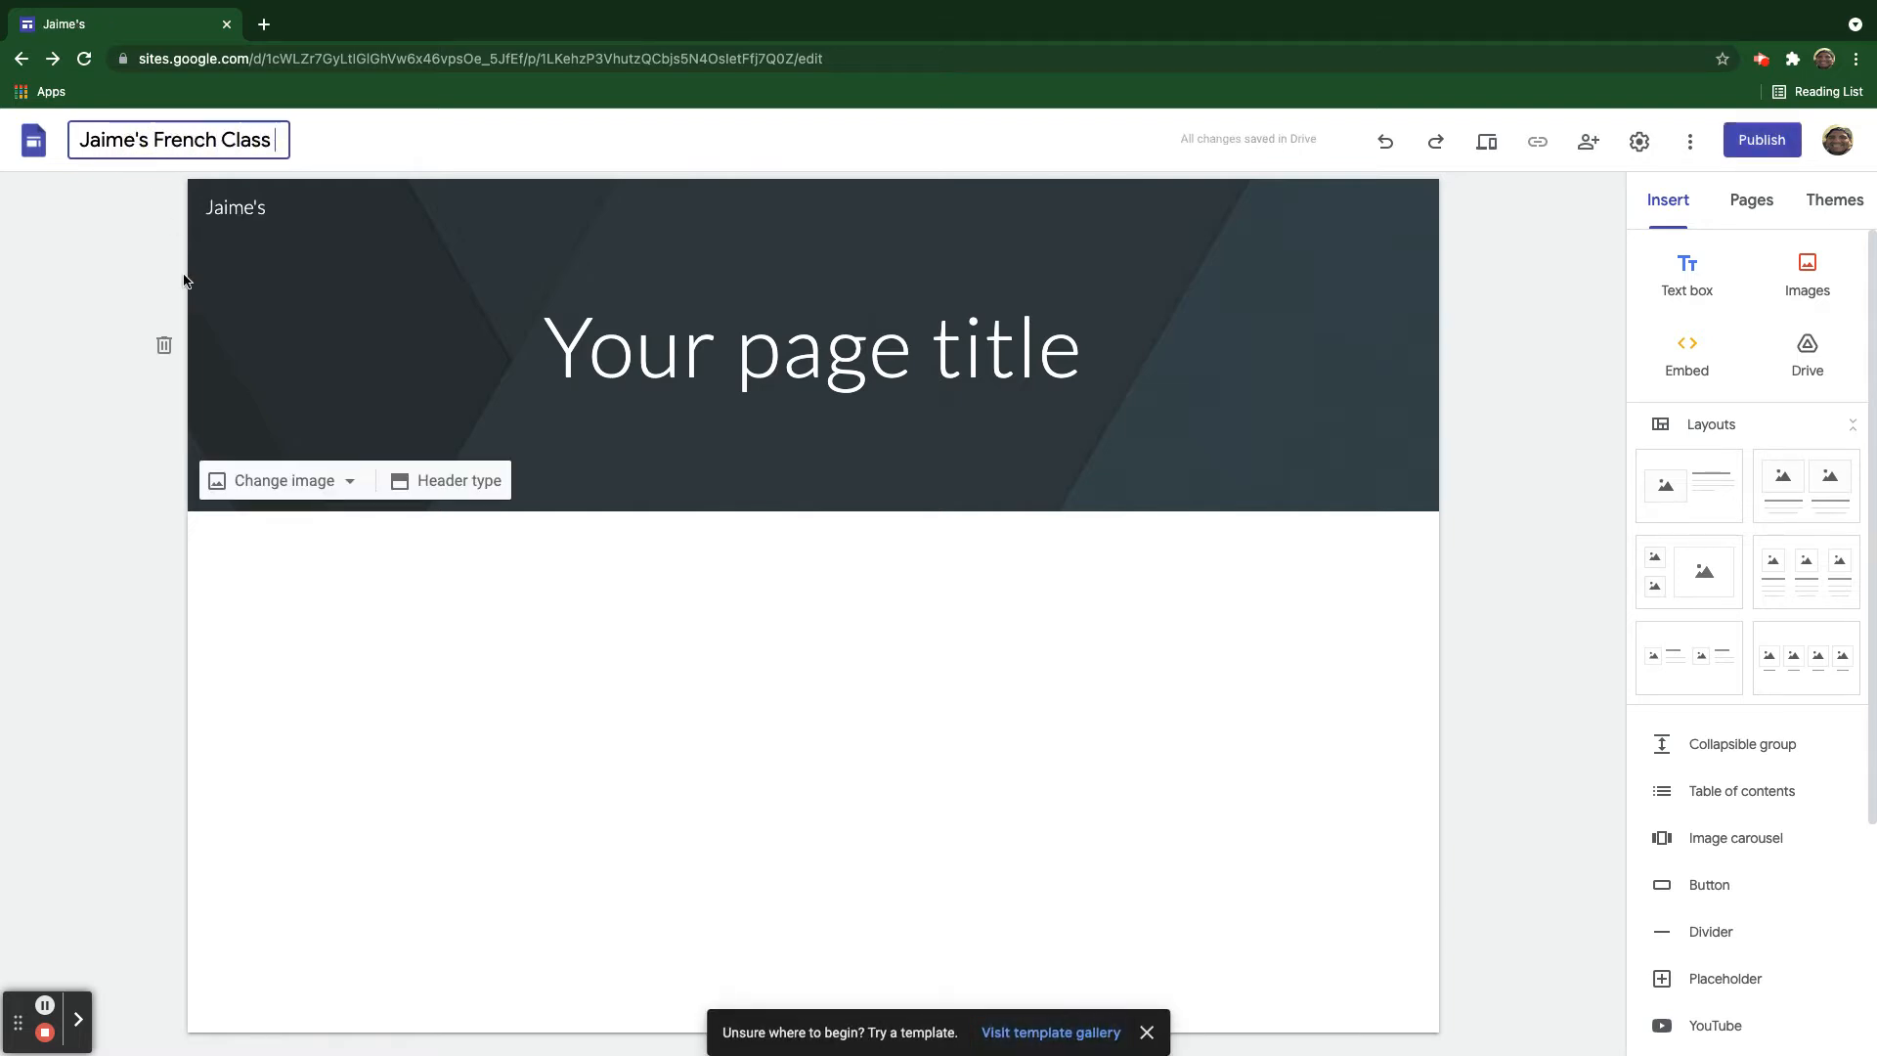
{"action": "type", "text": "Site"}
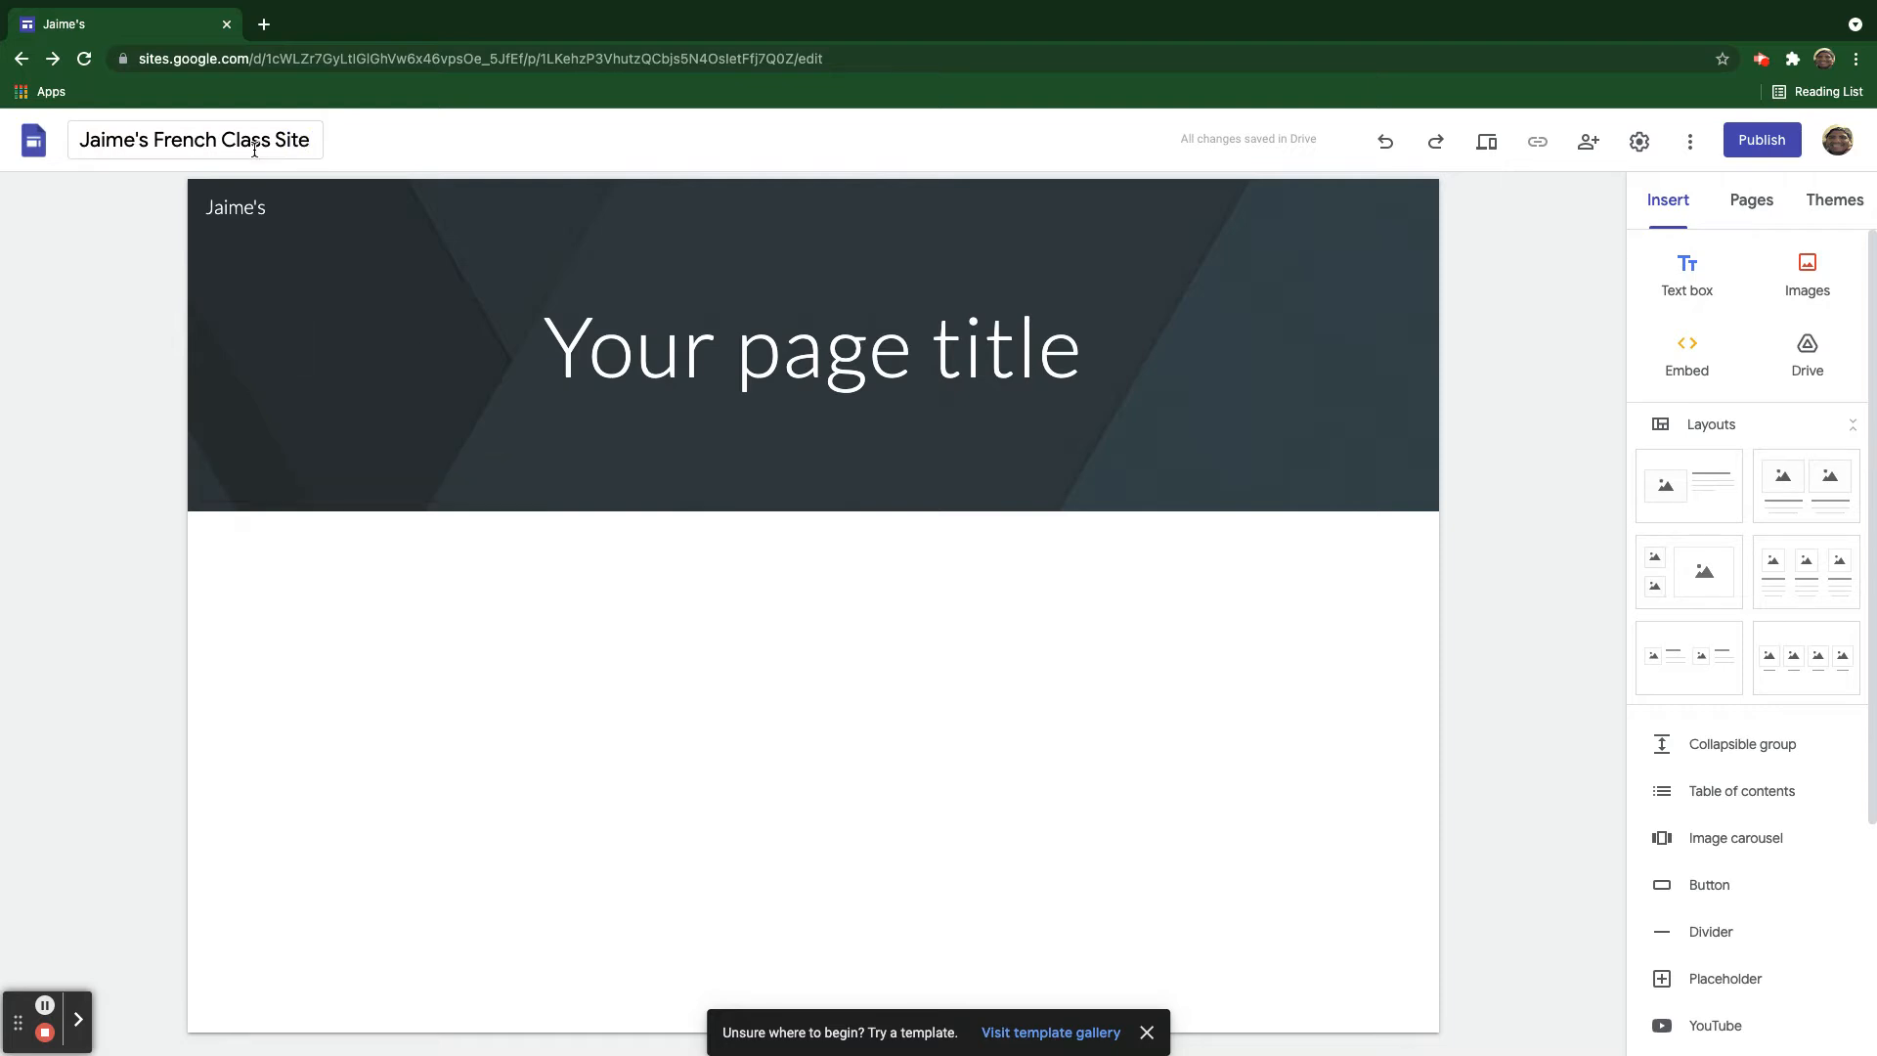
{"action": "left_click", "coordinate": [710, 348]}
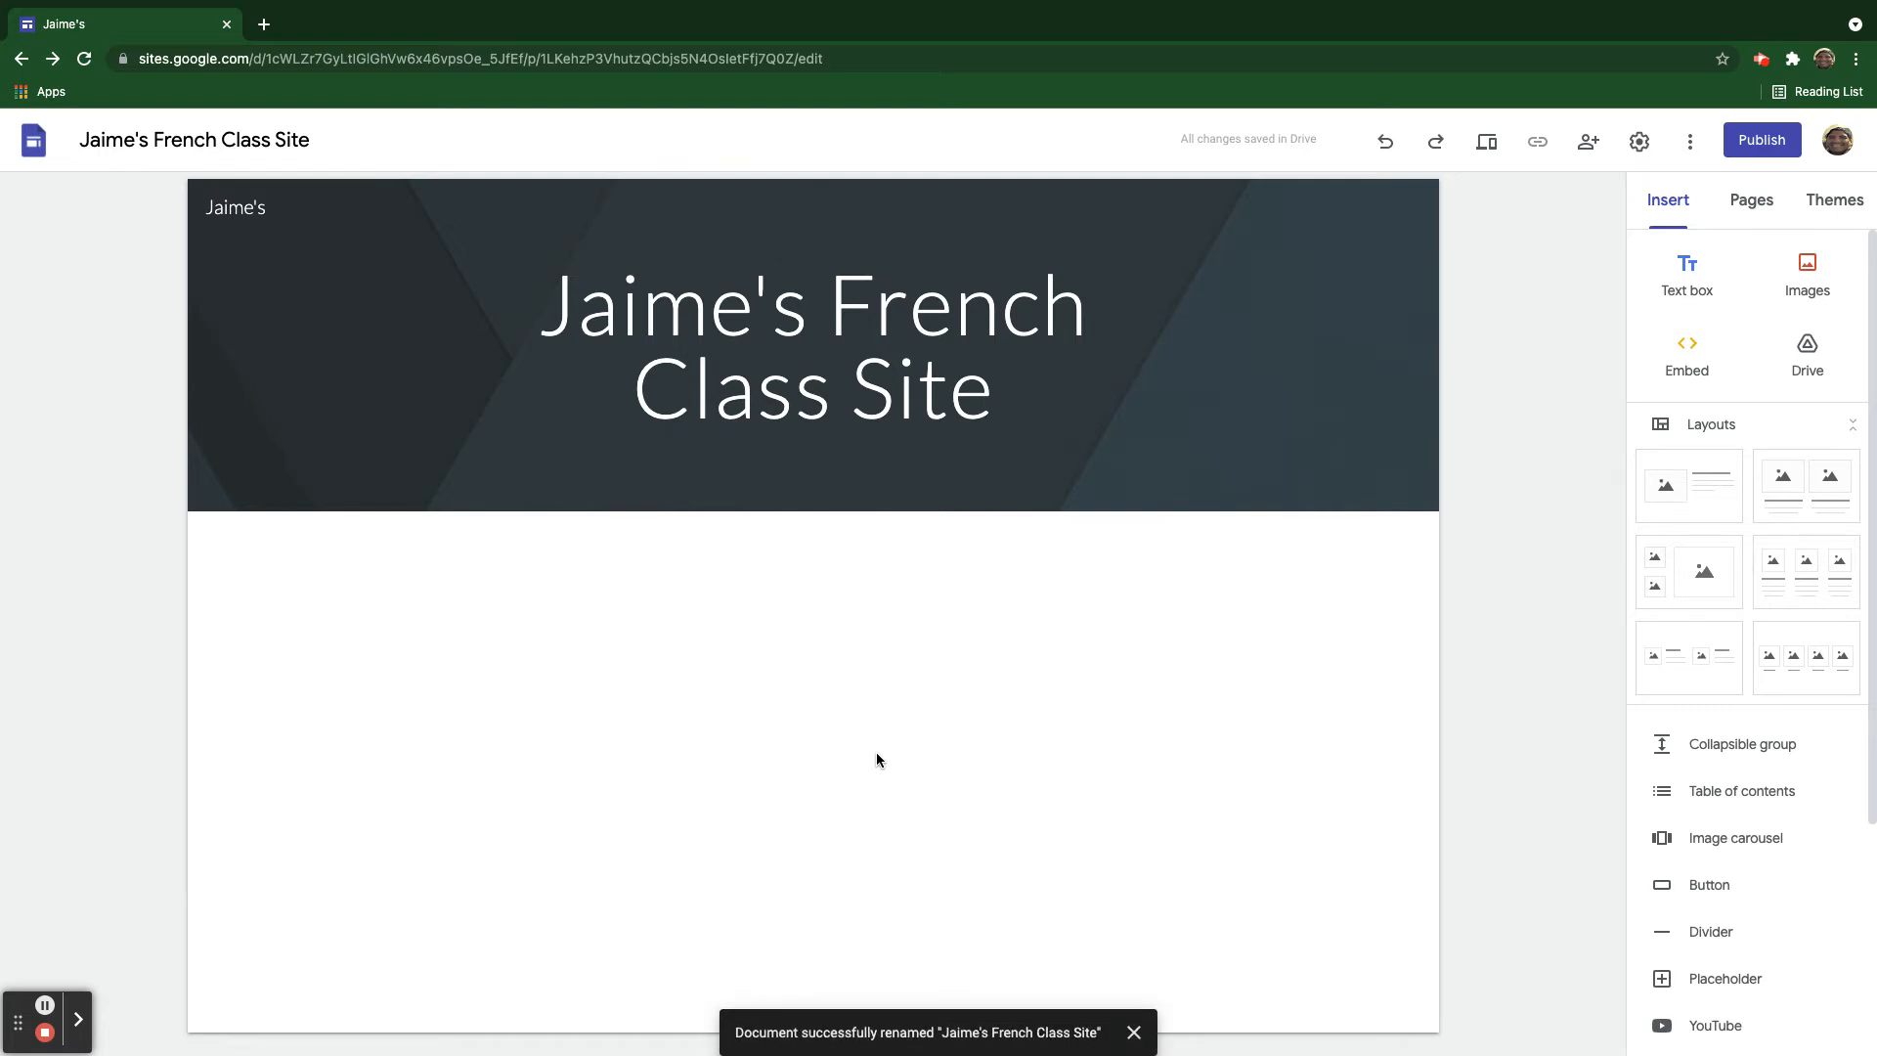
Add a text box reading 'Class Calendar' and set it to Title style.
{"action": "left_click", "coordinate": [1132, 1032]}
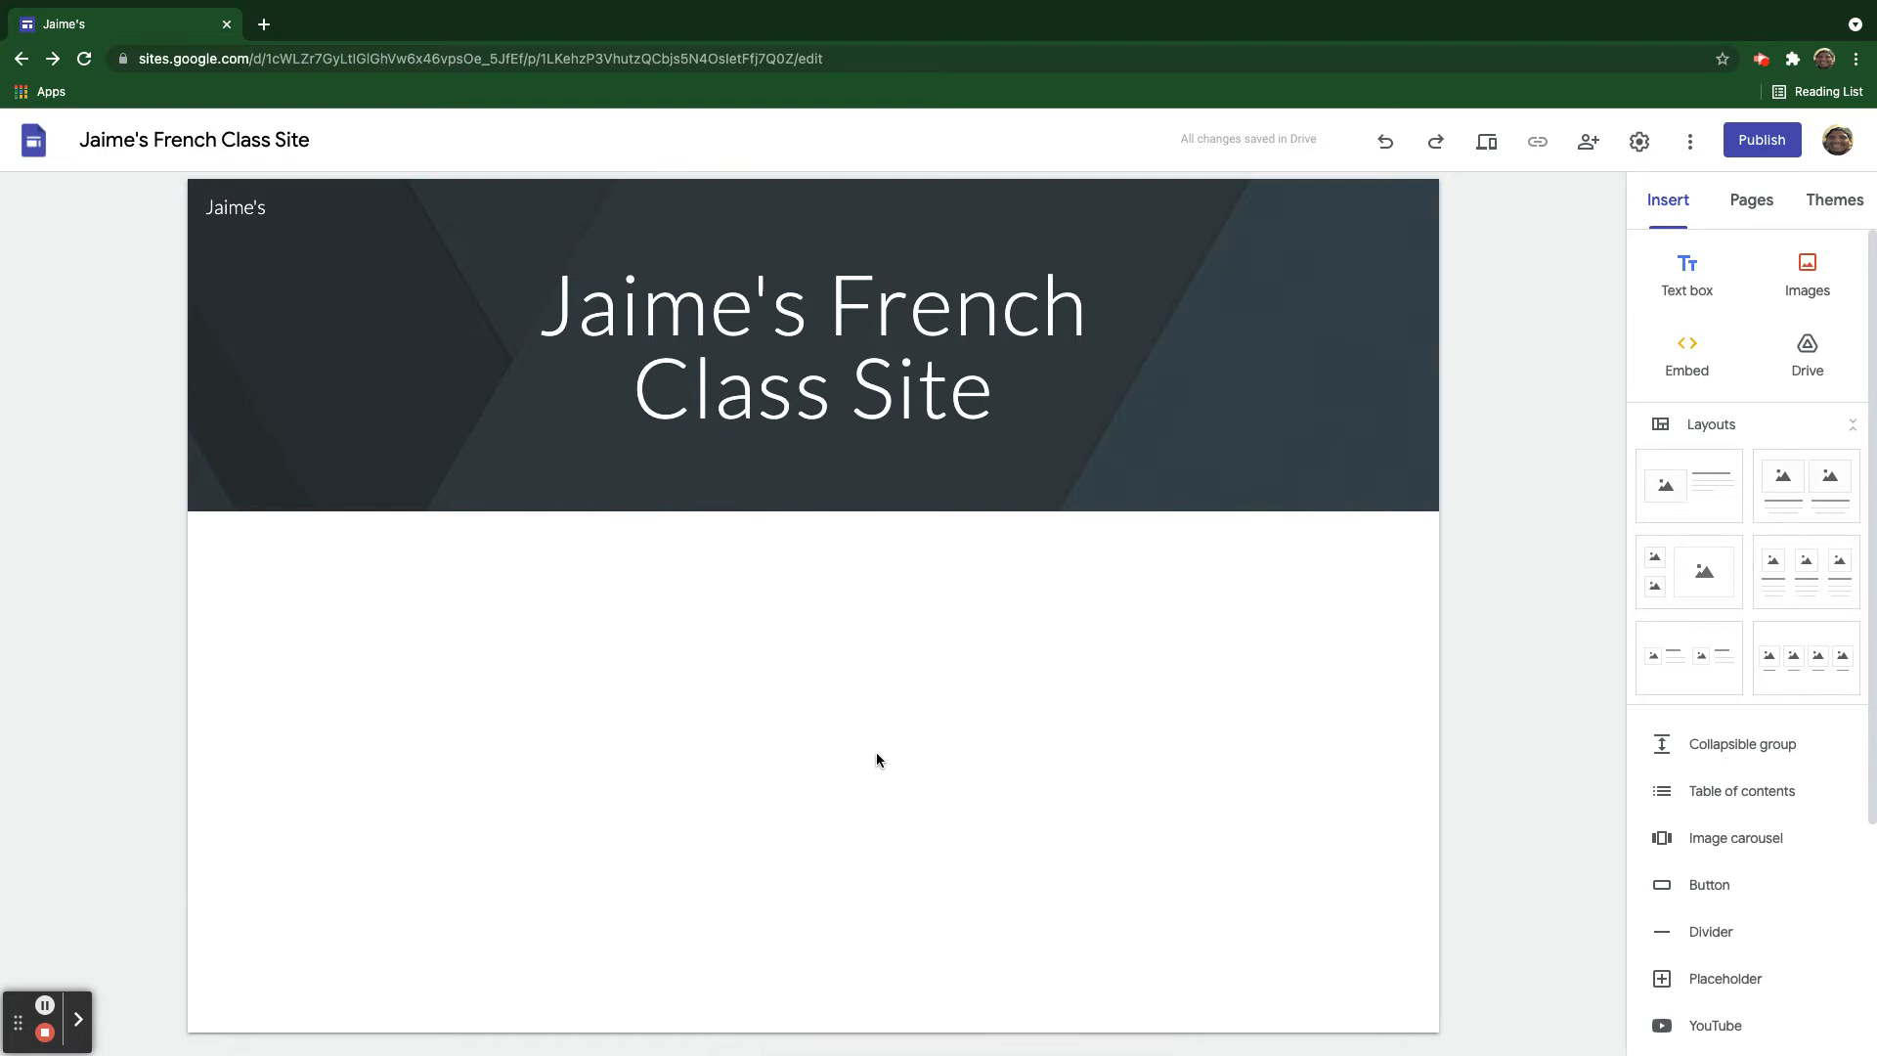
{"action": "mouse_move", "coordinate": [1091, 601]}
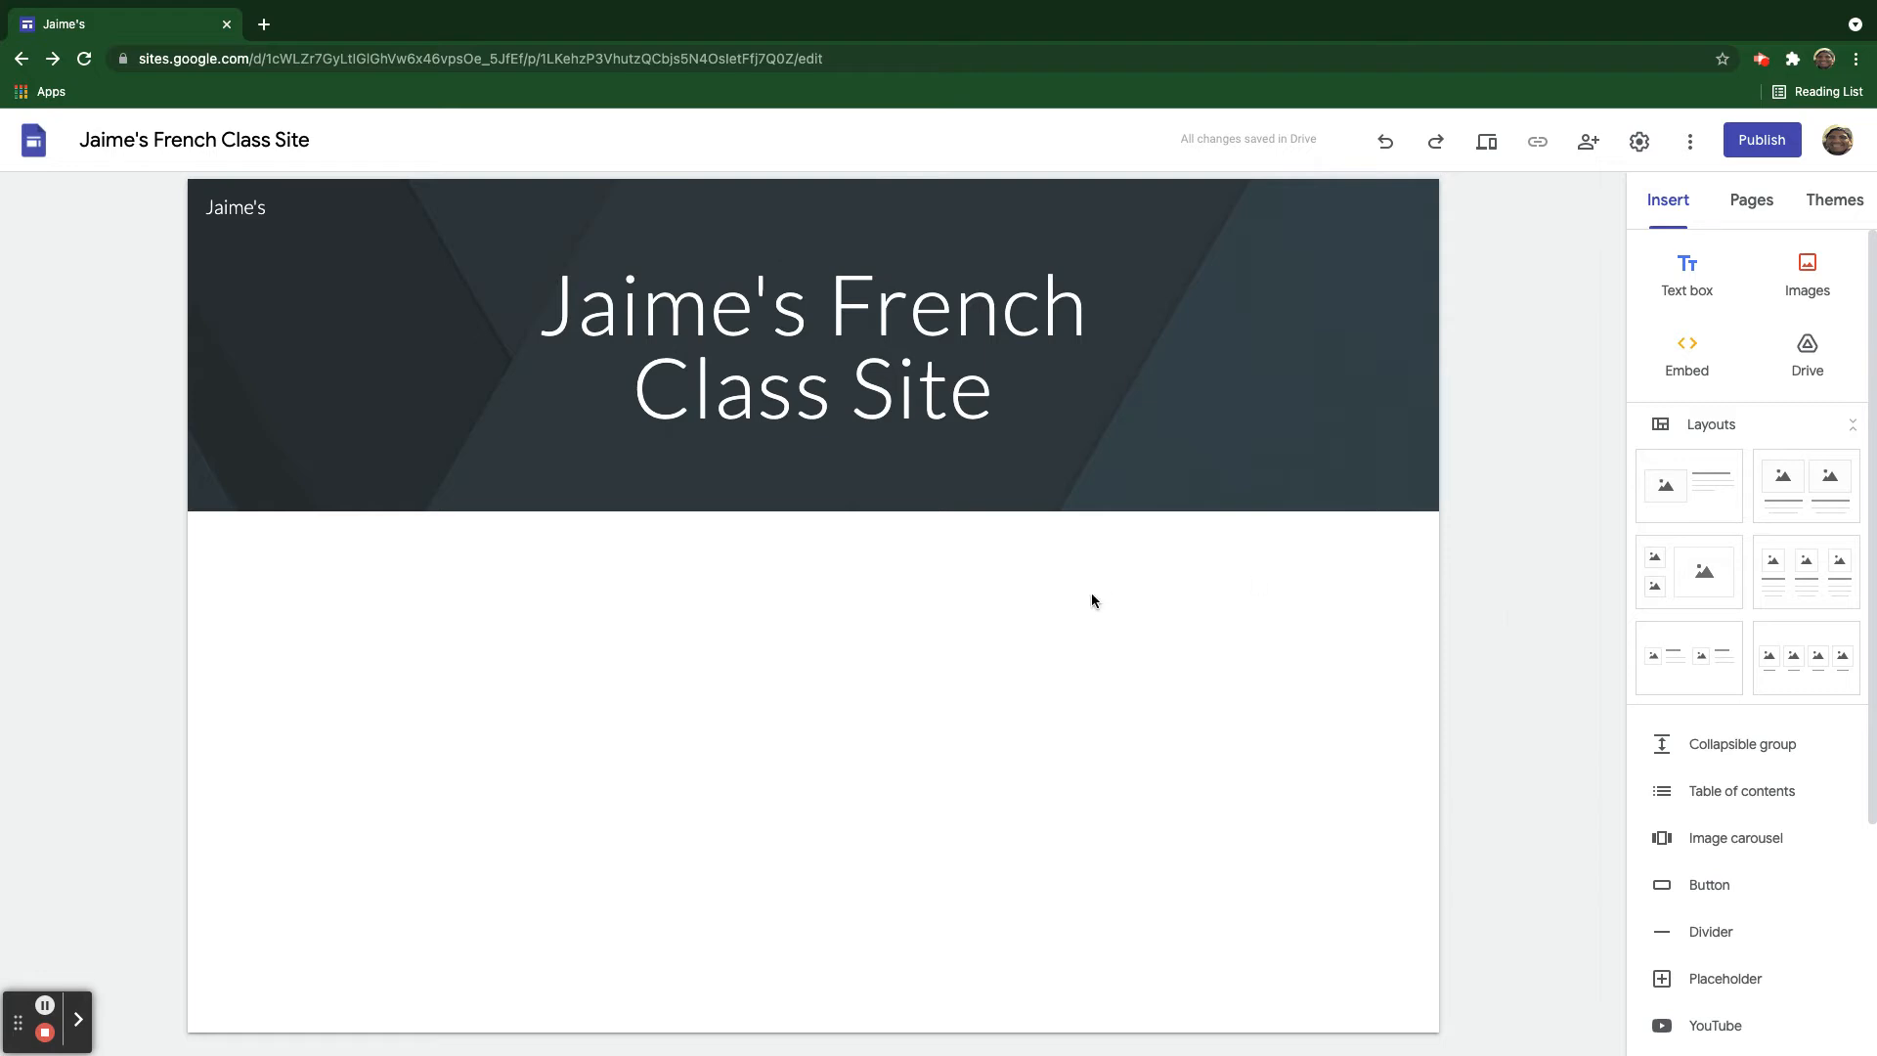
{"action": "mouse_move", "coordinate": [1688, 276]}
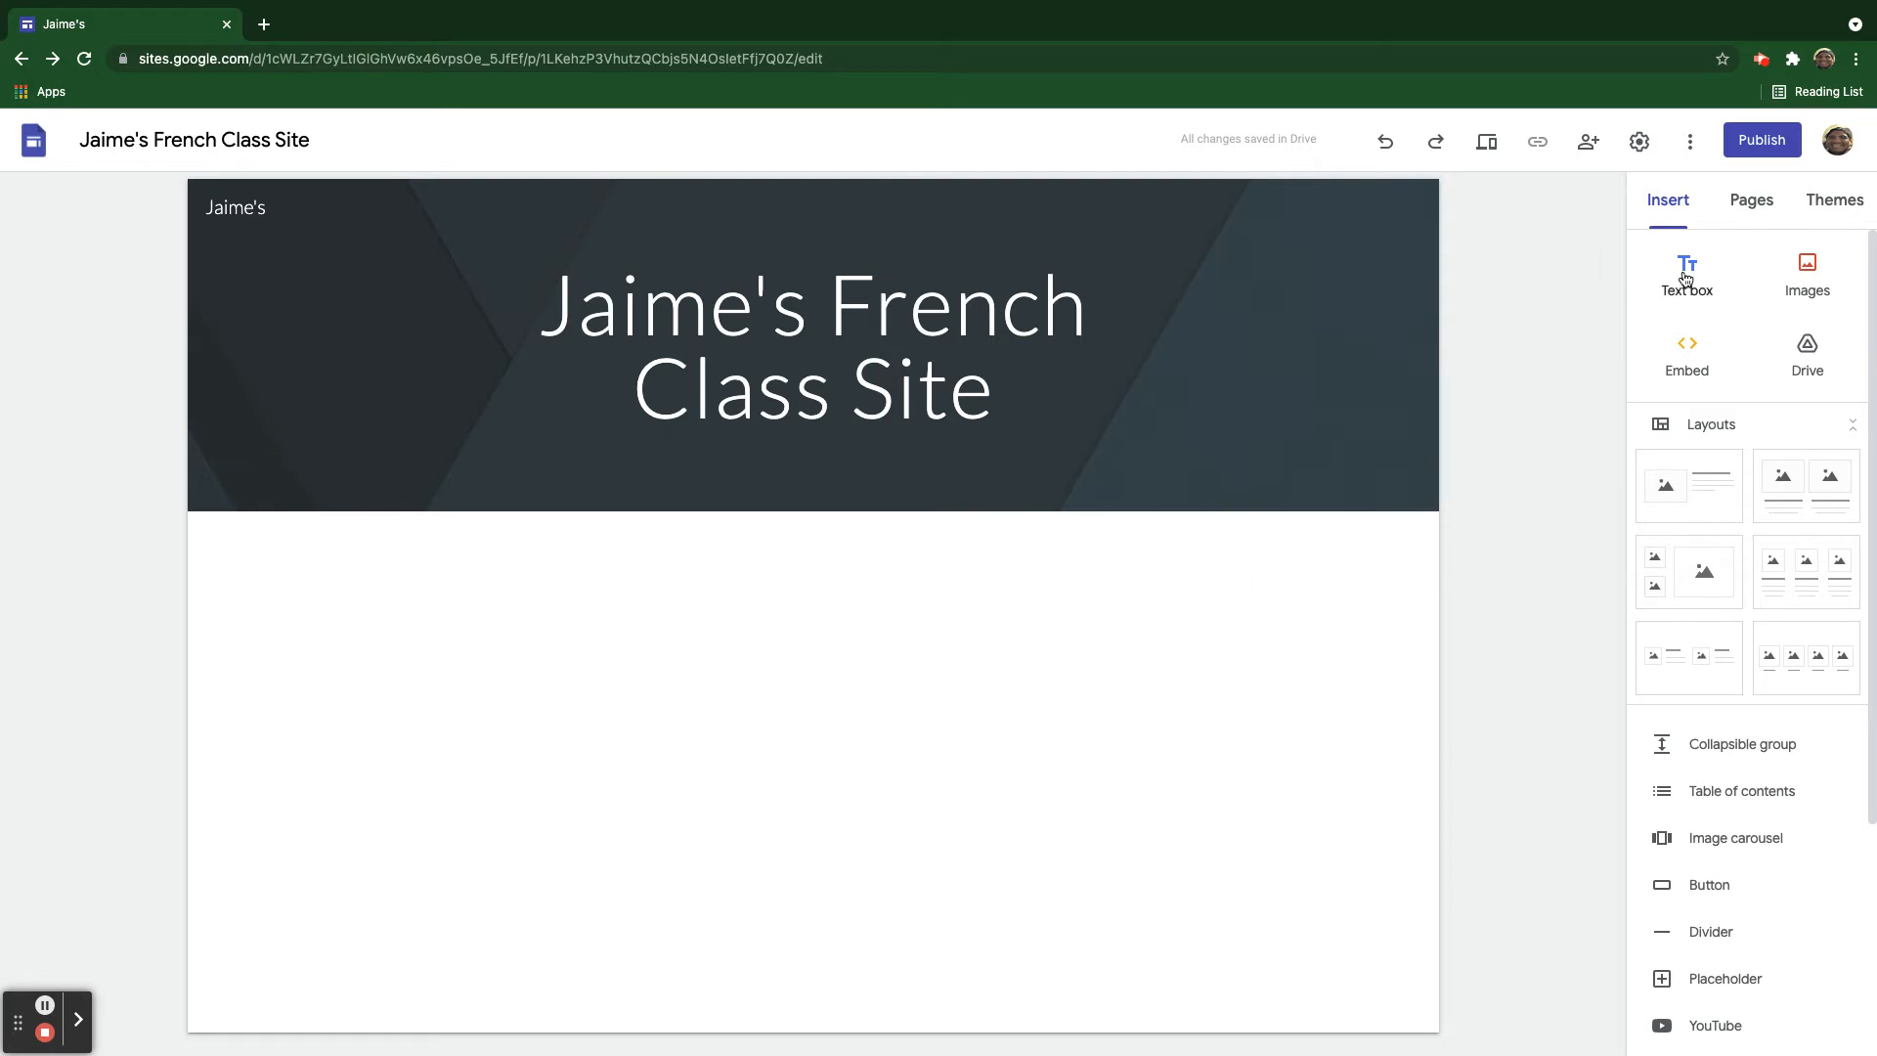
{"action": "left_click", "coordinate": [1687, 275]}
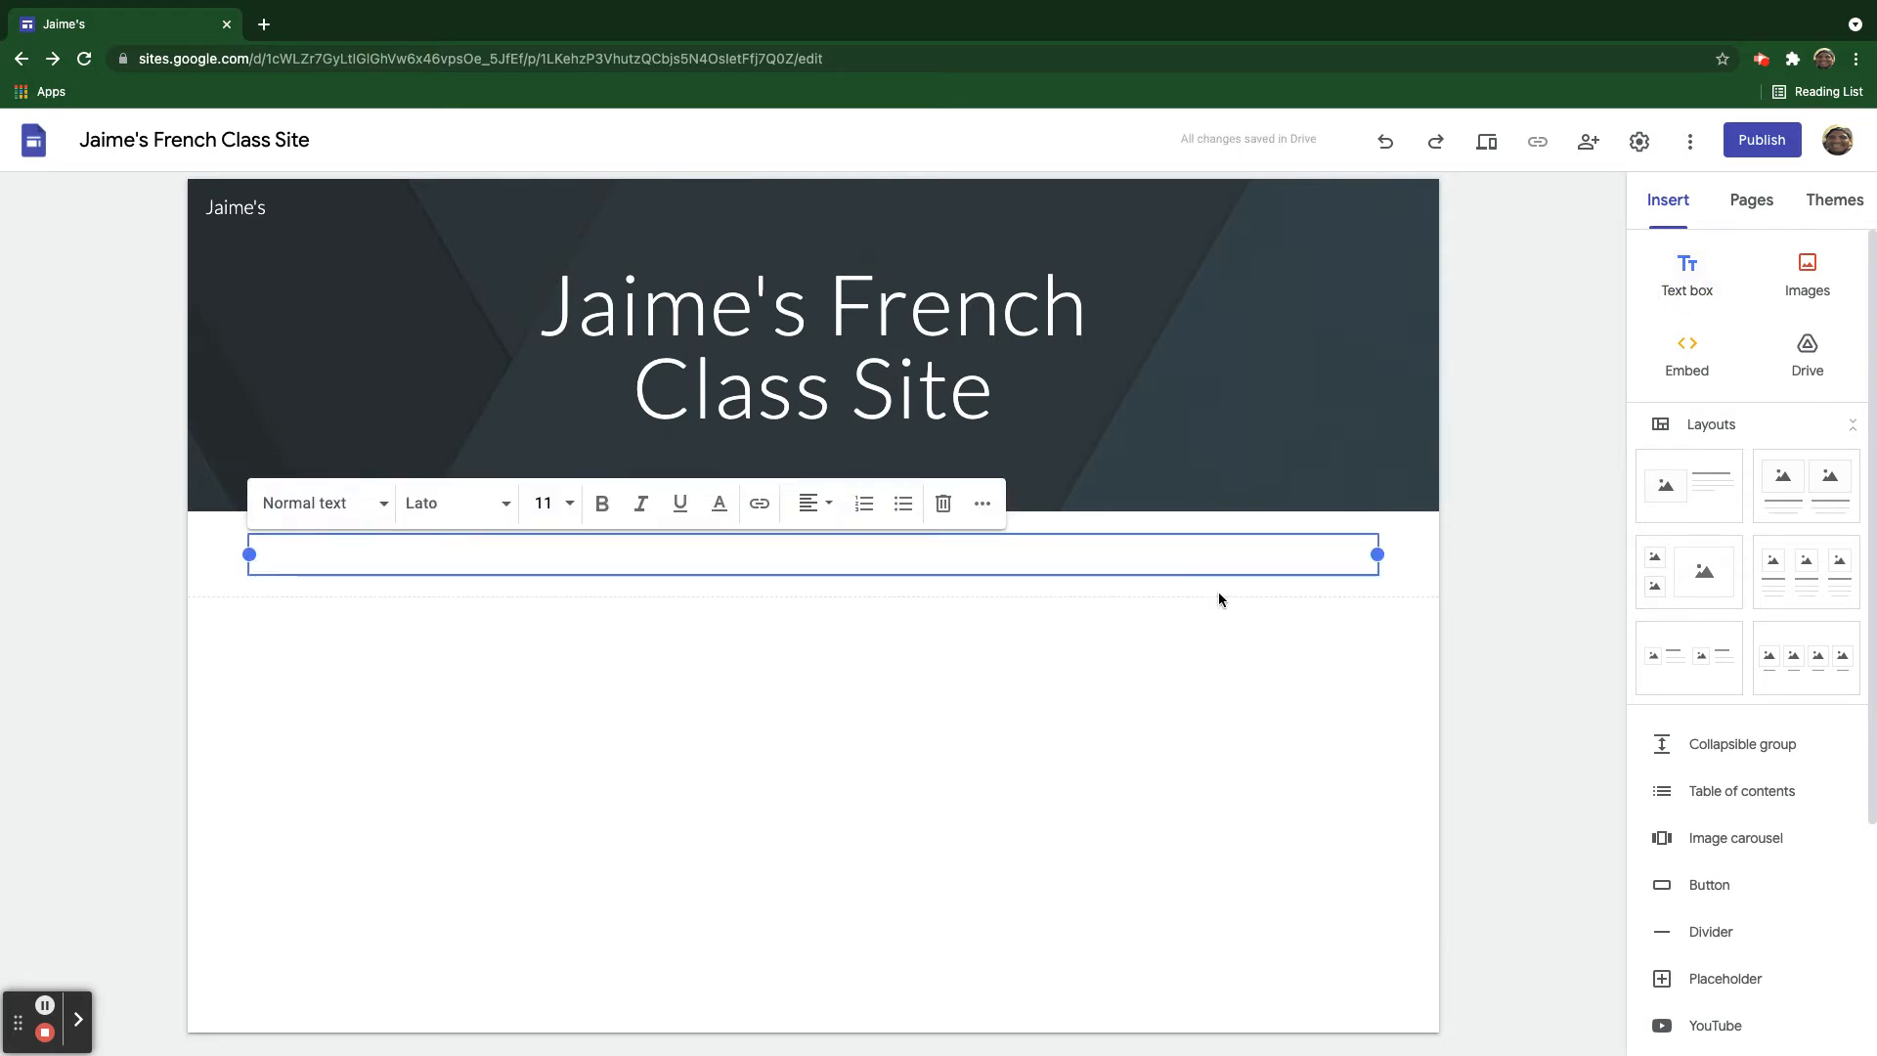
{"action": "mouse_move", "coordinate": [612, 794]}
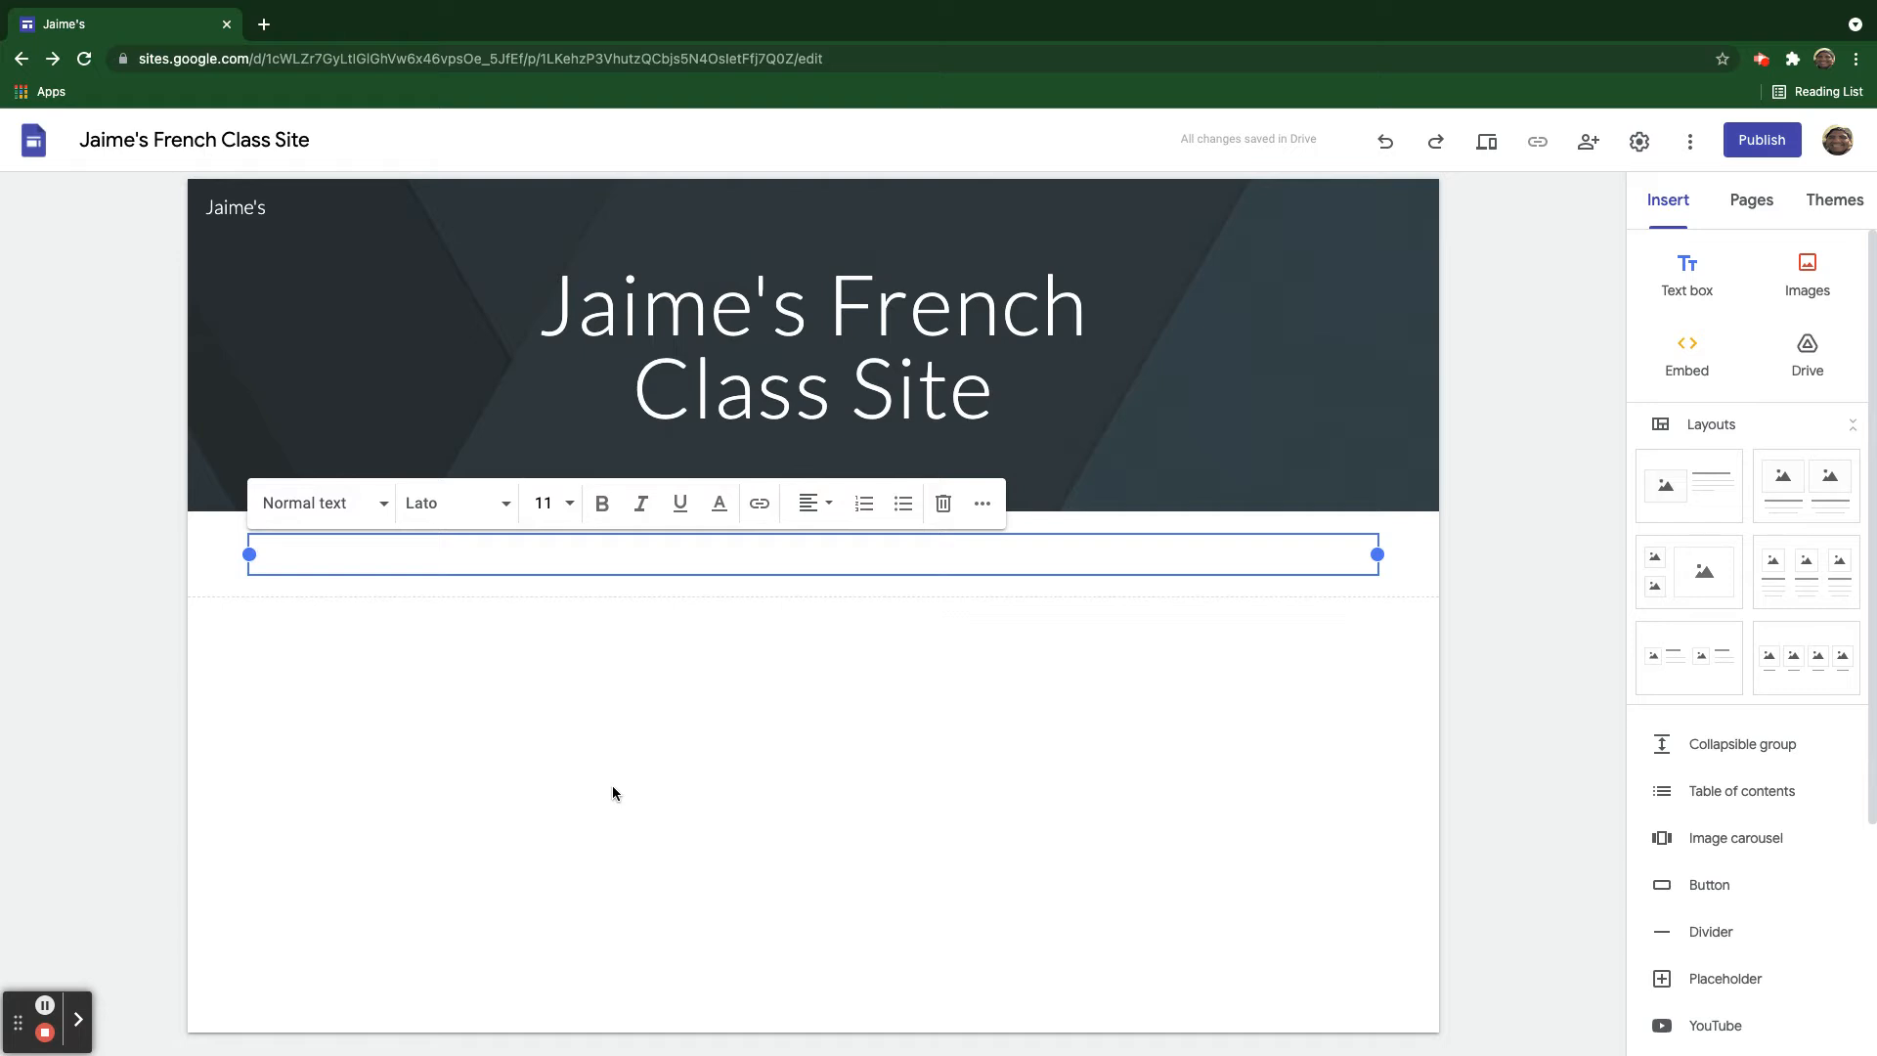
{"action": "type", "text": "Class Calendar"}
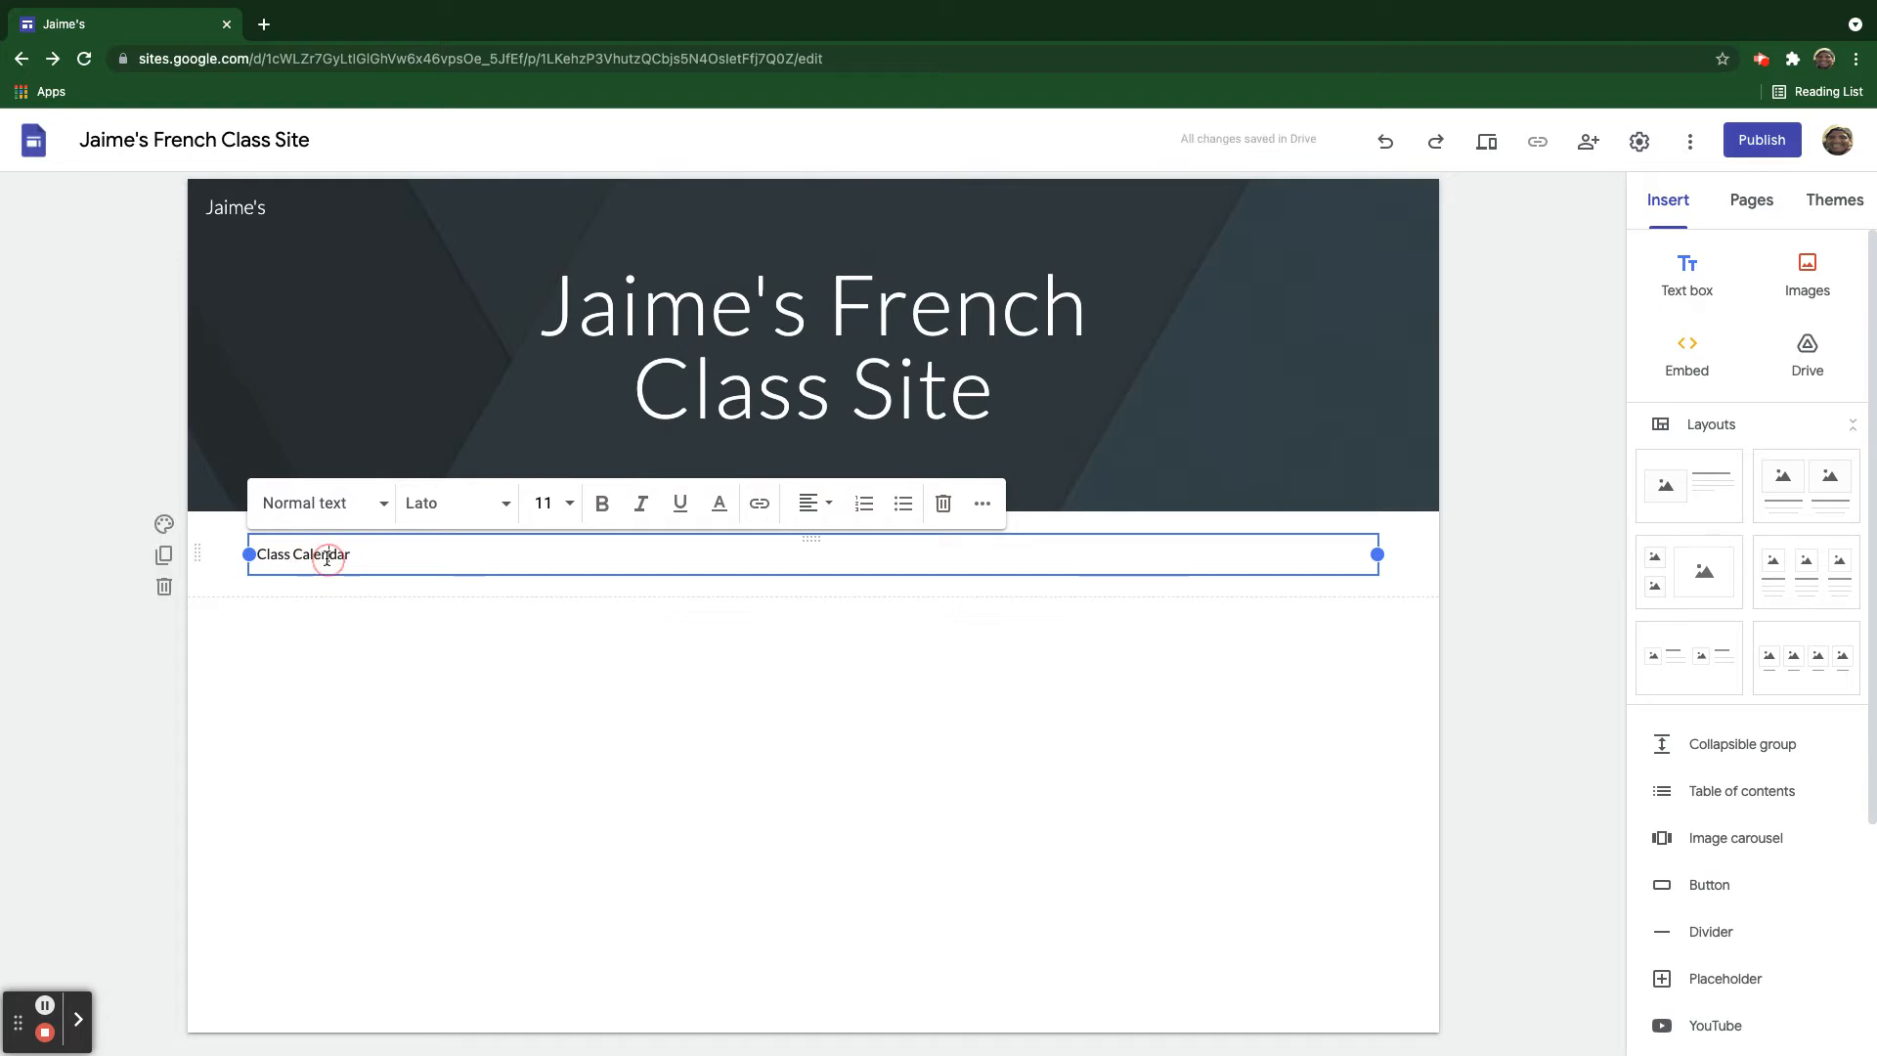
{"action": "left_click", "coordinate": [317, 503]}
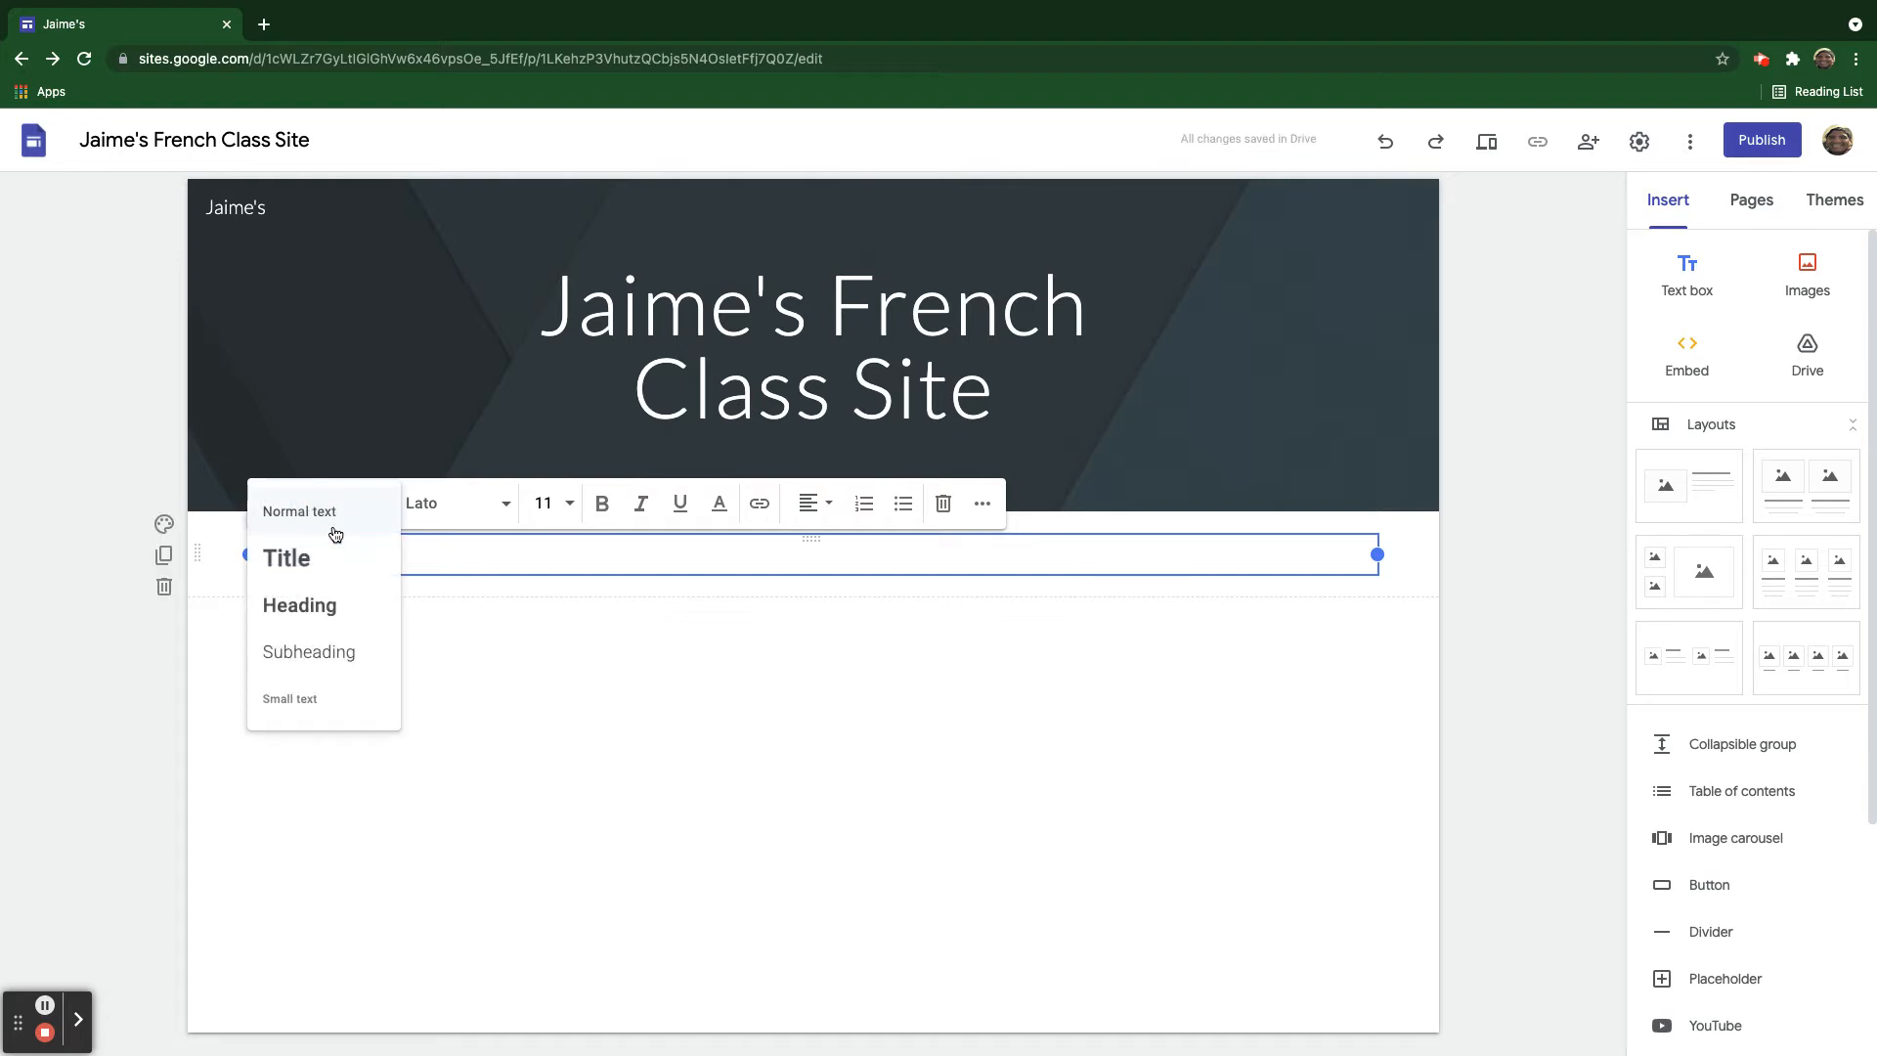
{"action": "left_click", "coordinate": [285, 558]}
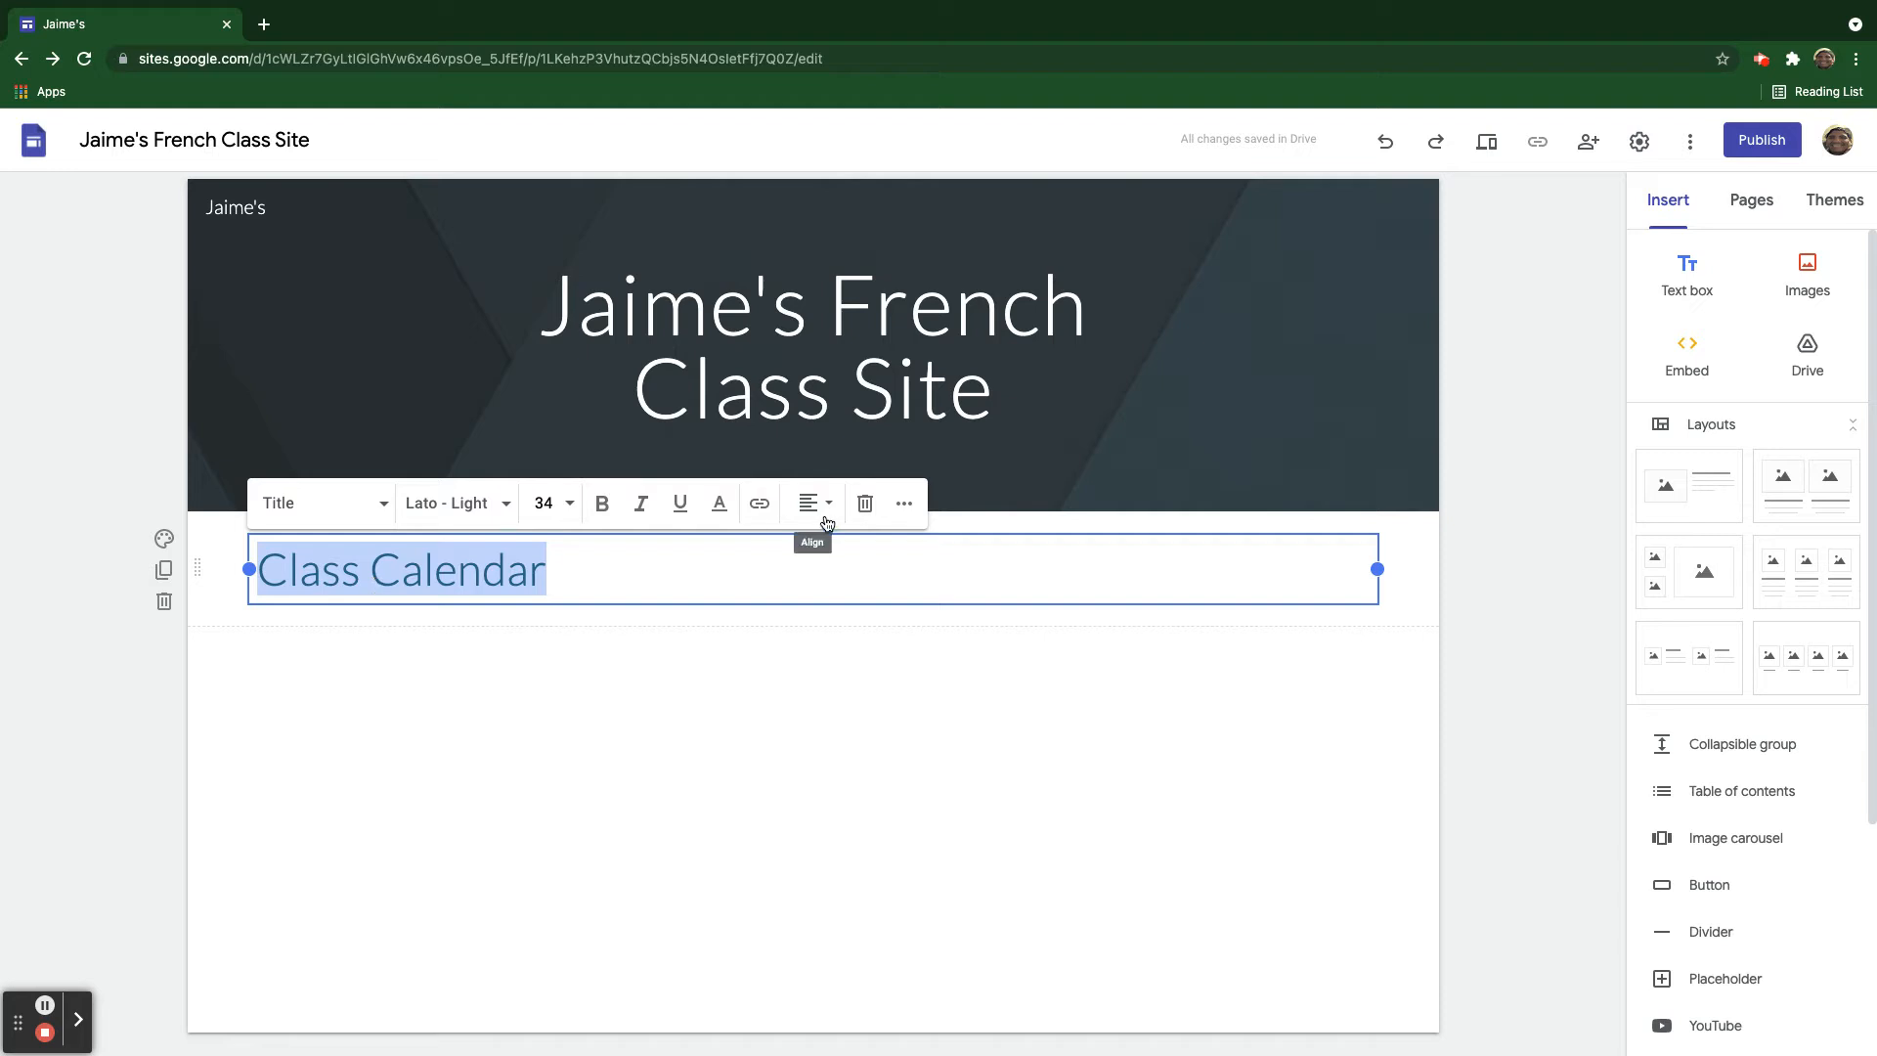
Centre the Class Calendar title, make it bold and set its font to Arial.
{"action": "left_click", "coordinate": [811, 503]}
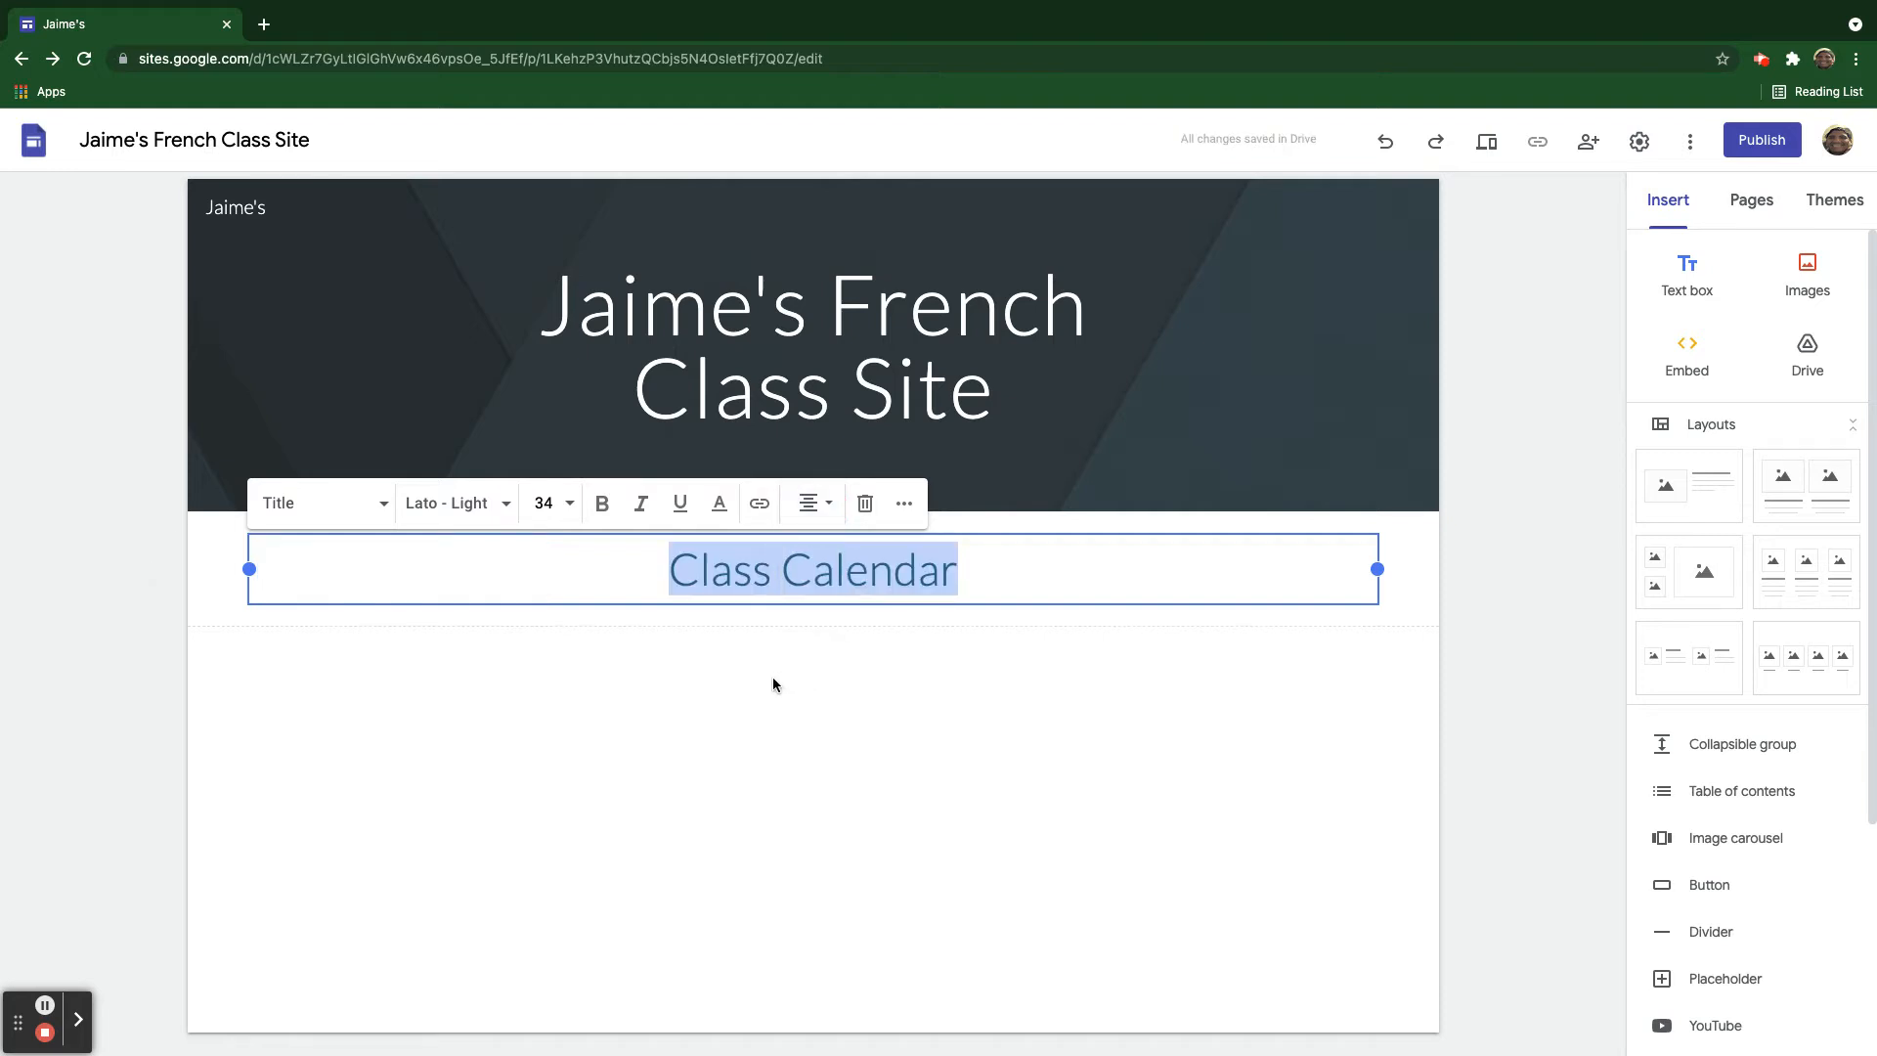
{"action": "left_click", "coordinate": [600, 502]}
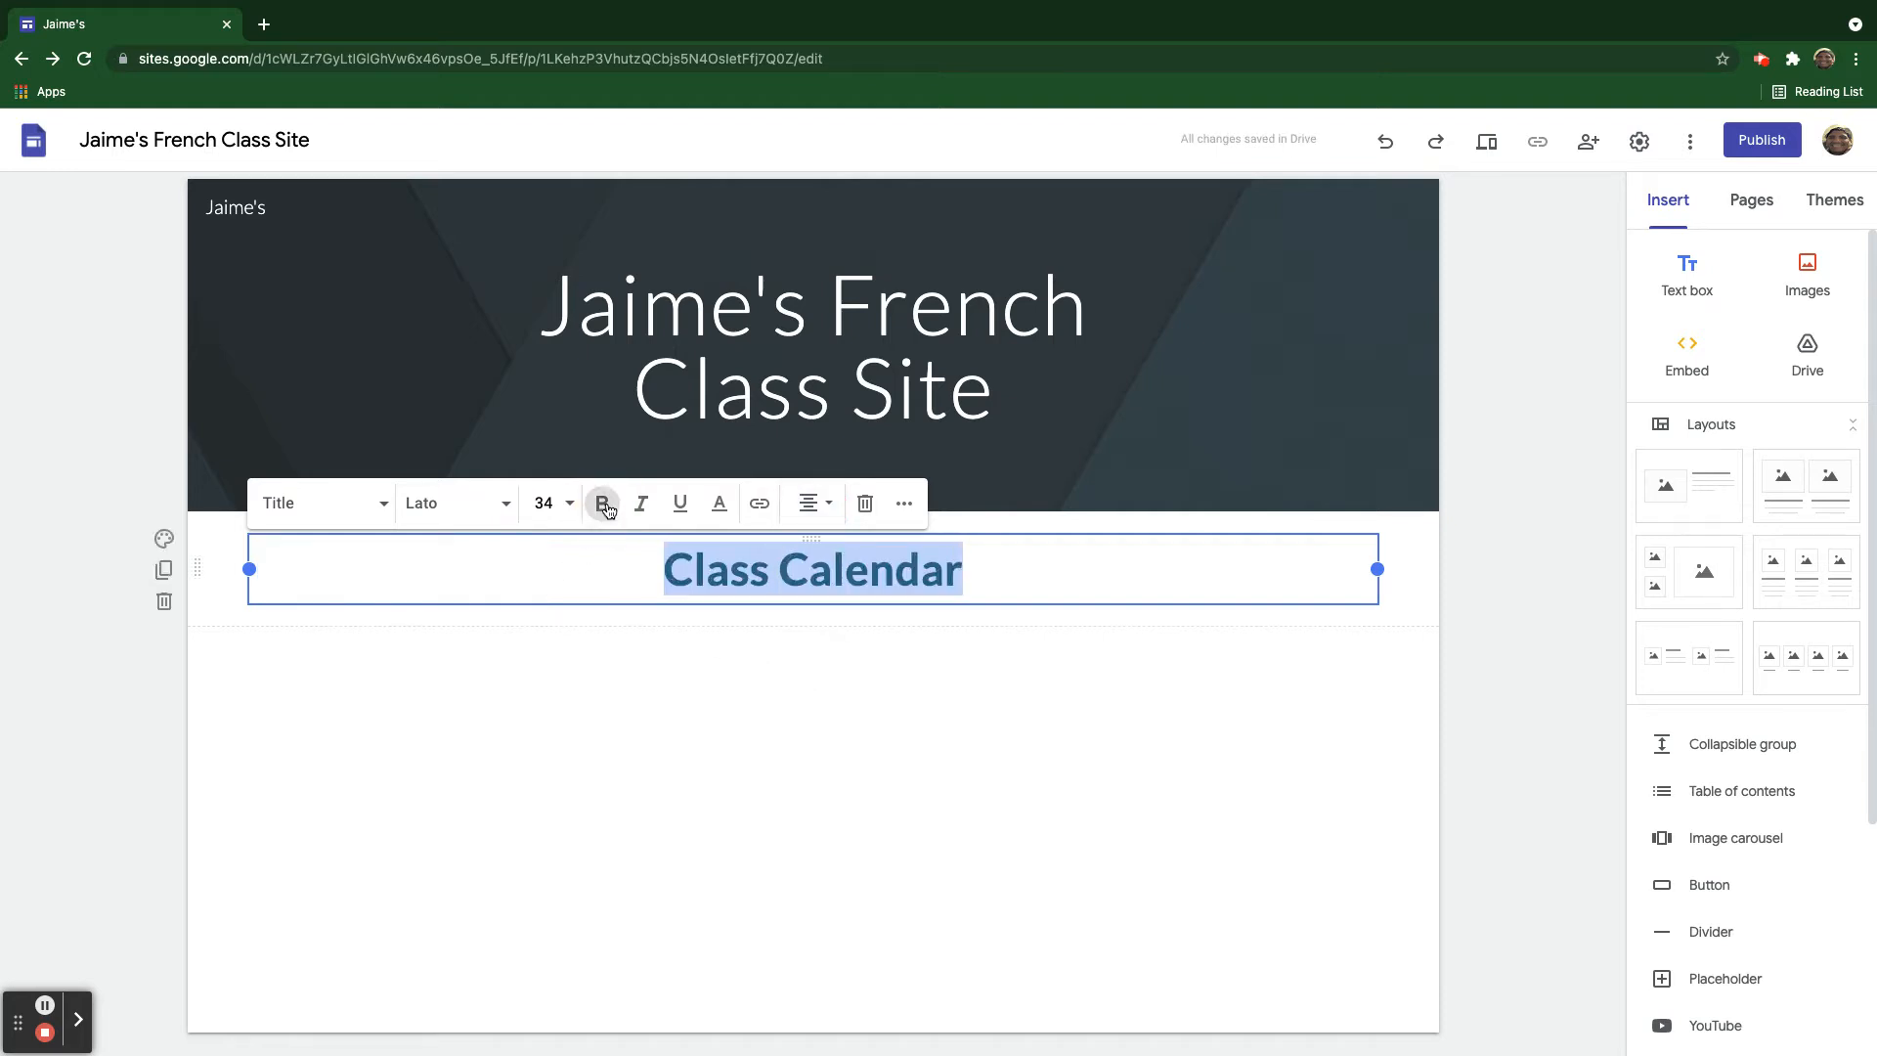
{"action": "left_click", "coordinate": [450, 502]}
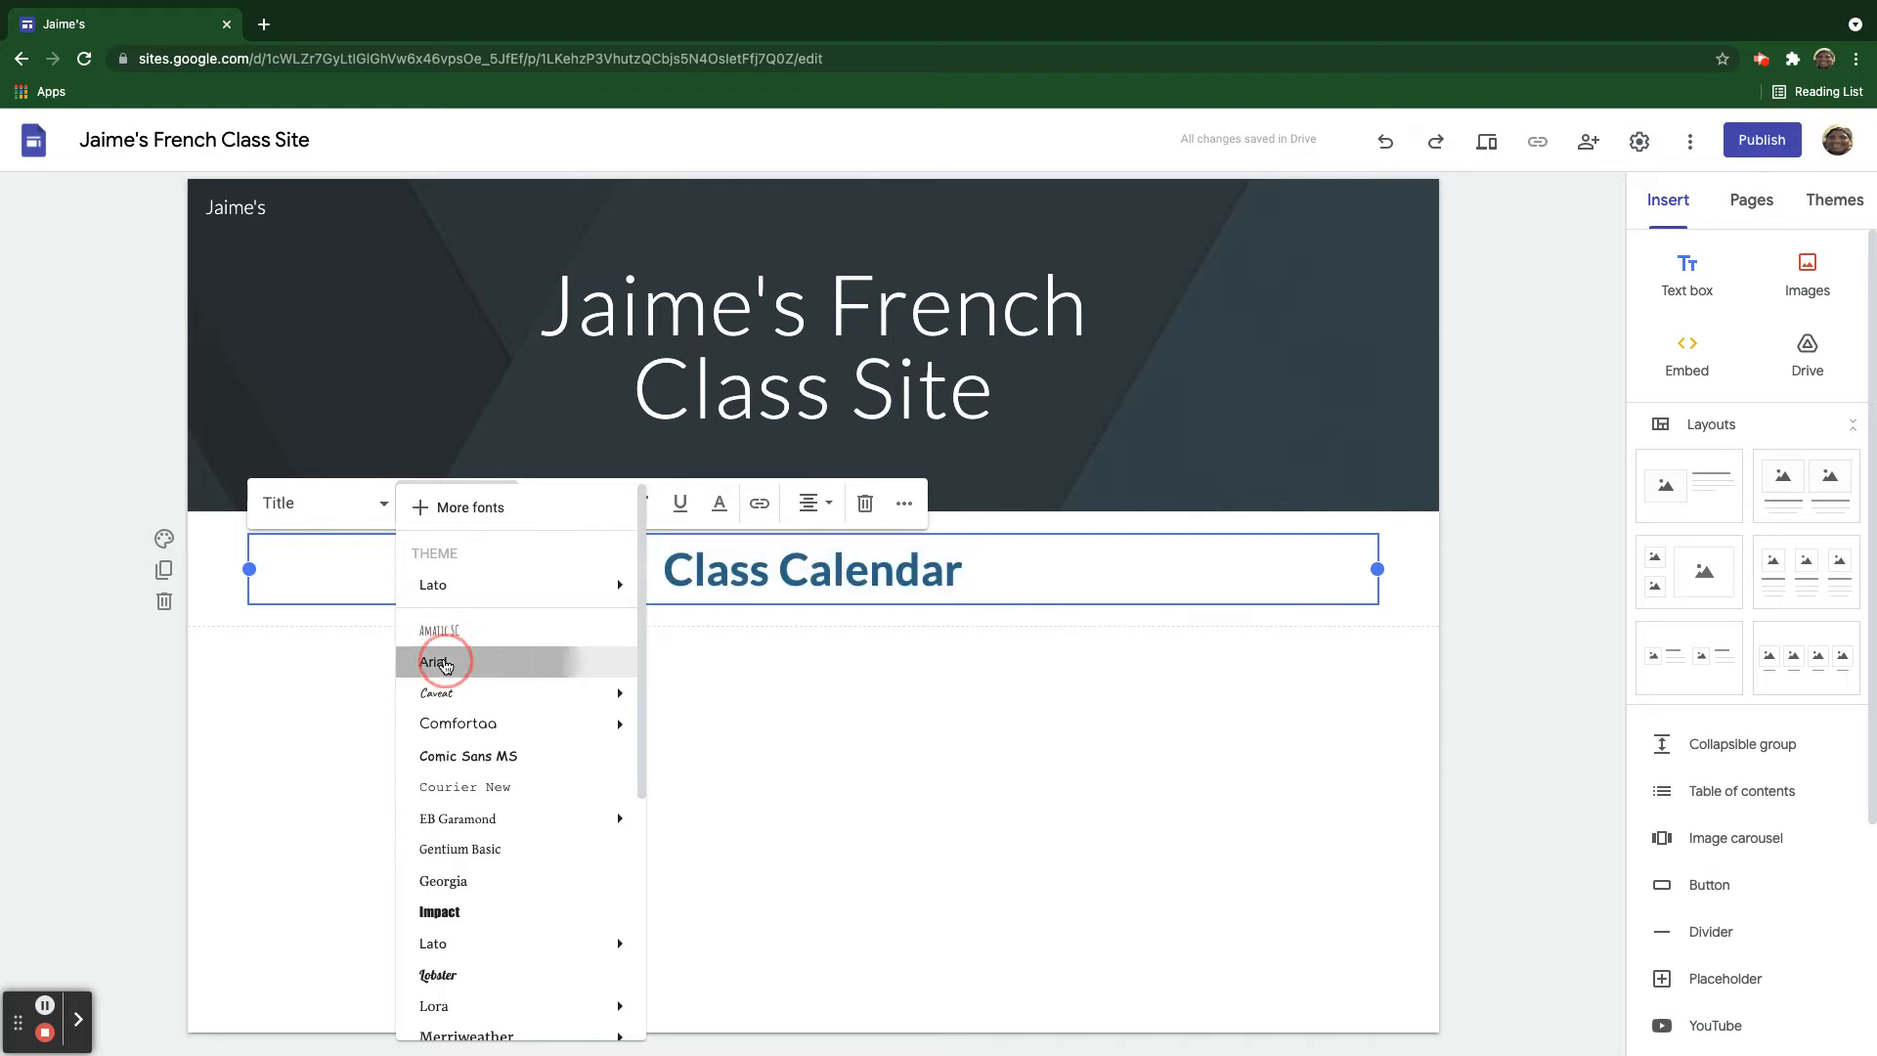
{"action": "left_click", "coordinate": [434, 661]}
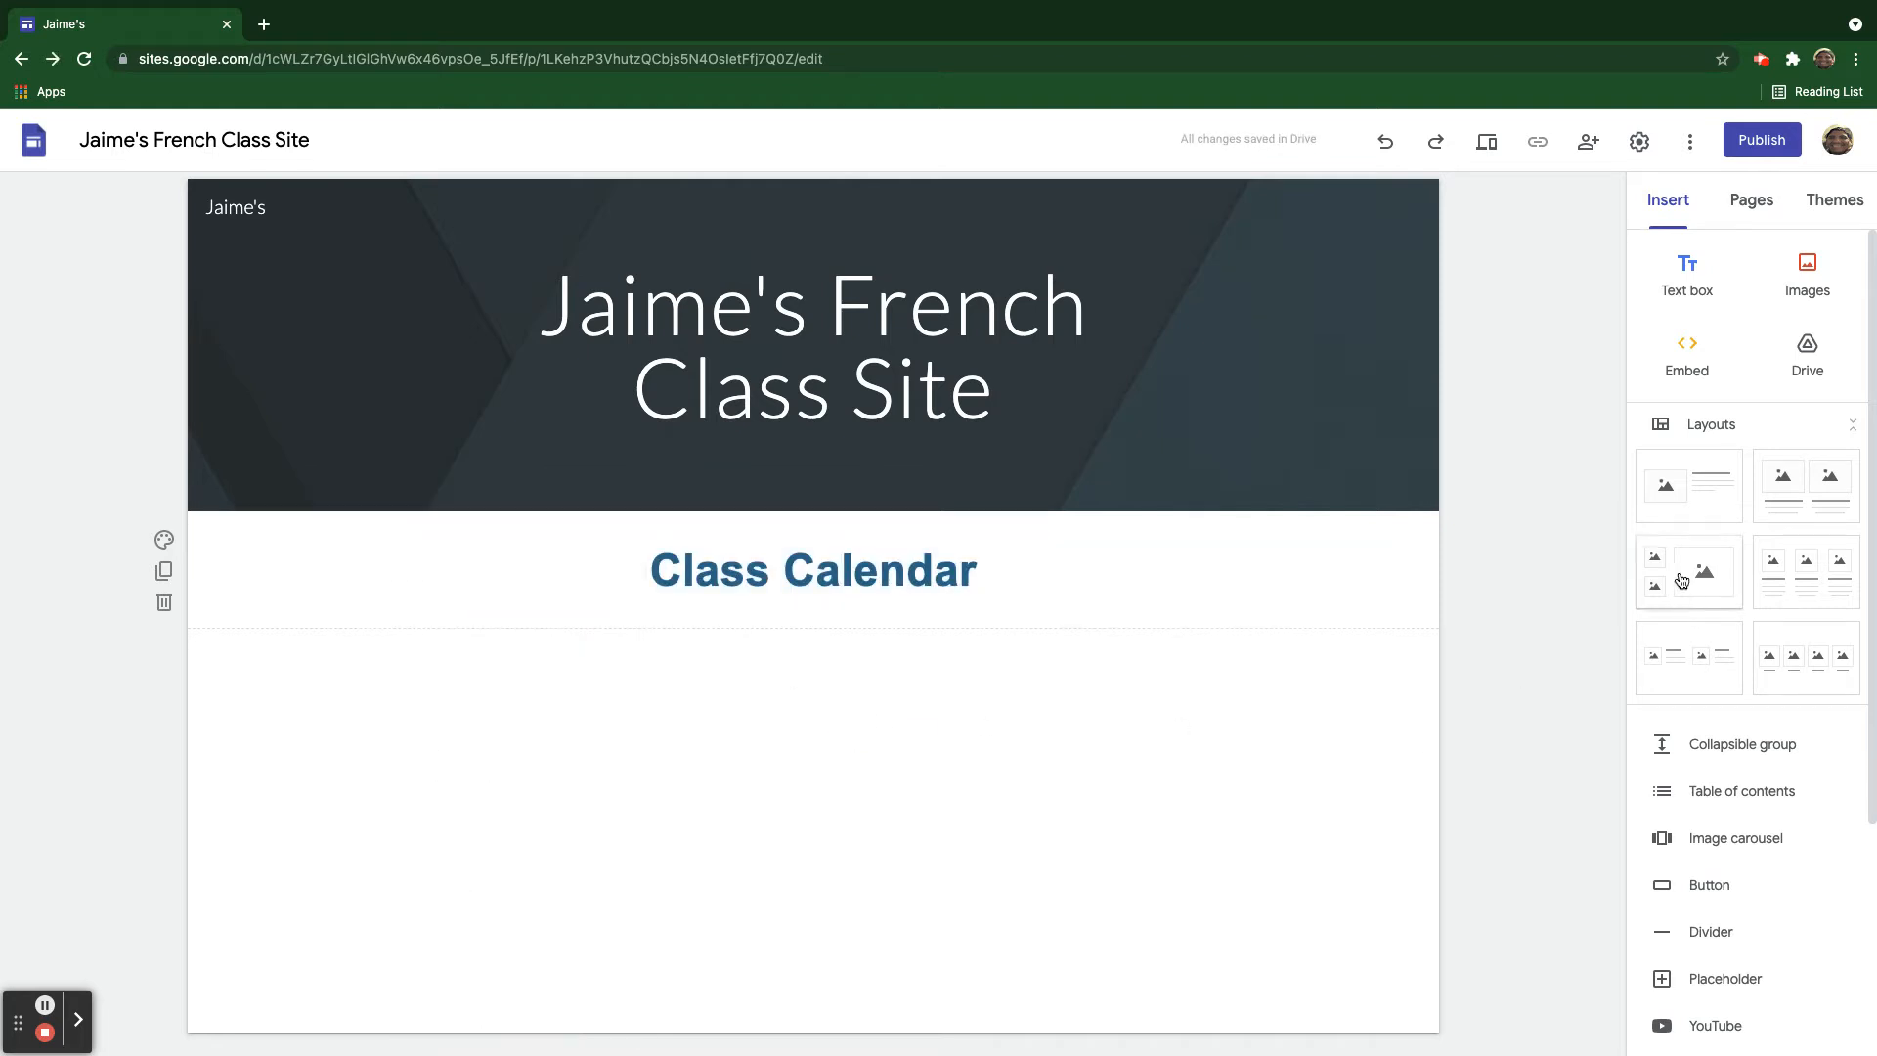
{"action": "mouse_move", "coordinate": [1603, 295]}
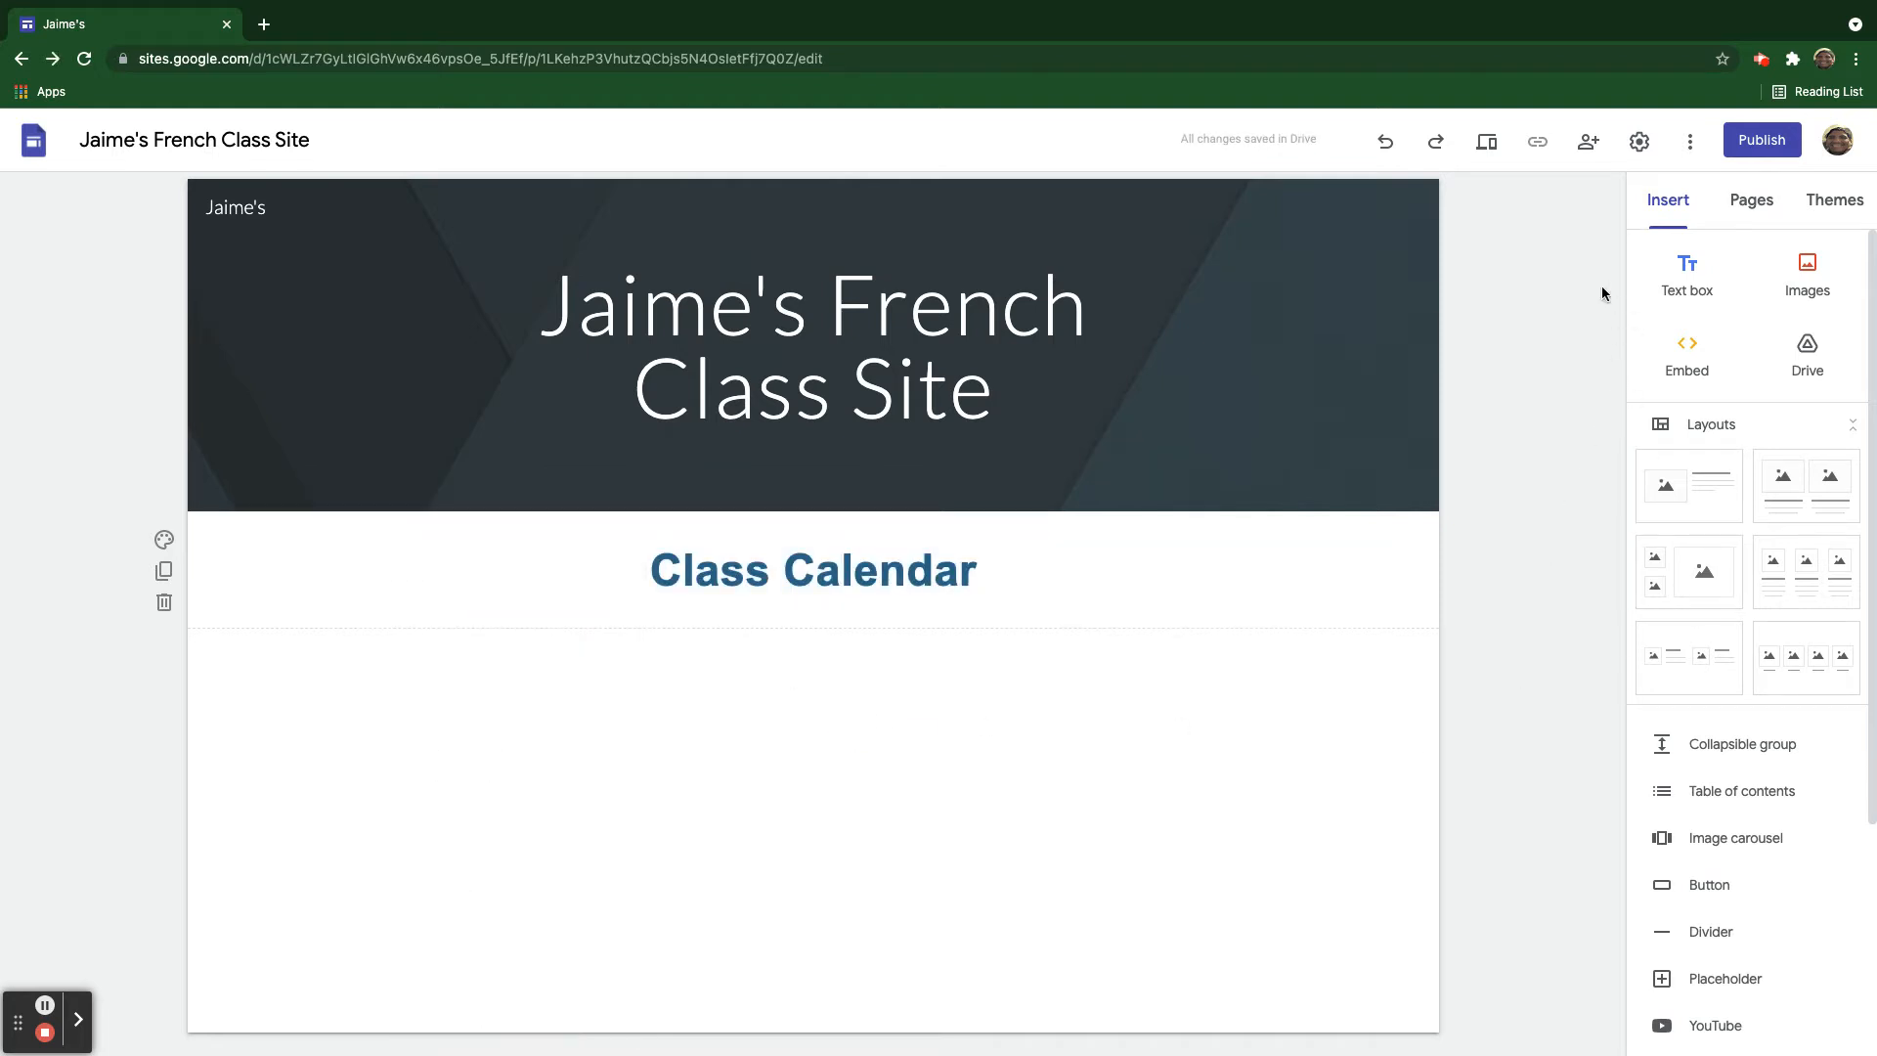
Apply the Impression theme with the red accent from the Themes panel.
{"action": "left_click", "coordinate": [1832, 199]}
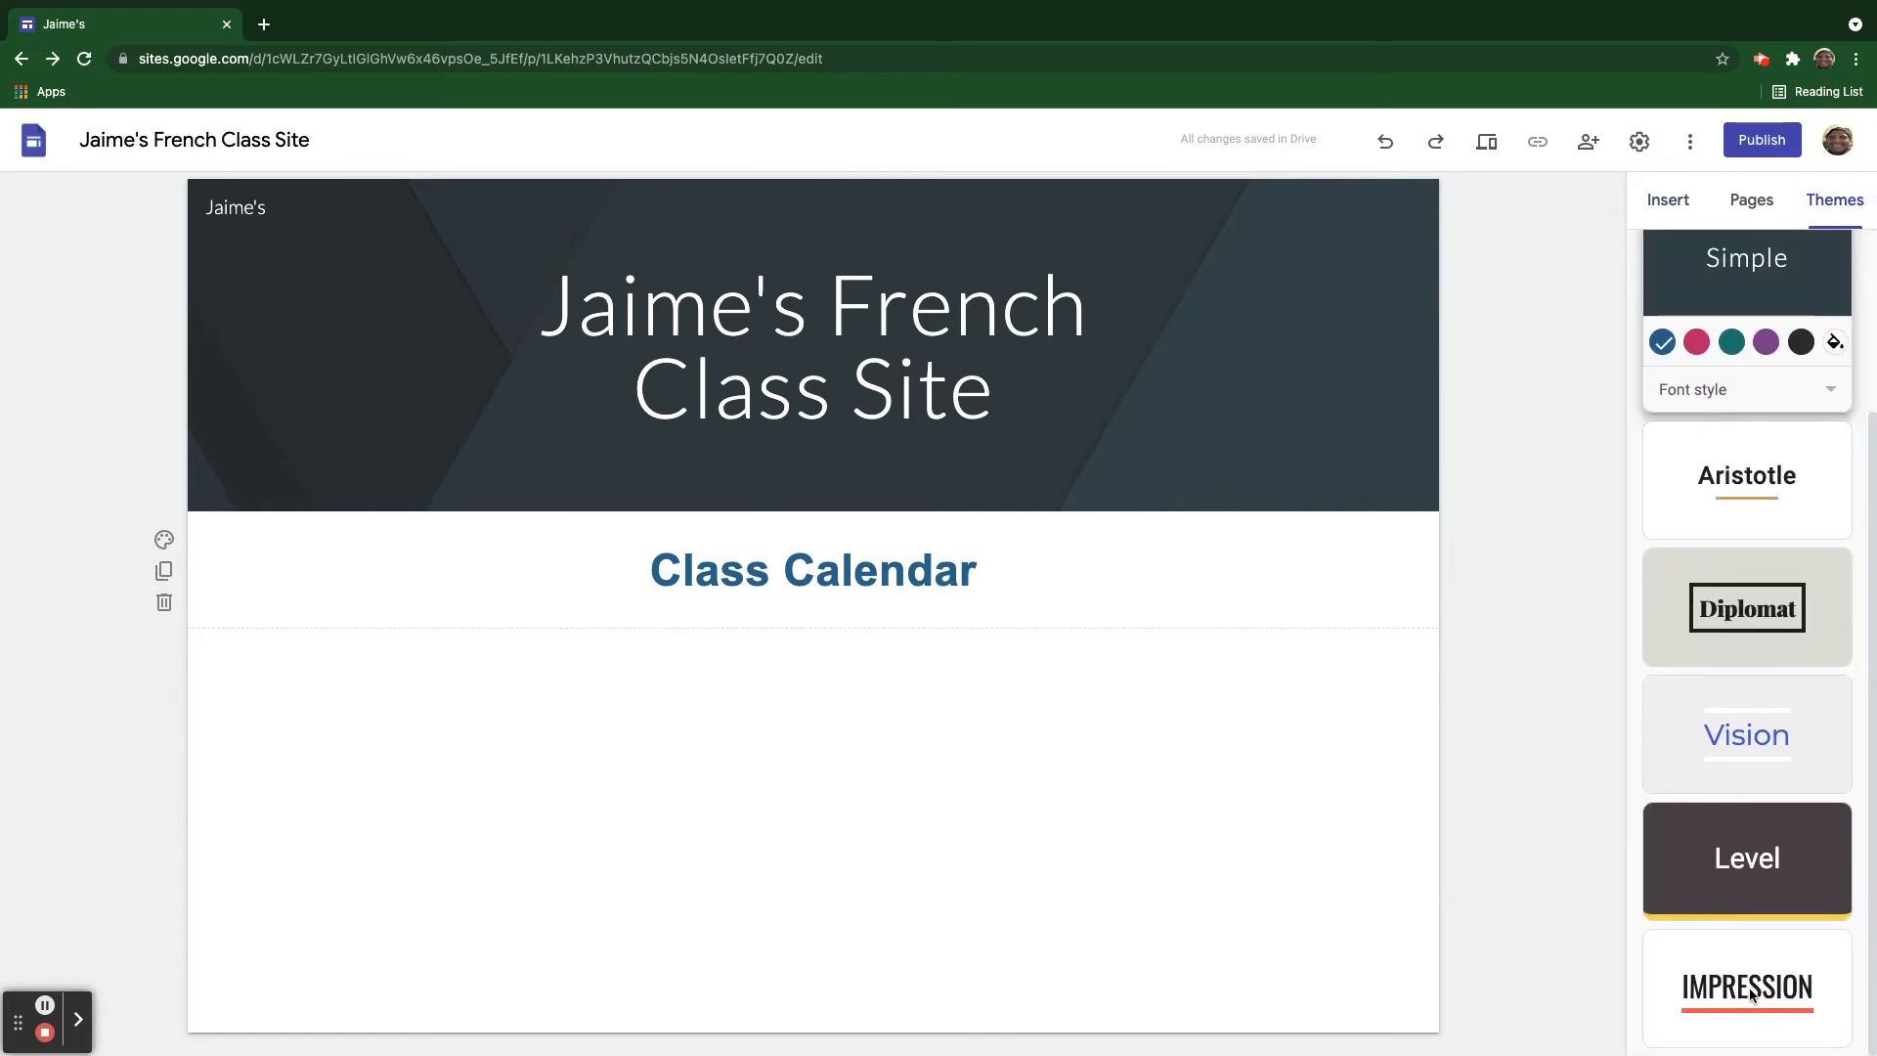
{"action": "left_click", "coordinate": [1744, 988]}
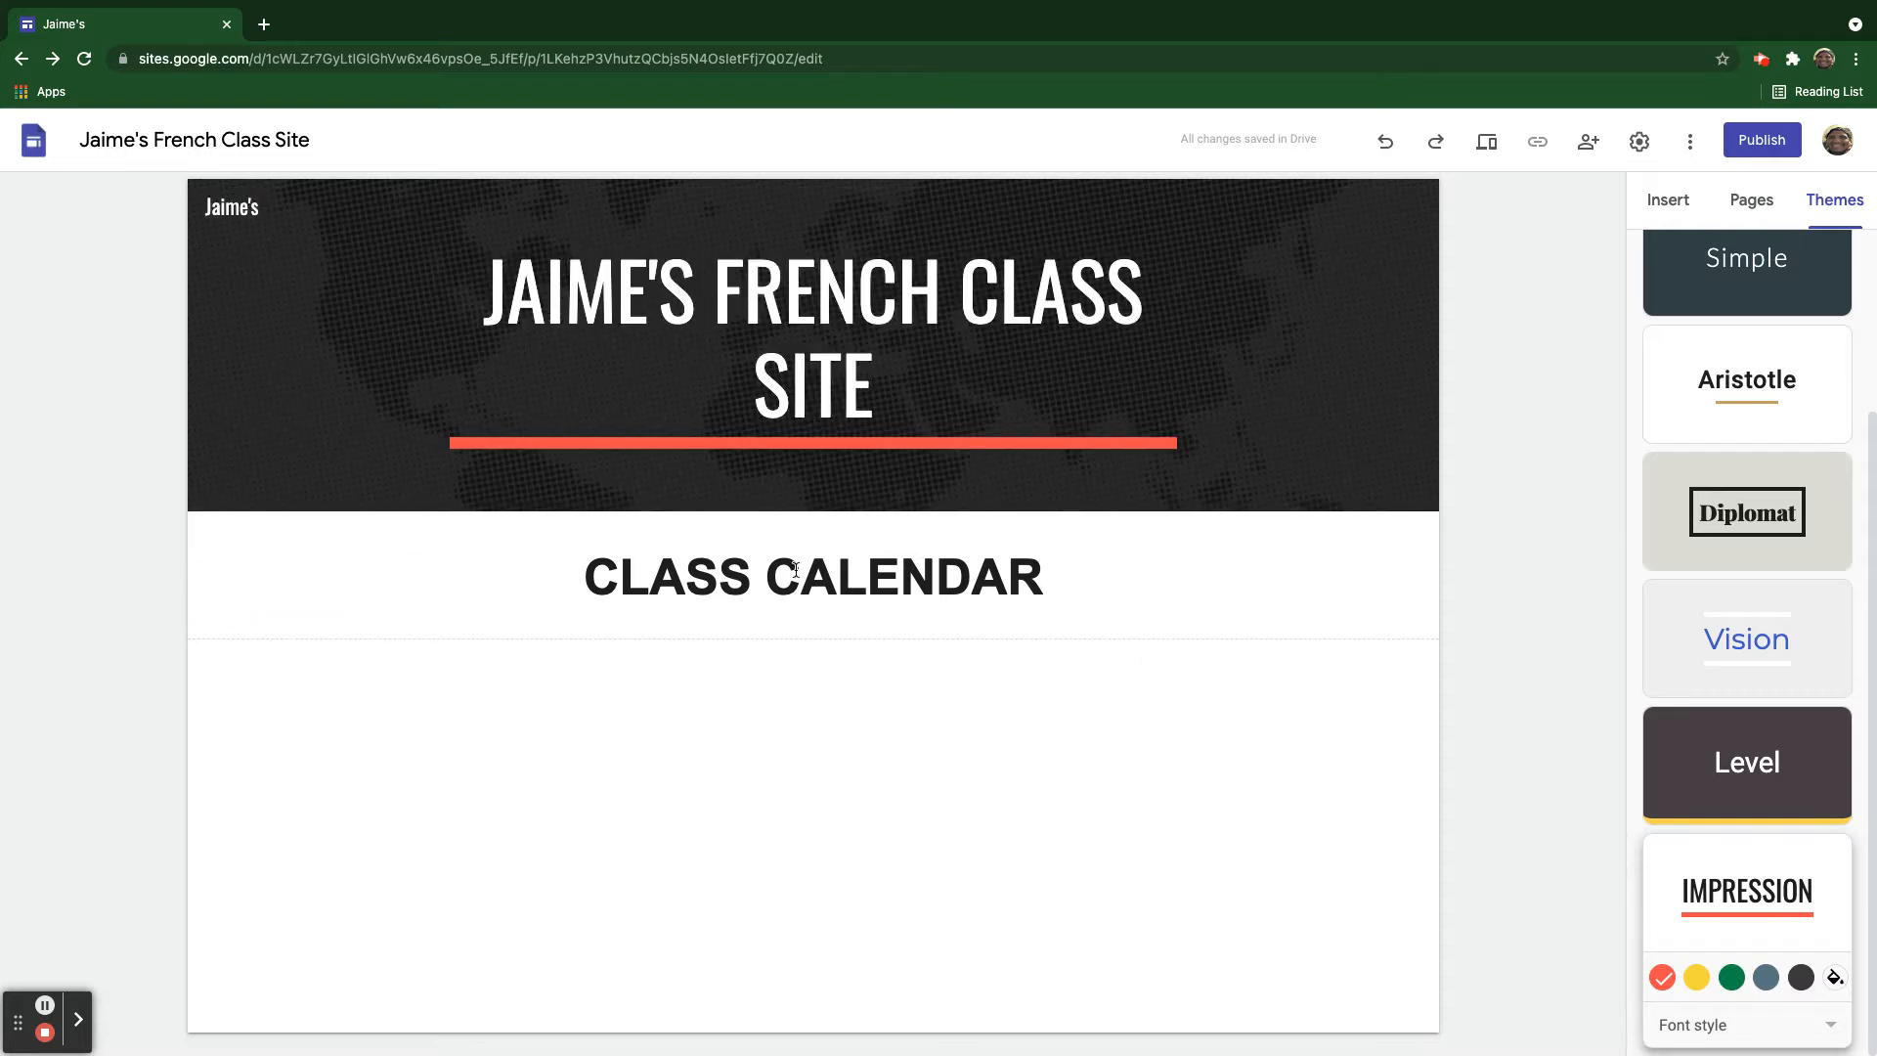
{"action": "mouse_move", "coordinate": [1625, 341]}
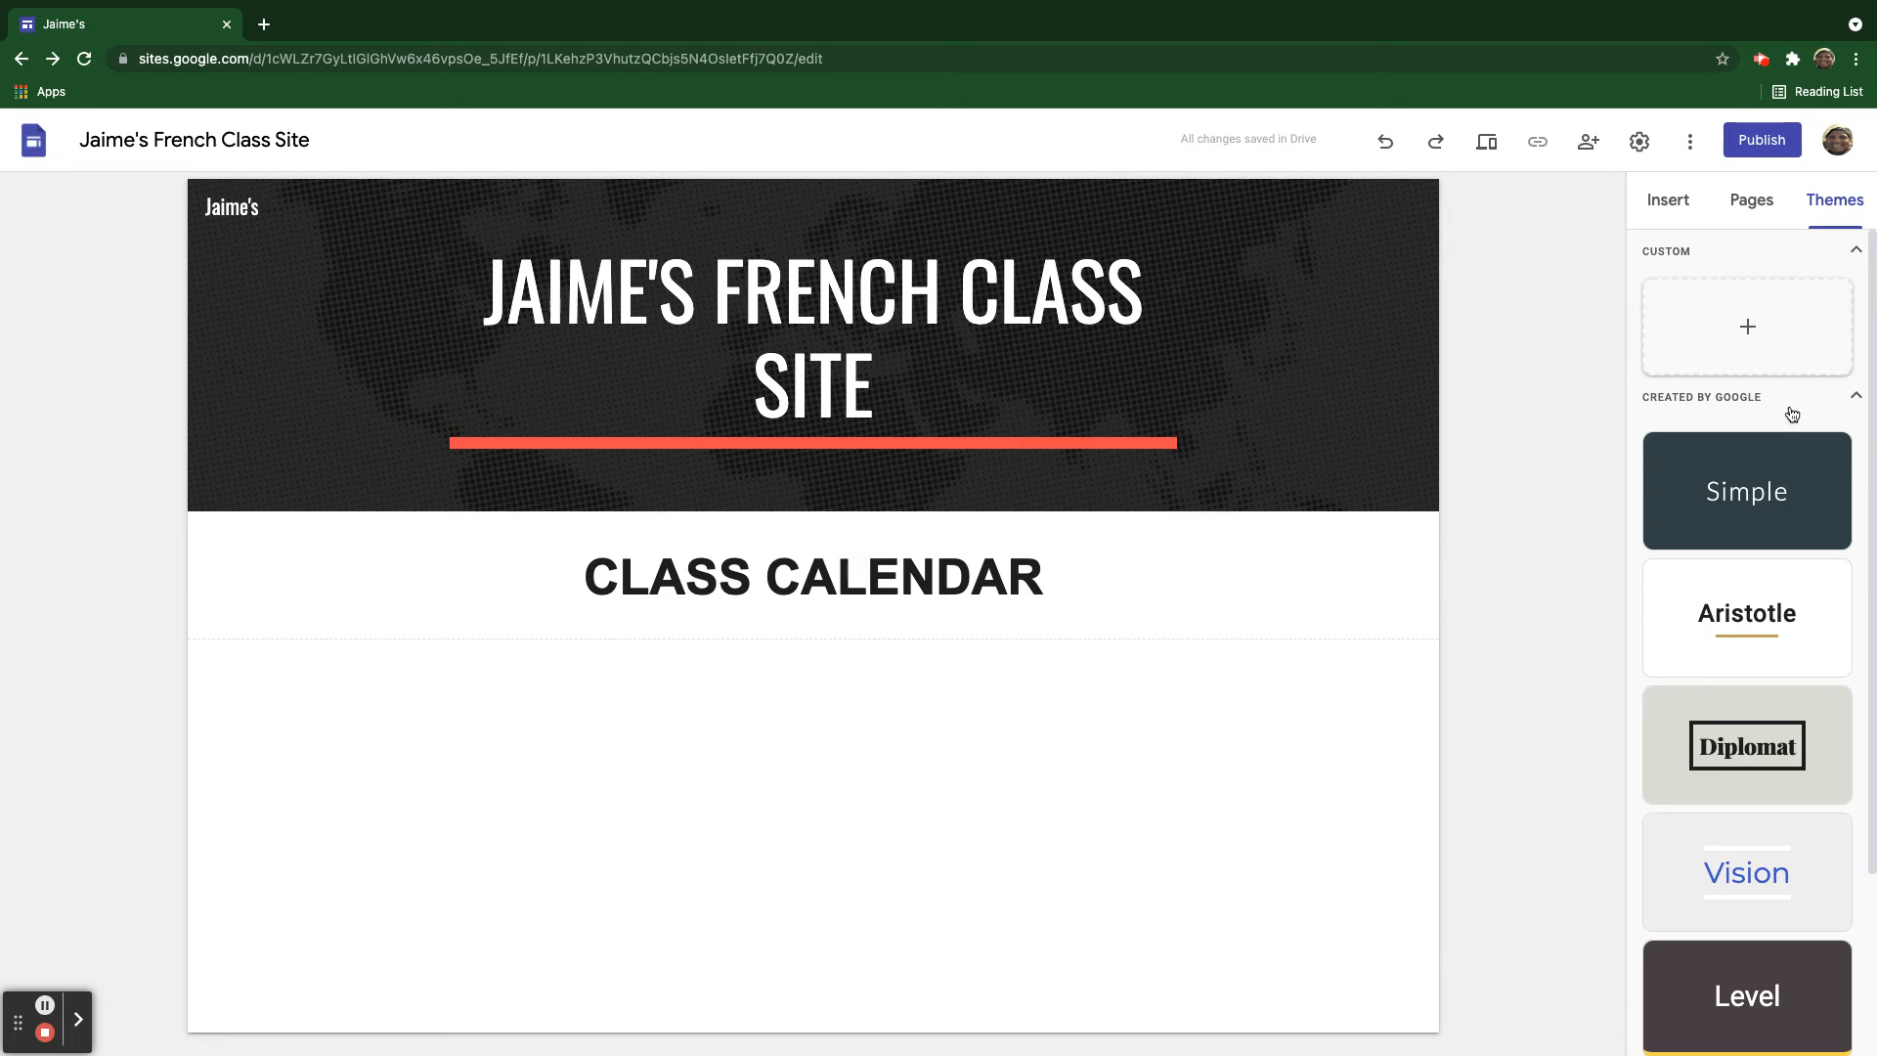
{"action": "left_click", "coordinate": [1668, 200]}
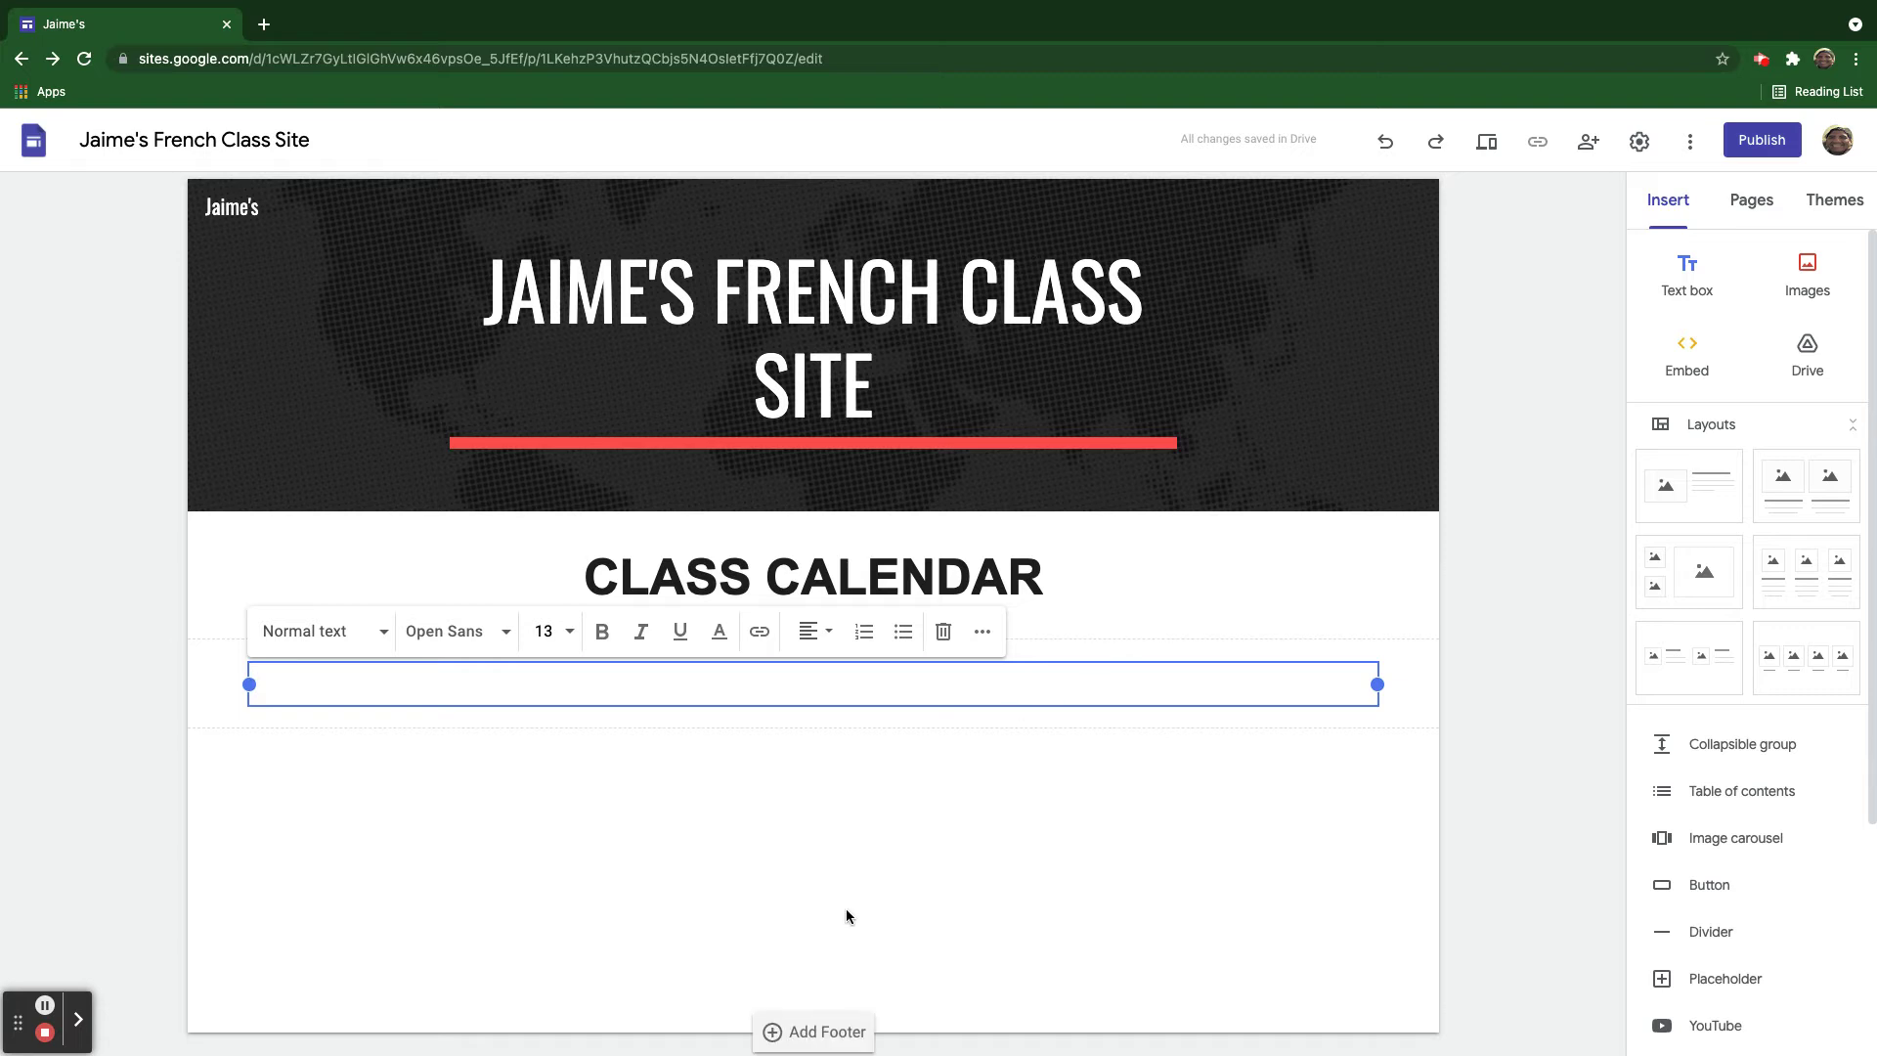
Finish the Class Announcements heading text and style it bold Arial.
{"action": "type", "text": "Class Annouc"}
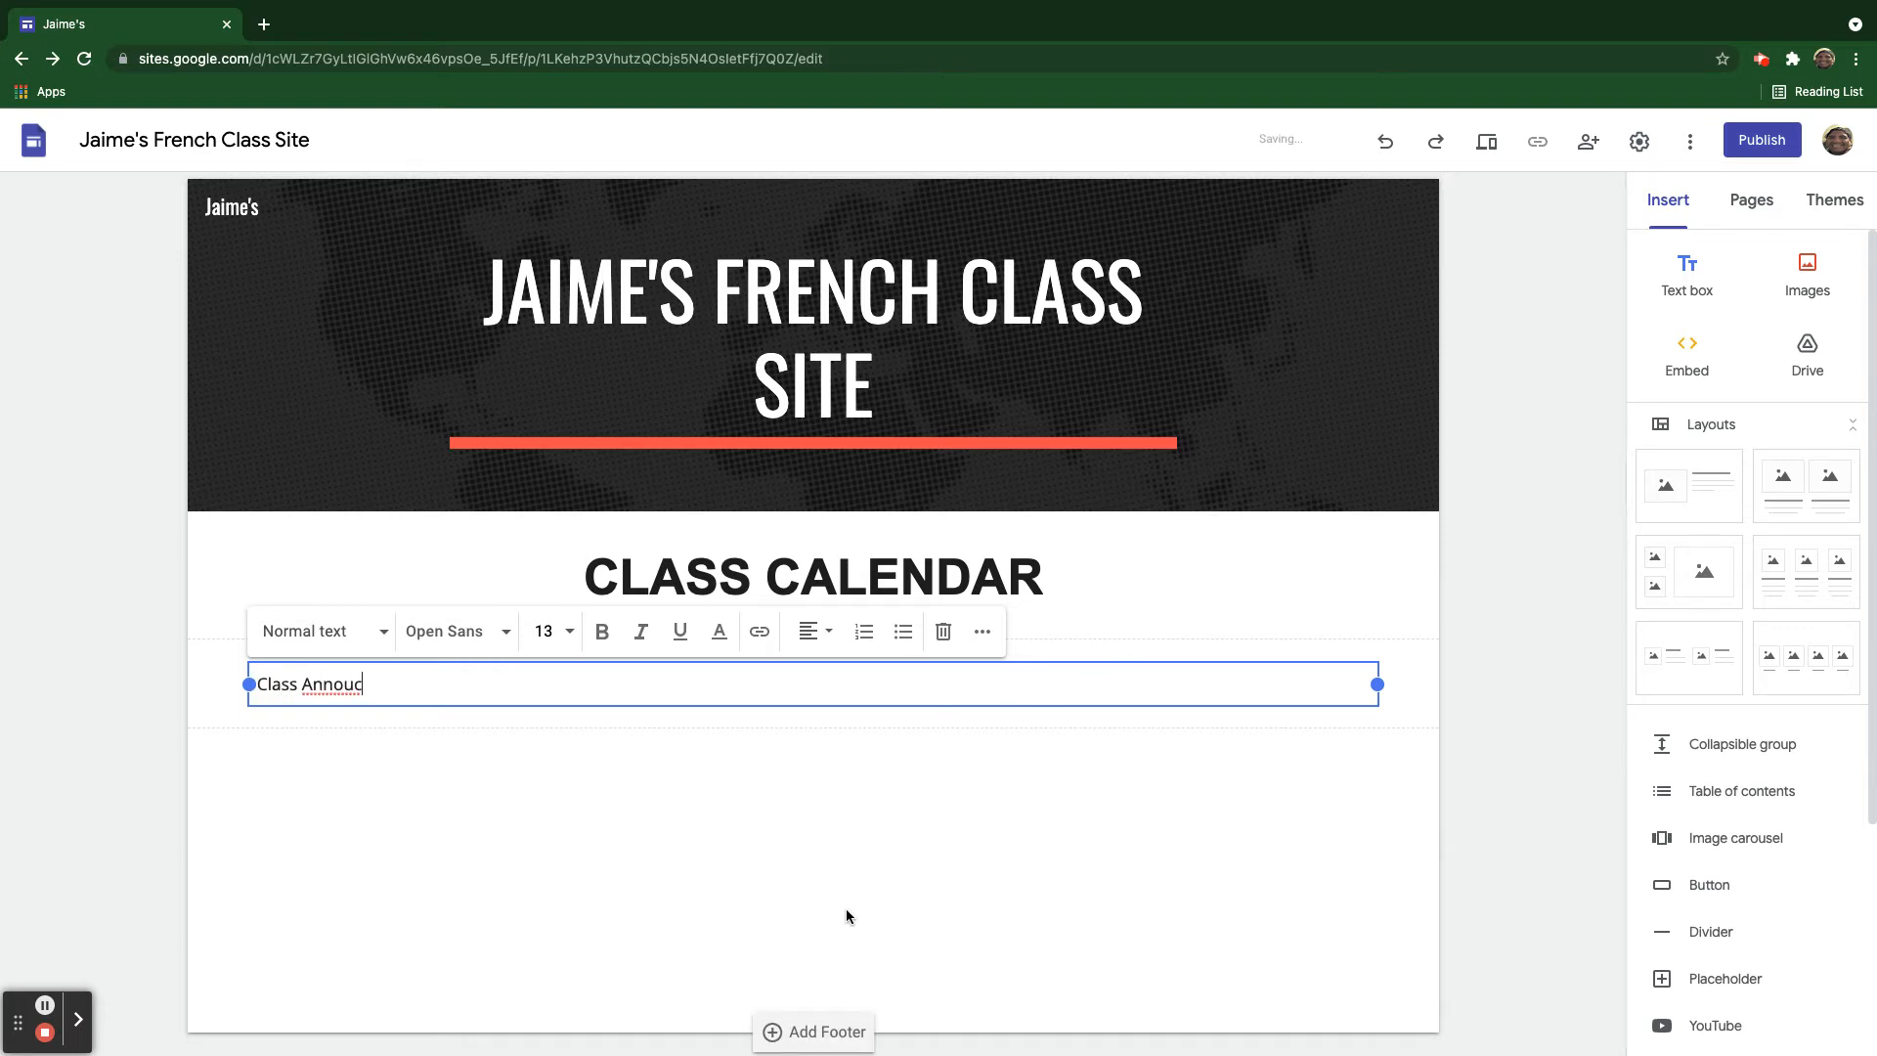
{"action": "type", "text": "ncements"}
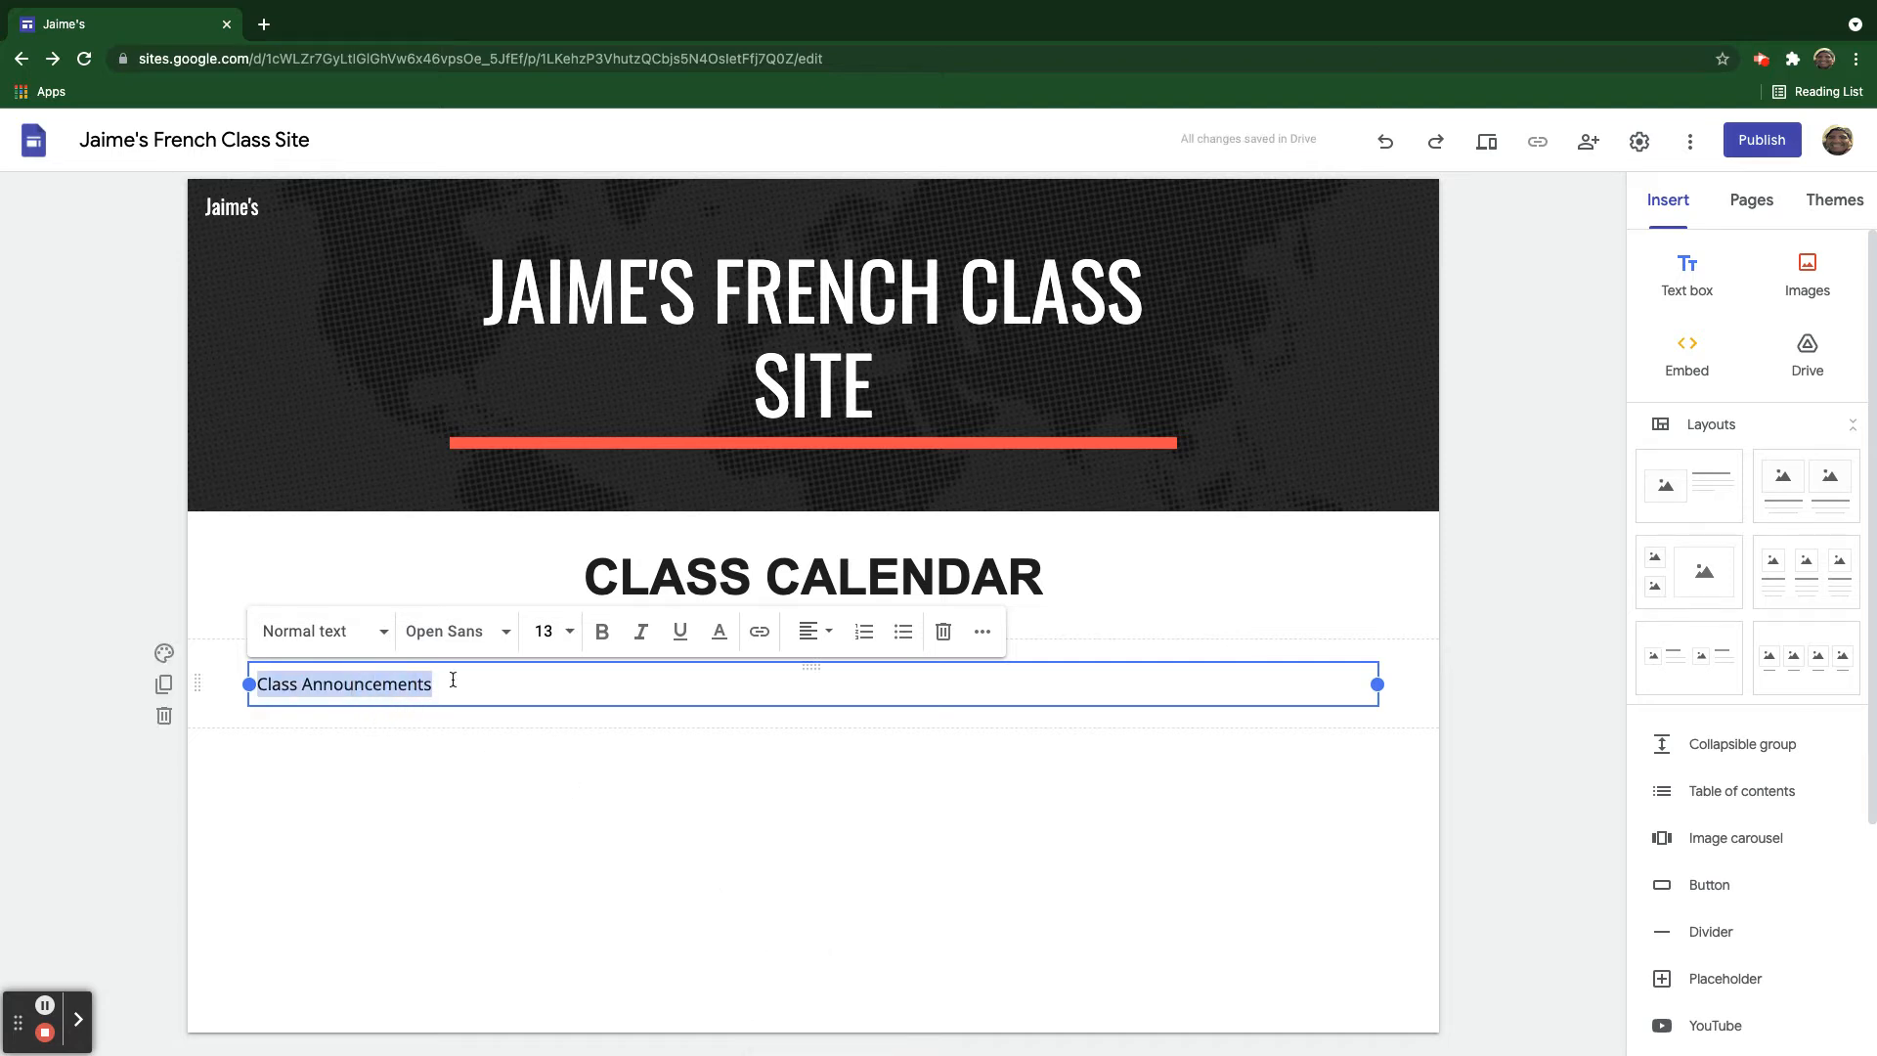
{"action": "left_click", "coordinate": [807, 632]}
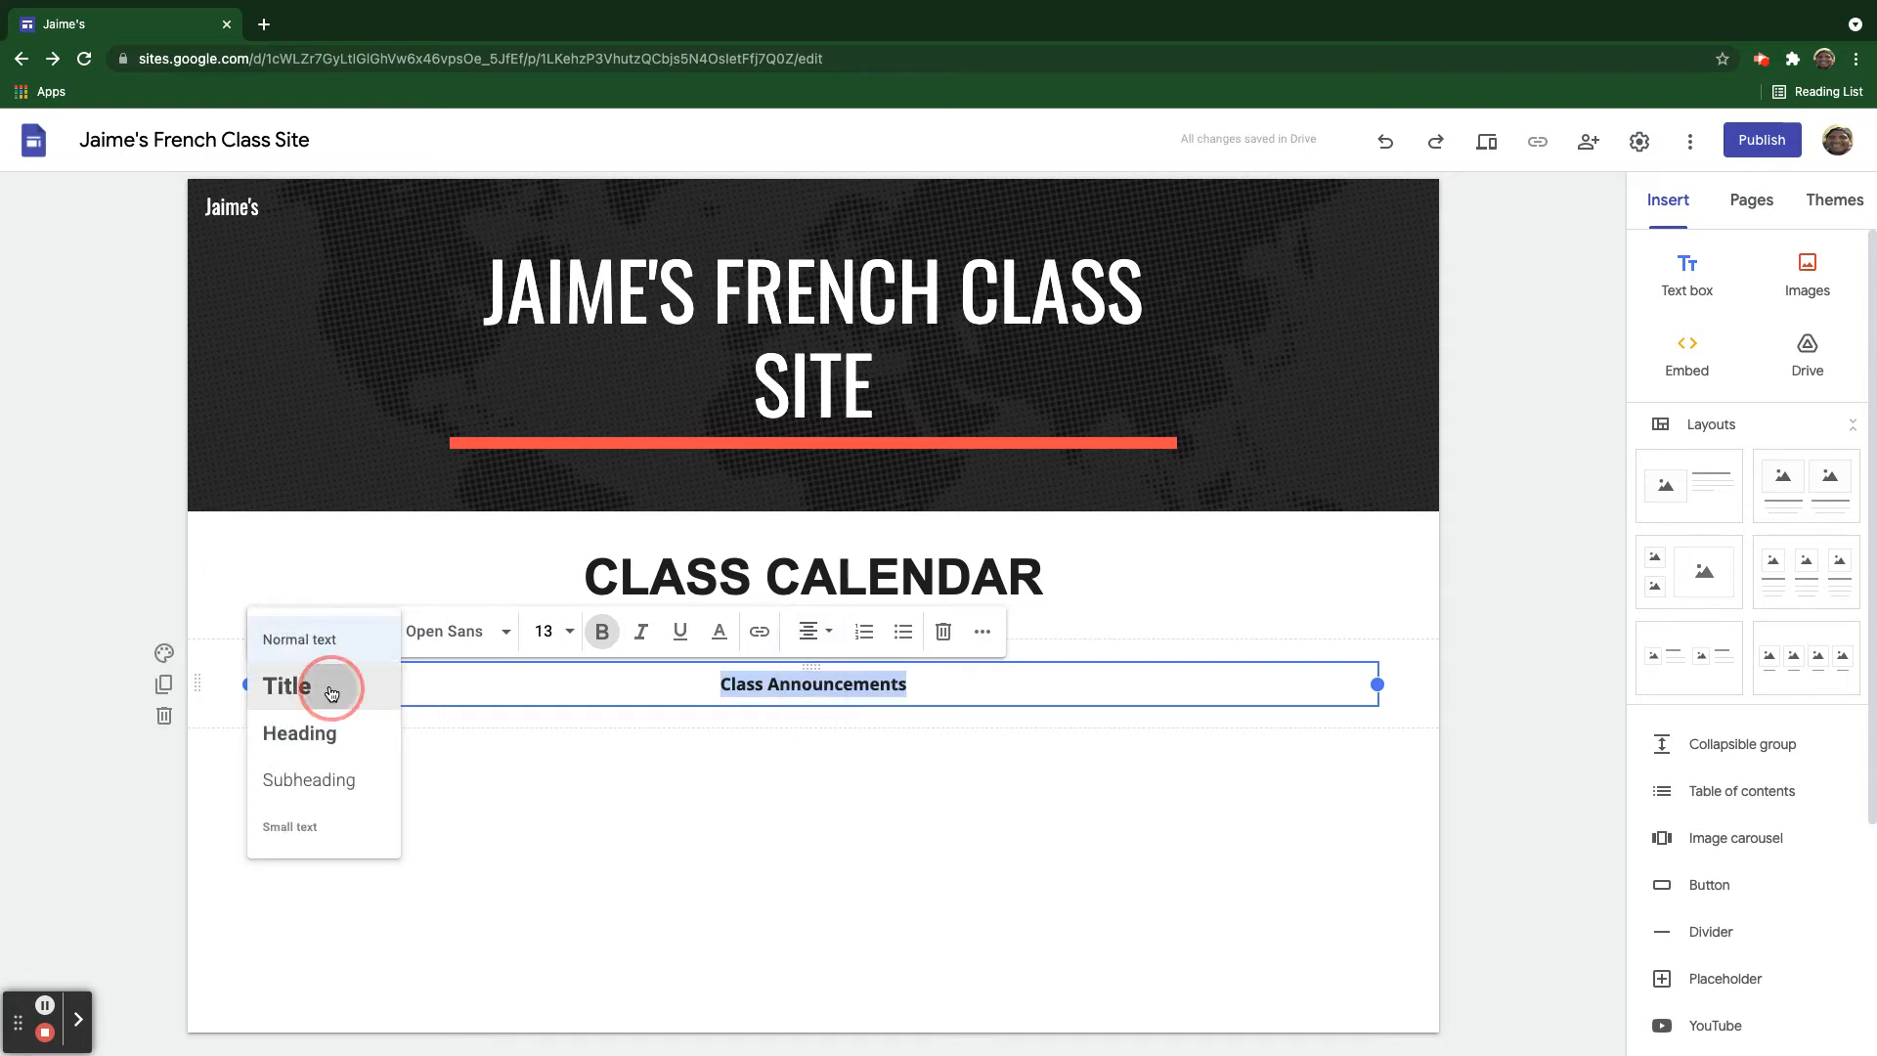
{"action": "left_click", "coordinate": [285, 685]}
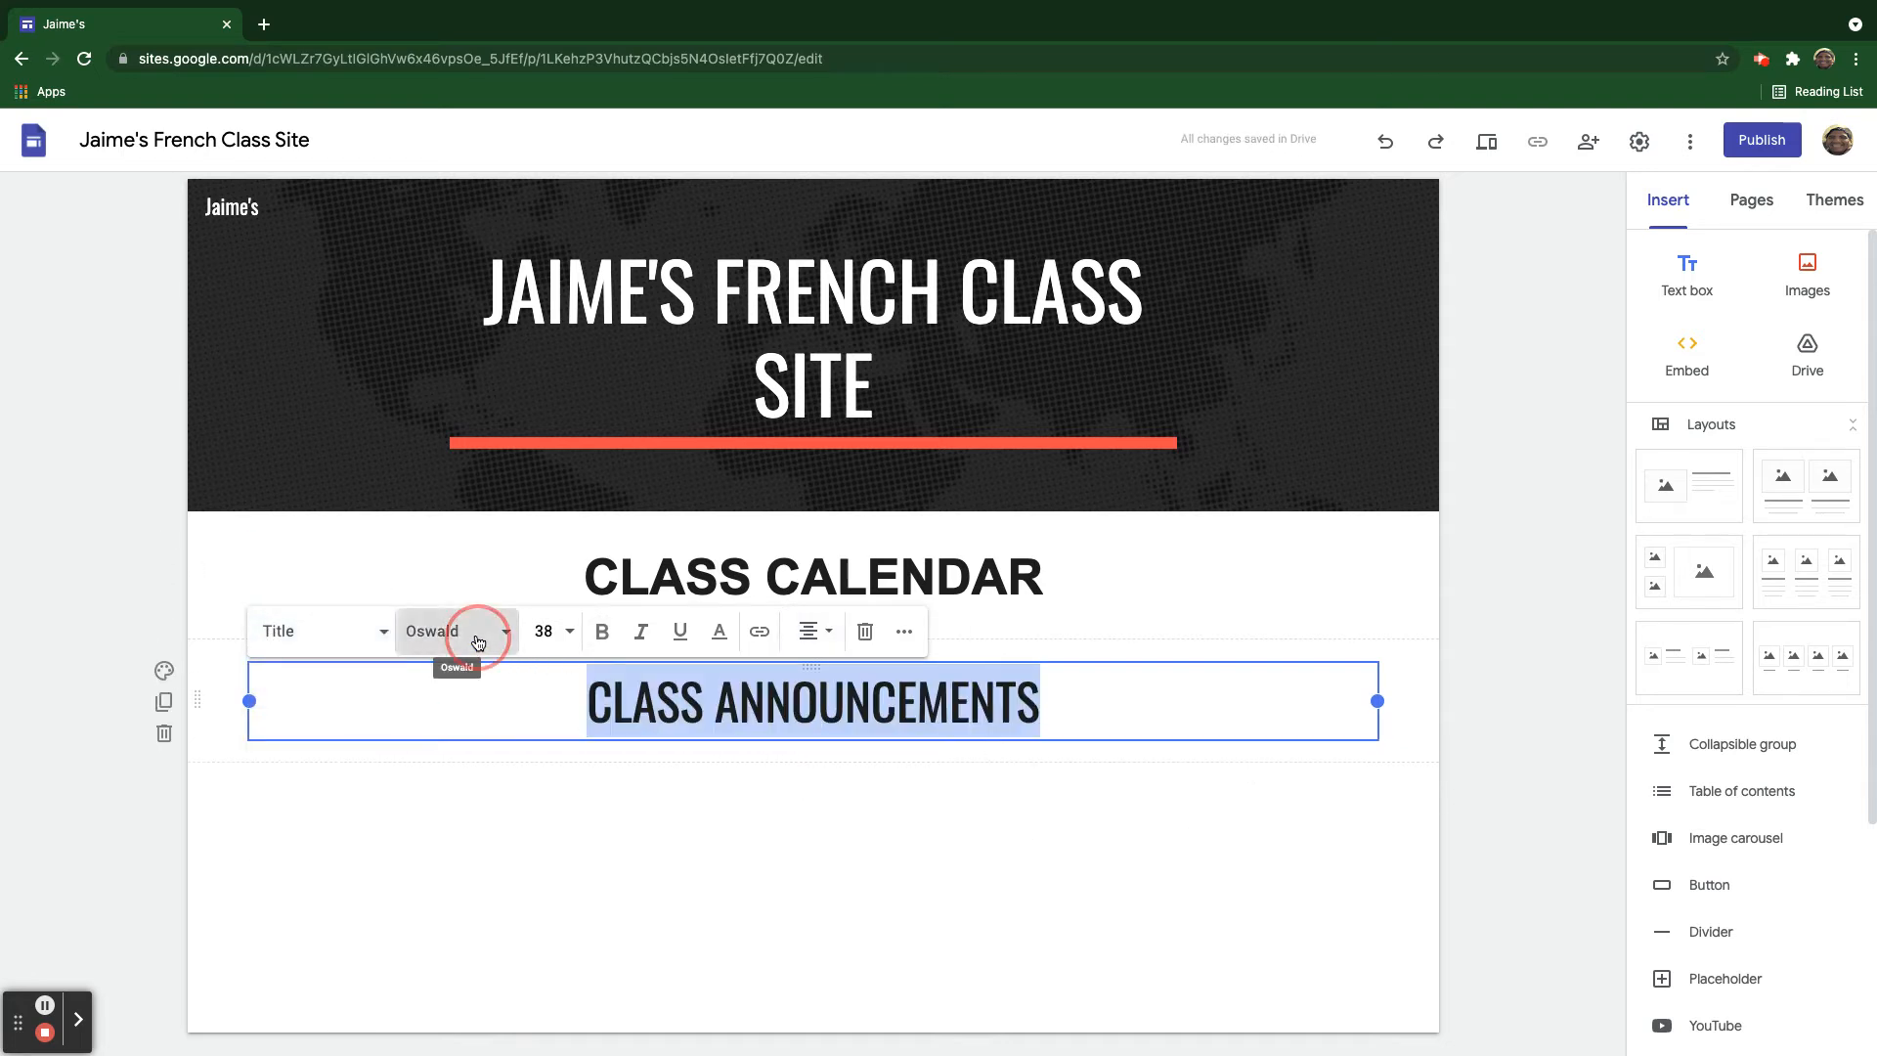
{"action": "left_click", "coordinate": [452, 632]}
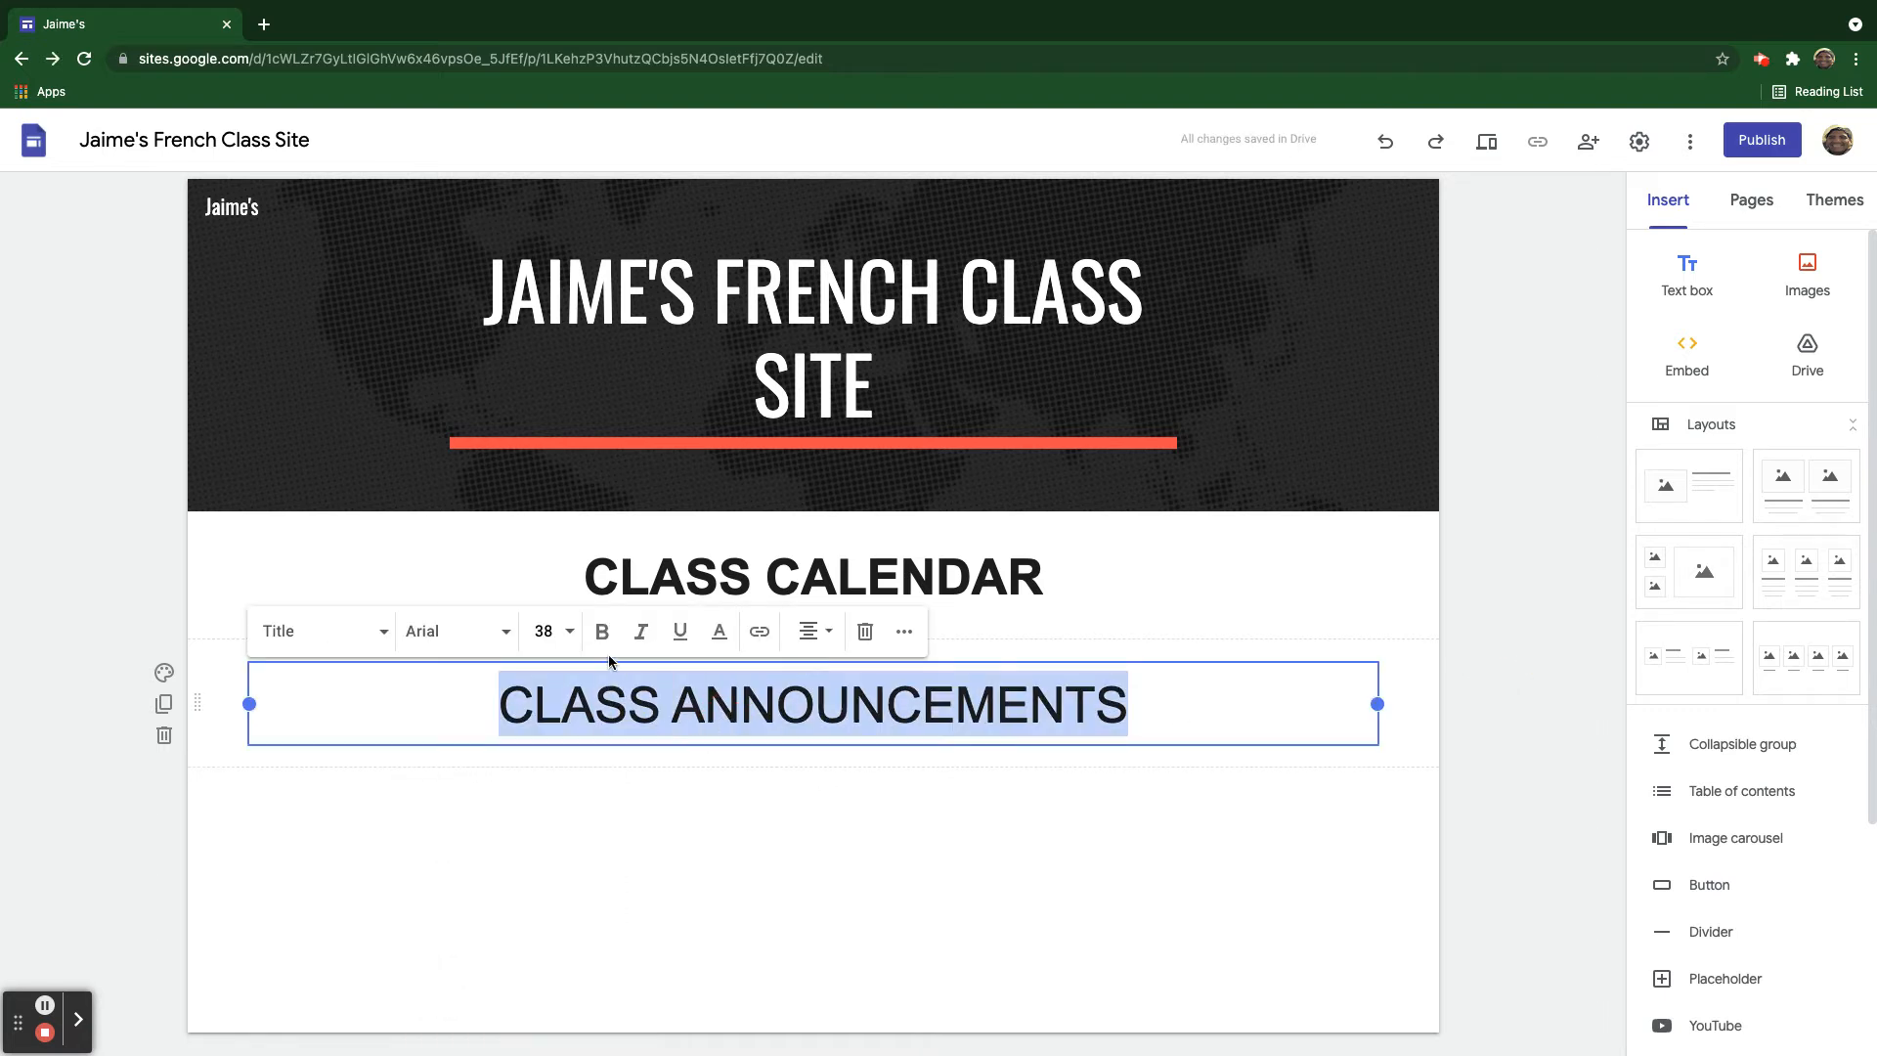
{"action": "left_click", "coordinate": [1490, 831]}
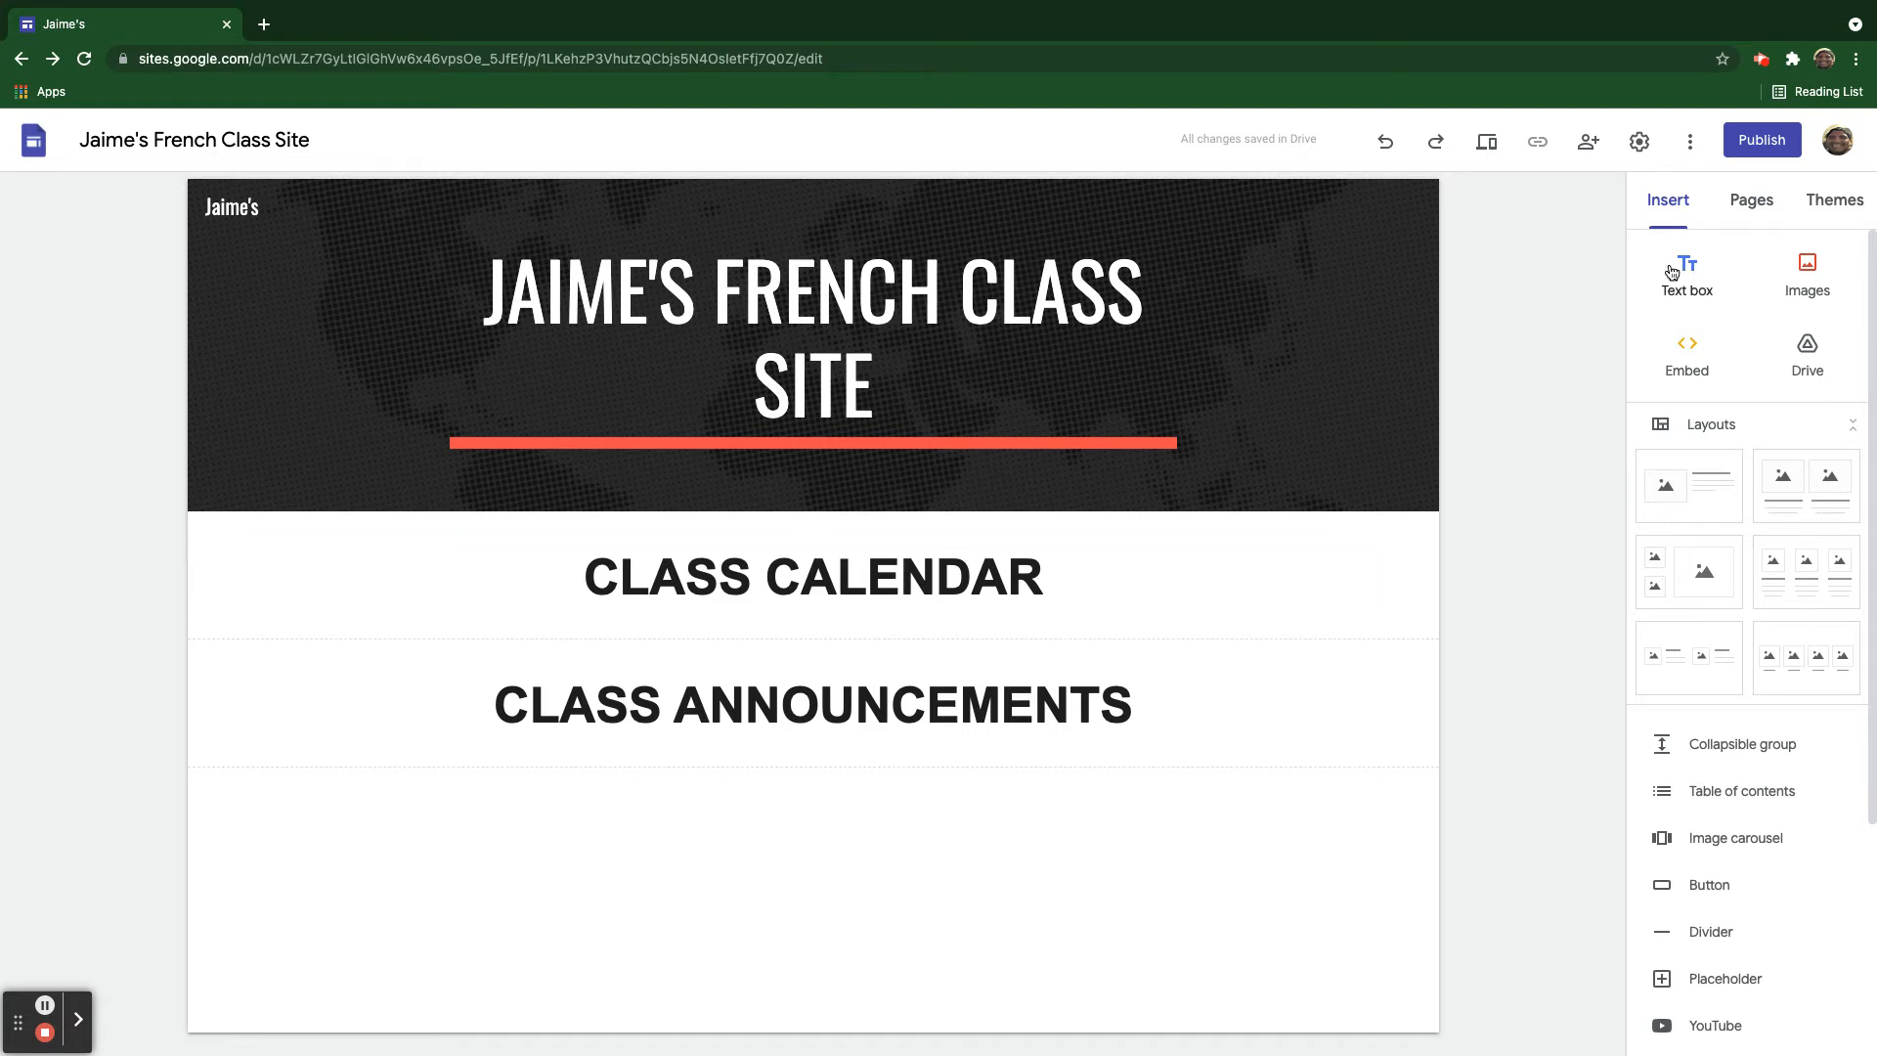
{"action": "mouse_move", "coordinate": [1685, 276]}
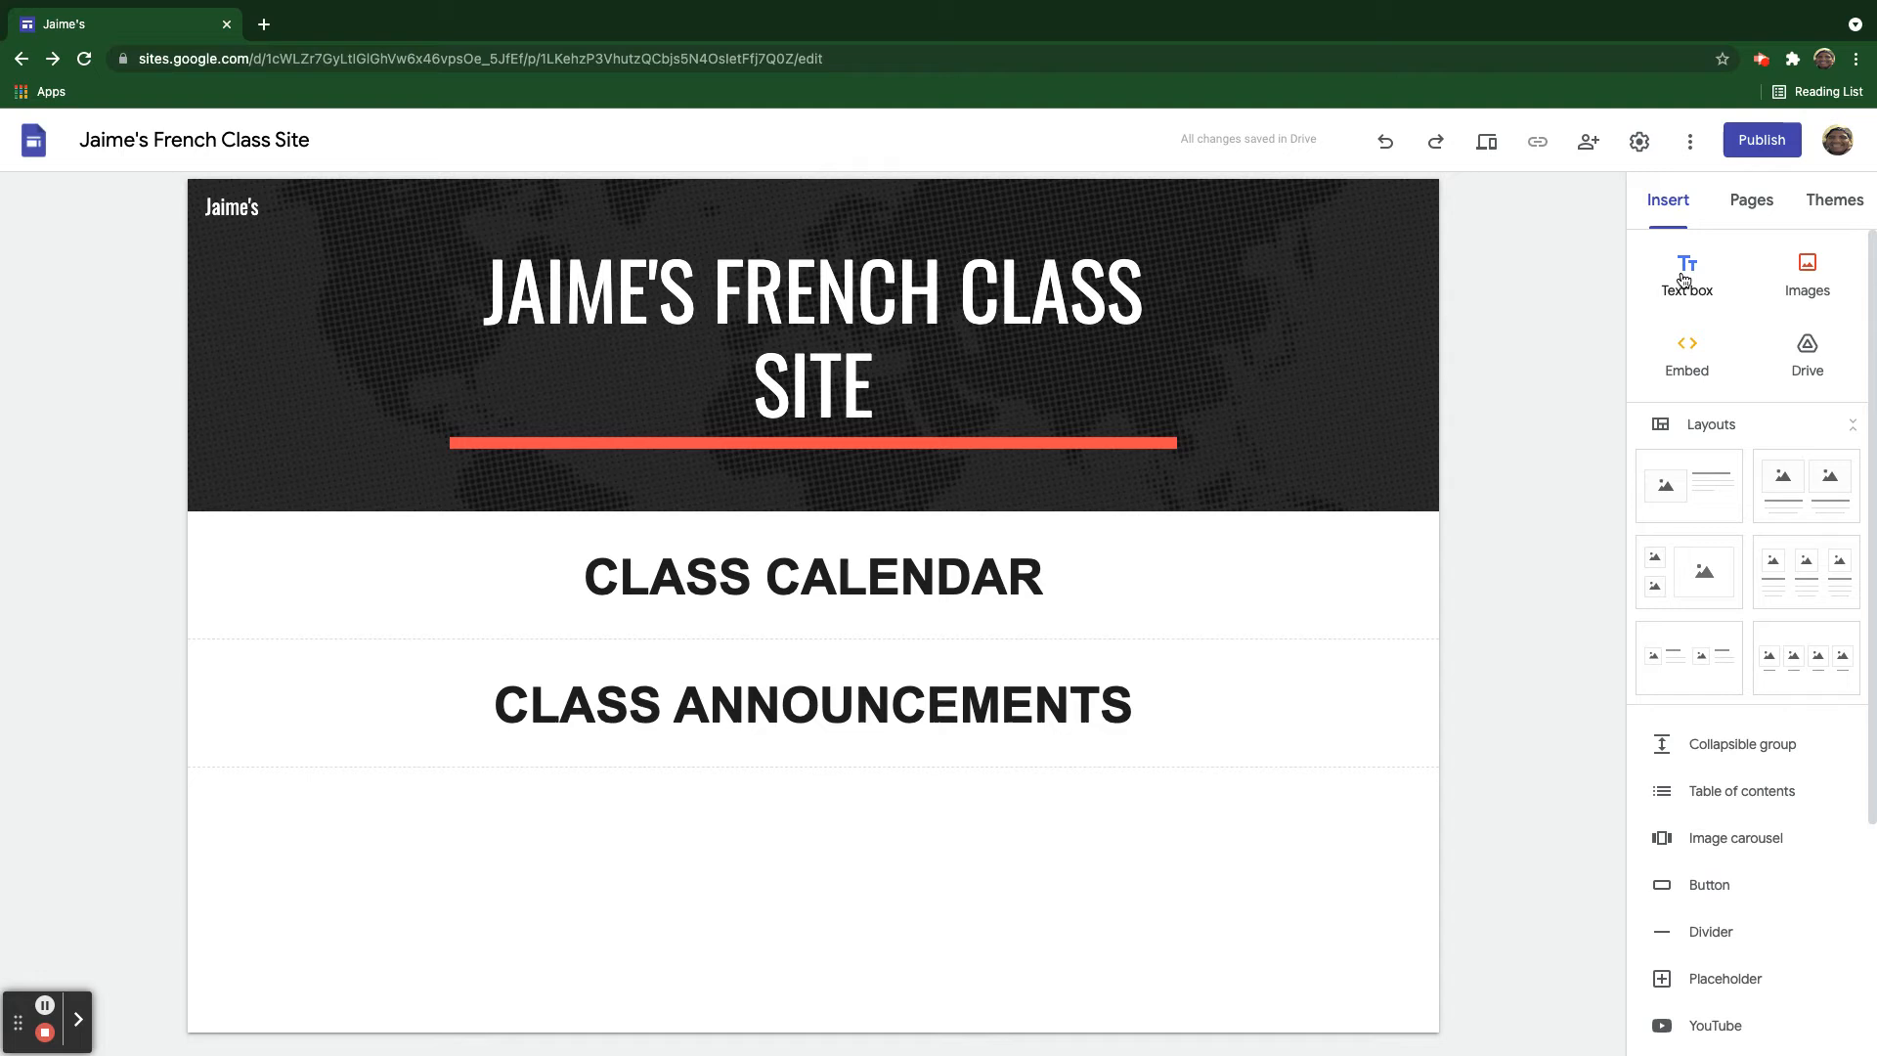
Add a text box reading 'Read all class announcements here.' under the heading.
{"action": "left_click", "coordinate": [1688, 276]}
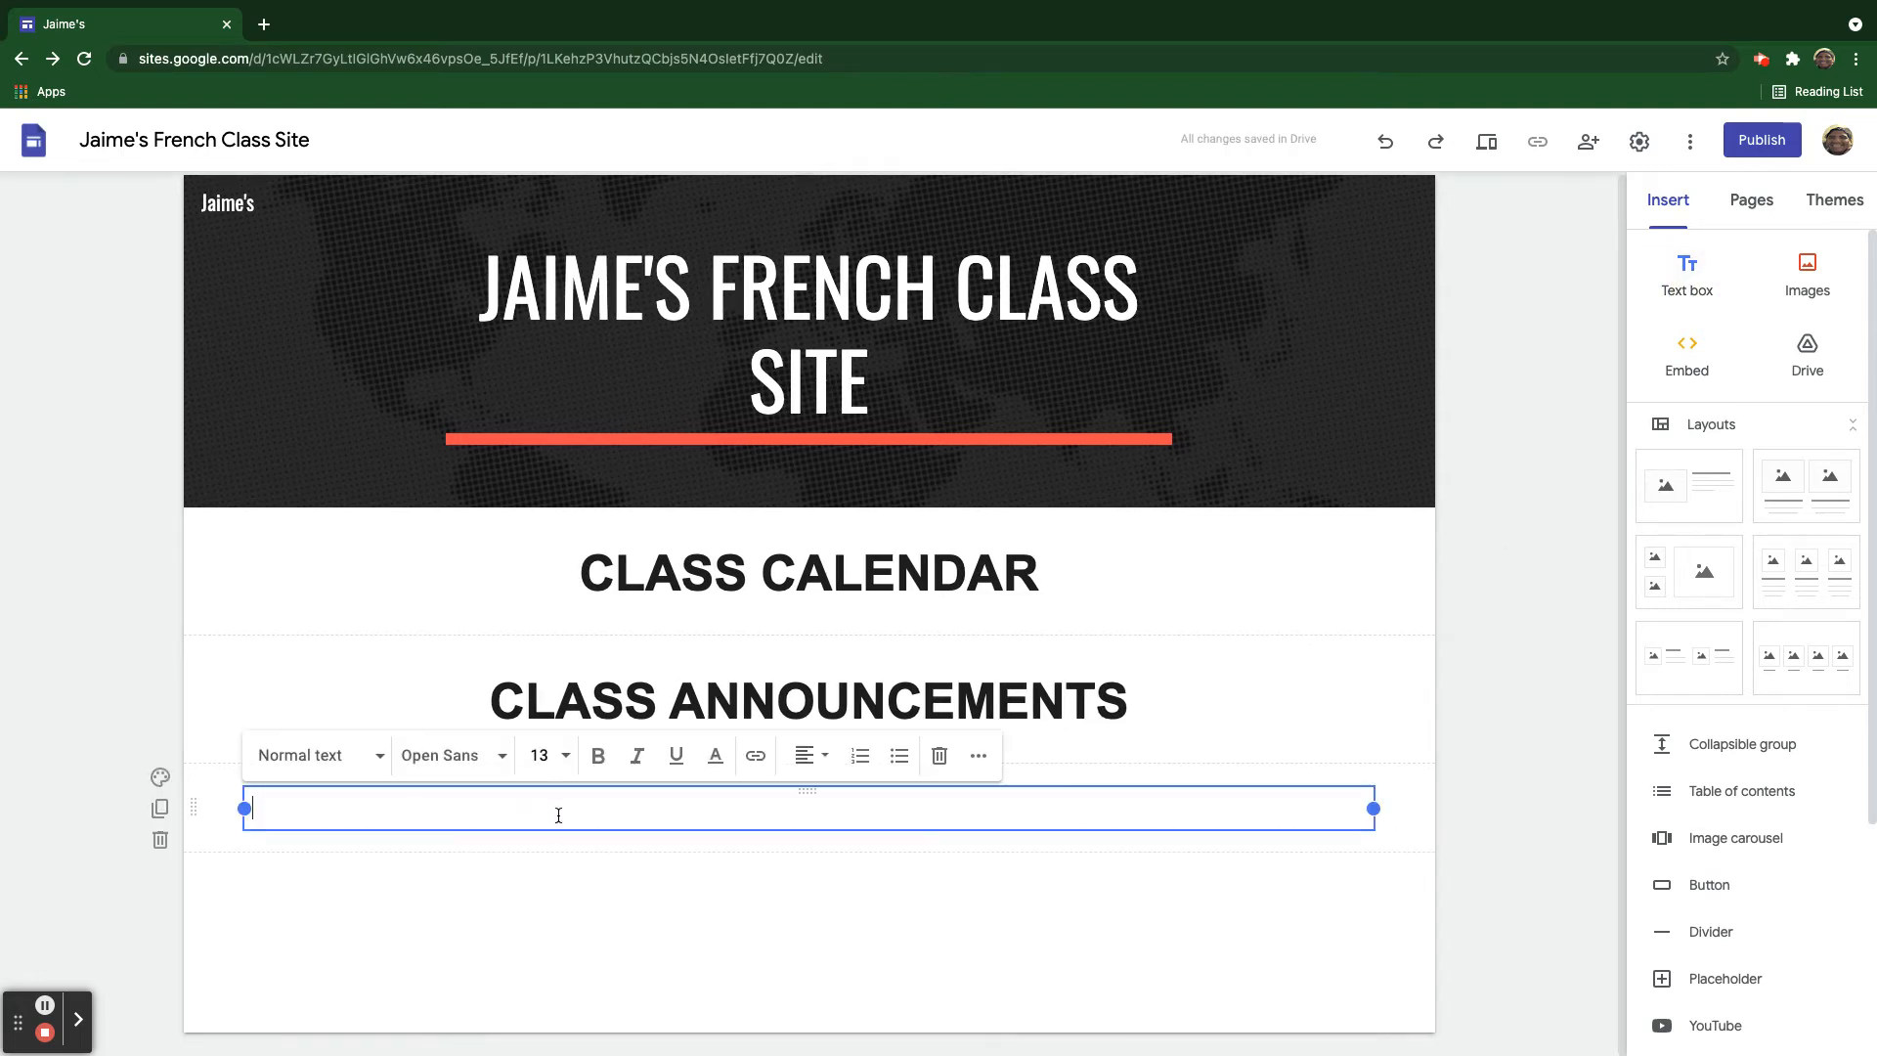
{"action": "type", "text": "Read all c"}
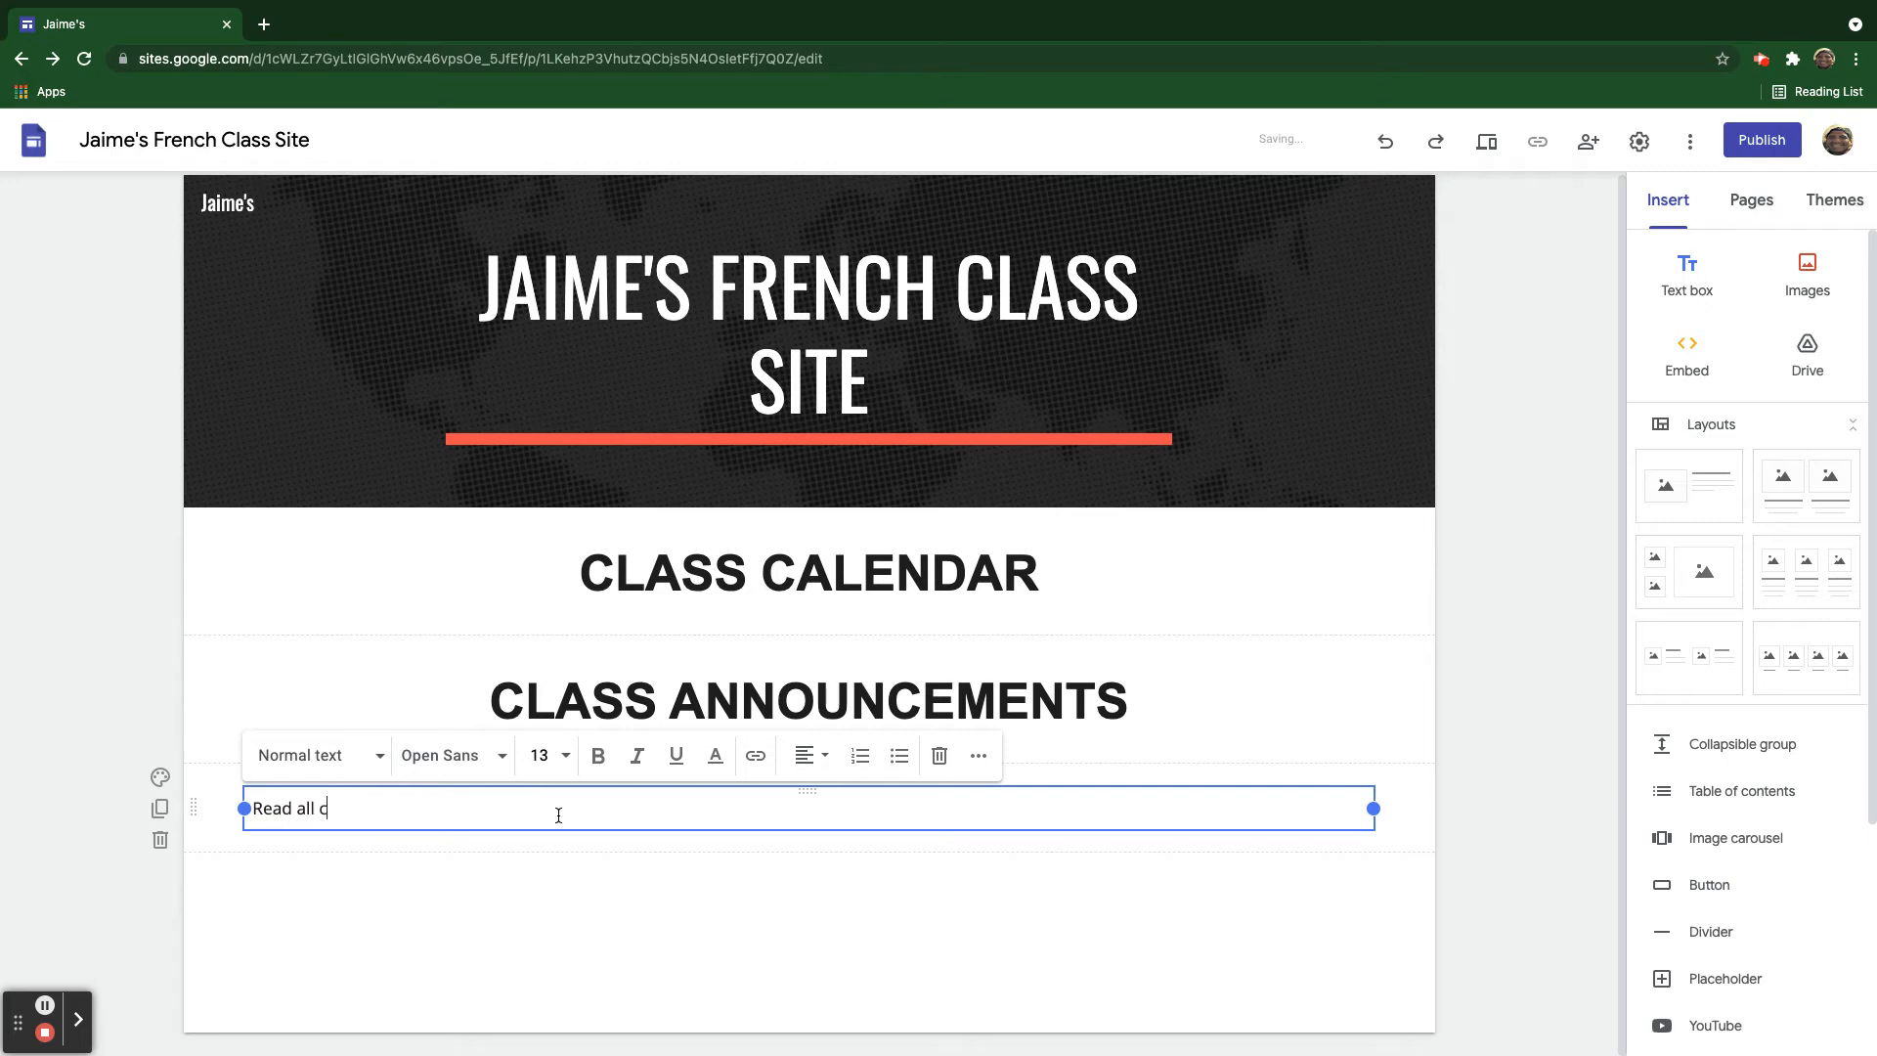
{"action": "type", "text": "lass annou"}
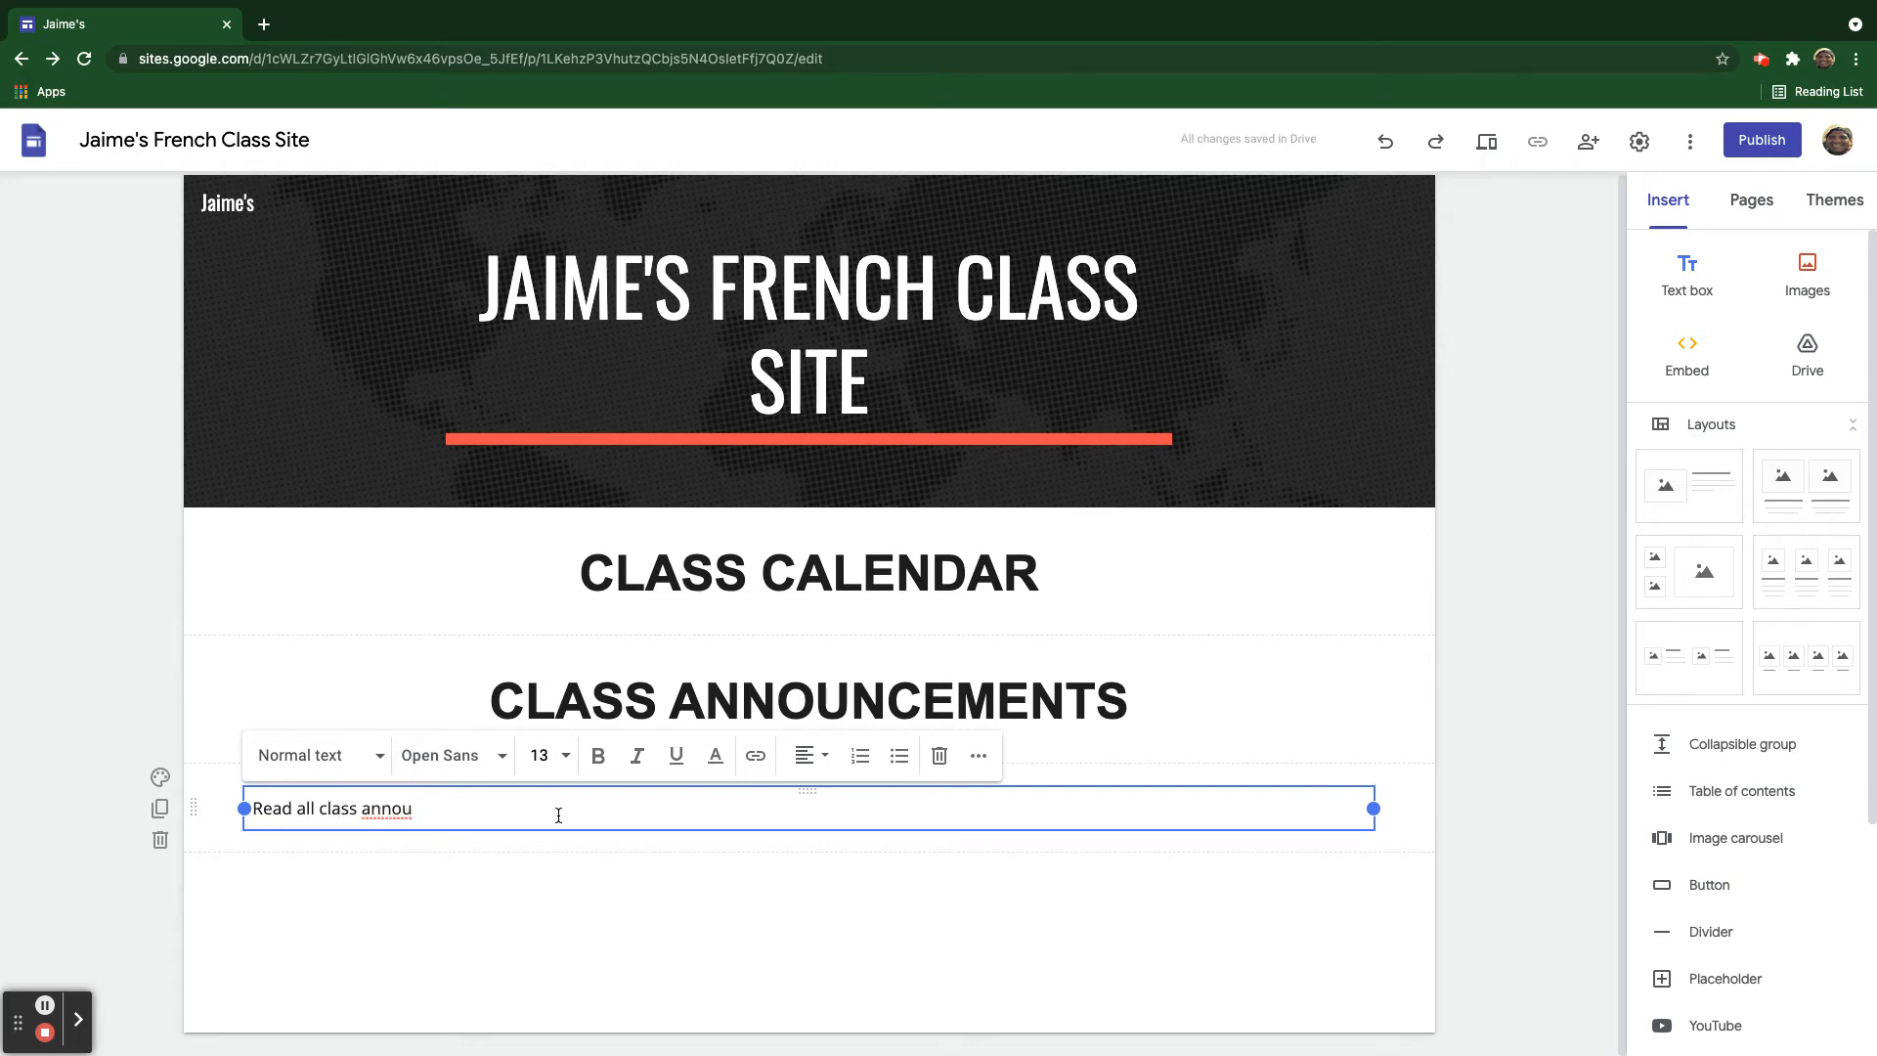
{"action": "type", "text": "ncements he"}
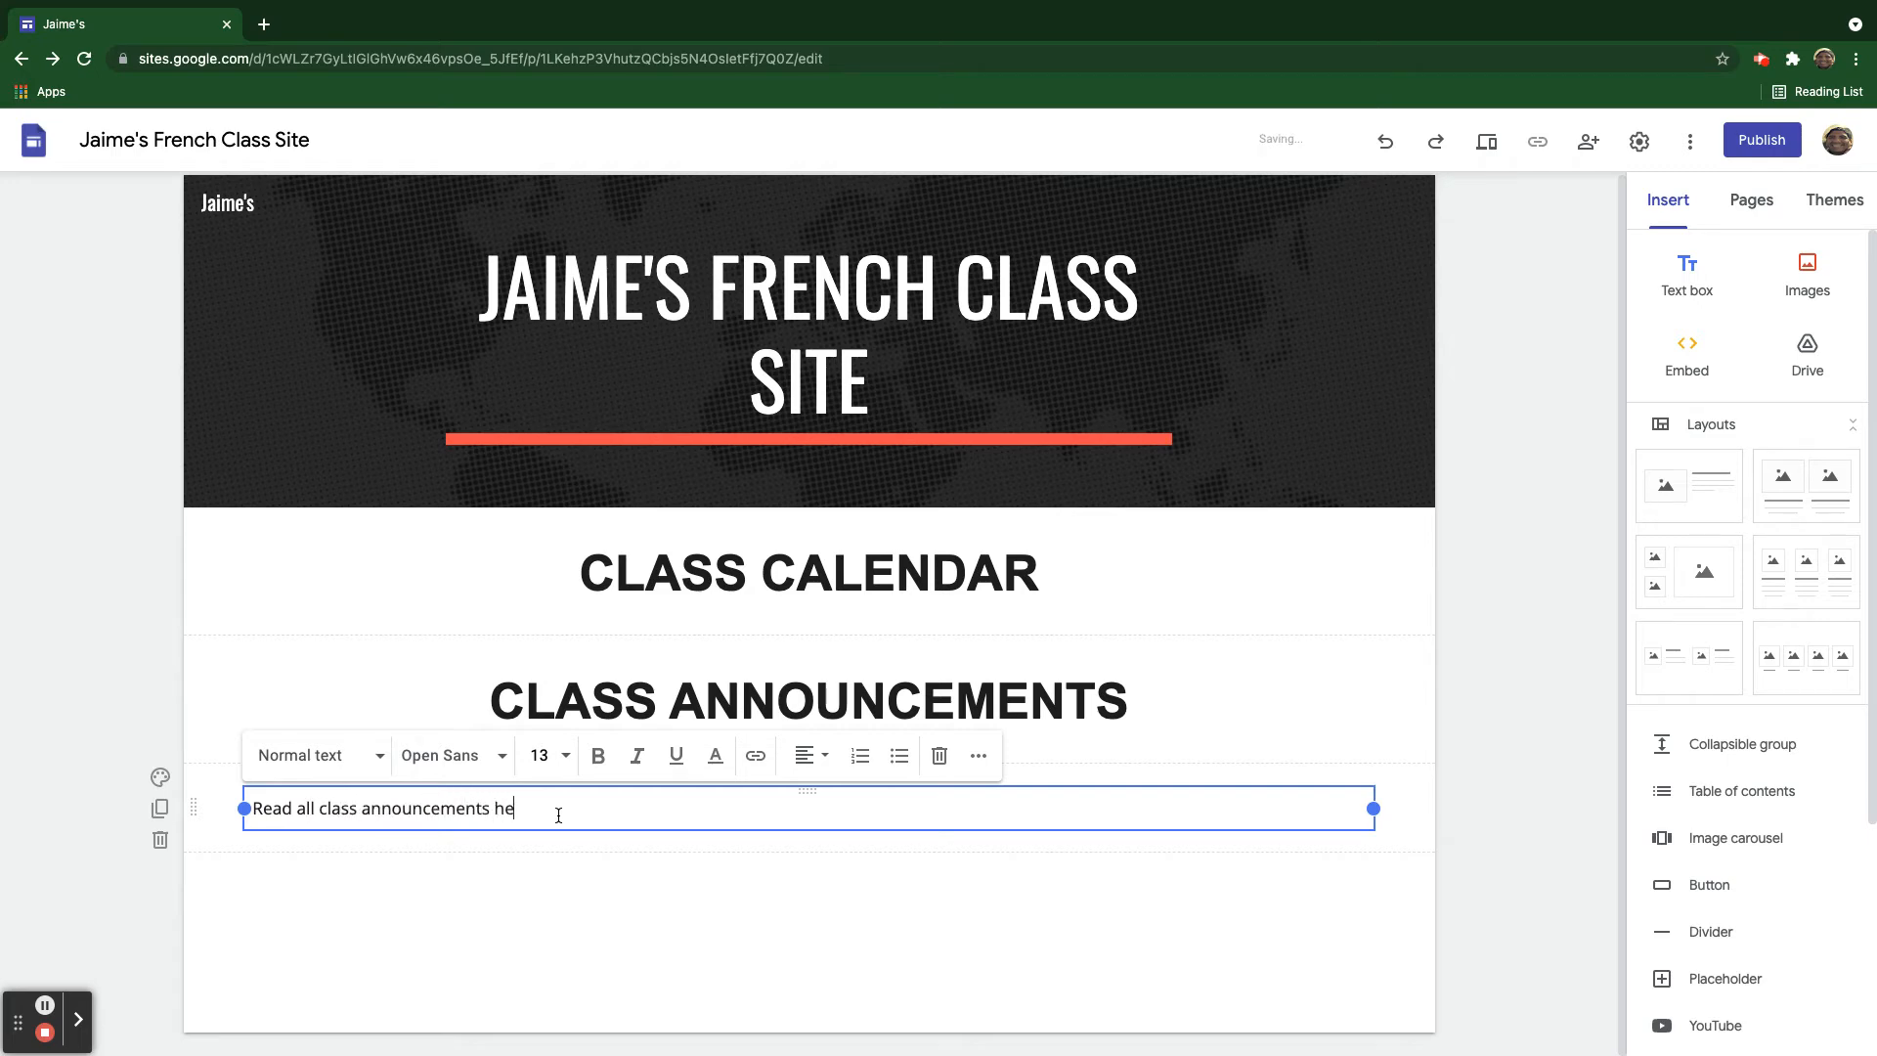
{"action": "type", "text": "re."}
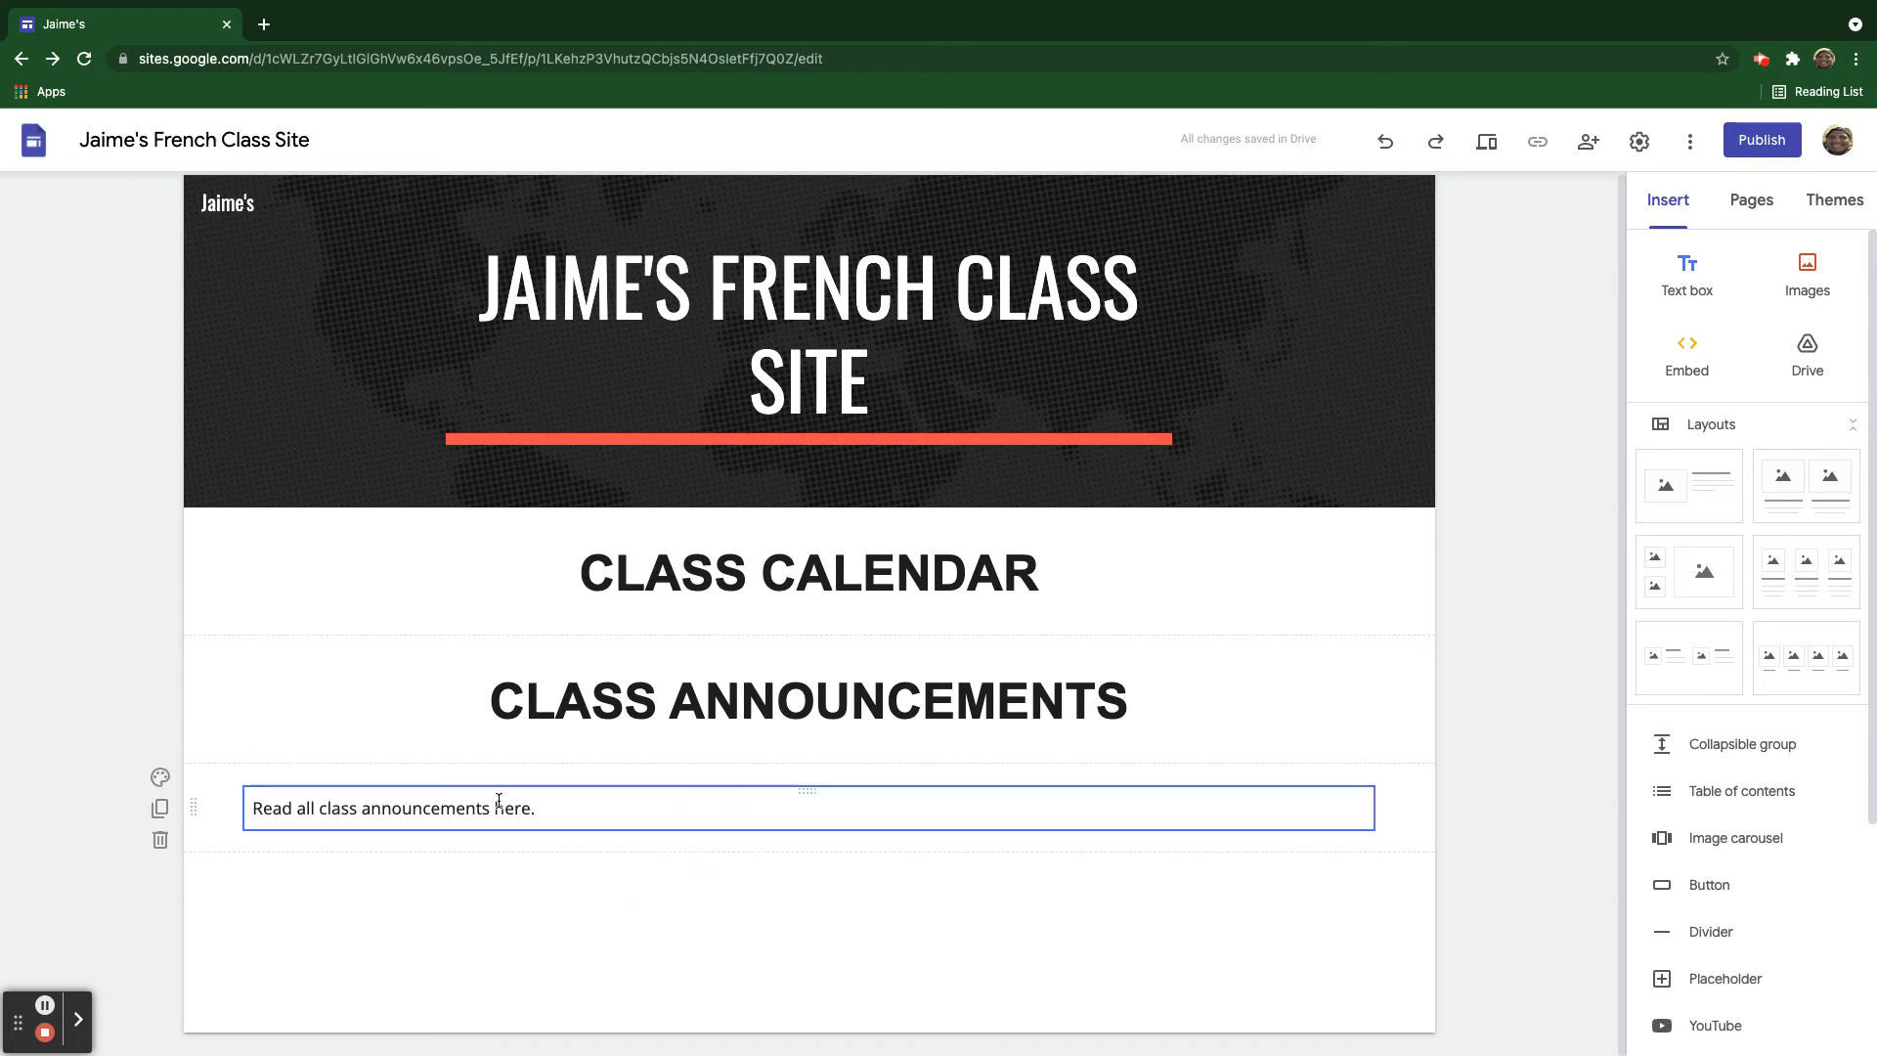
{"action": "left_click", "coordinate": [658, 851]}
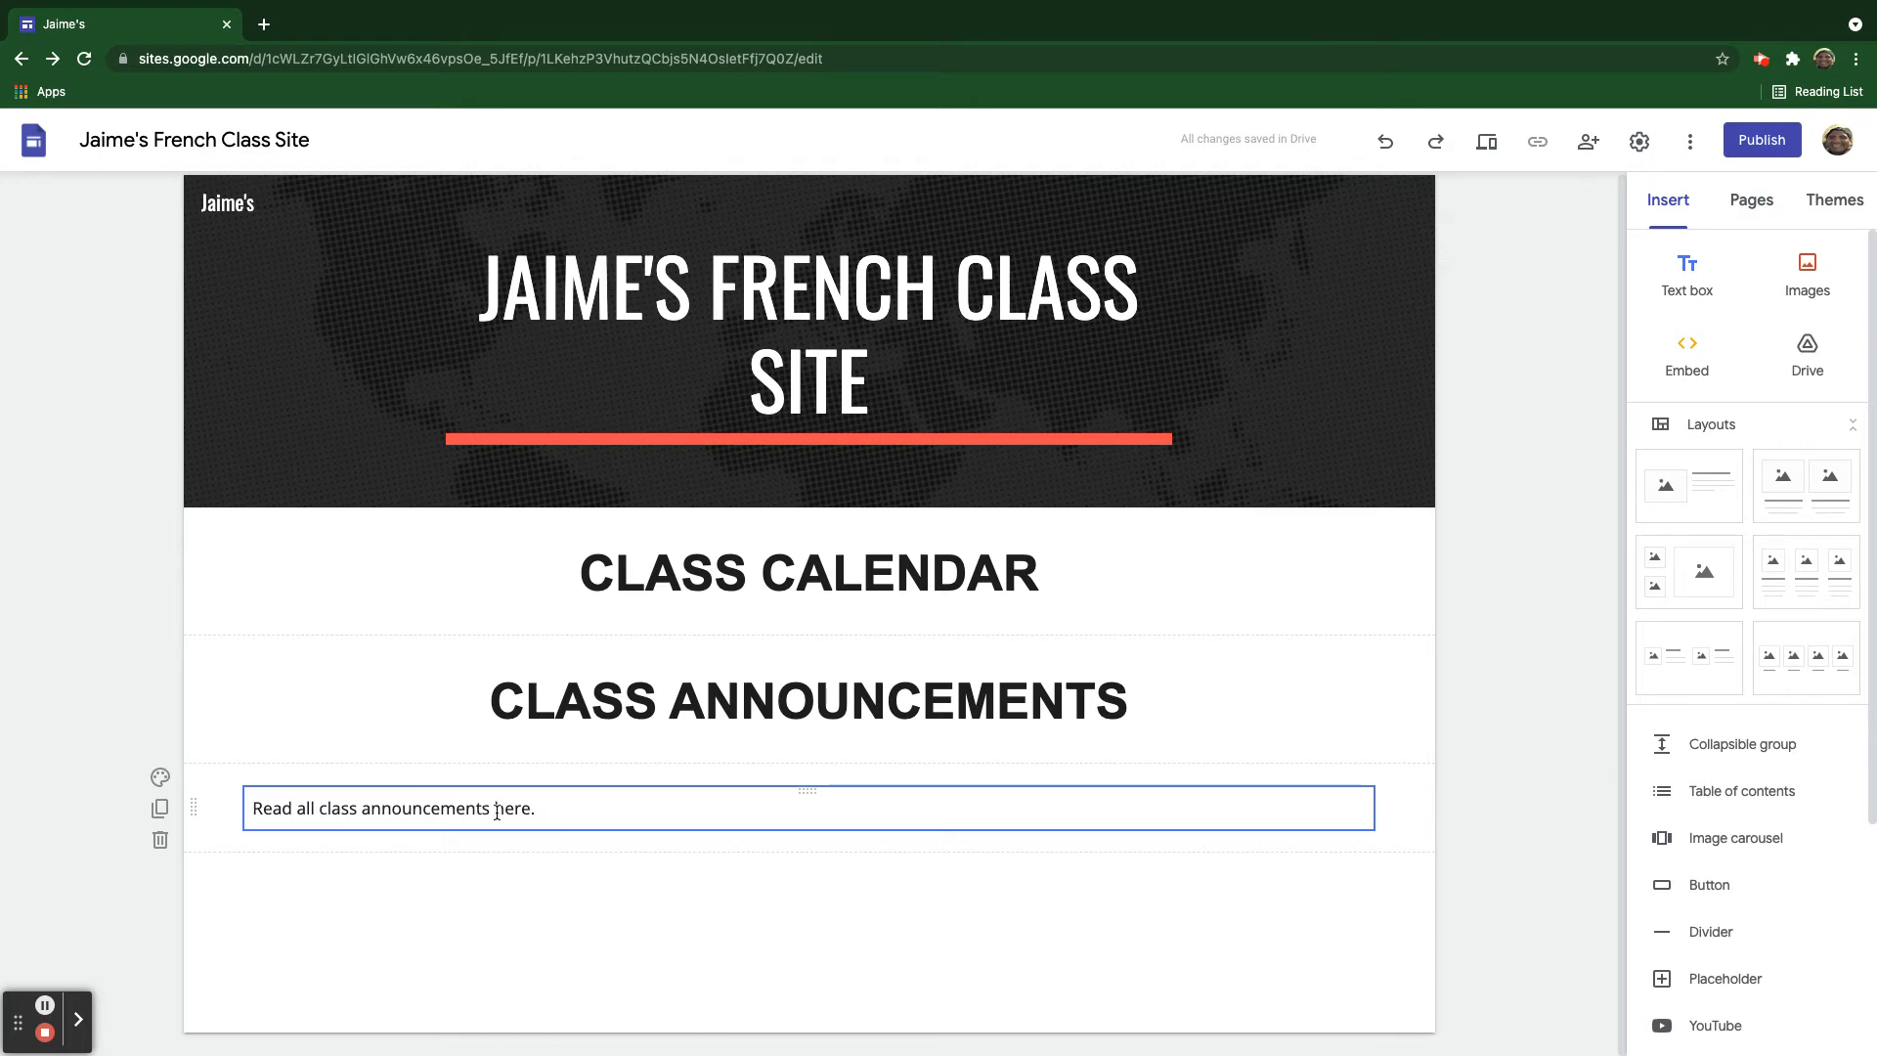
{"action": "mouse_move", "coordinate": [319, 826]}
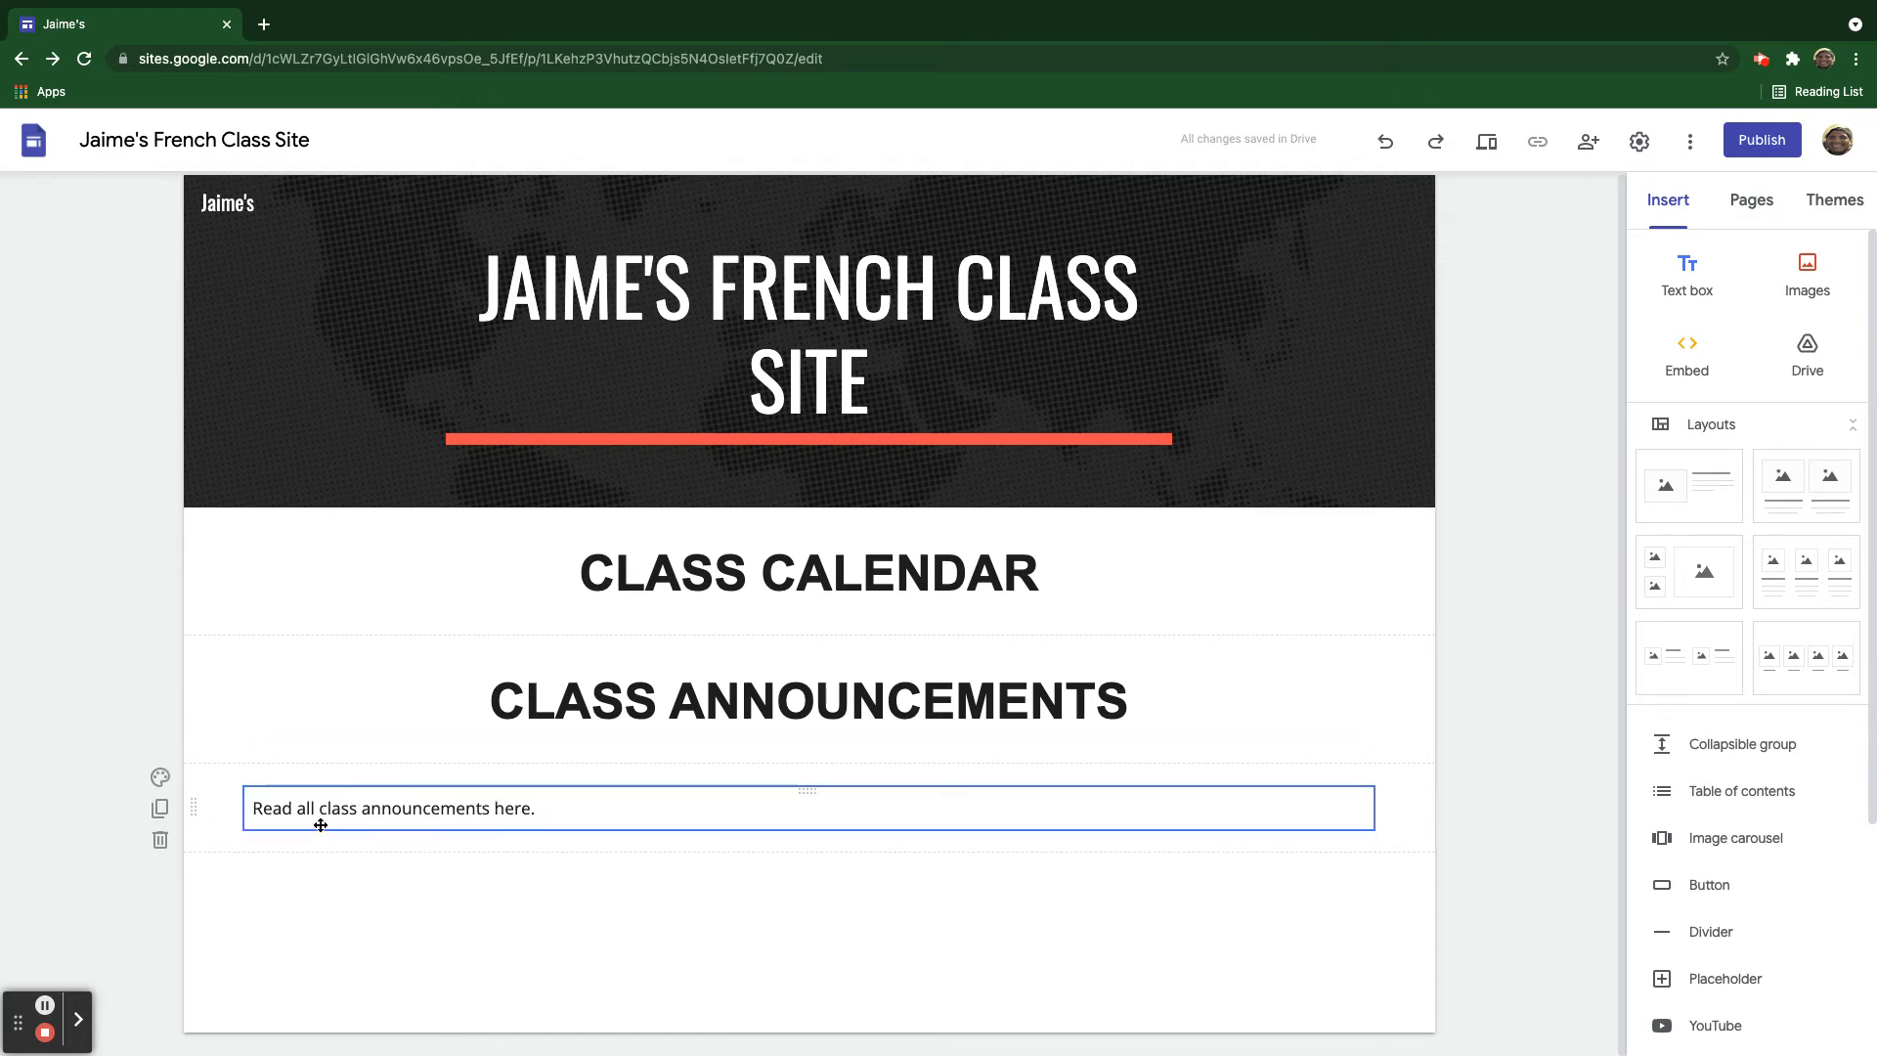
{"action": "mouse_move", "coordinate": [536, 819]}
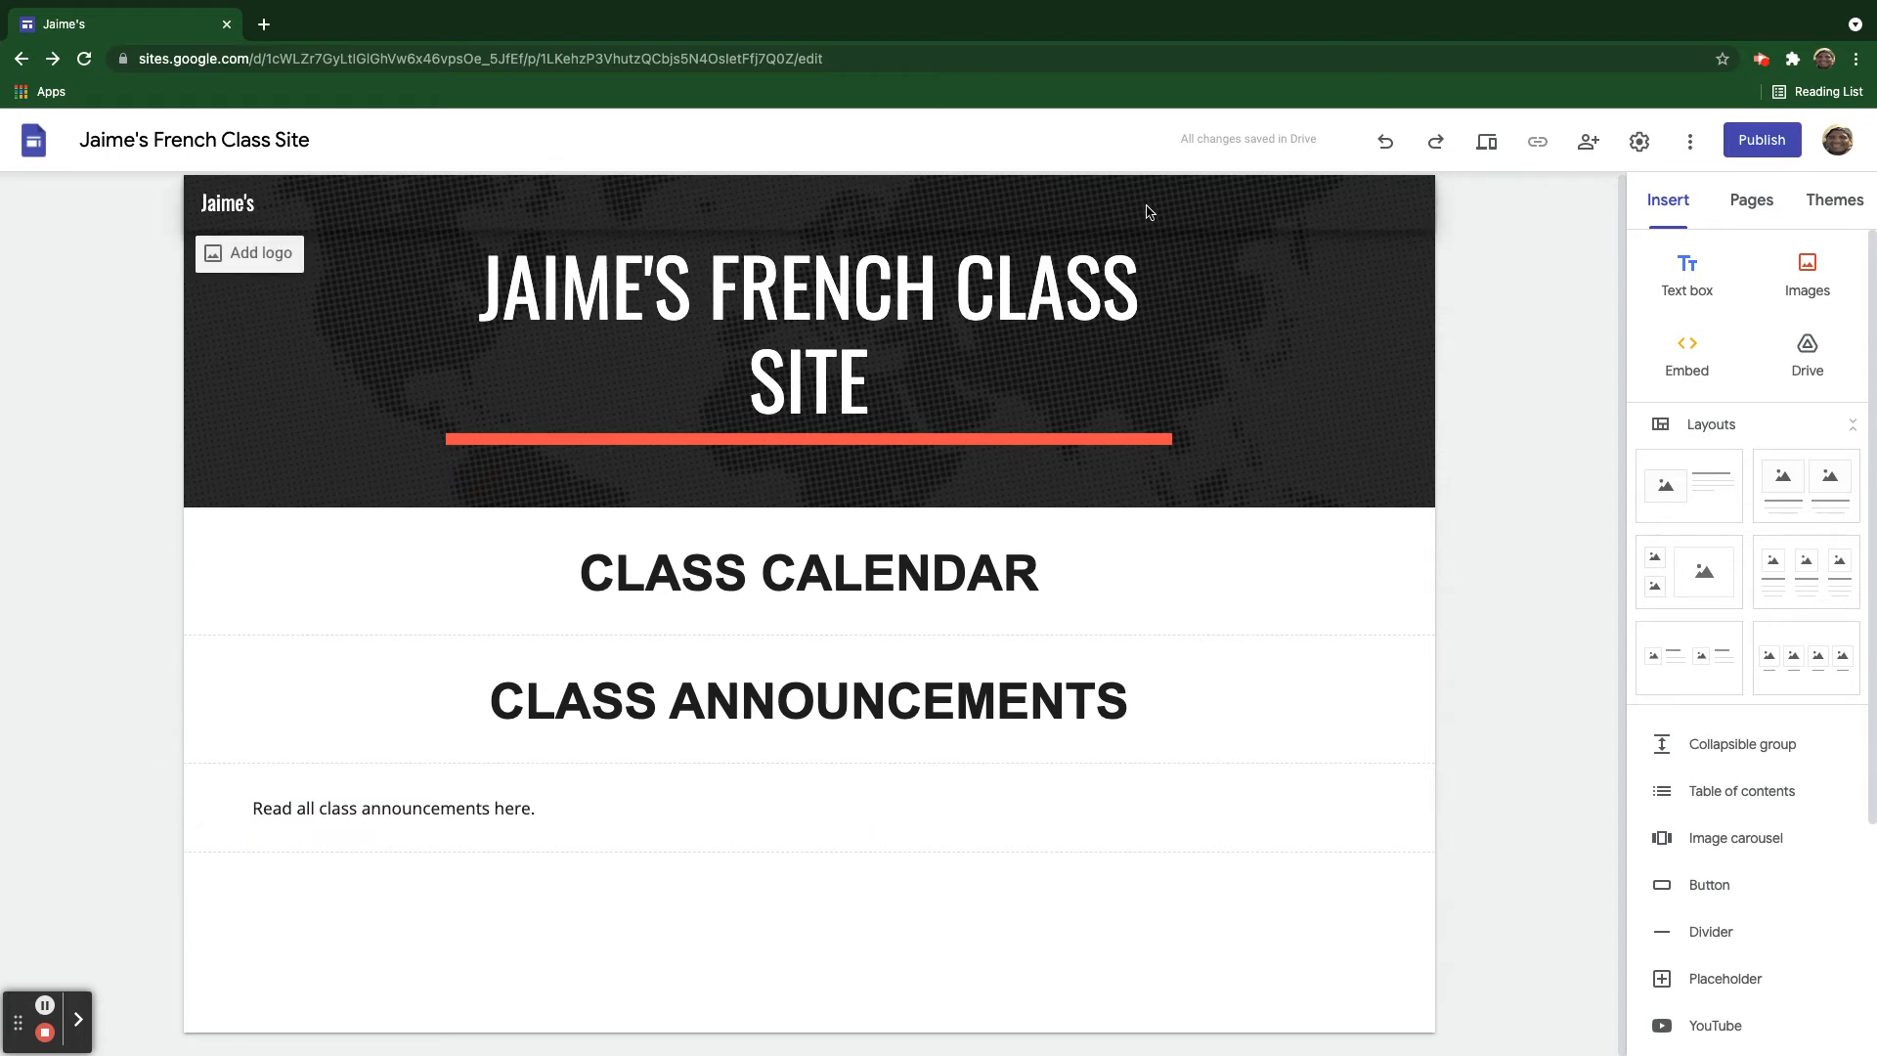
{"action": "mouse_move", "coordinate": [1320, 209]}
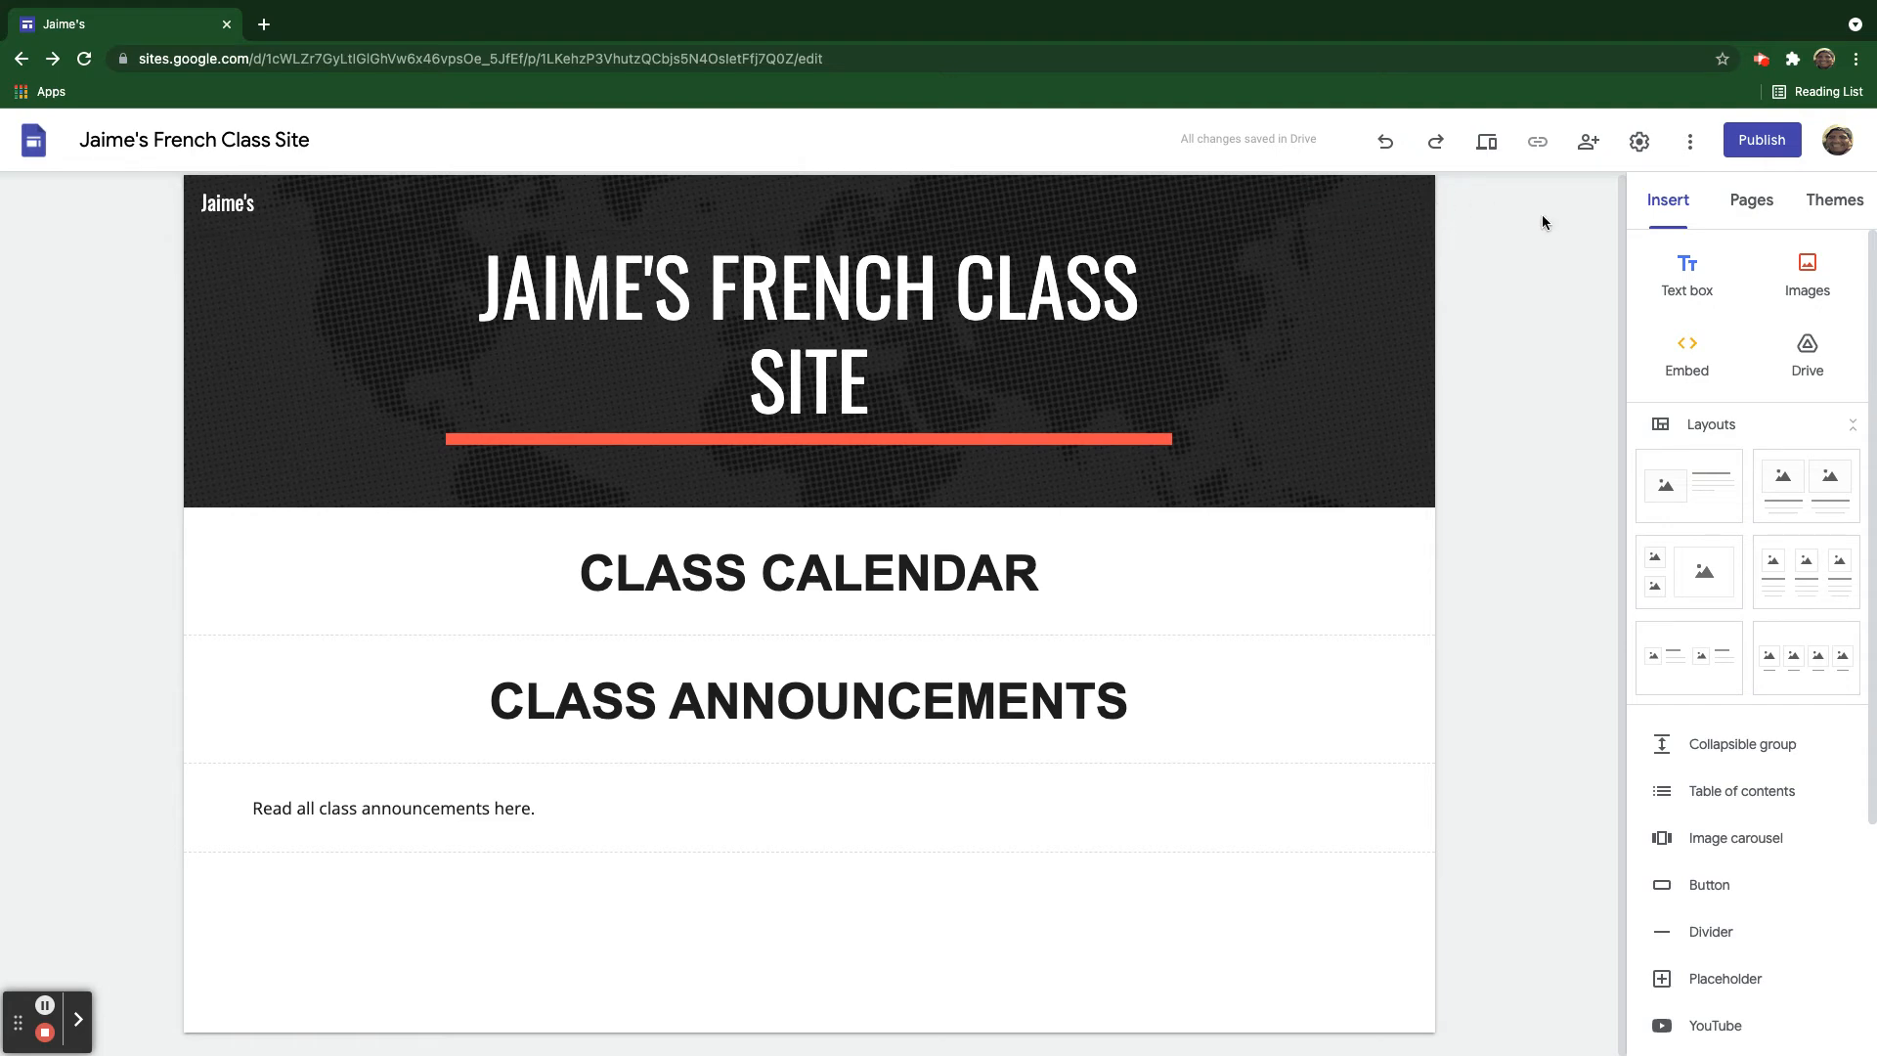
{"action": "mouse_move", "coordinate": [1601, 260]}
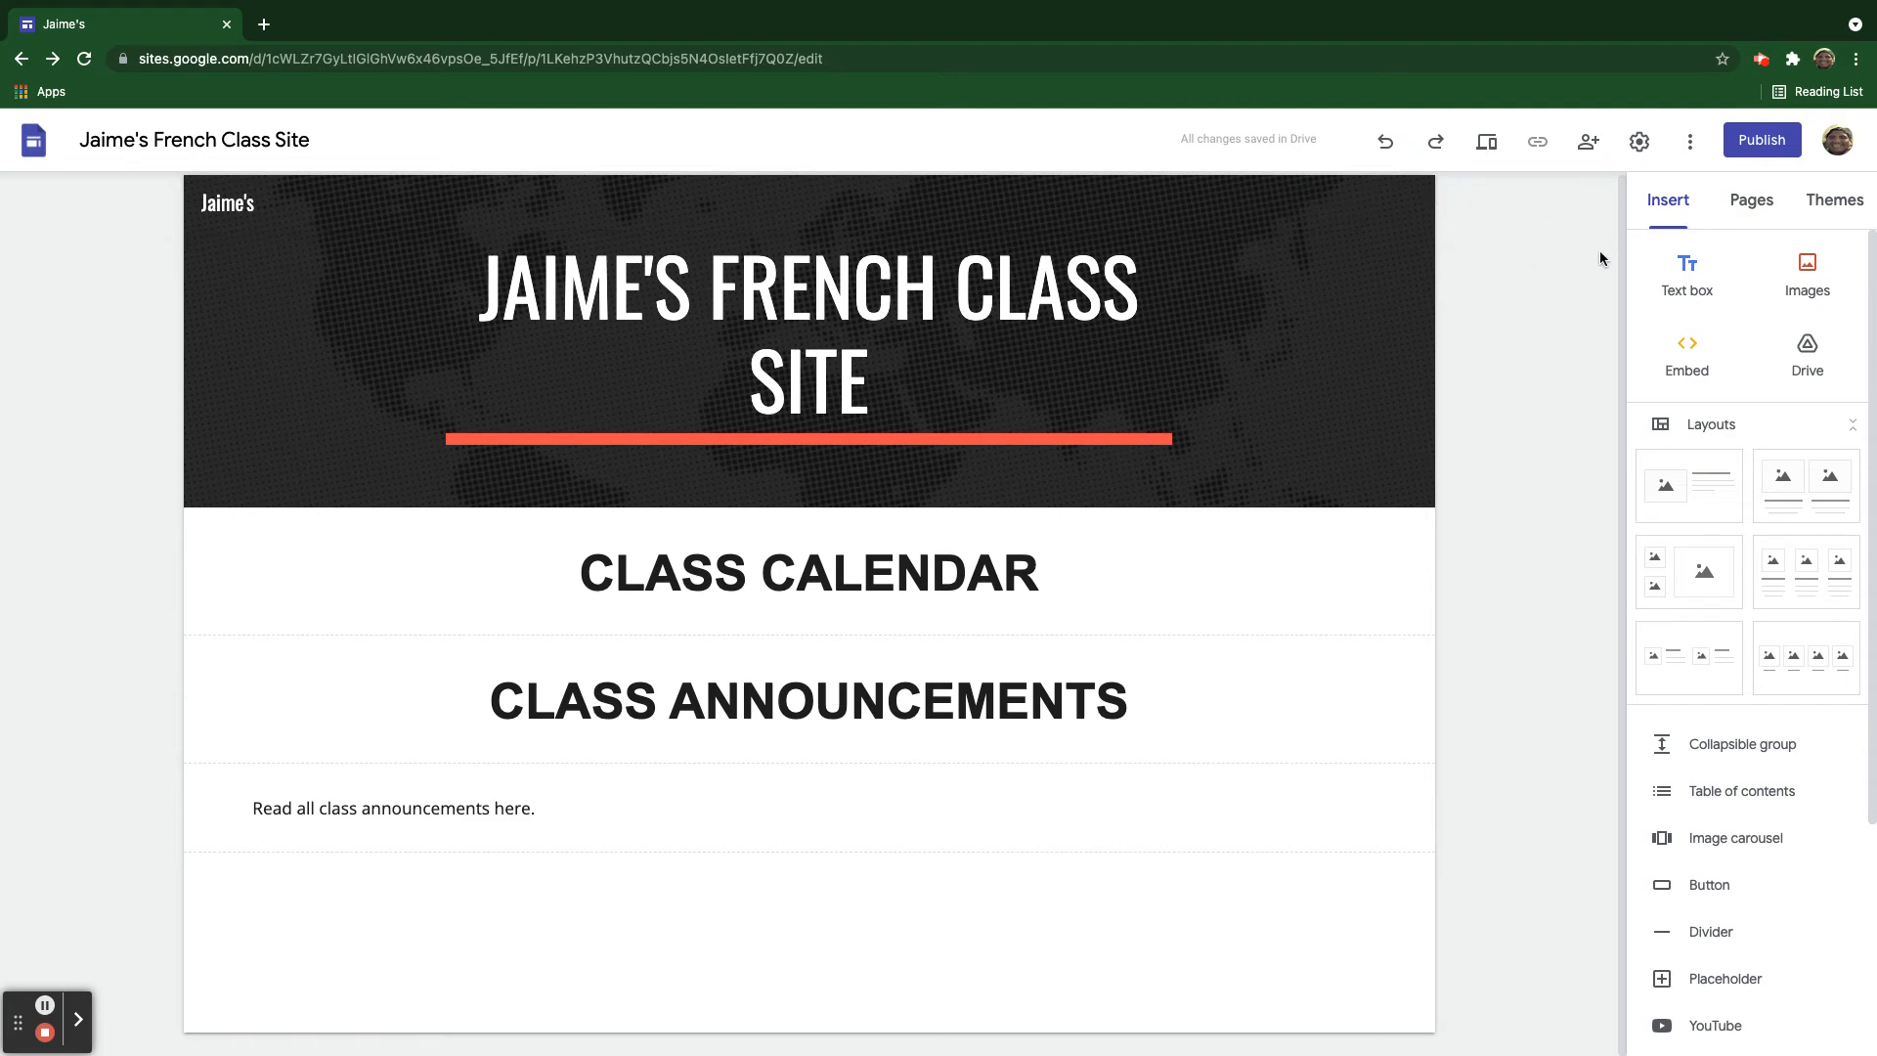
Add a new page named Assignments from the Pages panel.
{"action": "left_click", "coordinate": [1750, 200]}
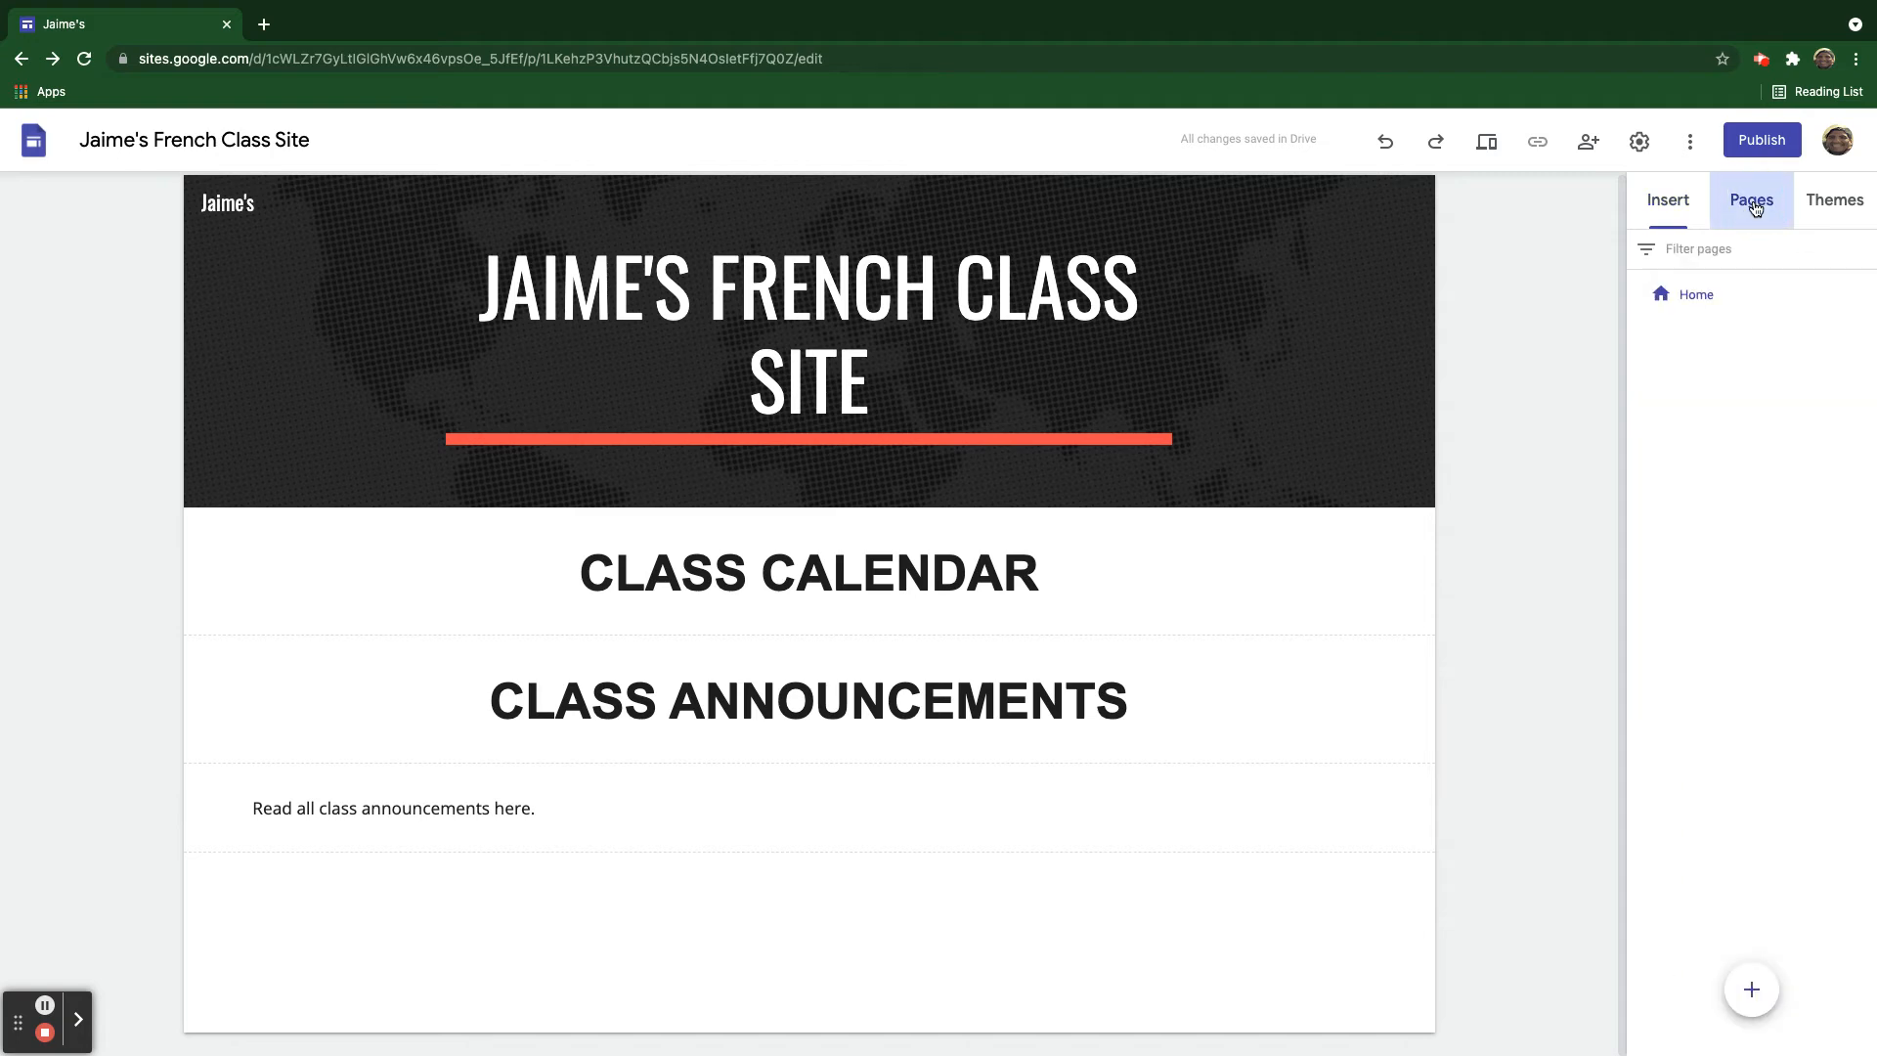
{"action": "left_click", "coordinate": [1748, 989]}
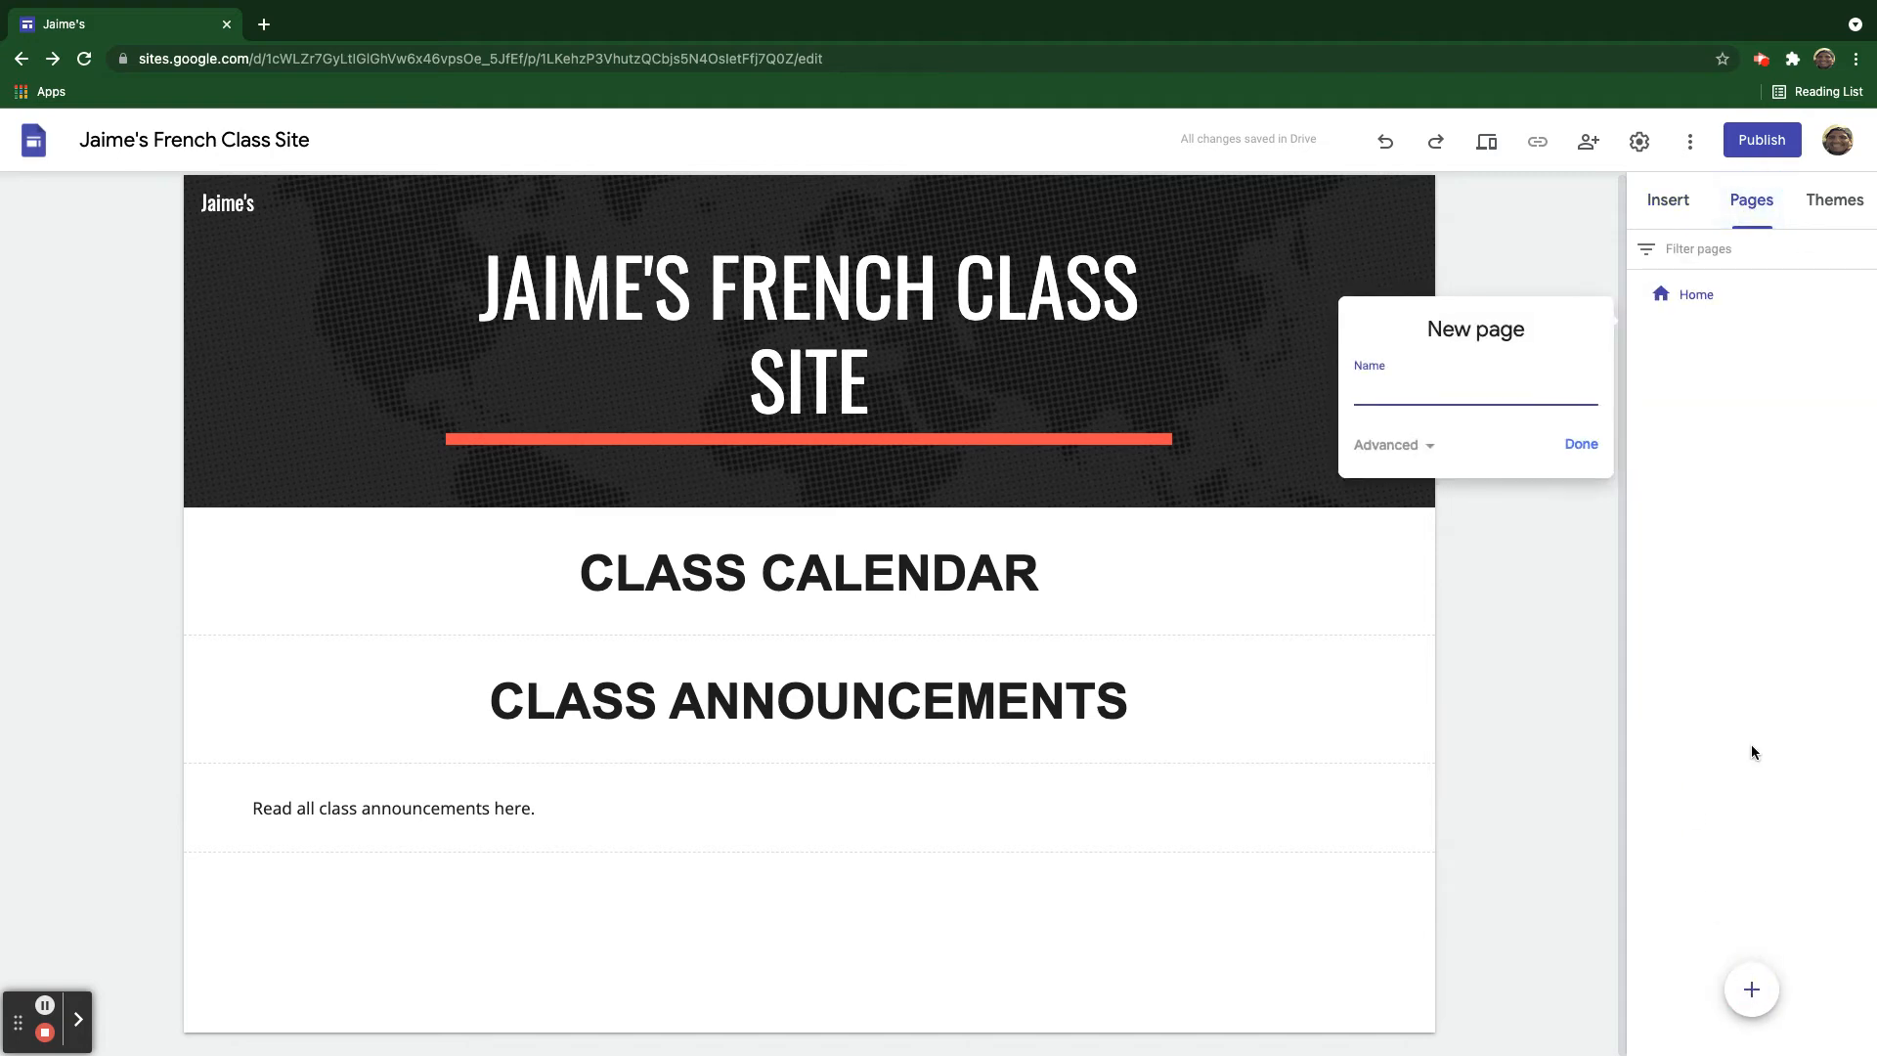
{"action": "type", "text": "Assignments"}
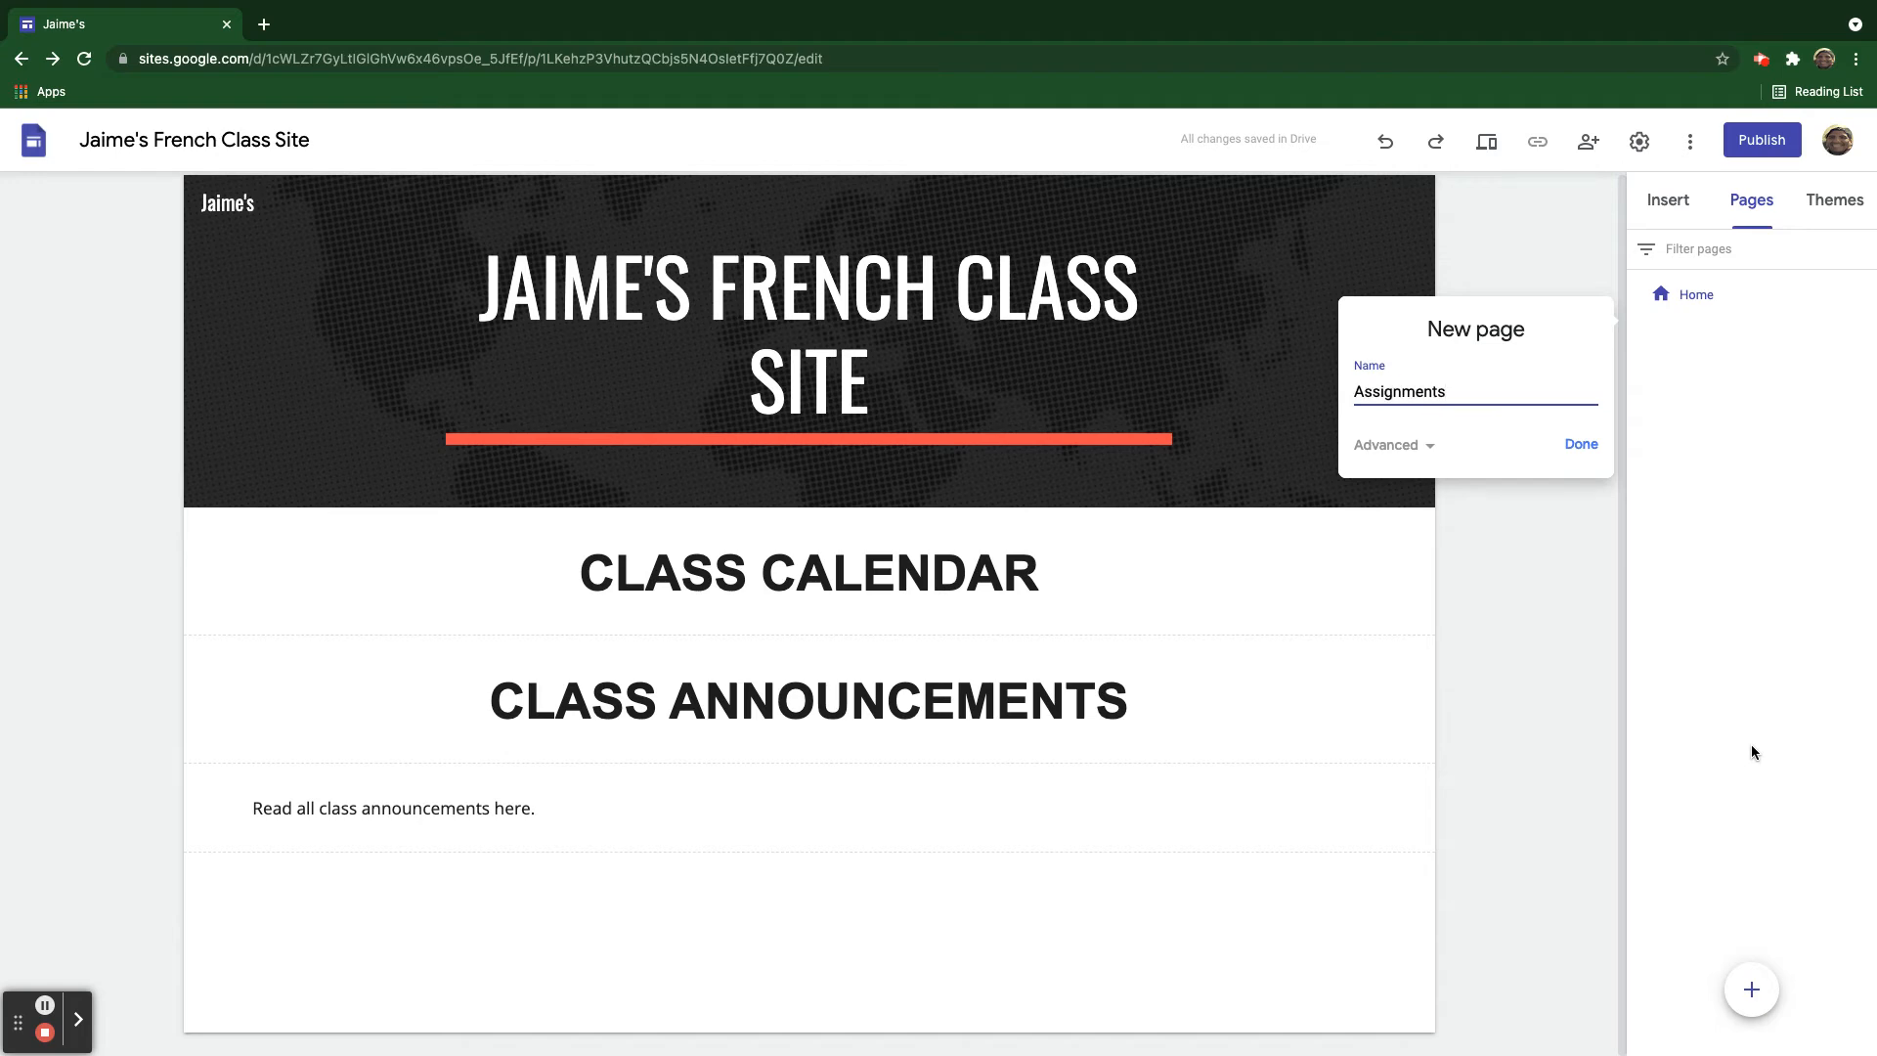
{"action": "left_click", "coordinate": [1581, 444]}
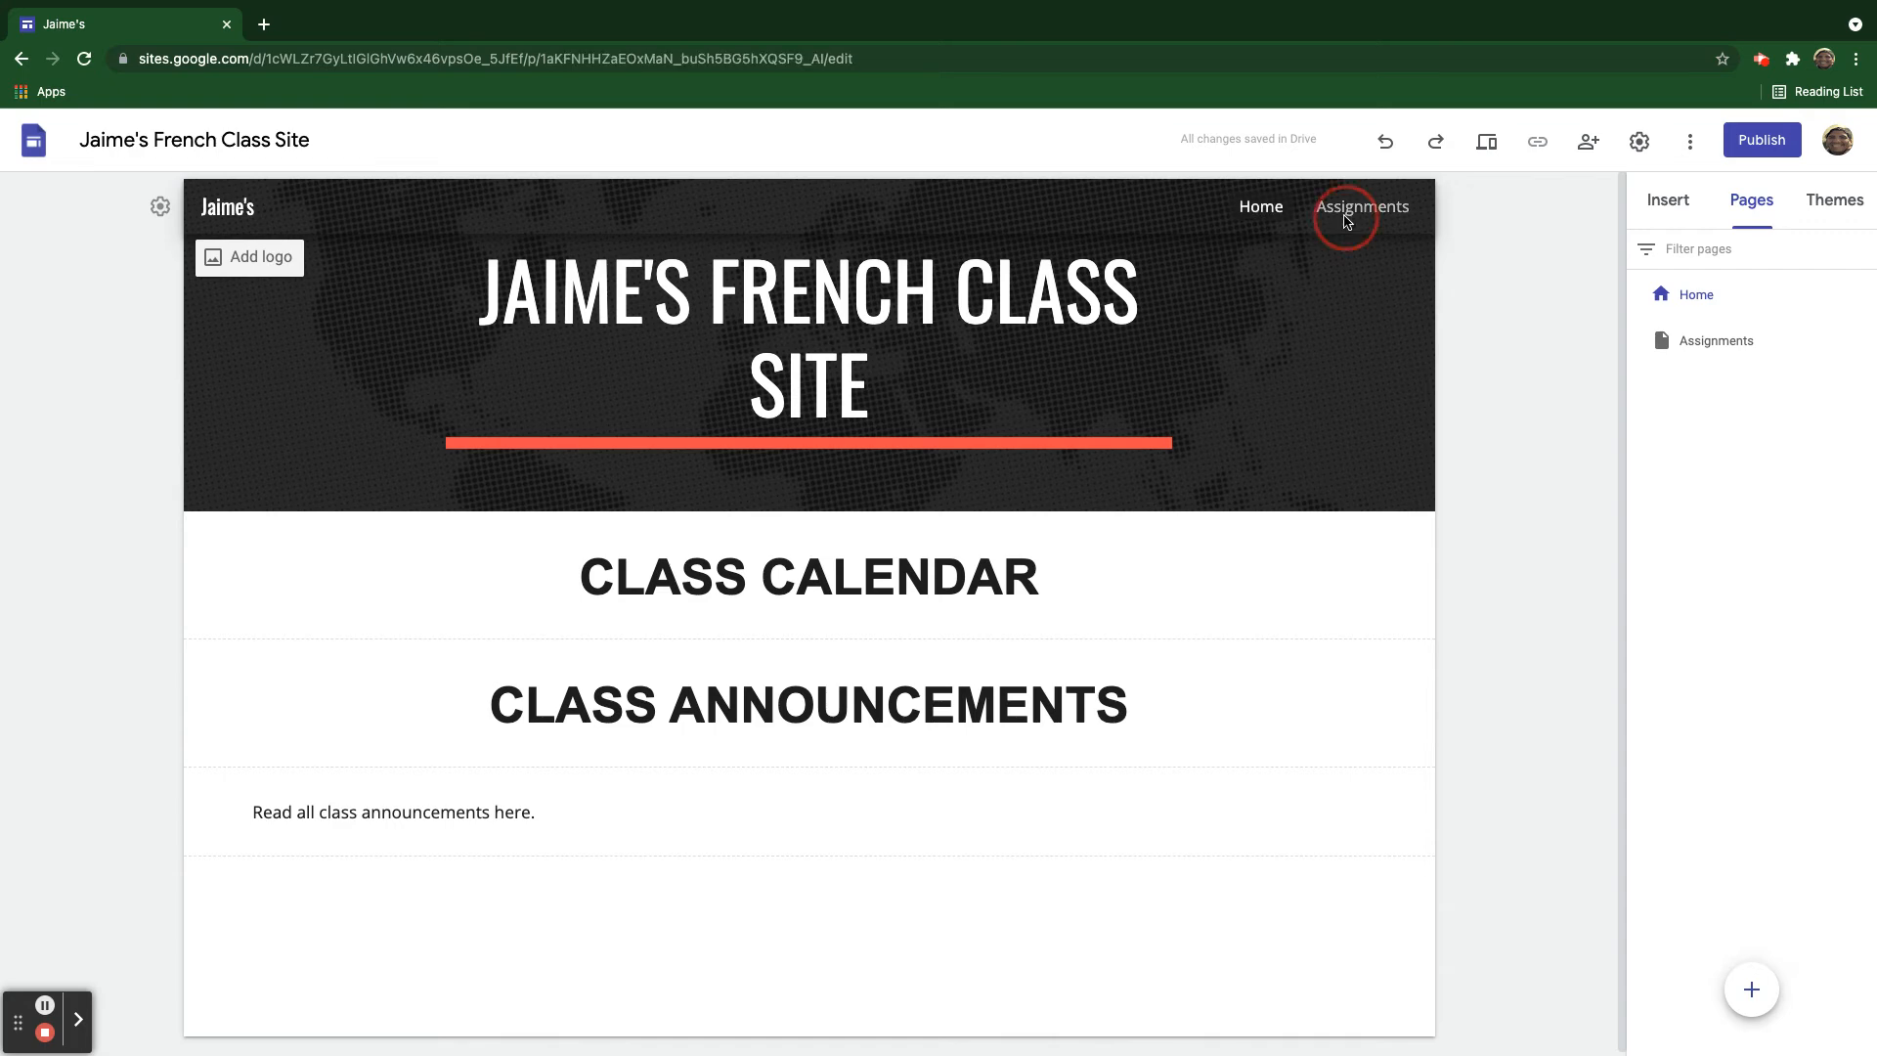
Add a second page named Videos.
{"action": "left_click", "coordinate": [1361, 206]}
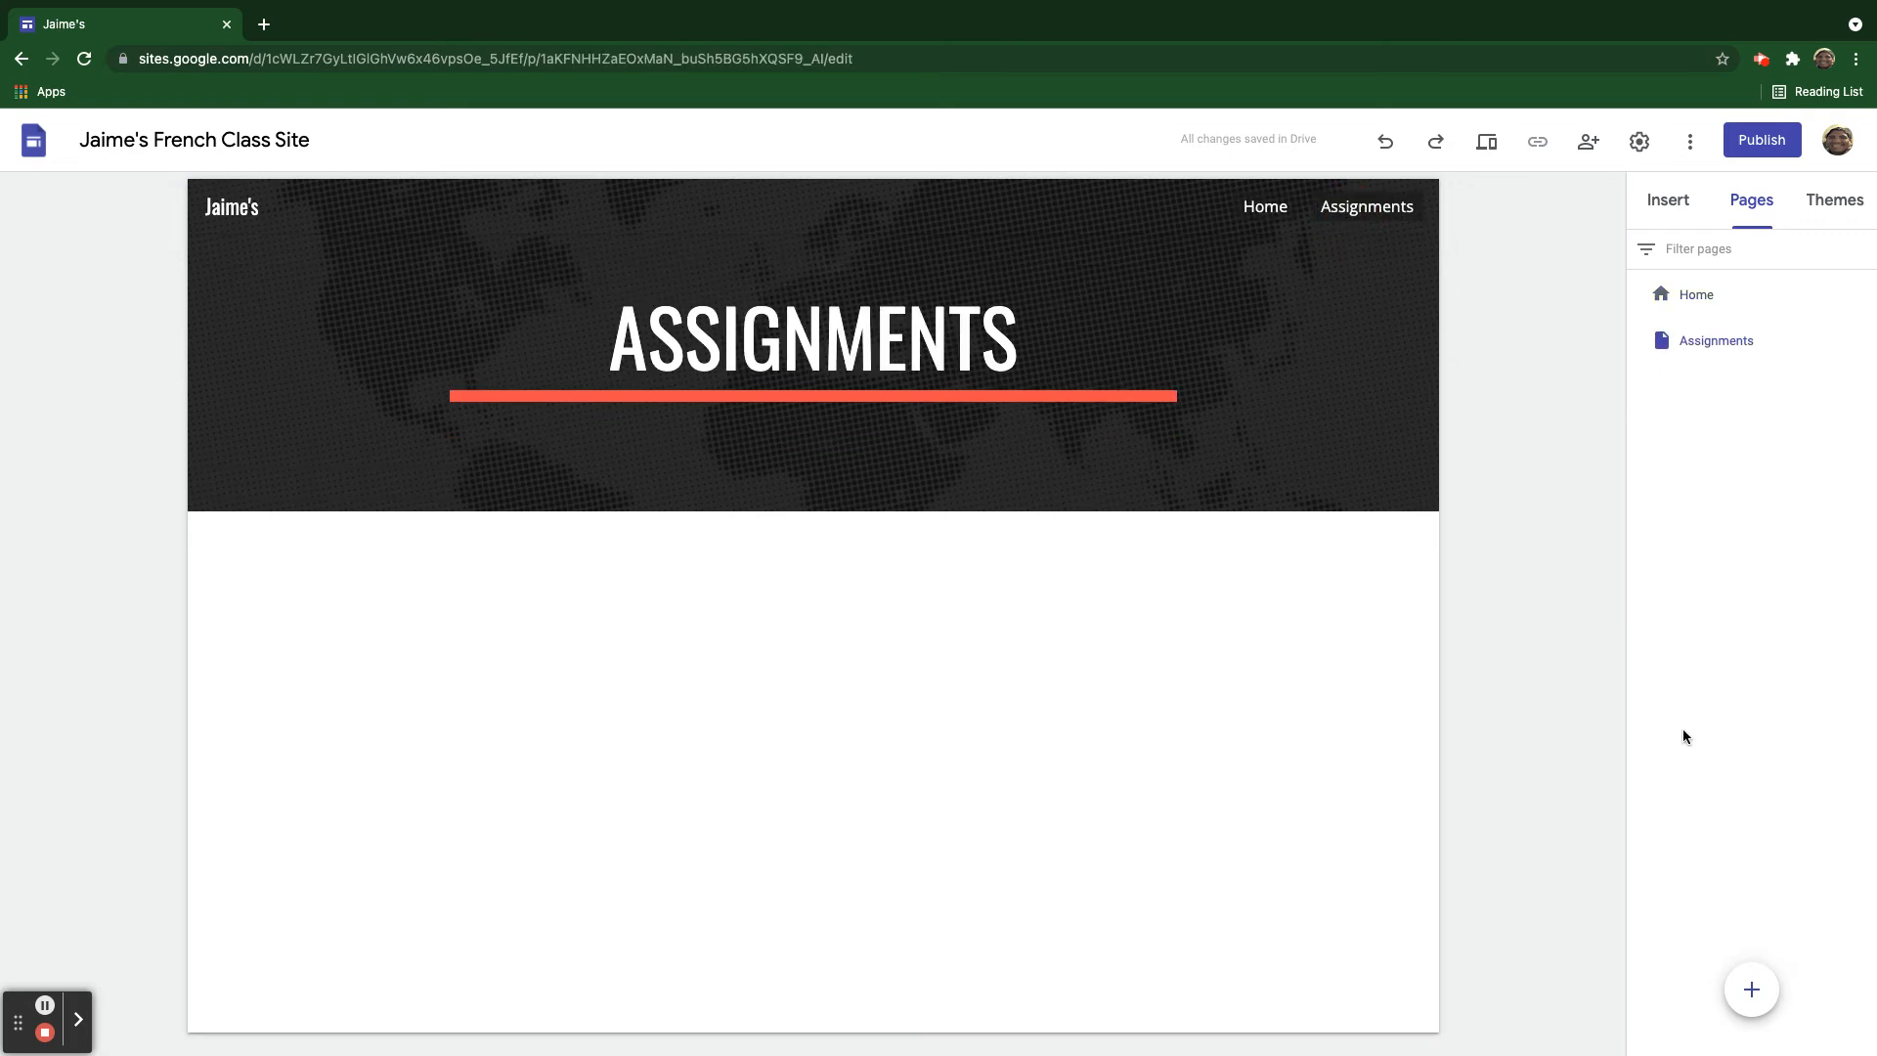
{"action": "type", "text": "Vid"}
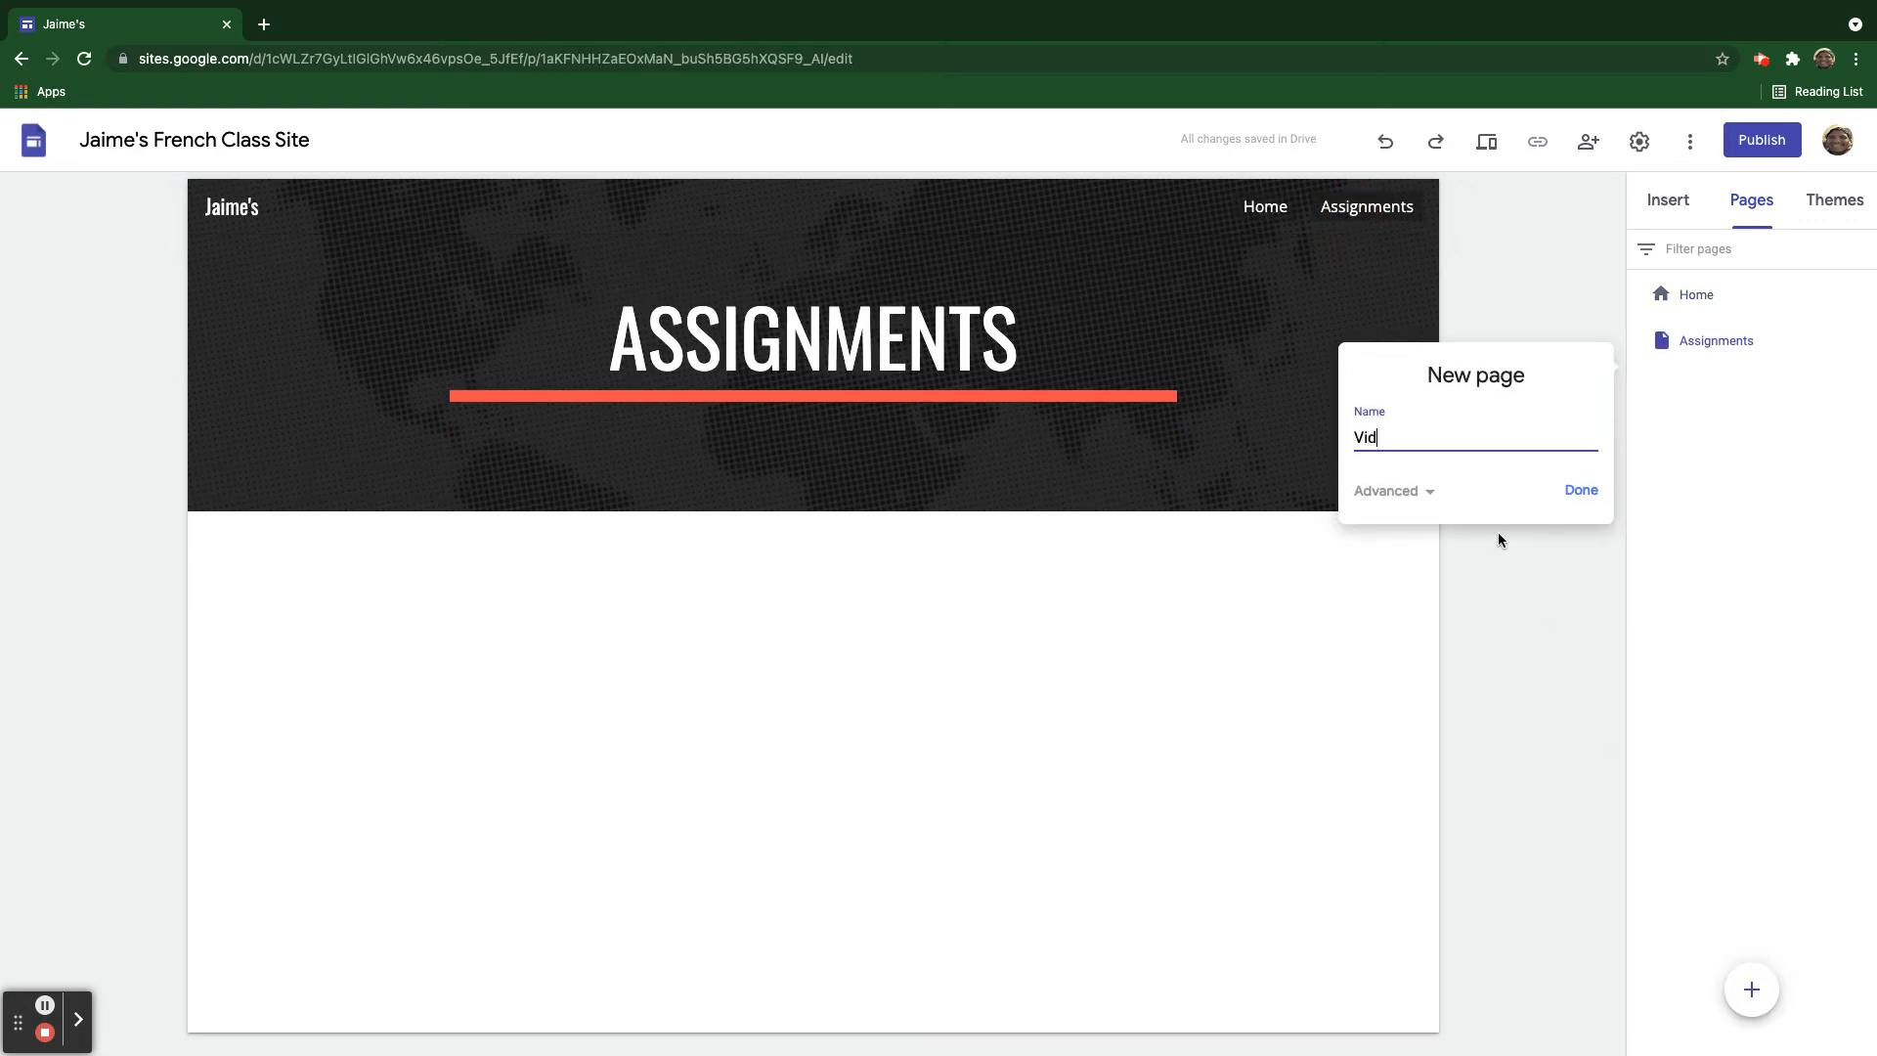
{"action": "left_click", "coordinate": [1580, 489]}
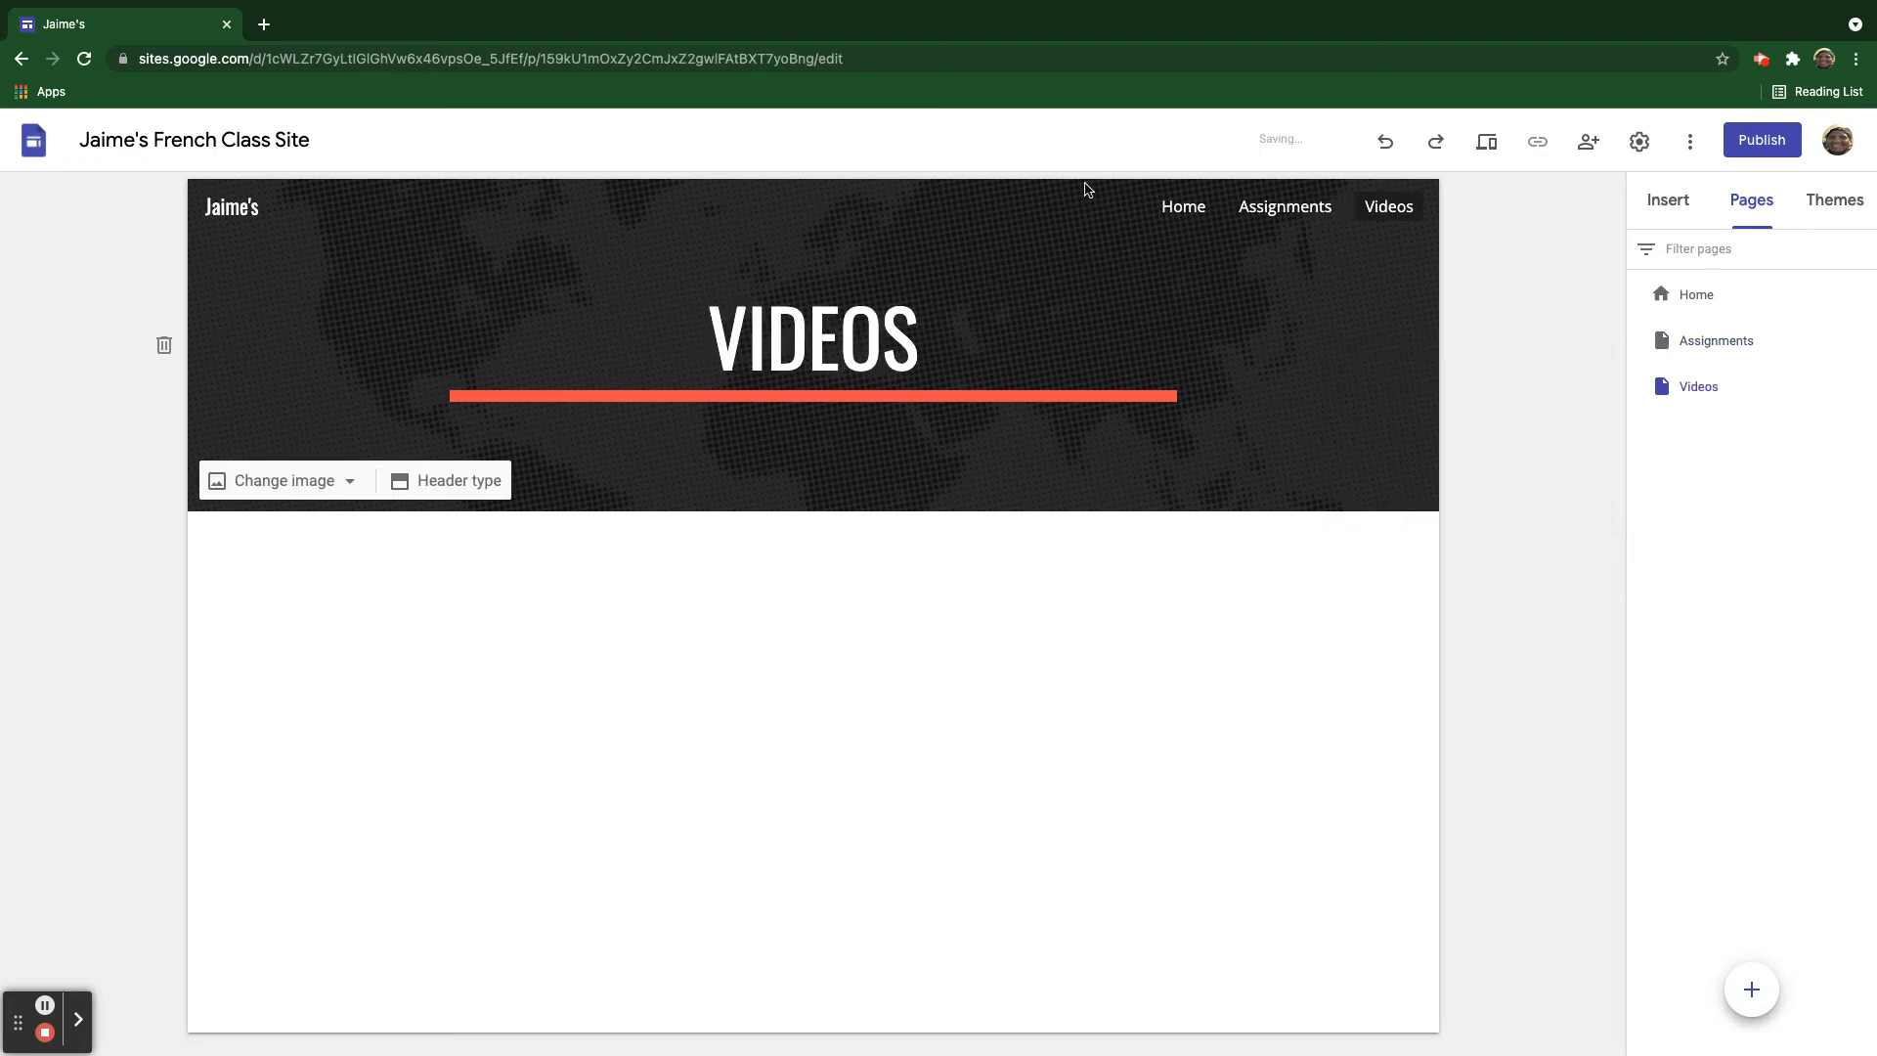
{"action": "mouse_move", "coordinate": [467, 256]}
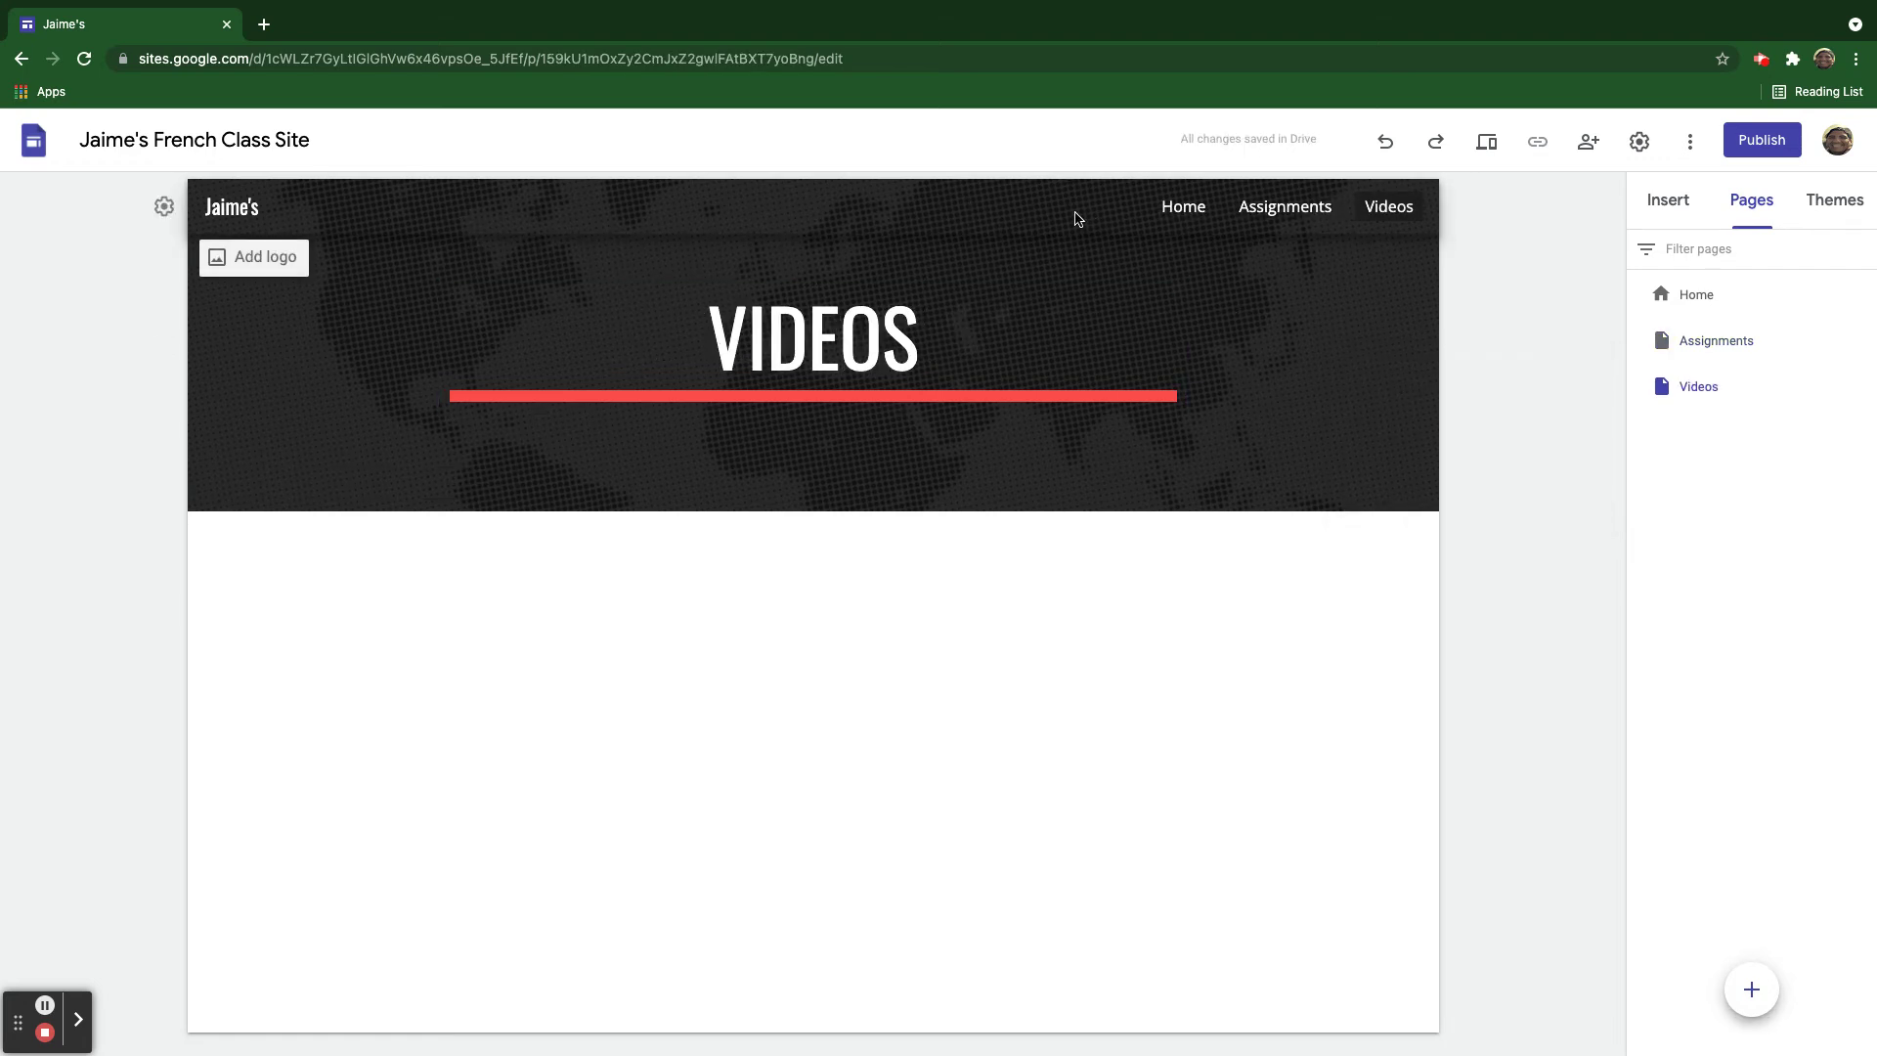
Switch the site navigation mode to Side and preview the side menu.
{"action": "left_click", "coordinate": [813, 348]}
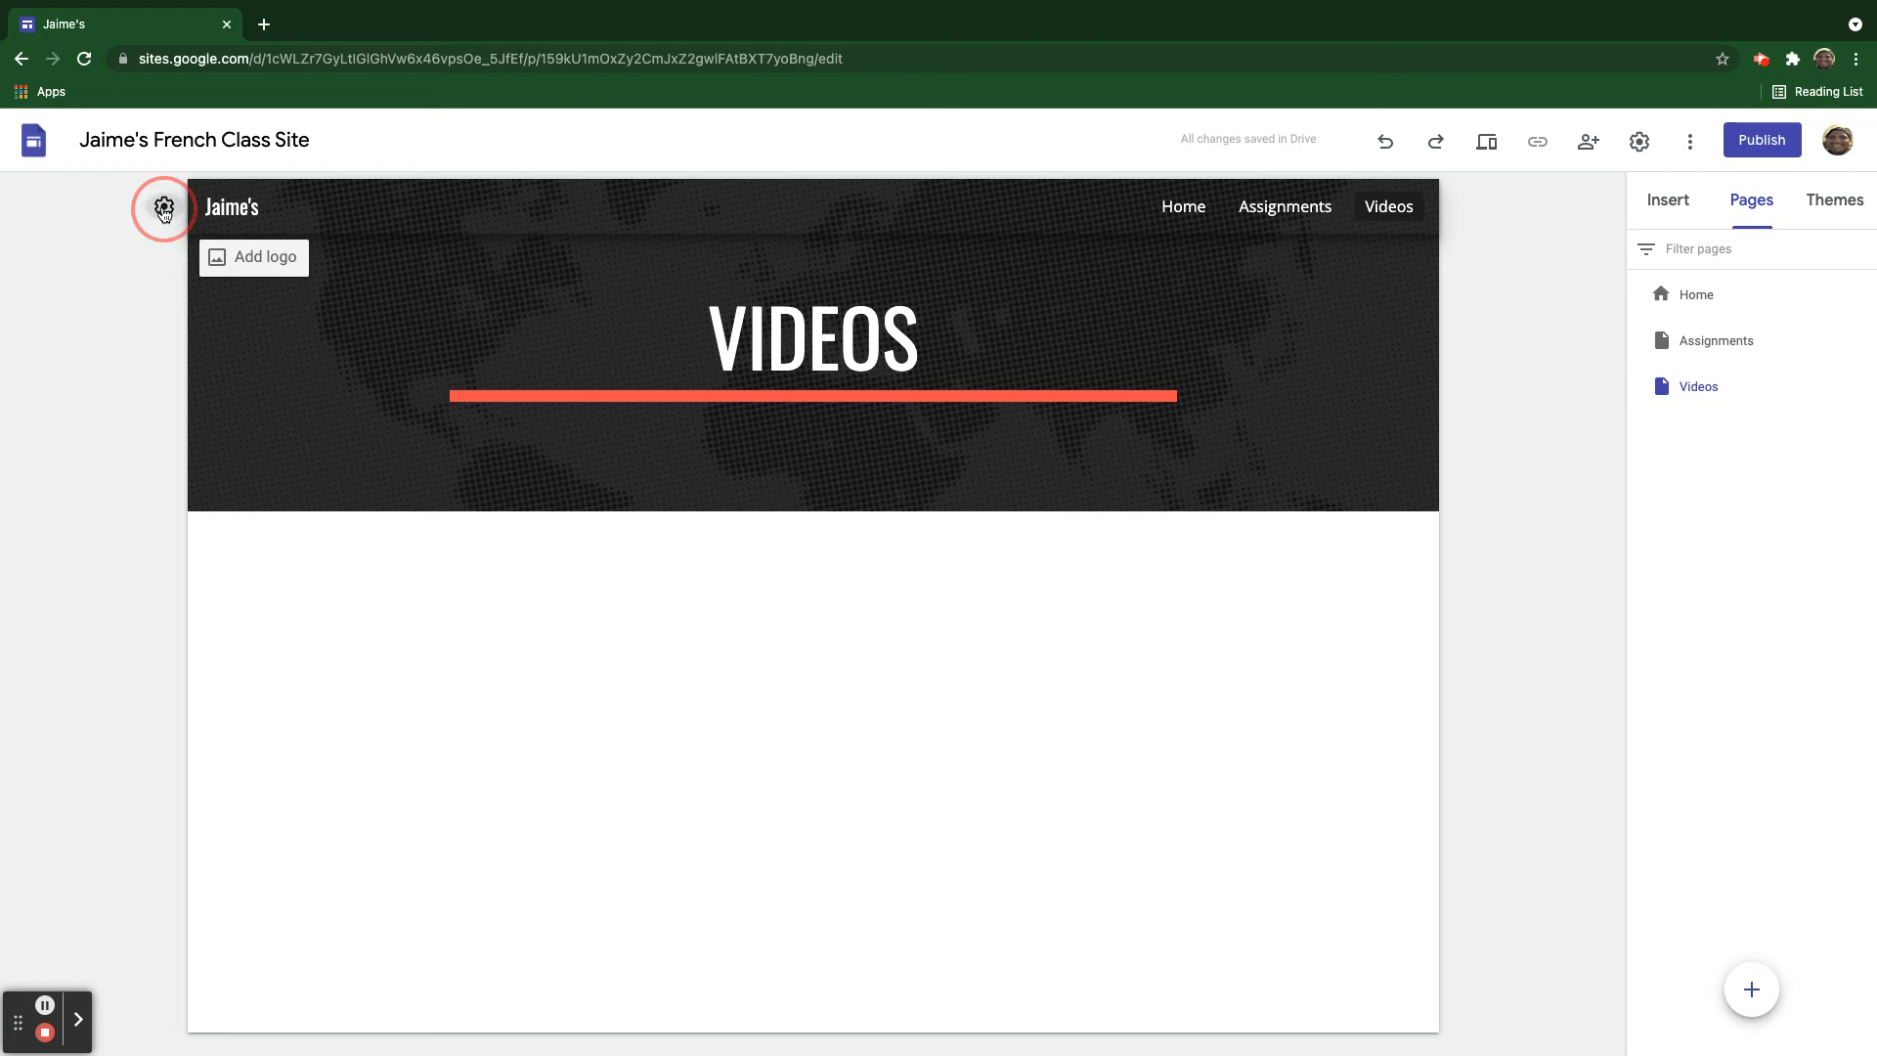
{"action": "left_click", "coordinate": [165, 207]}
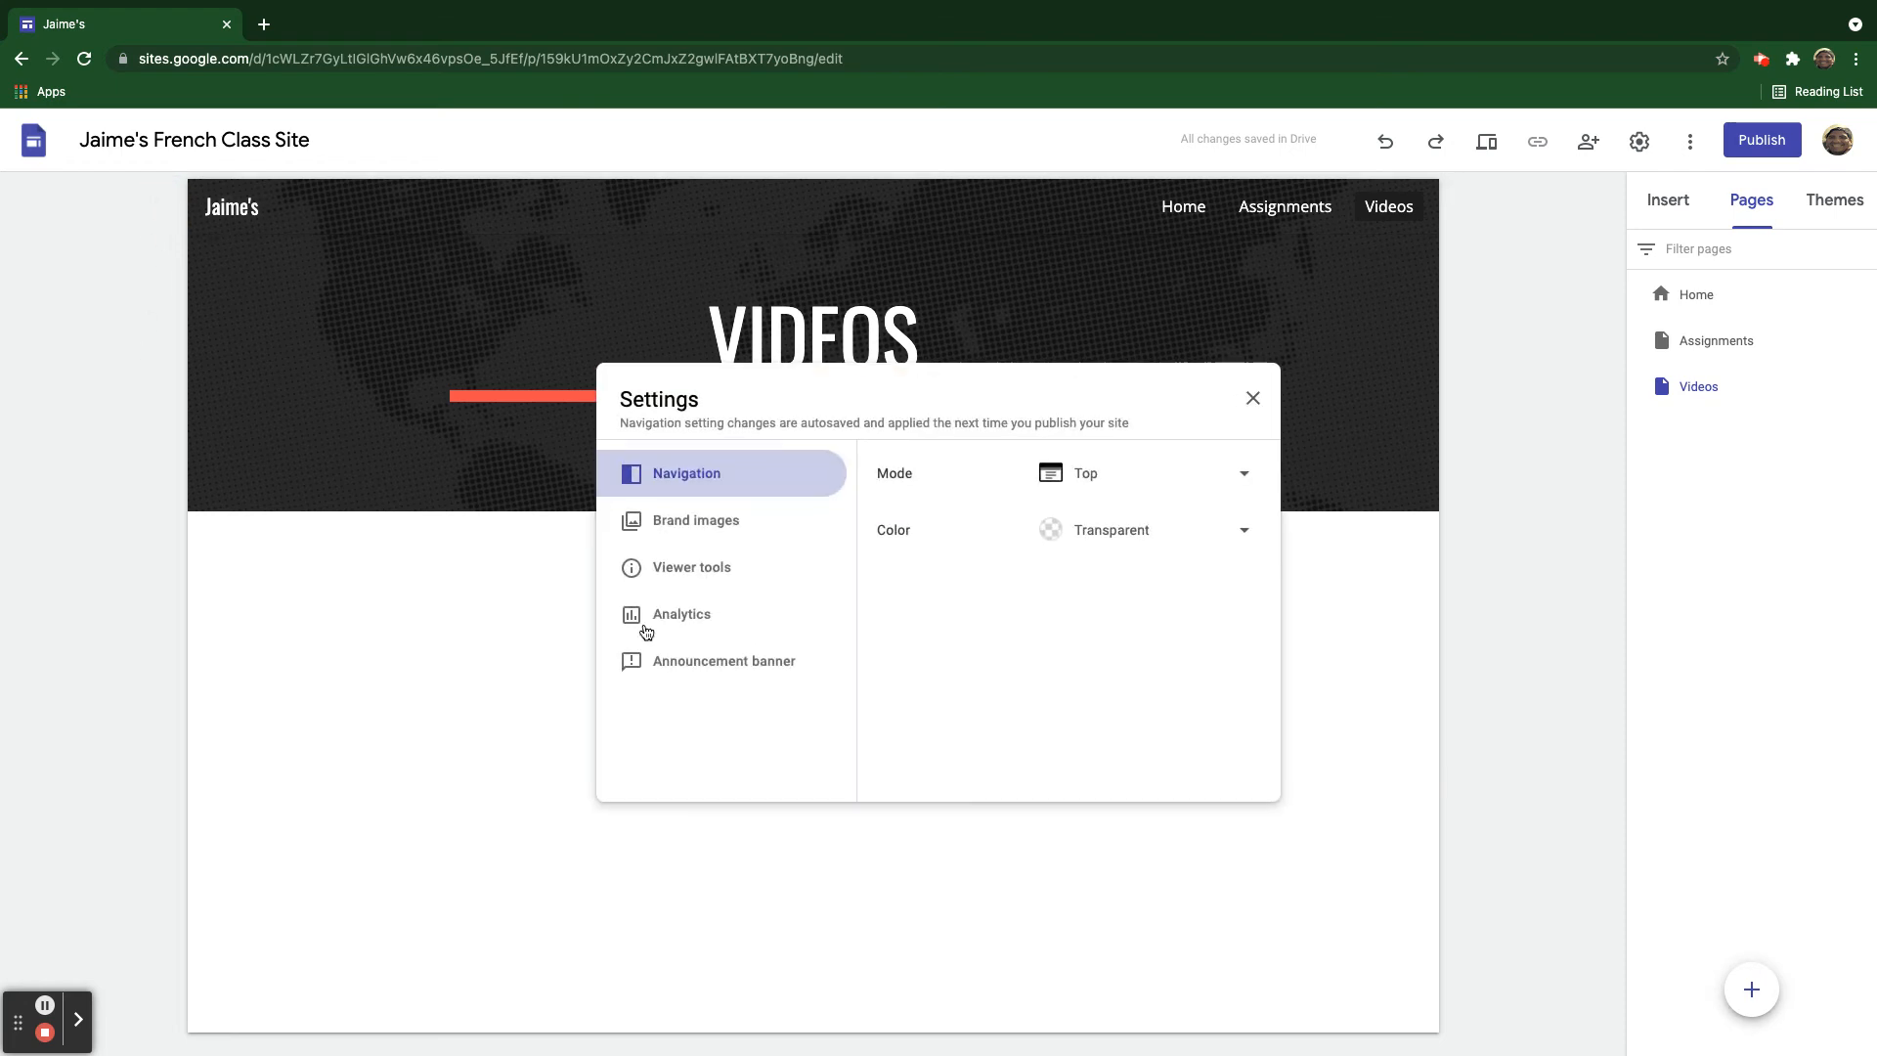
{"action": "mouse_move", "coordinate": [1134, 473]}
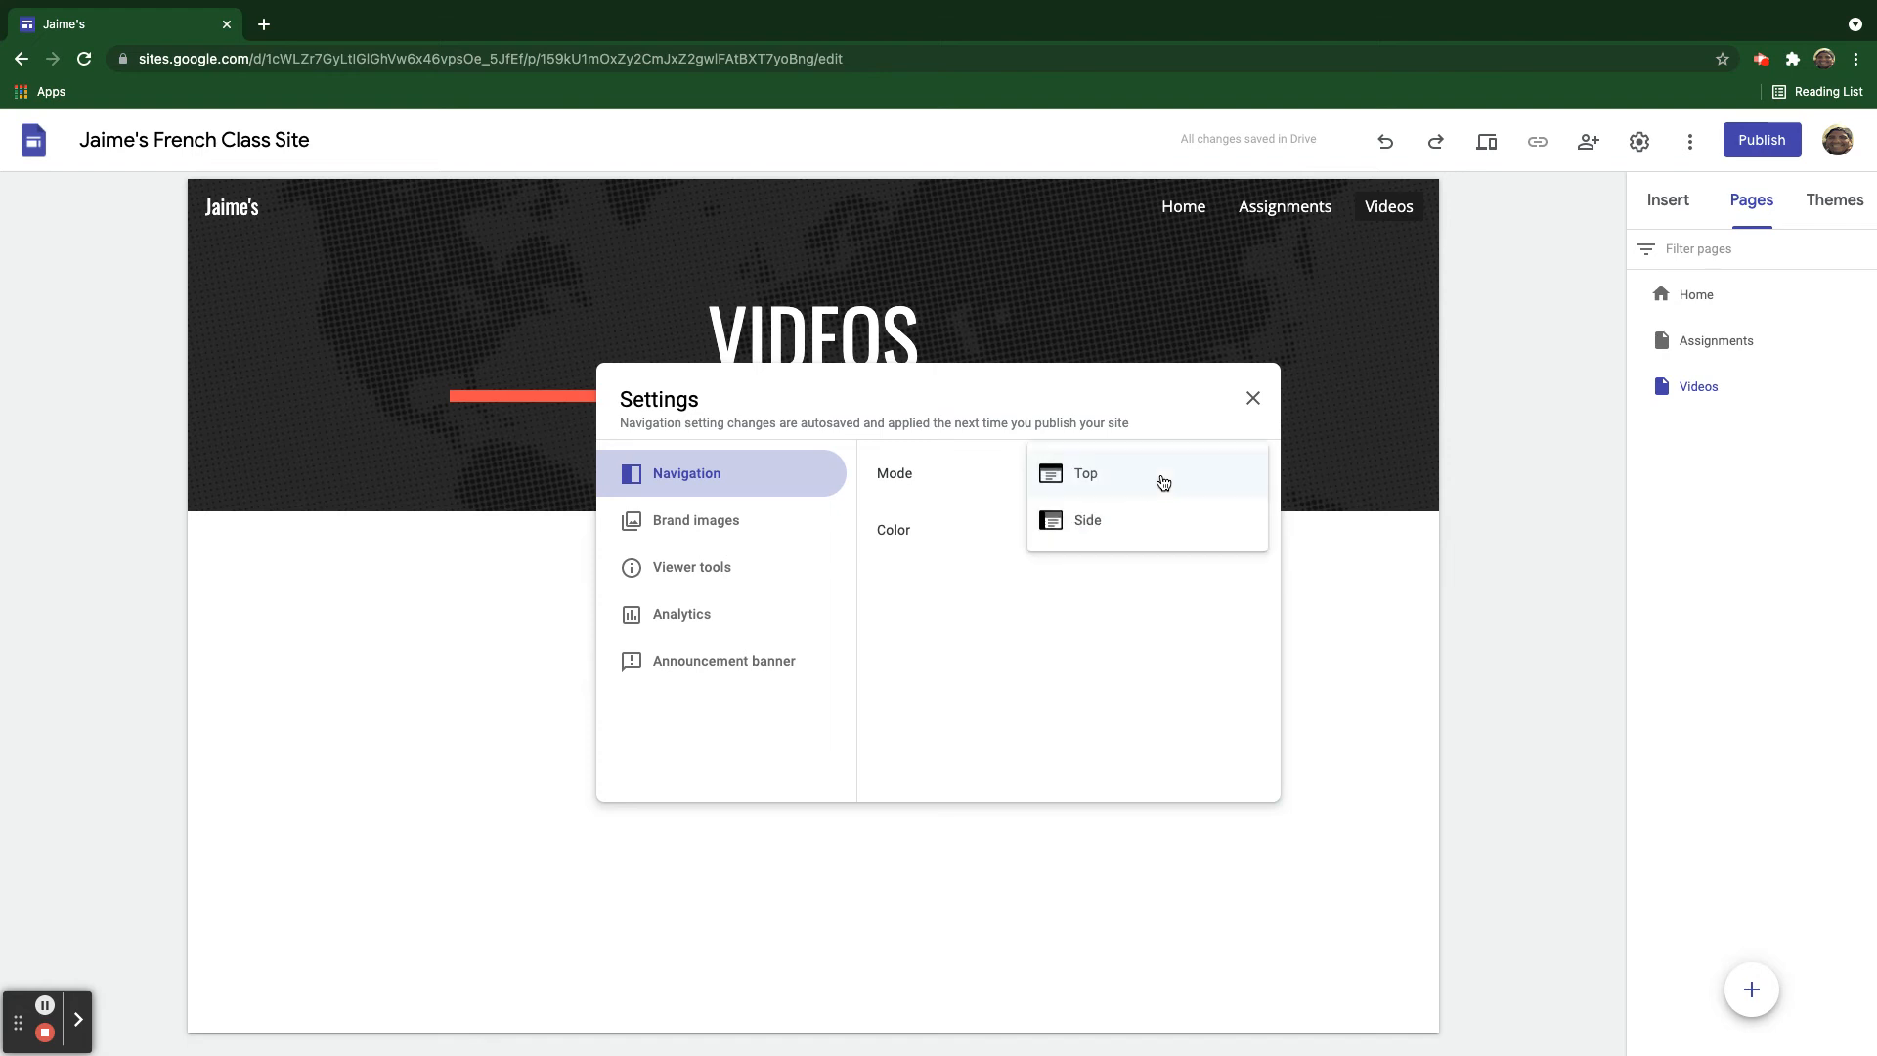
{"action": "mouse_move", "coordinate": [1118, 526]}
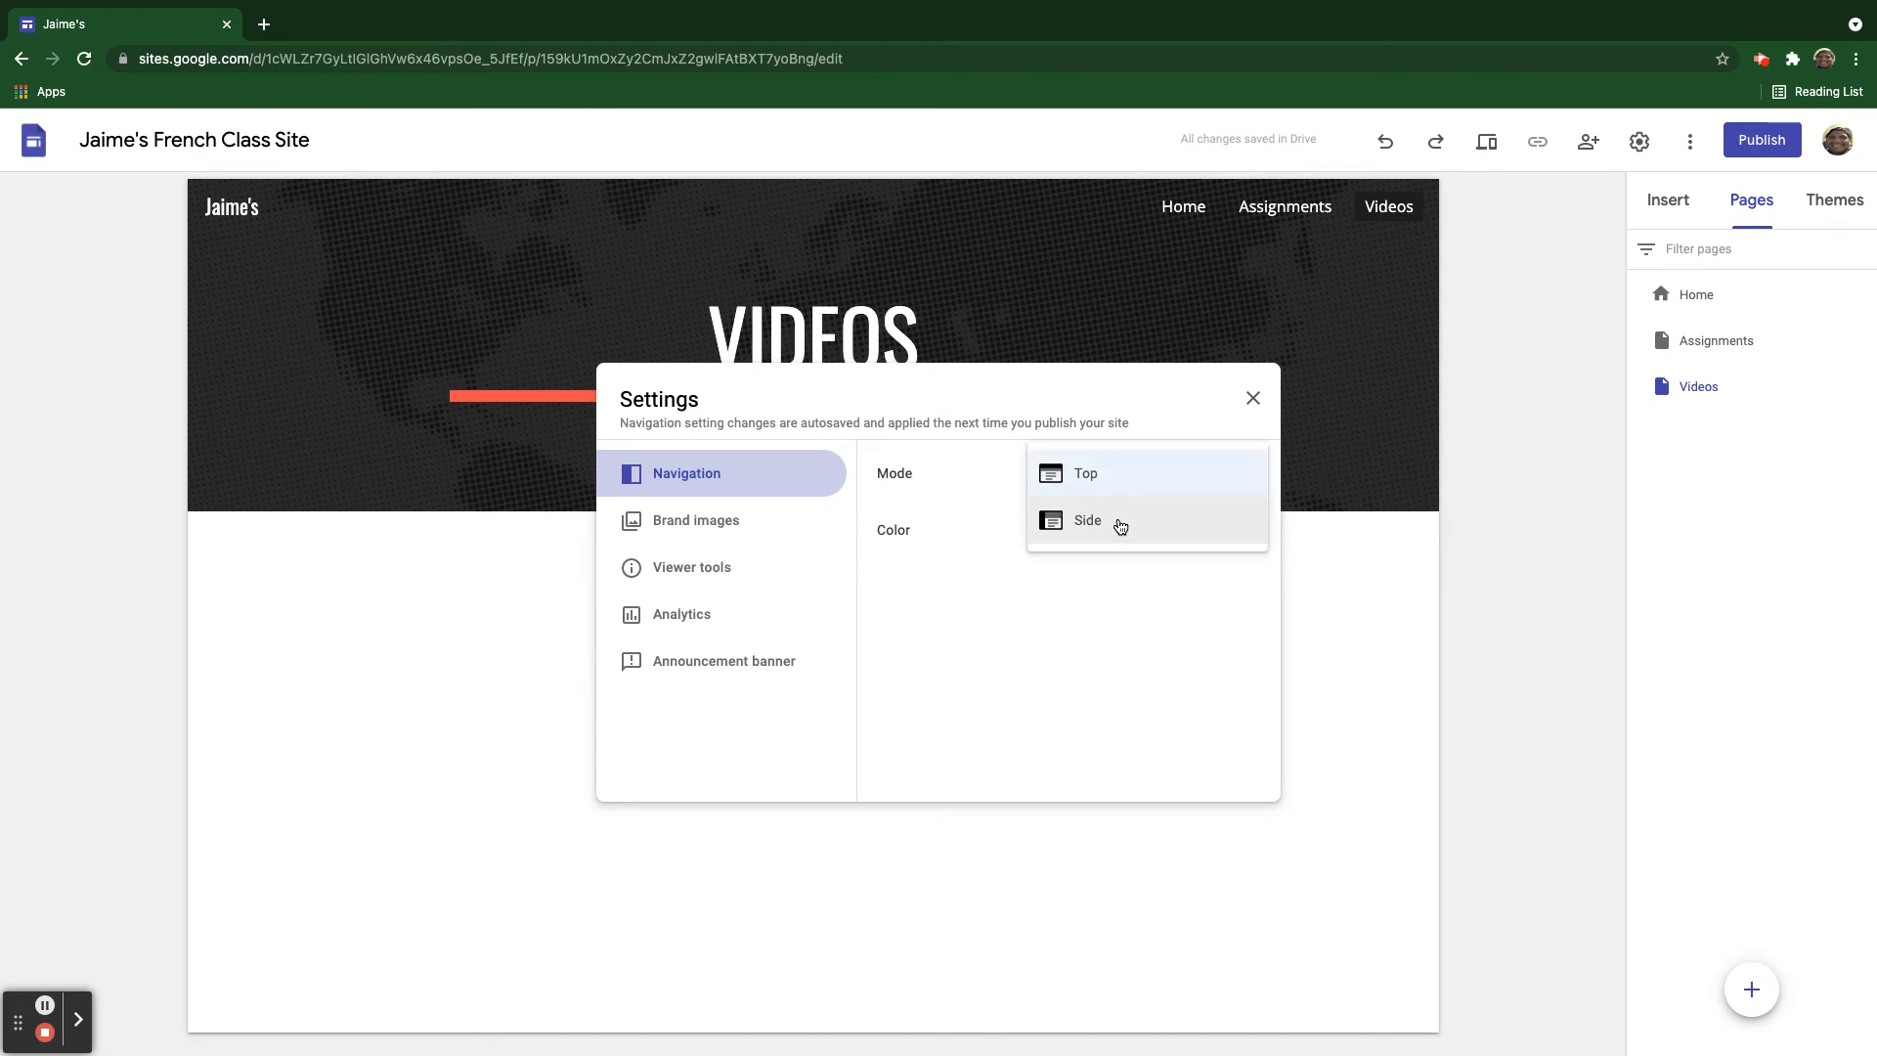
{"action": "left_click", "coordinate": [1085, 521]}
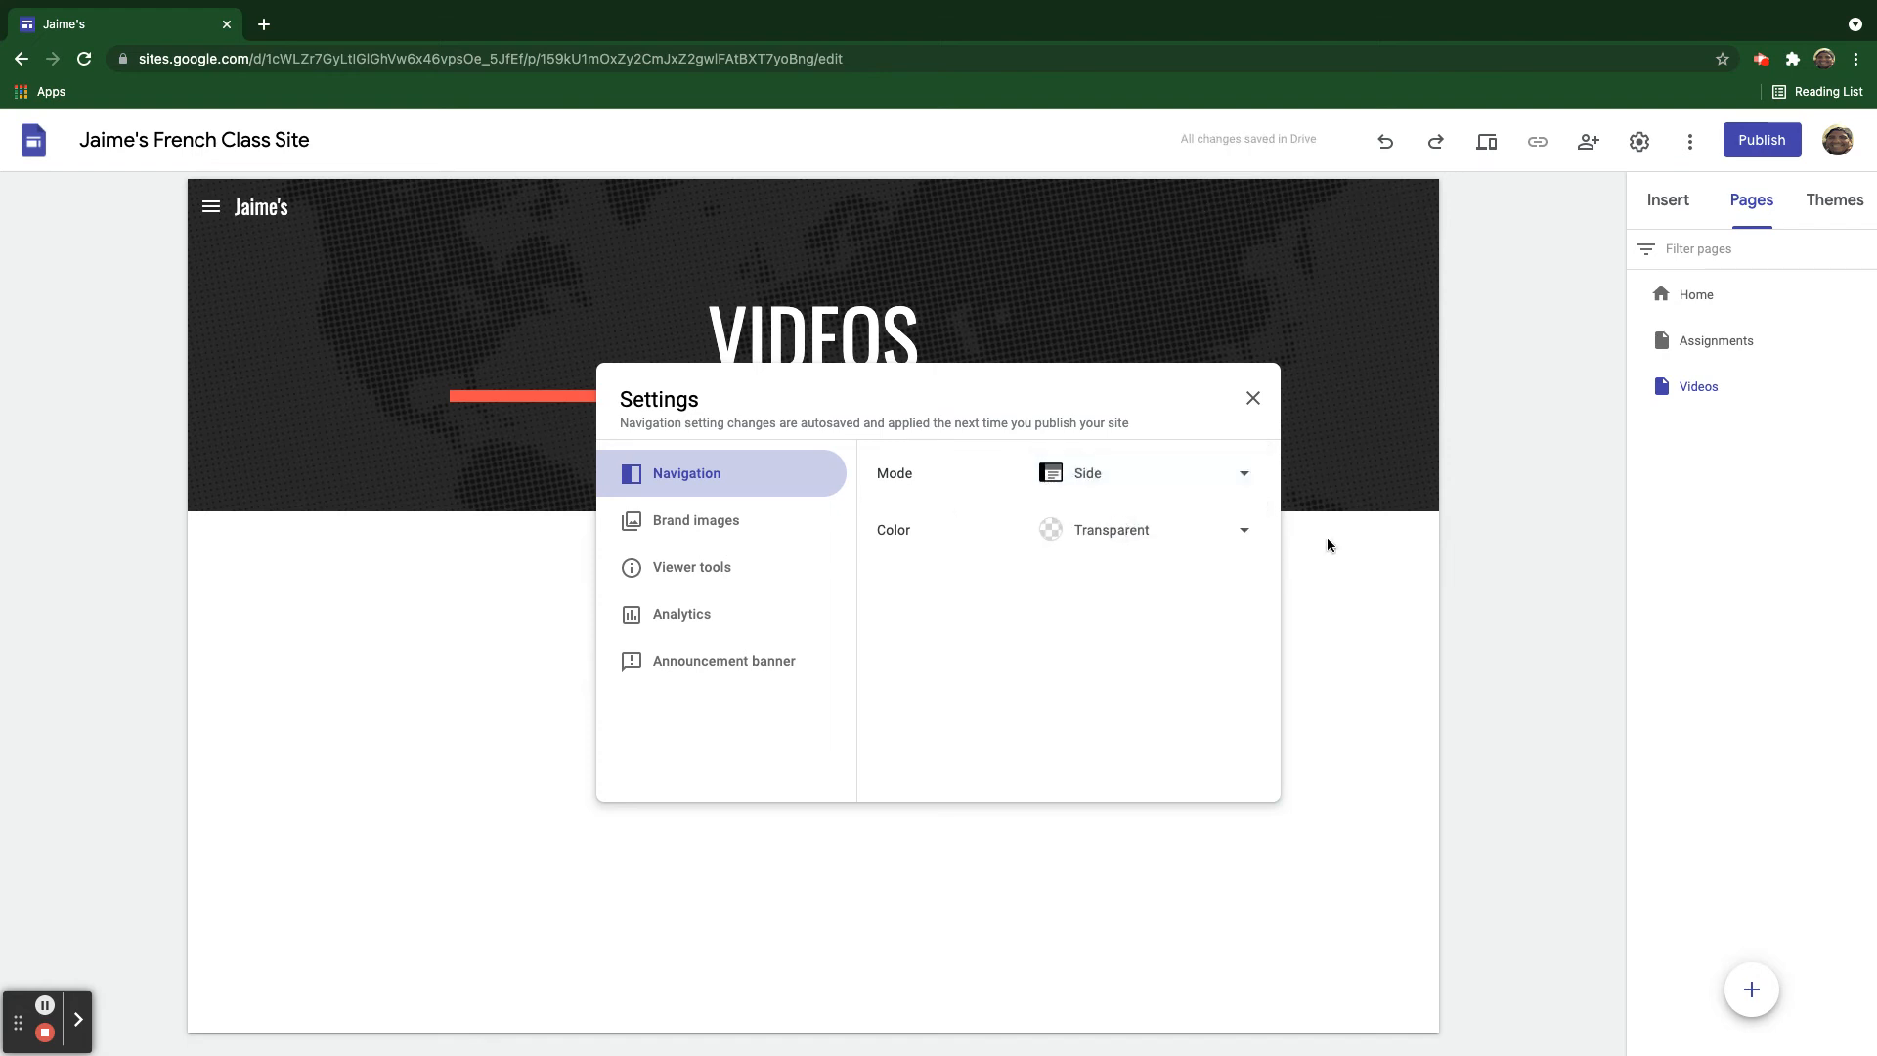
{"action": "left_click", "coordinate": [1252, 397]}
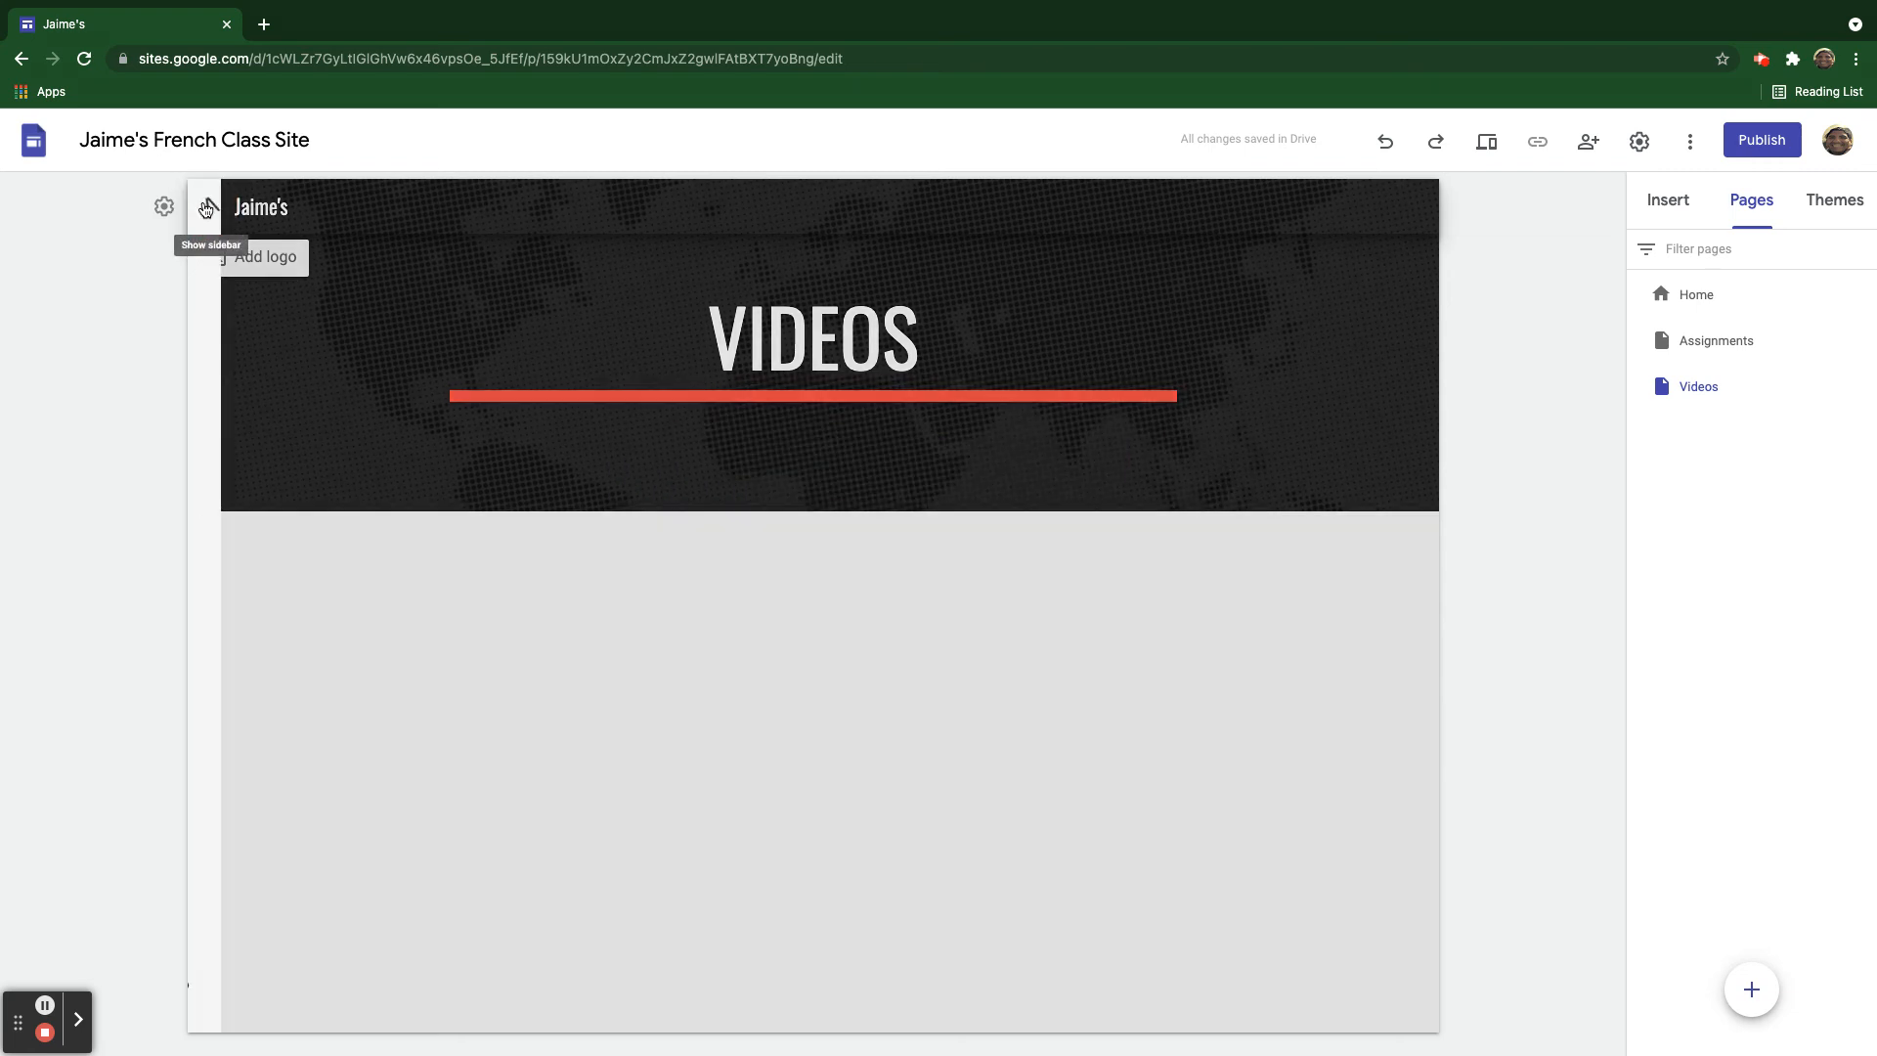
{"action": "left_click", "coordinate": [207, 206]}
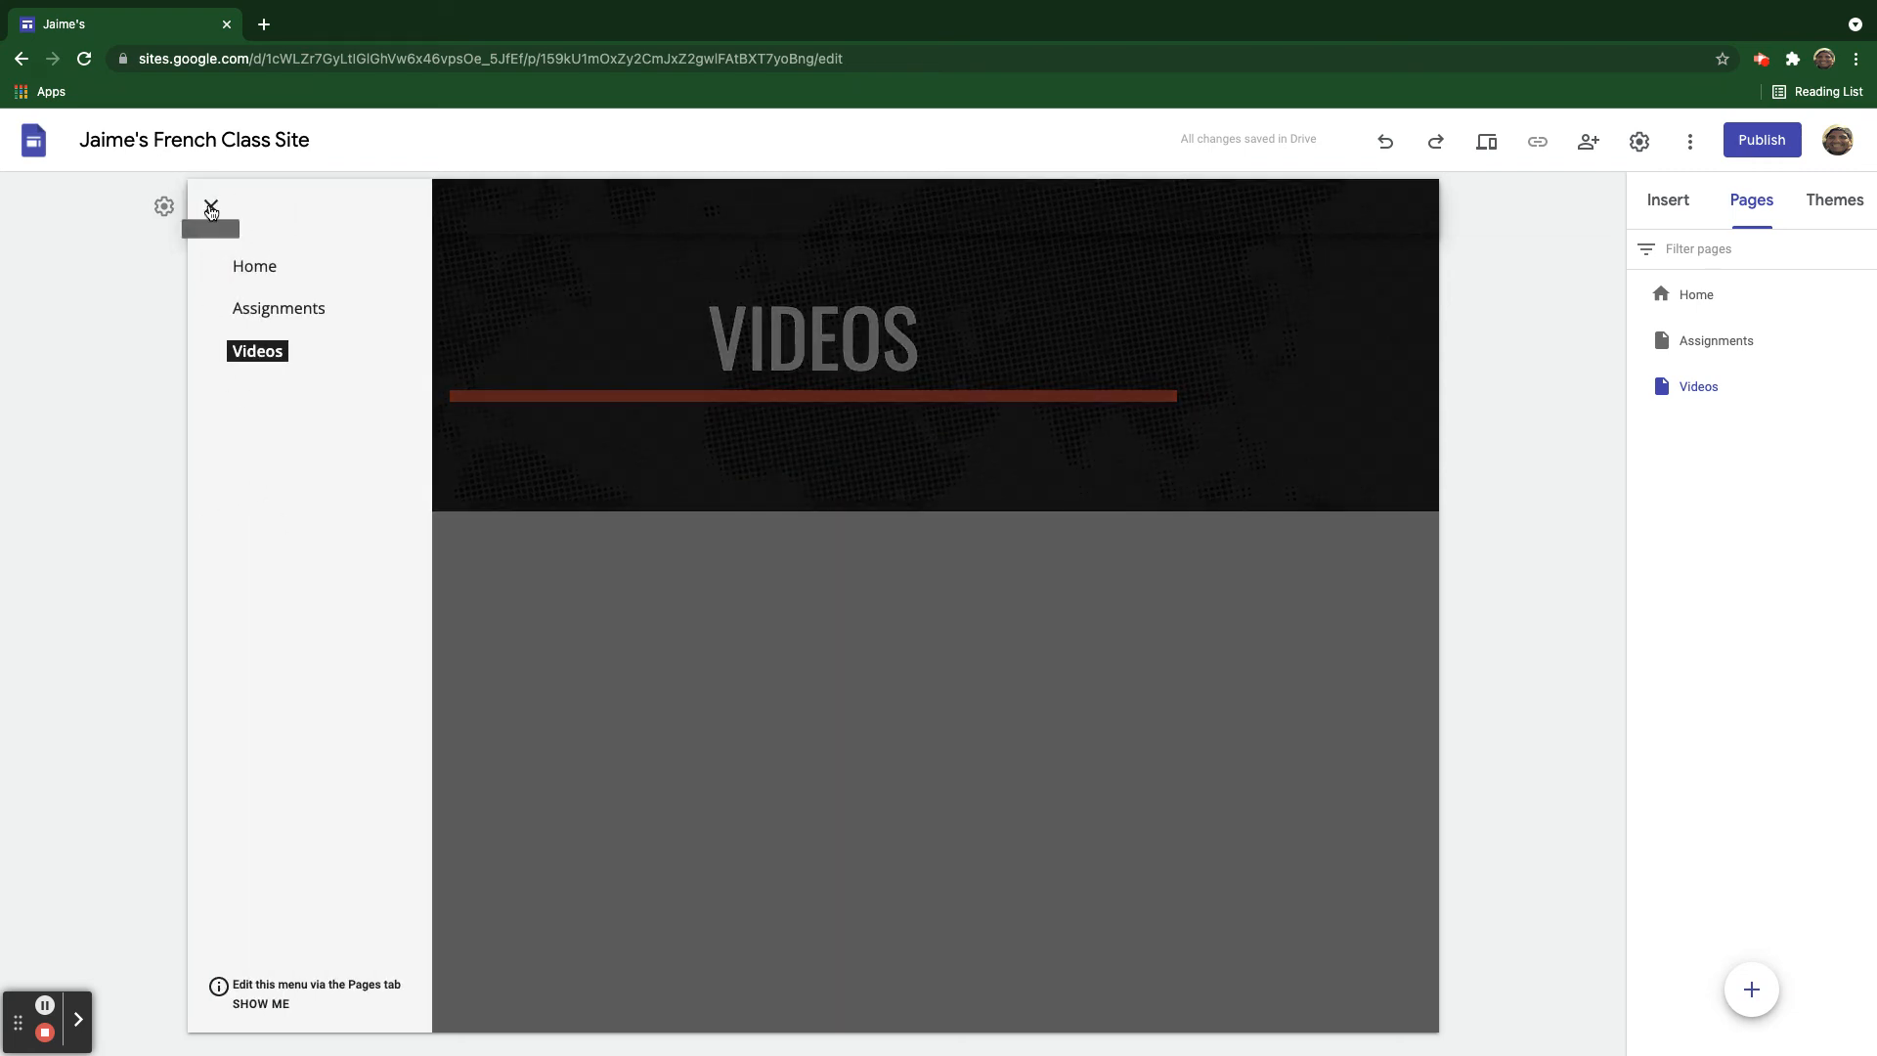
{"action": "left_click", "coordinate": [211, 205]}
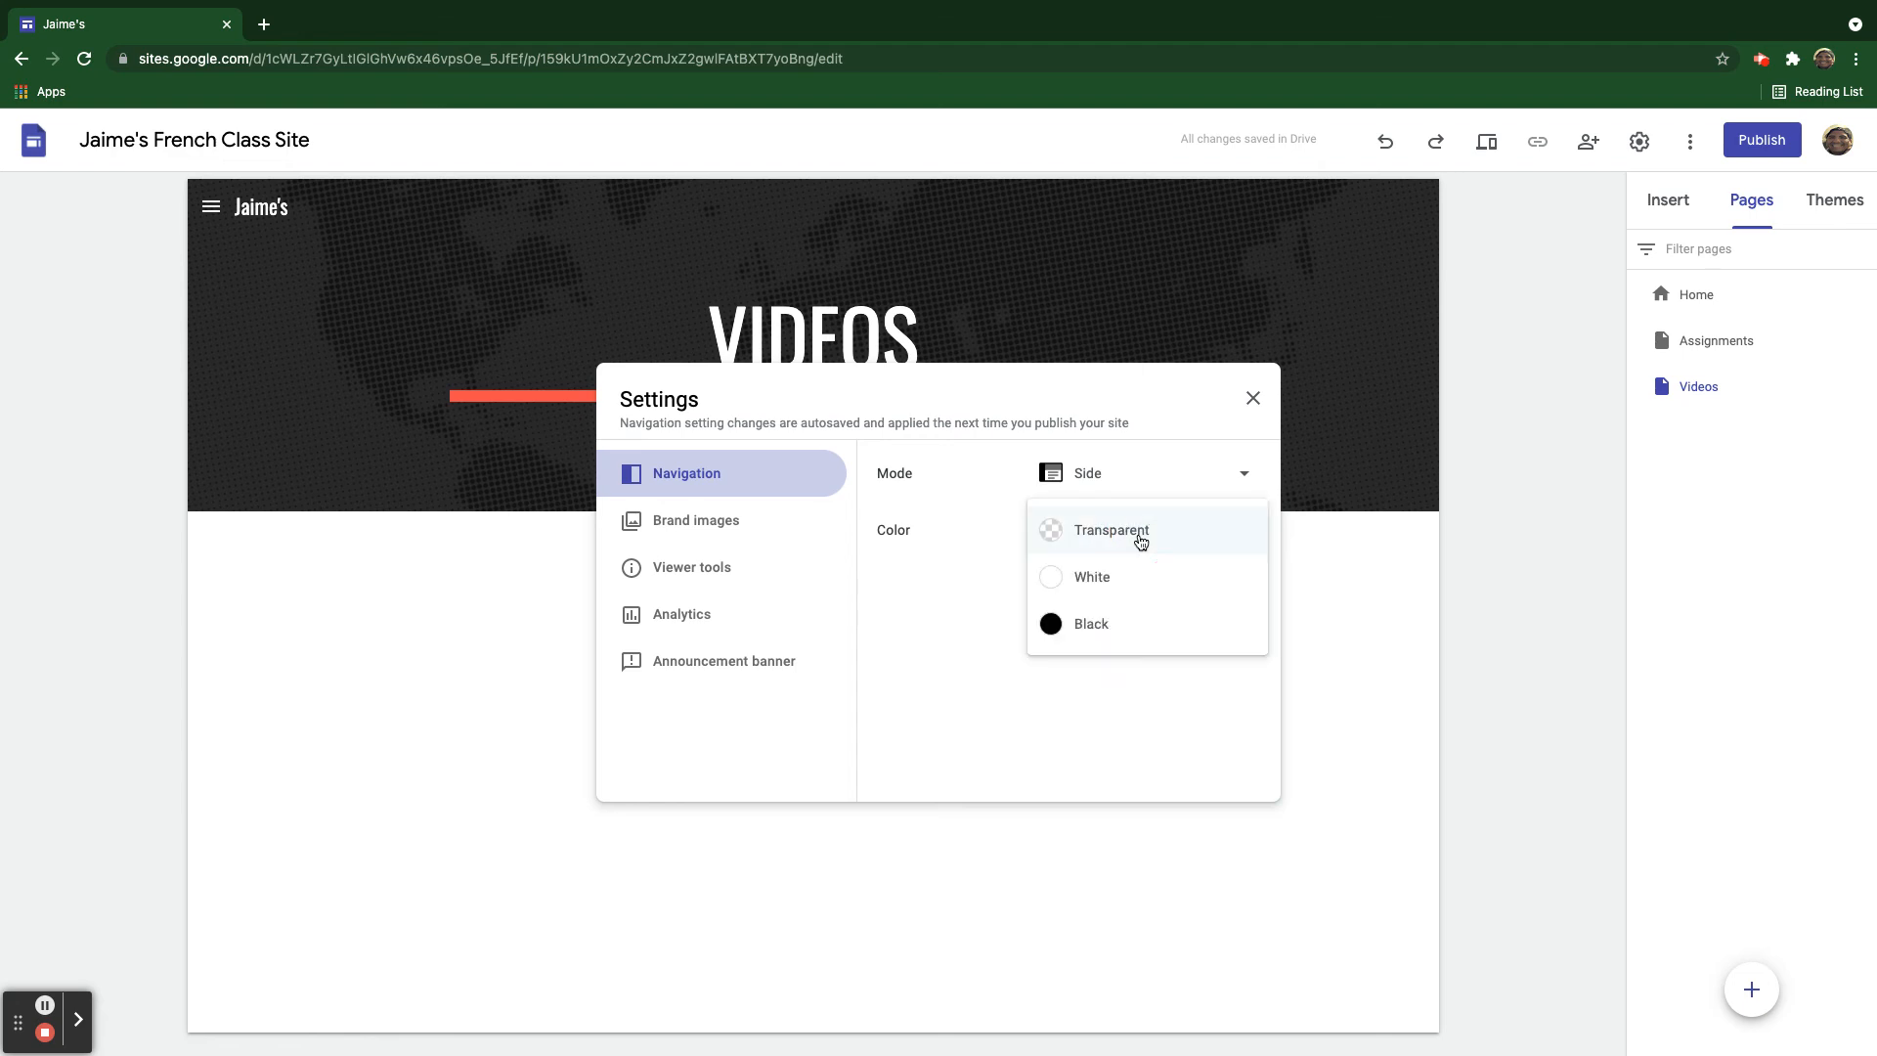
{"action": "mouse_move", "coordinate": [1134, 565]}
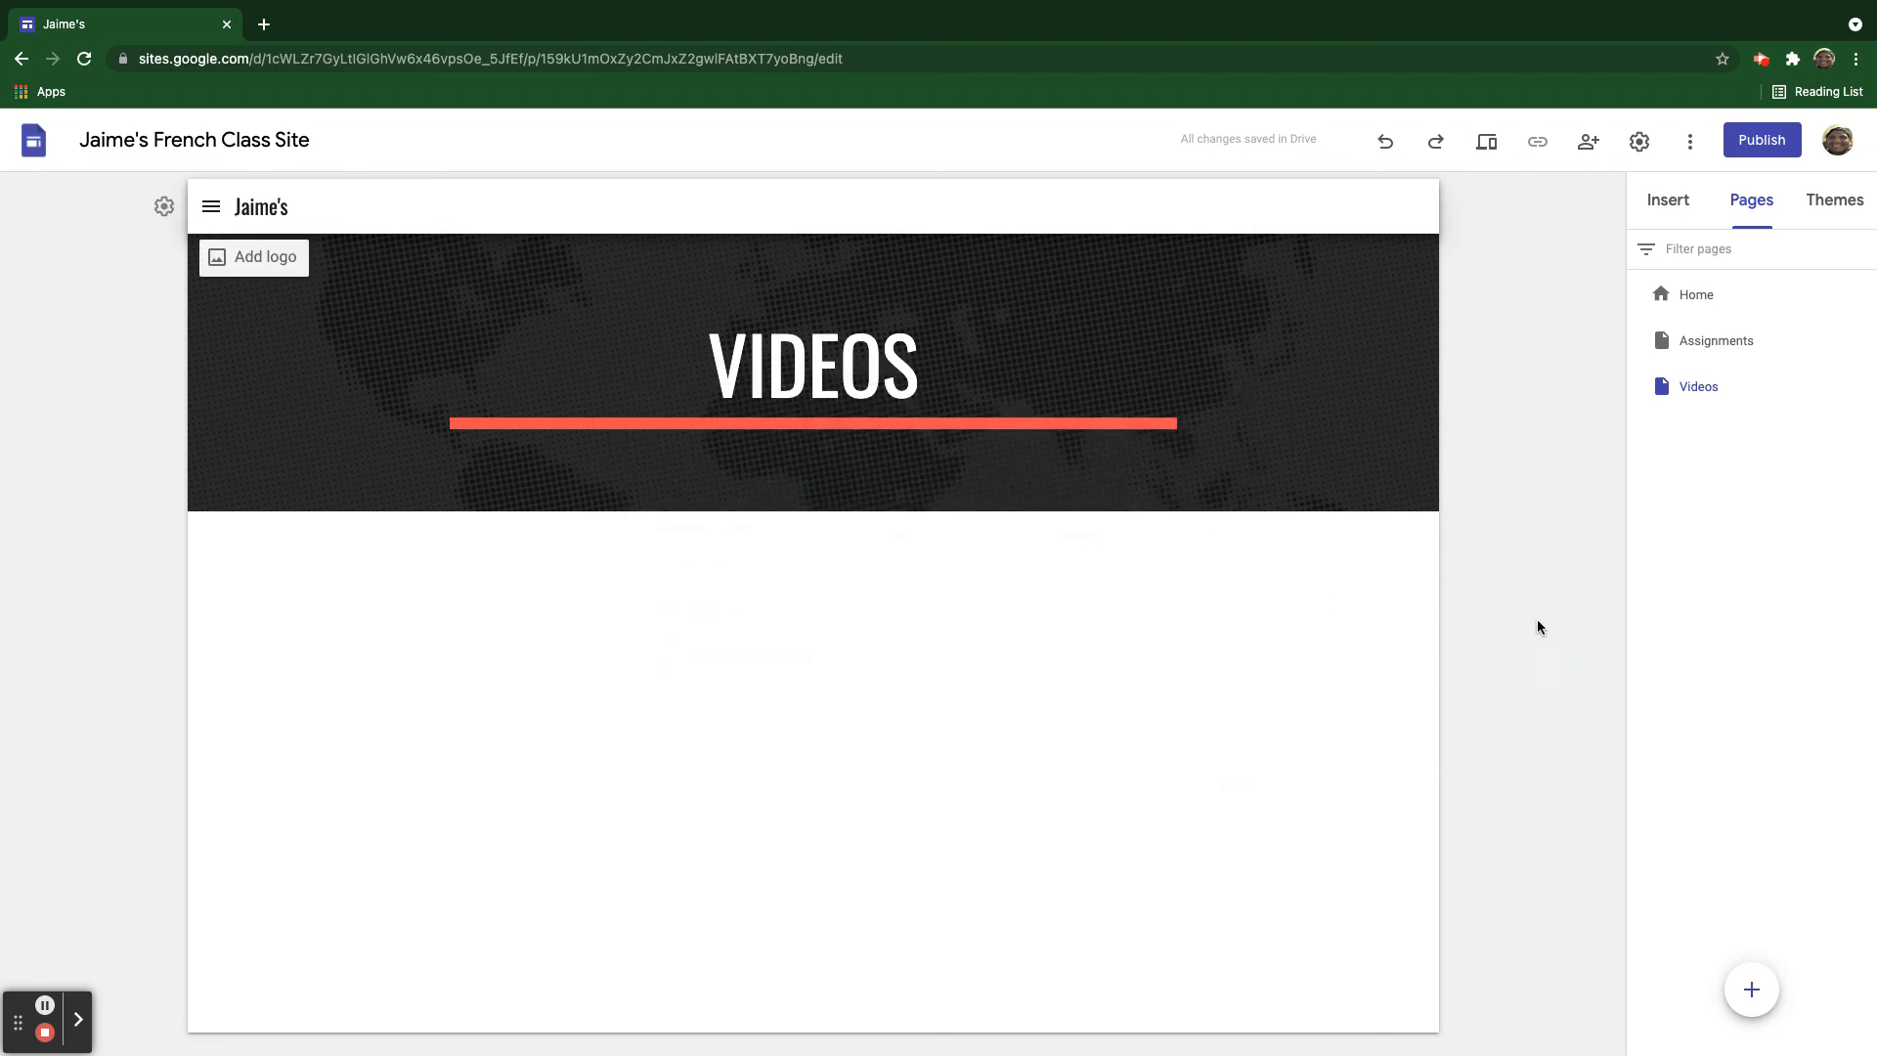
Set navigation back to Top mode and return to the Home page.
{"action": "left_click", "coordinate": [212, 205]}
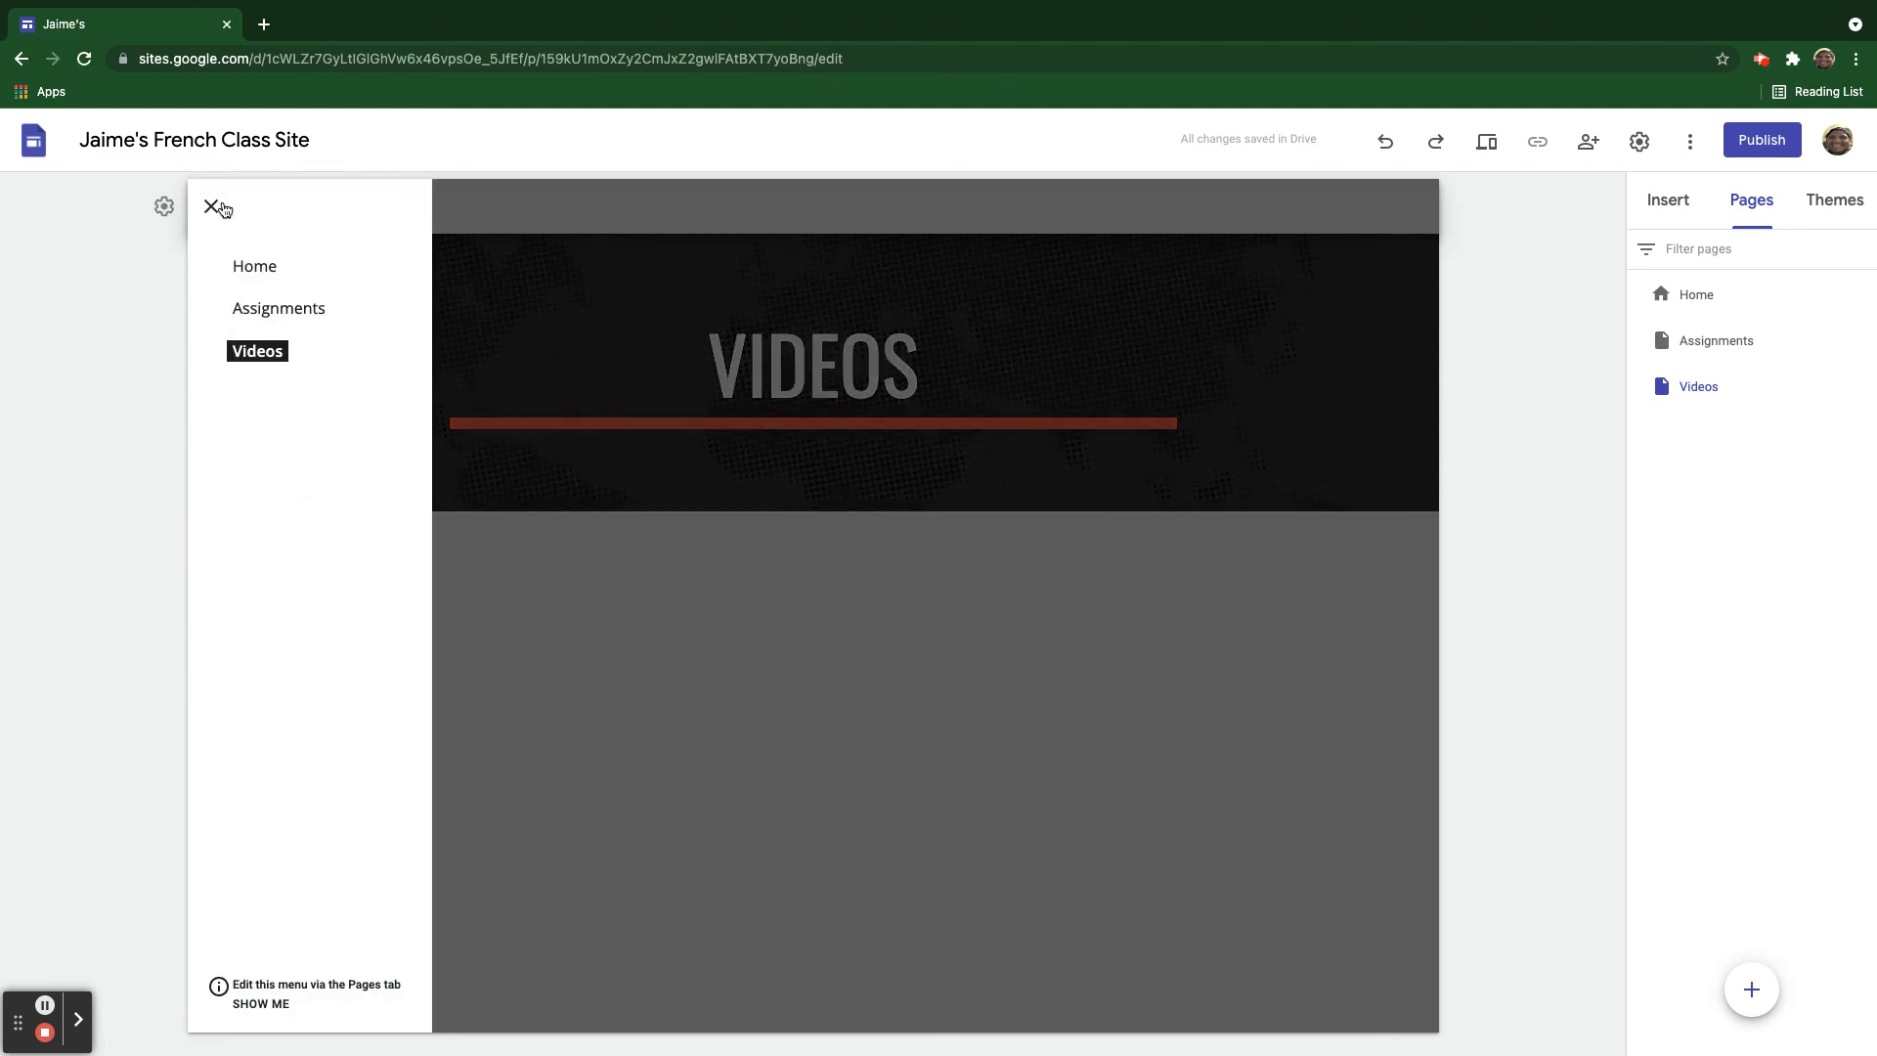
{"action": "left_click", "coordinate": [164, 205]}
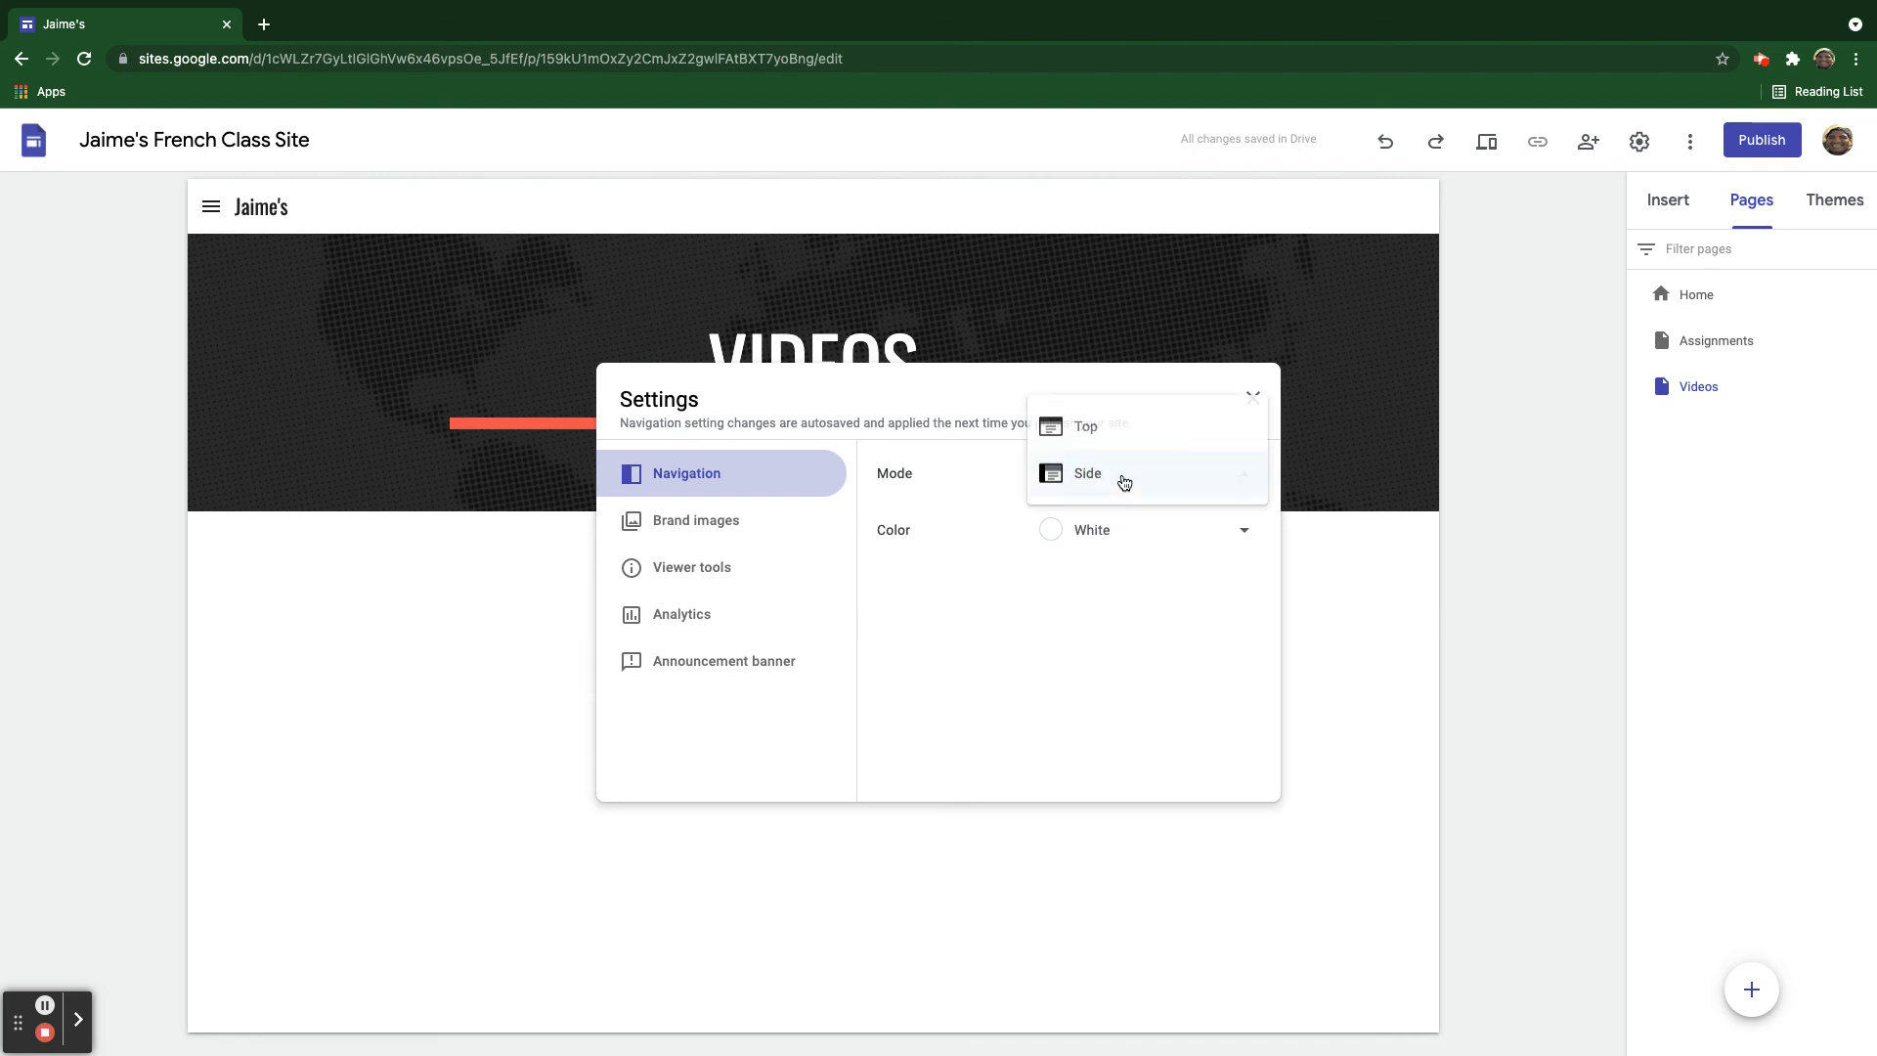
{"action": "left_click", "coordinate": [1083, 426]}
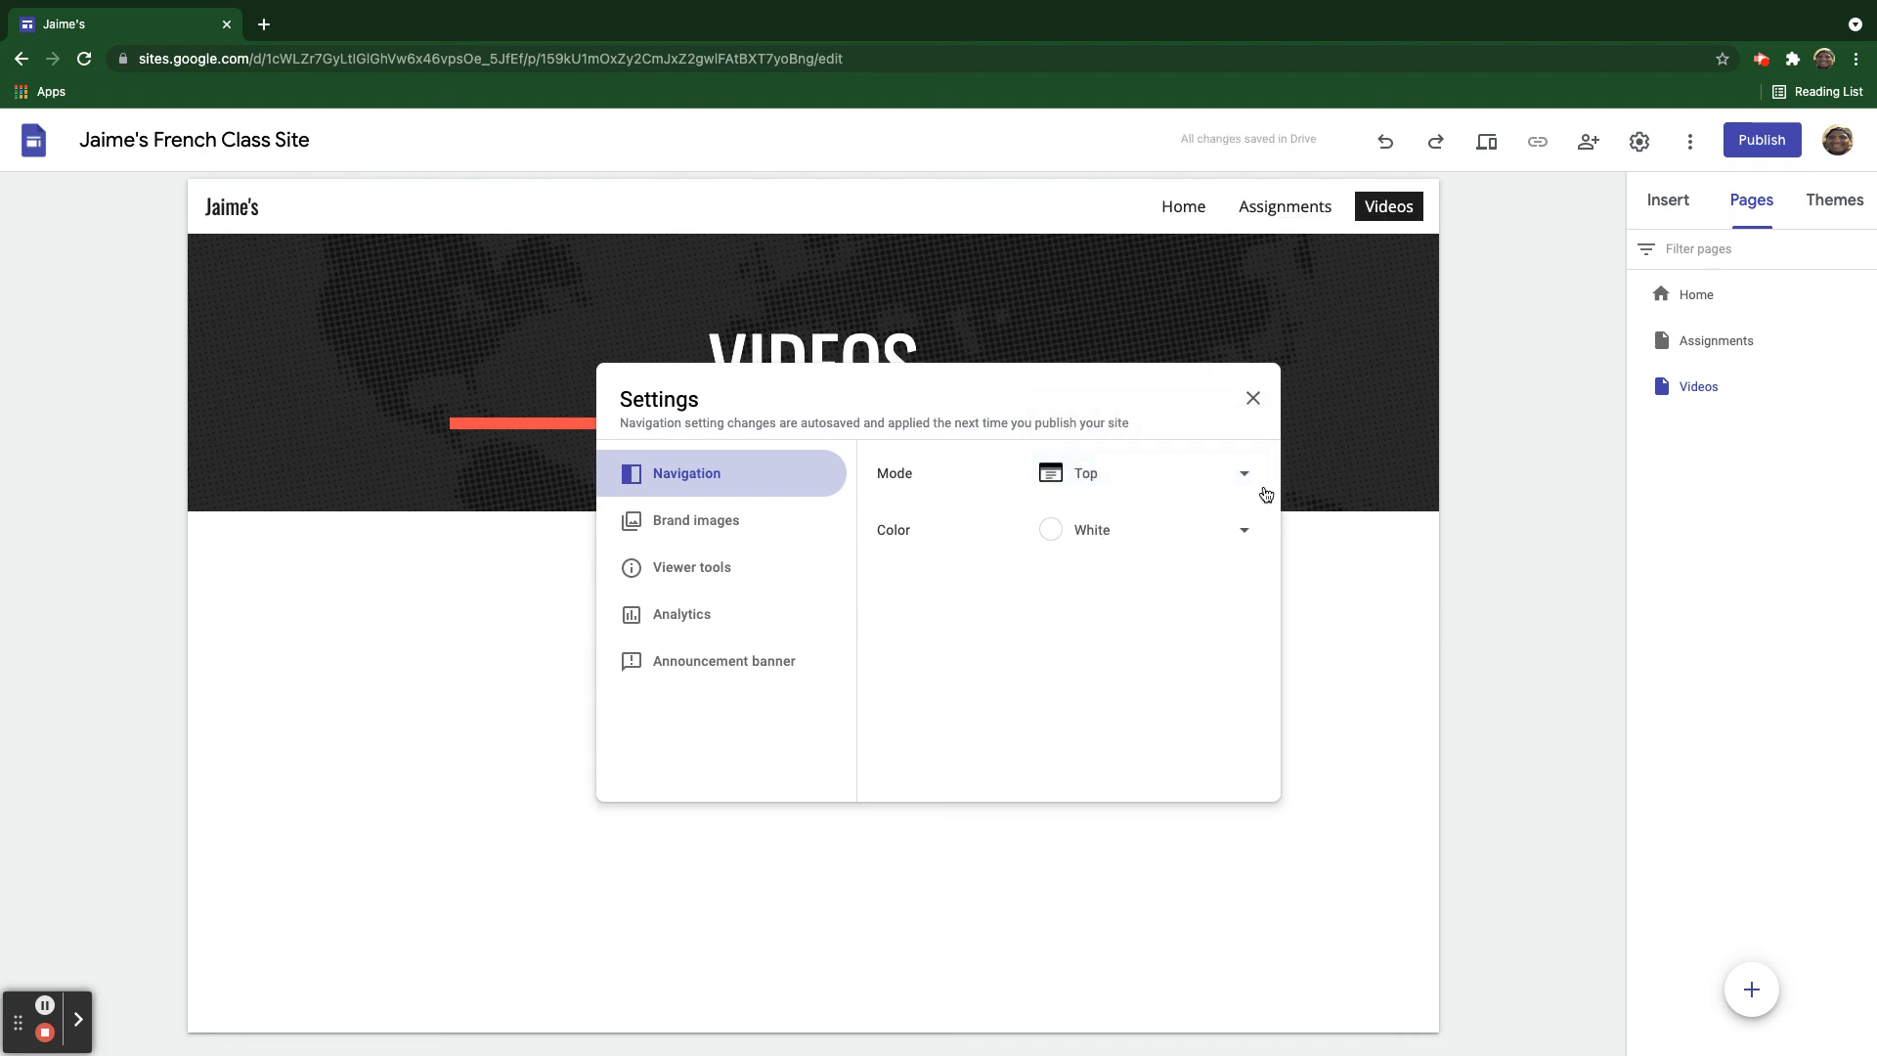
{"action": "left_click", "coordinate": [1251, 397]}
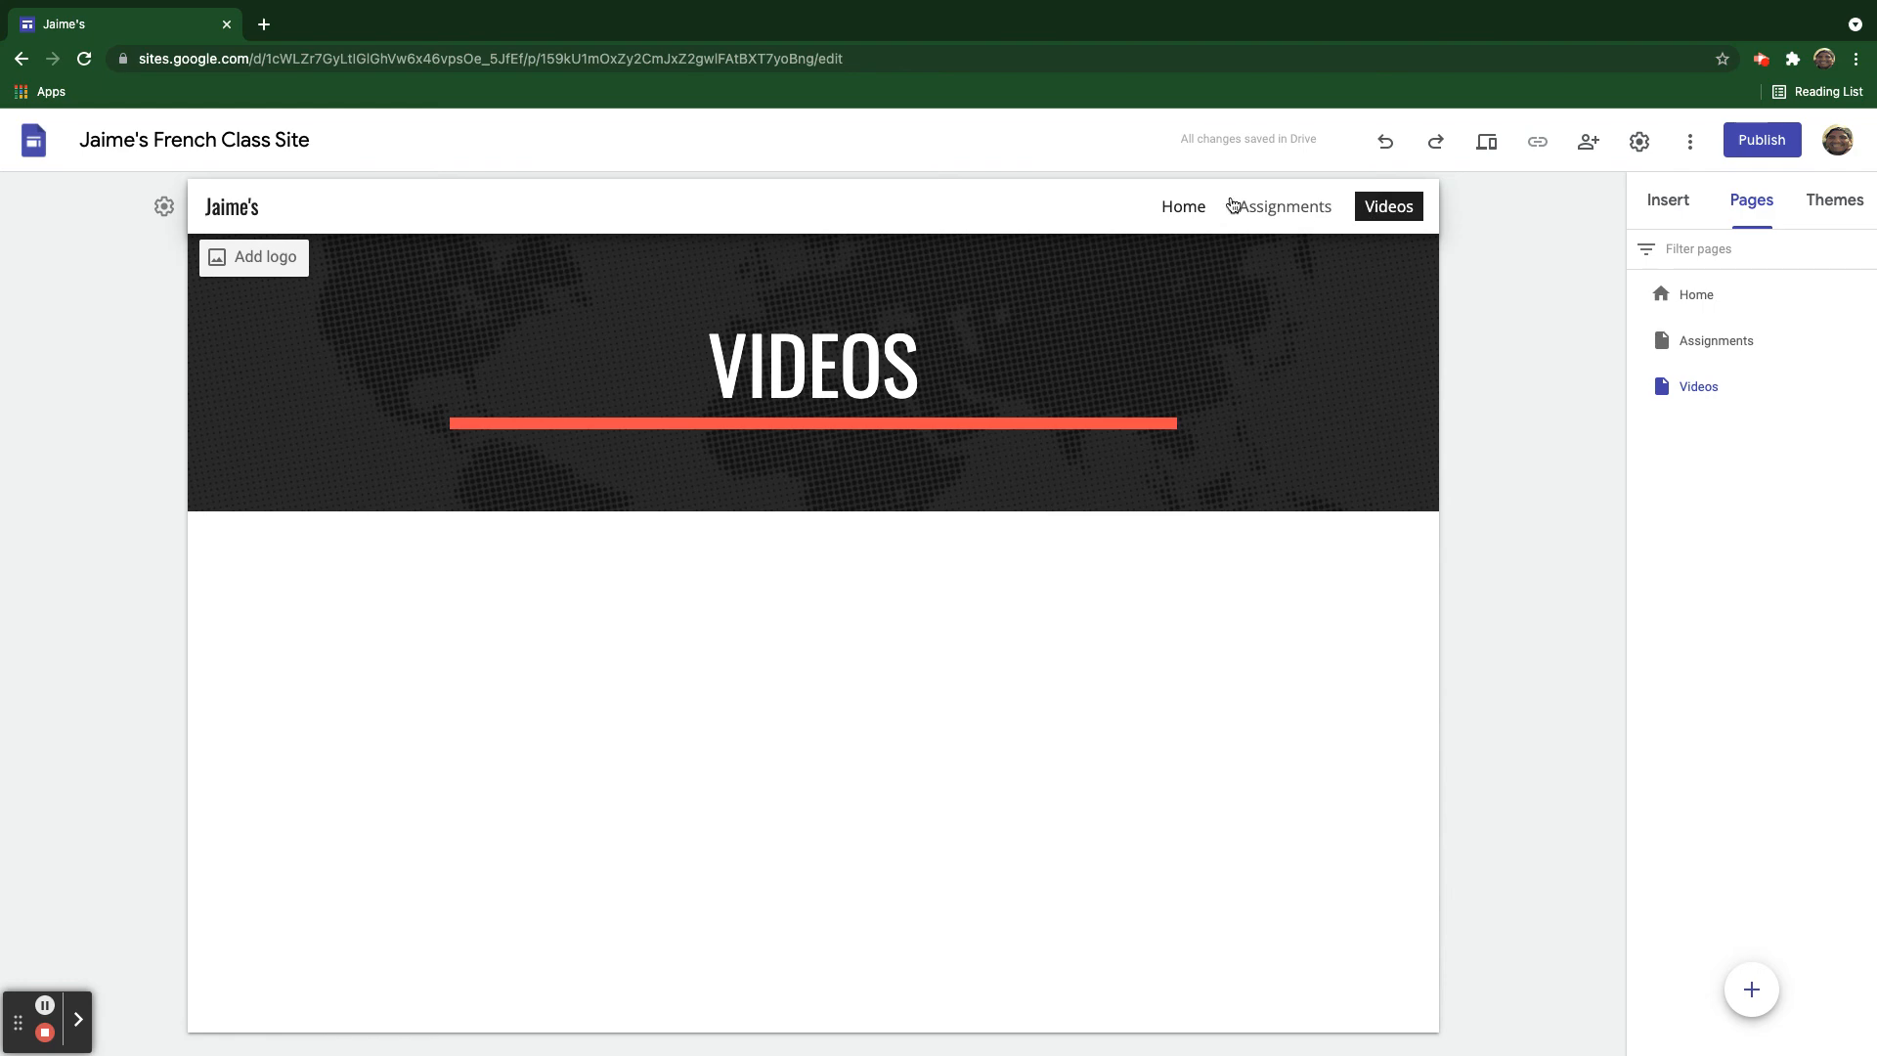
{"action": "mouse_move", "coordinate": [1347, 219]}
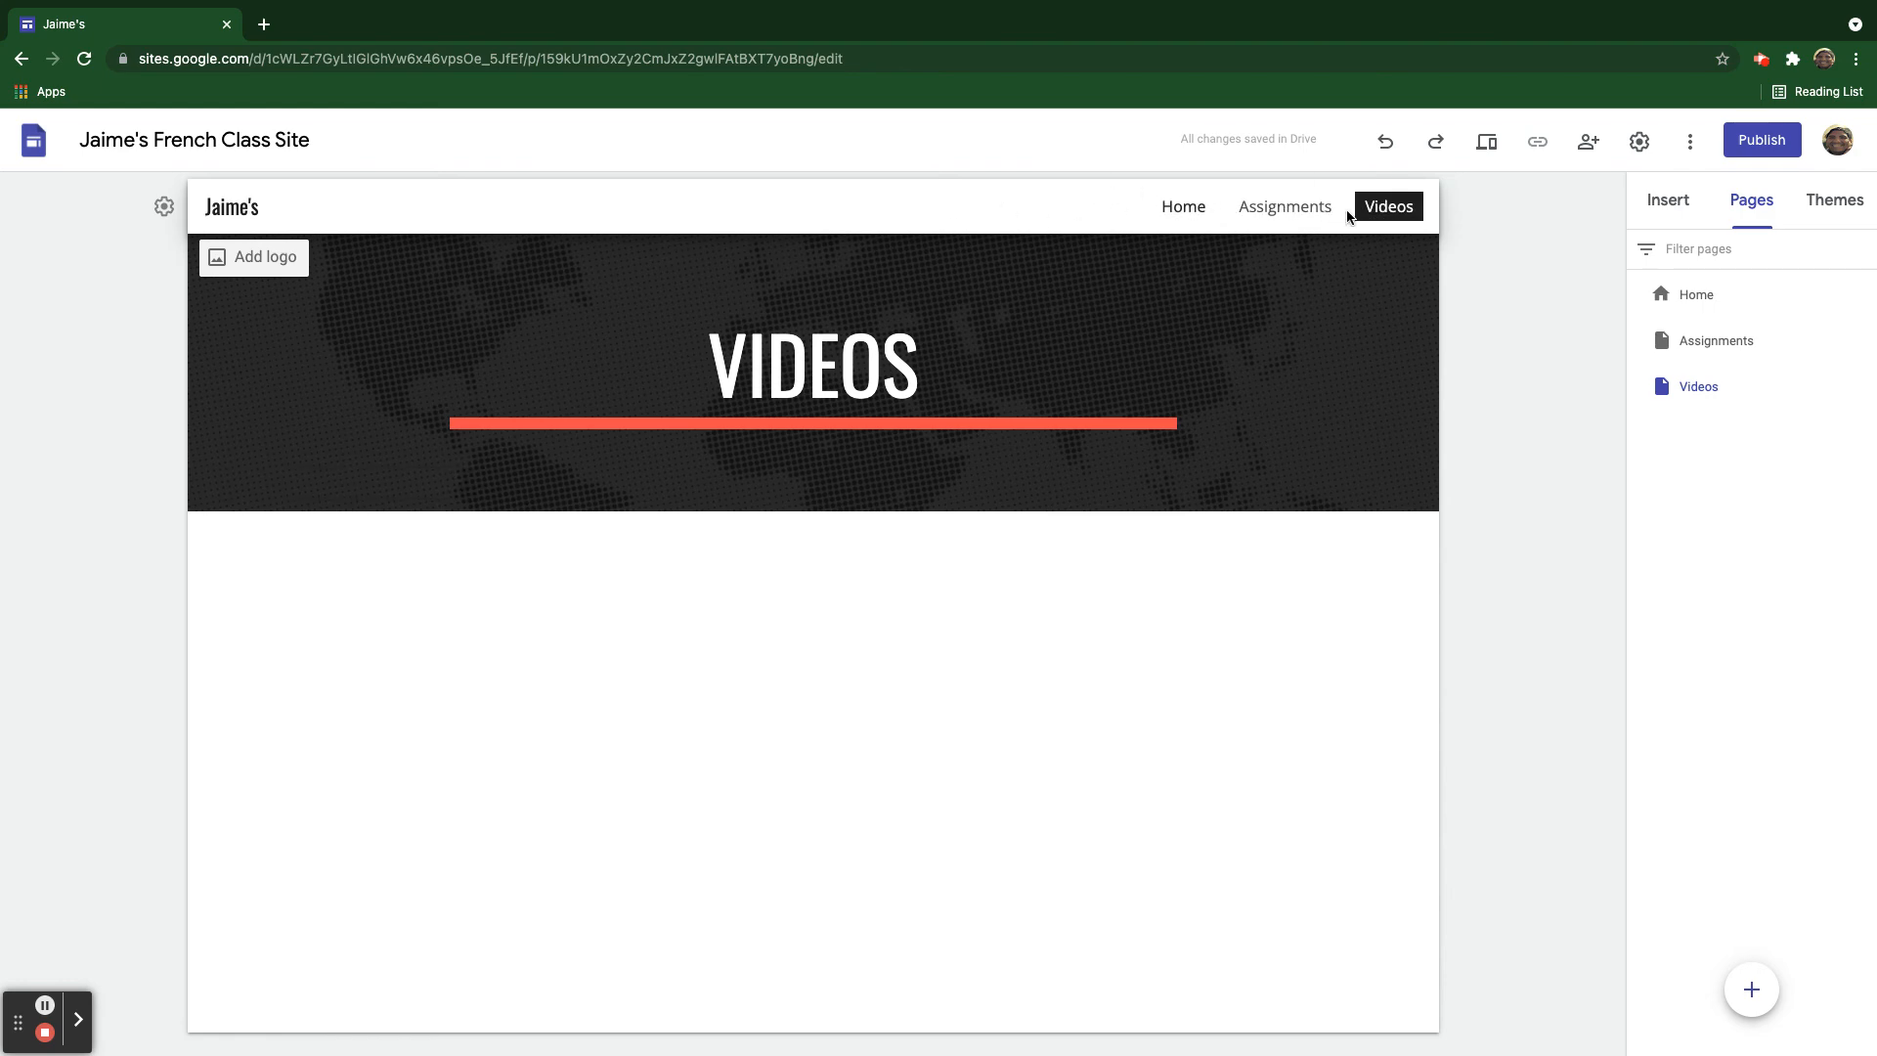
{"action": "left_click", "coordinate": [812, 360]}
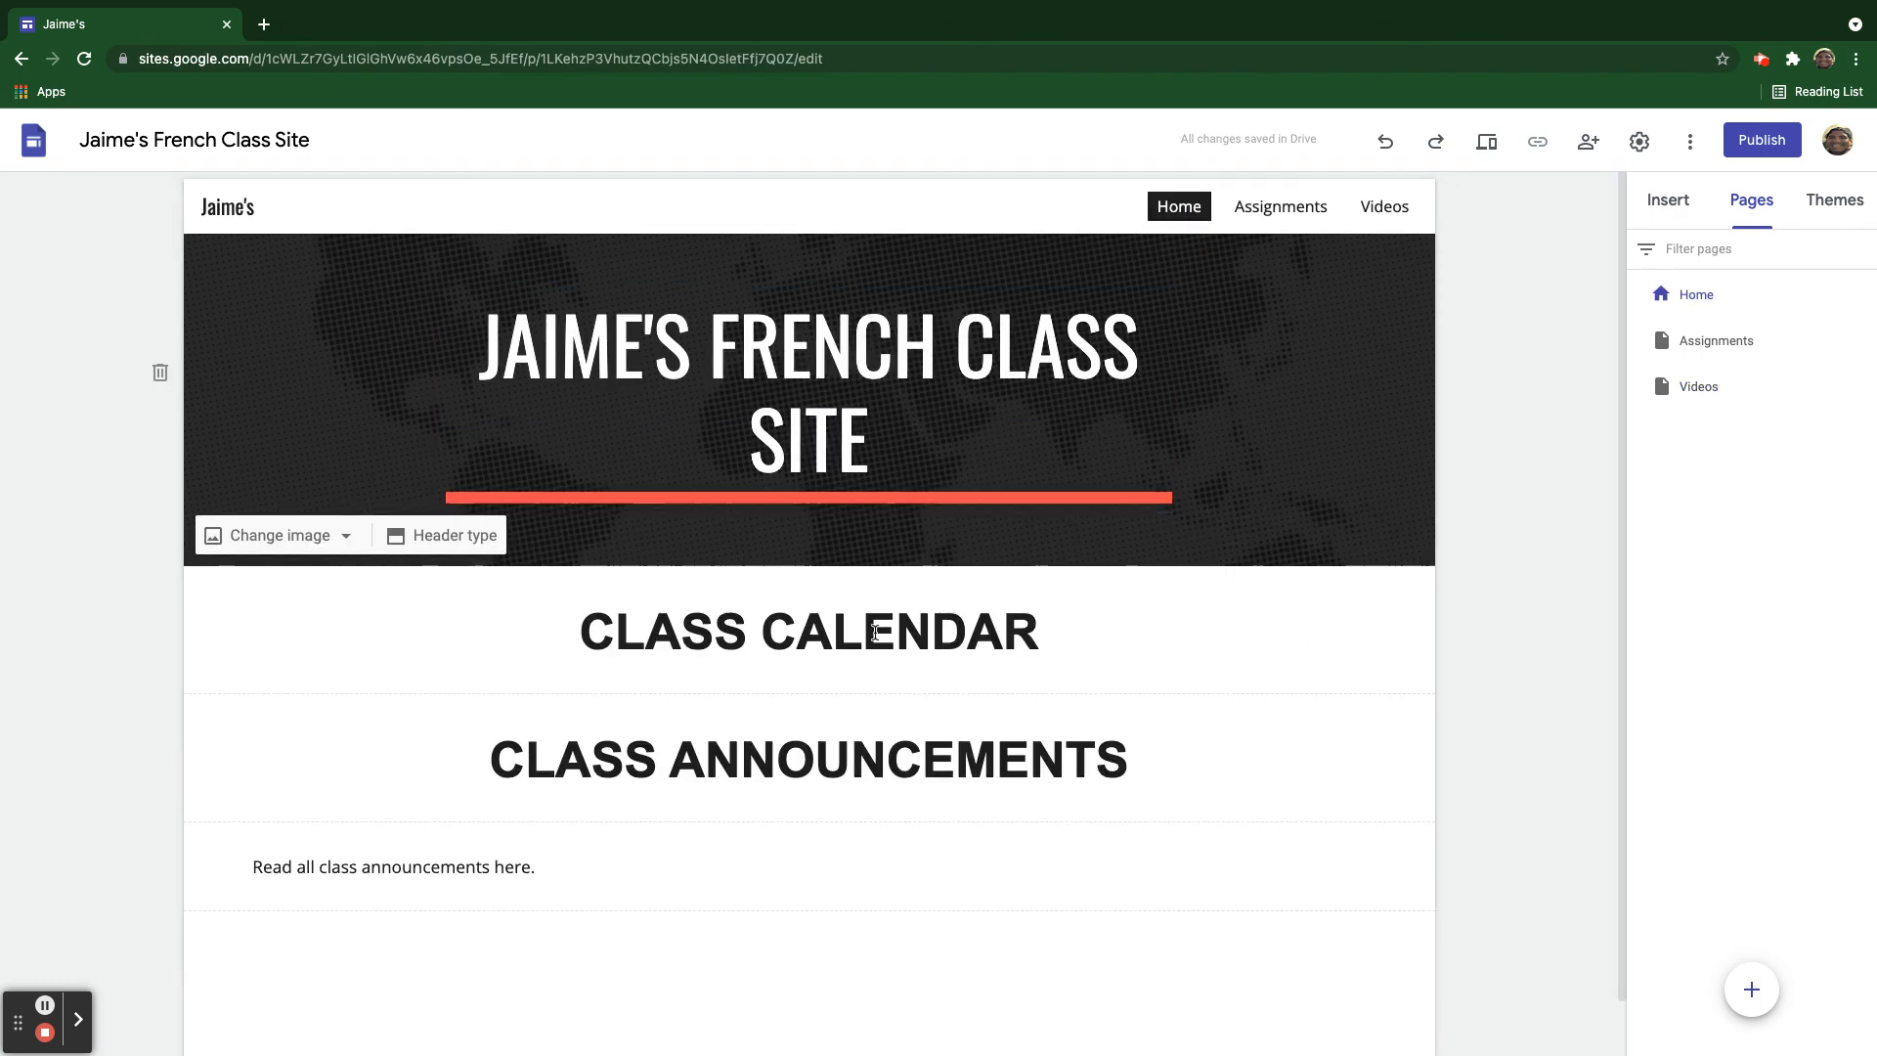
Give the Class Calendar section the red Style 3 background.
{"action": "left_click", "coordinate": [808, 632]}
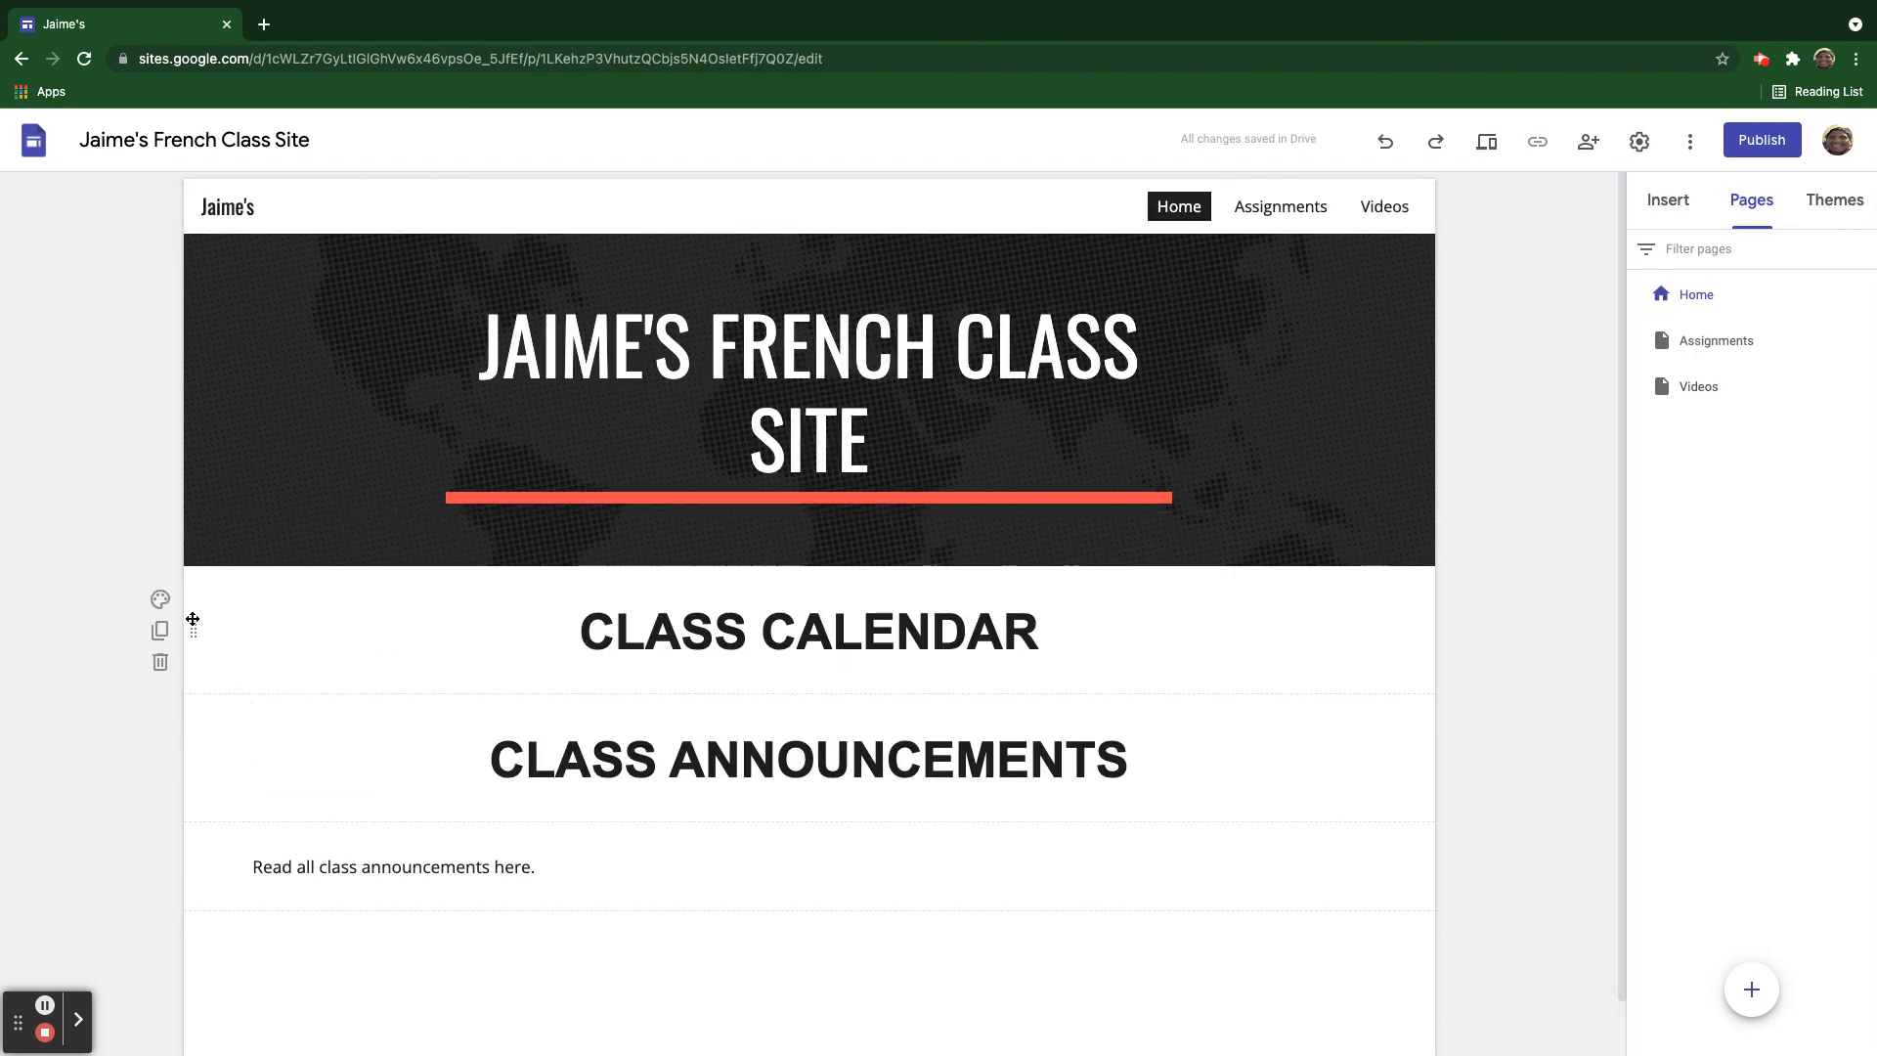
{"action": "mouse_move", "coordinate": [286, 698]}
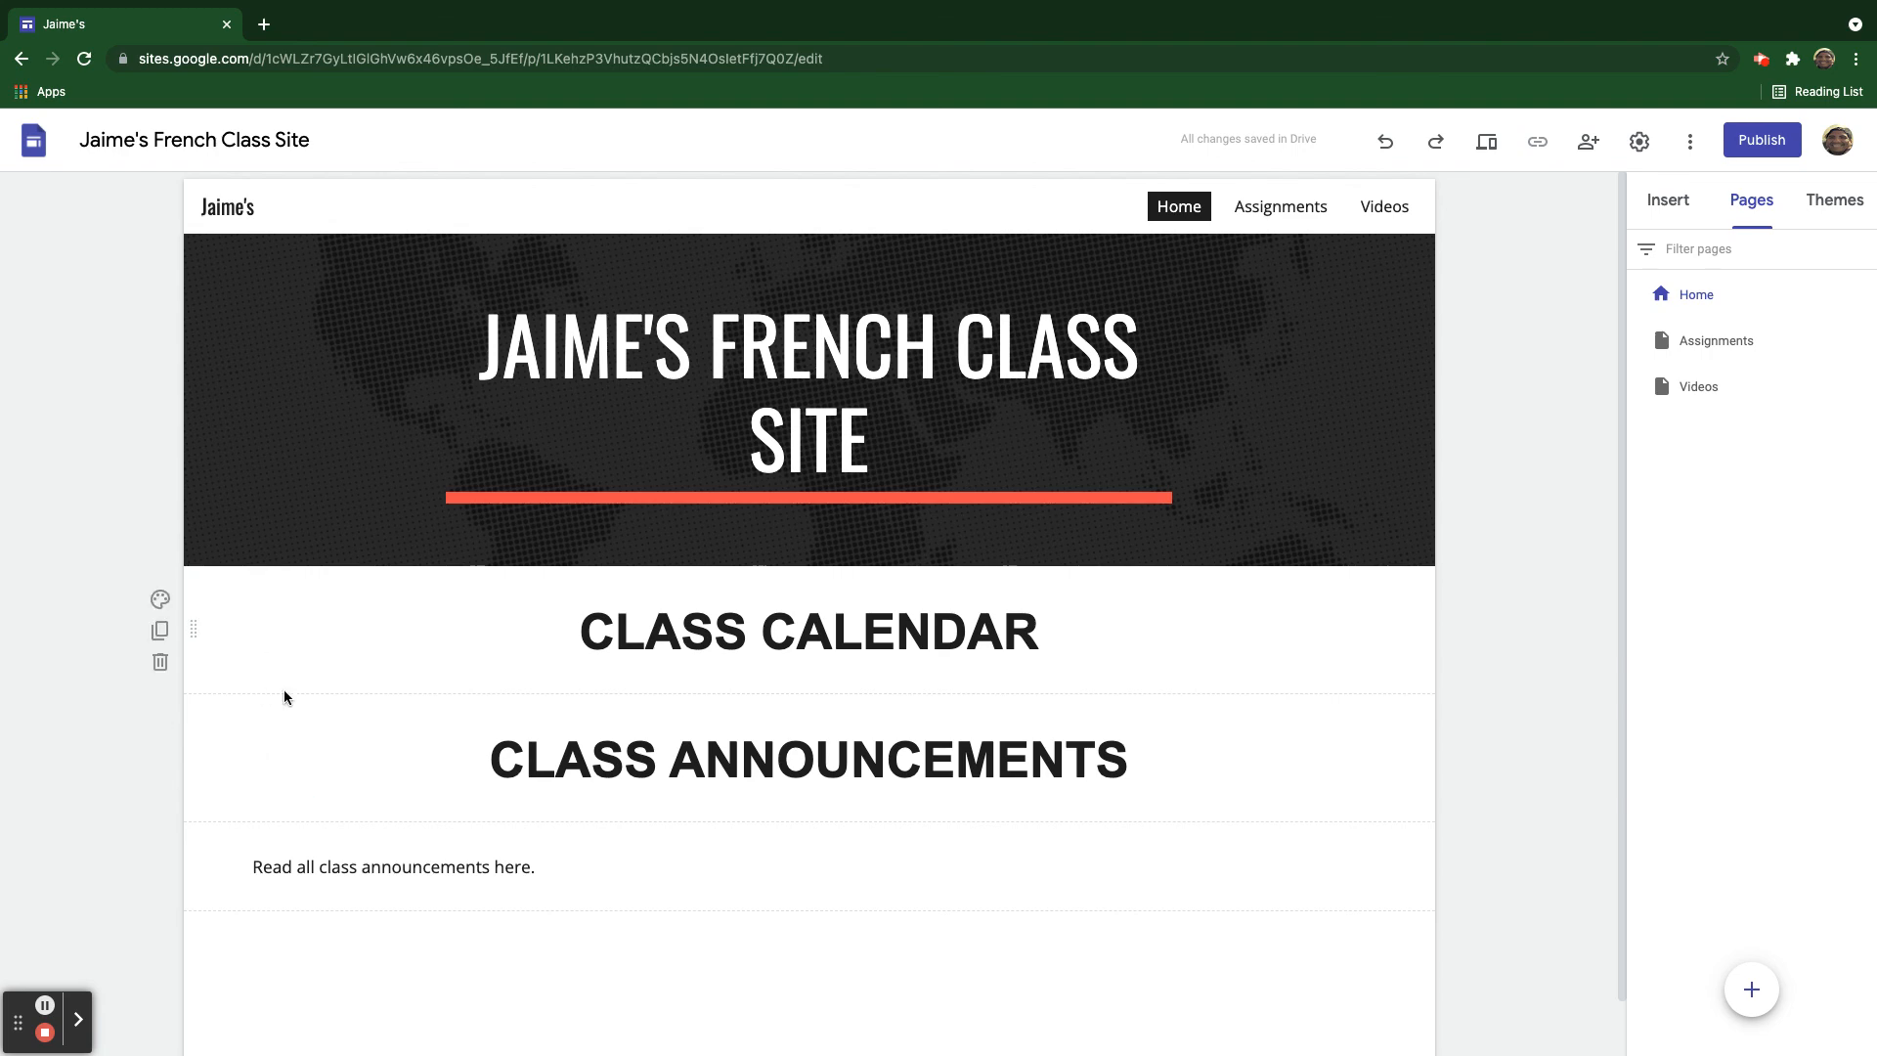
{"action": "mouse_move", "coordinate": [194, 622]}
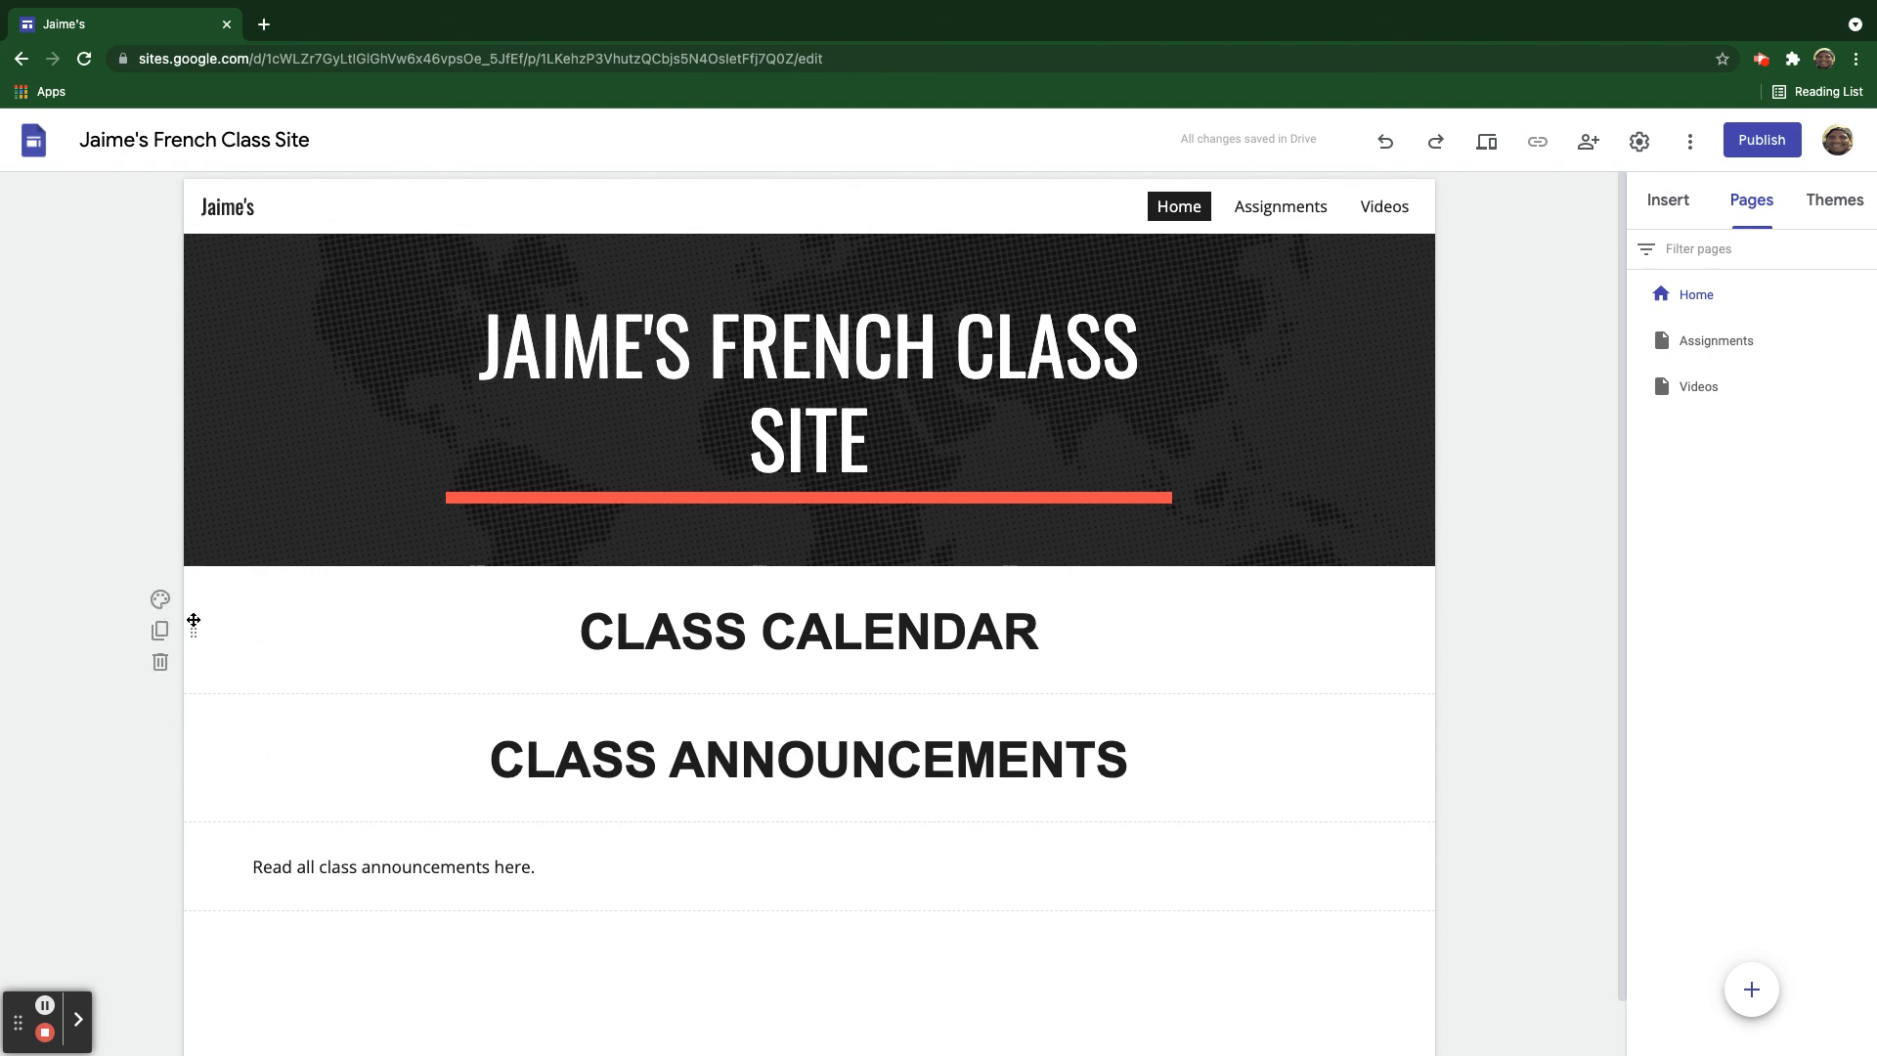
{"action": "left_click", "coordinate": [158, 599]}
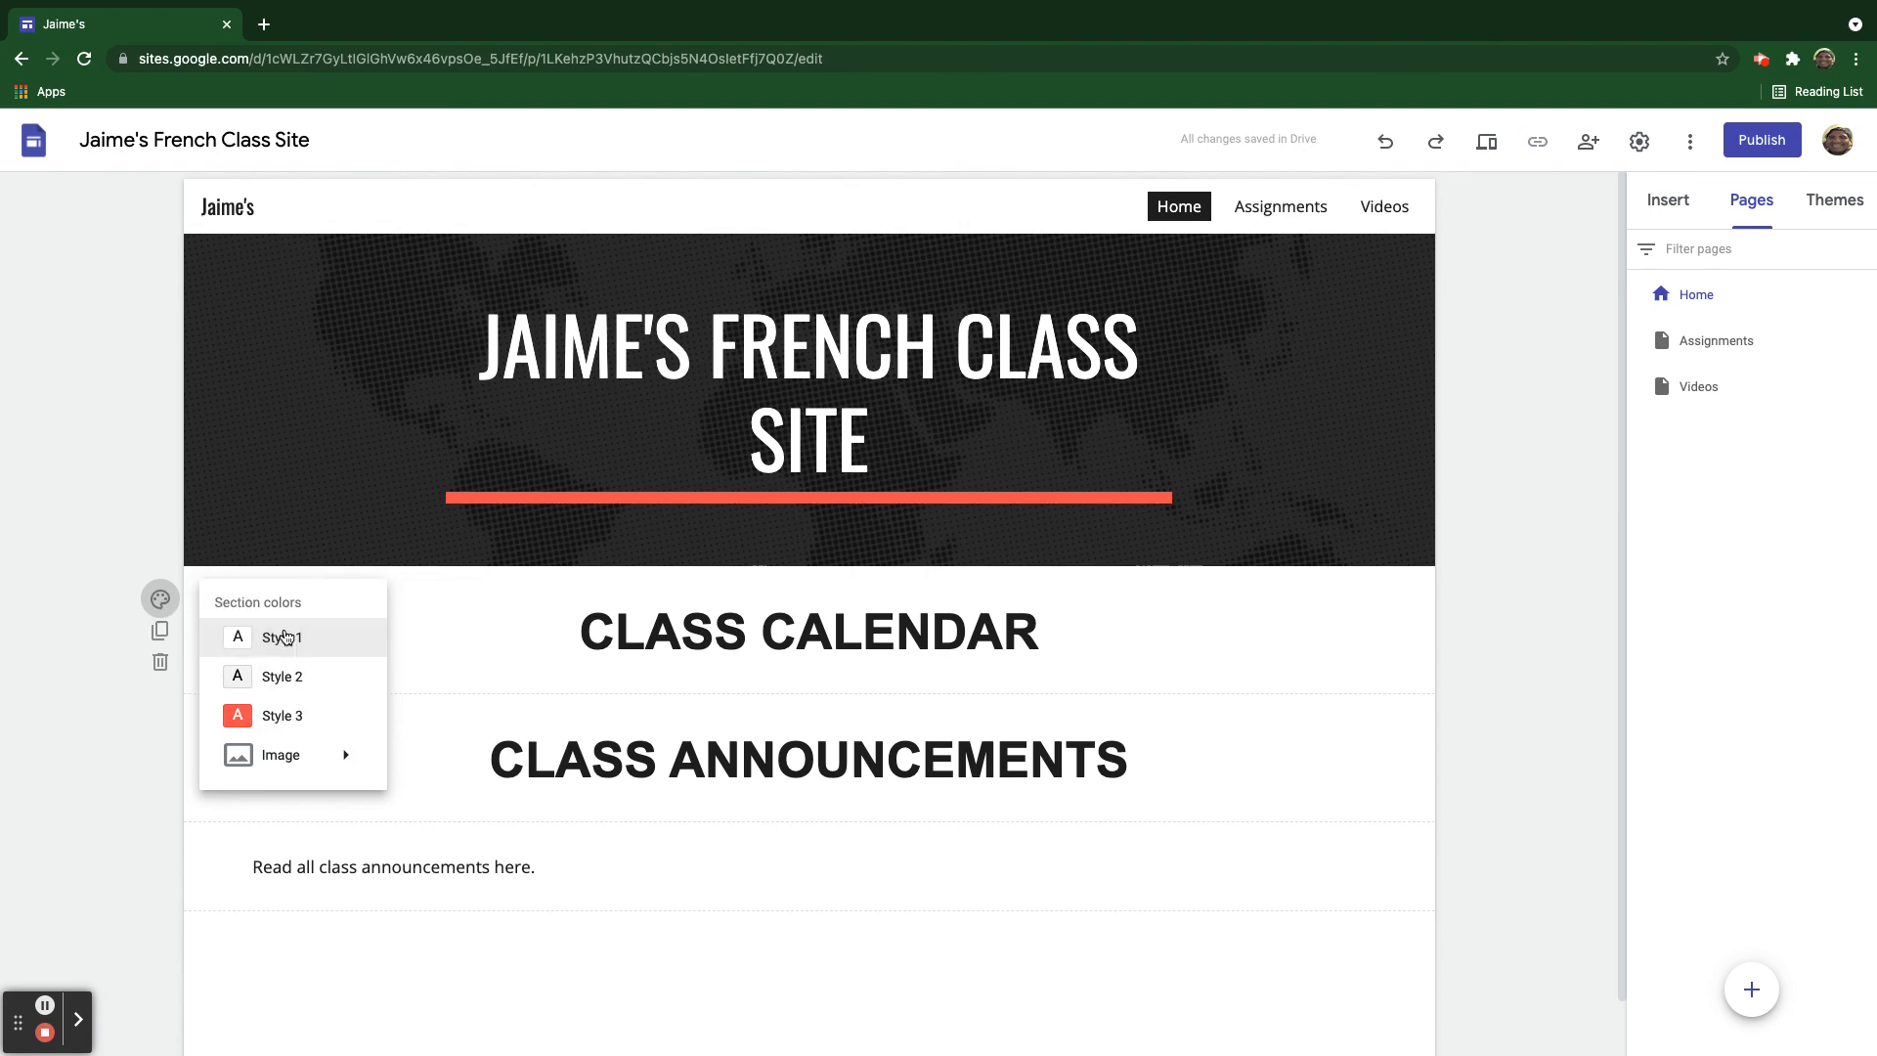
{"action": "mouse_move", "coordinate": [286, 729]}
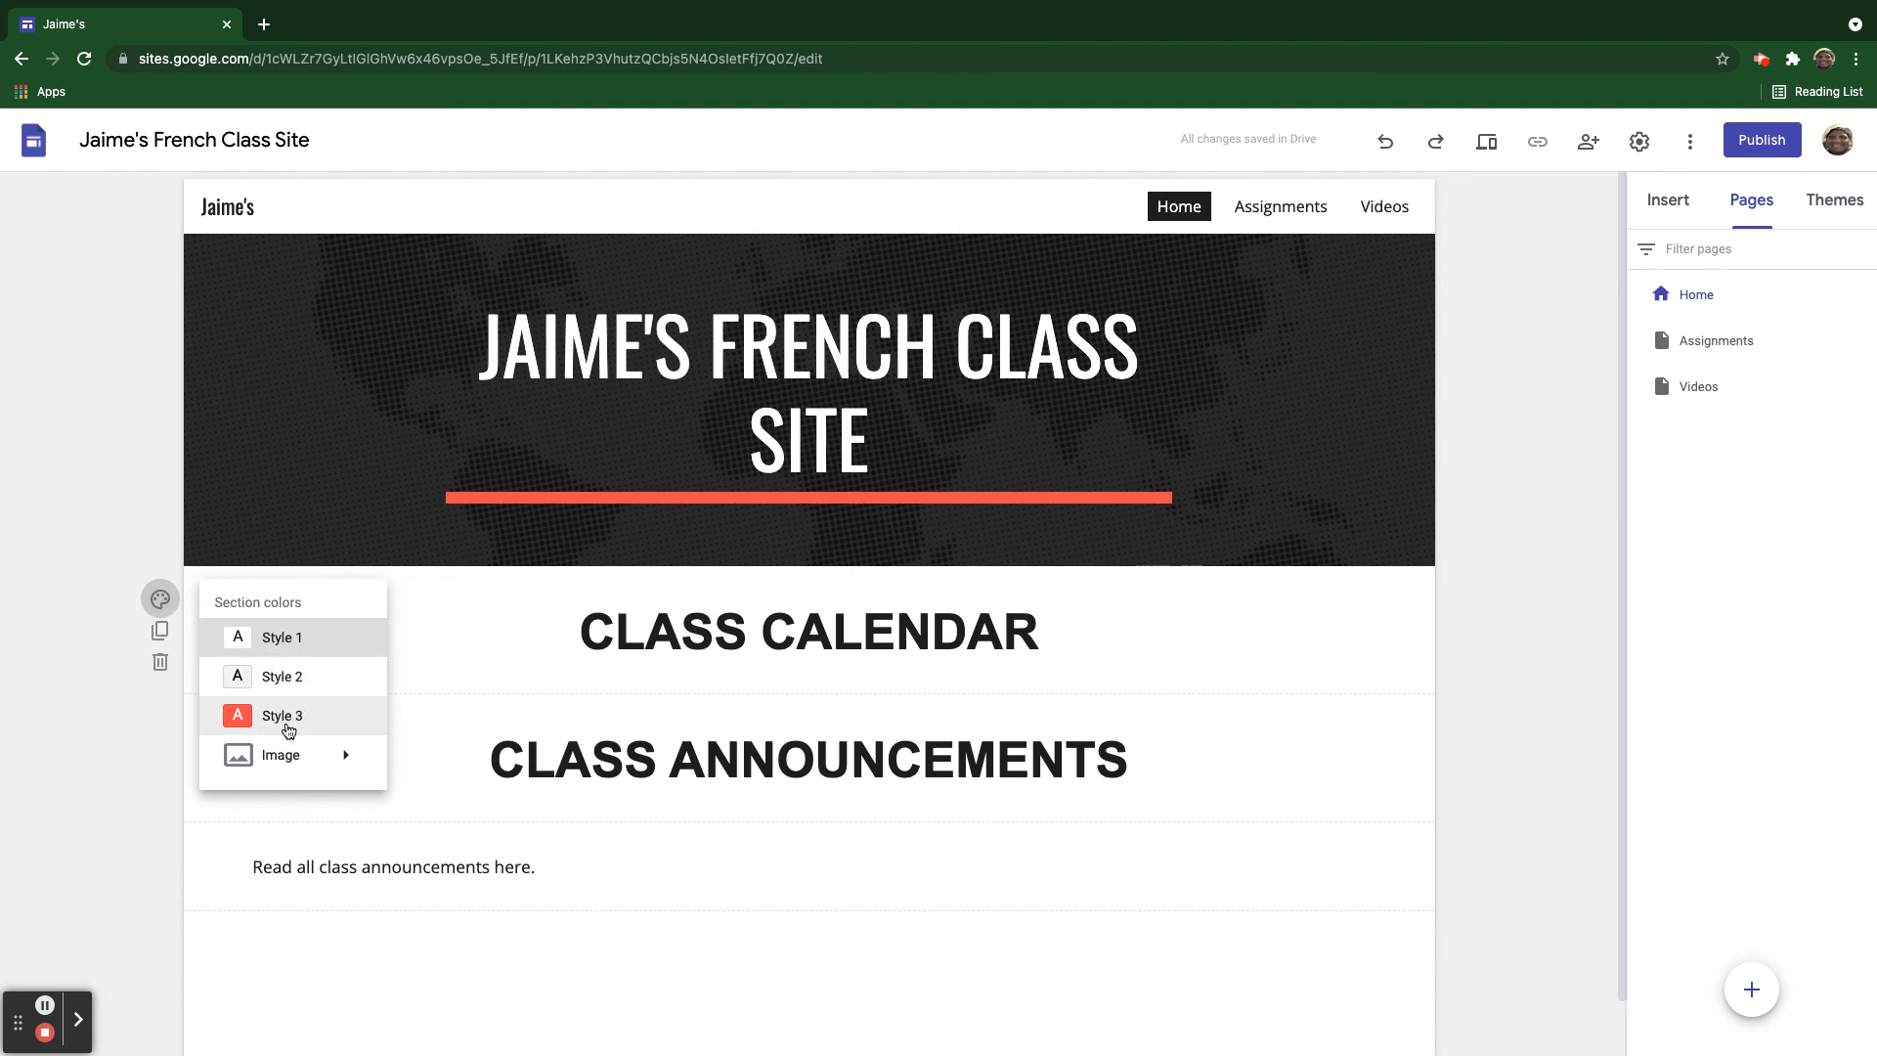
{"action": "mouse_move", "coordinate": [319, 721]}
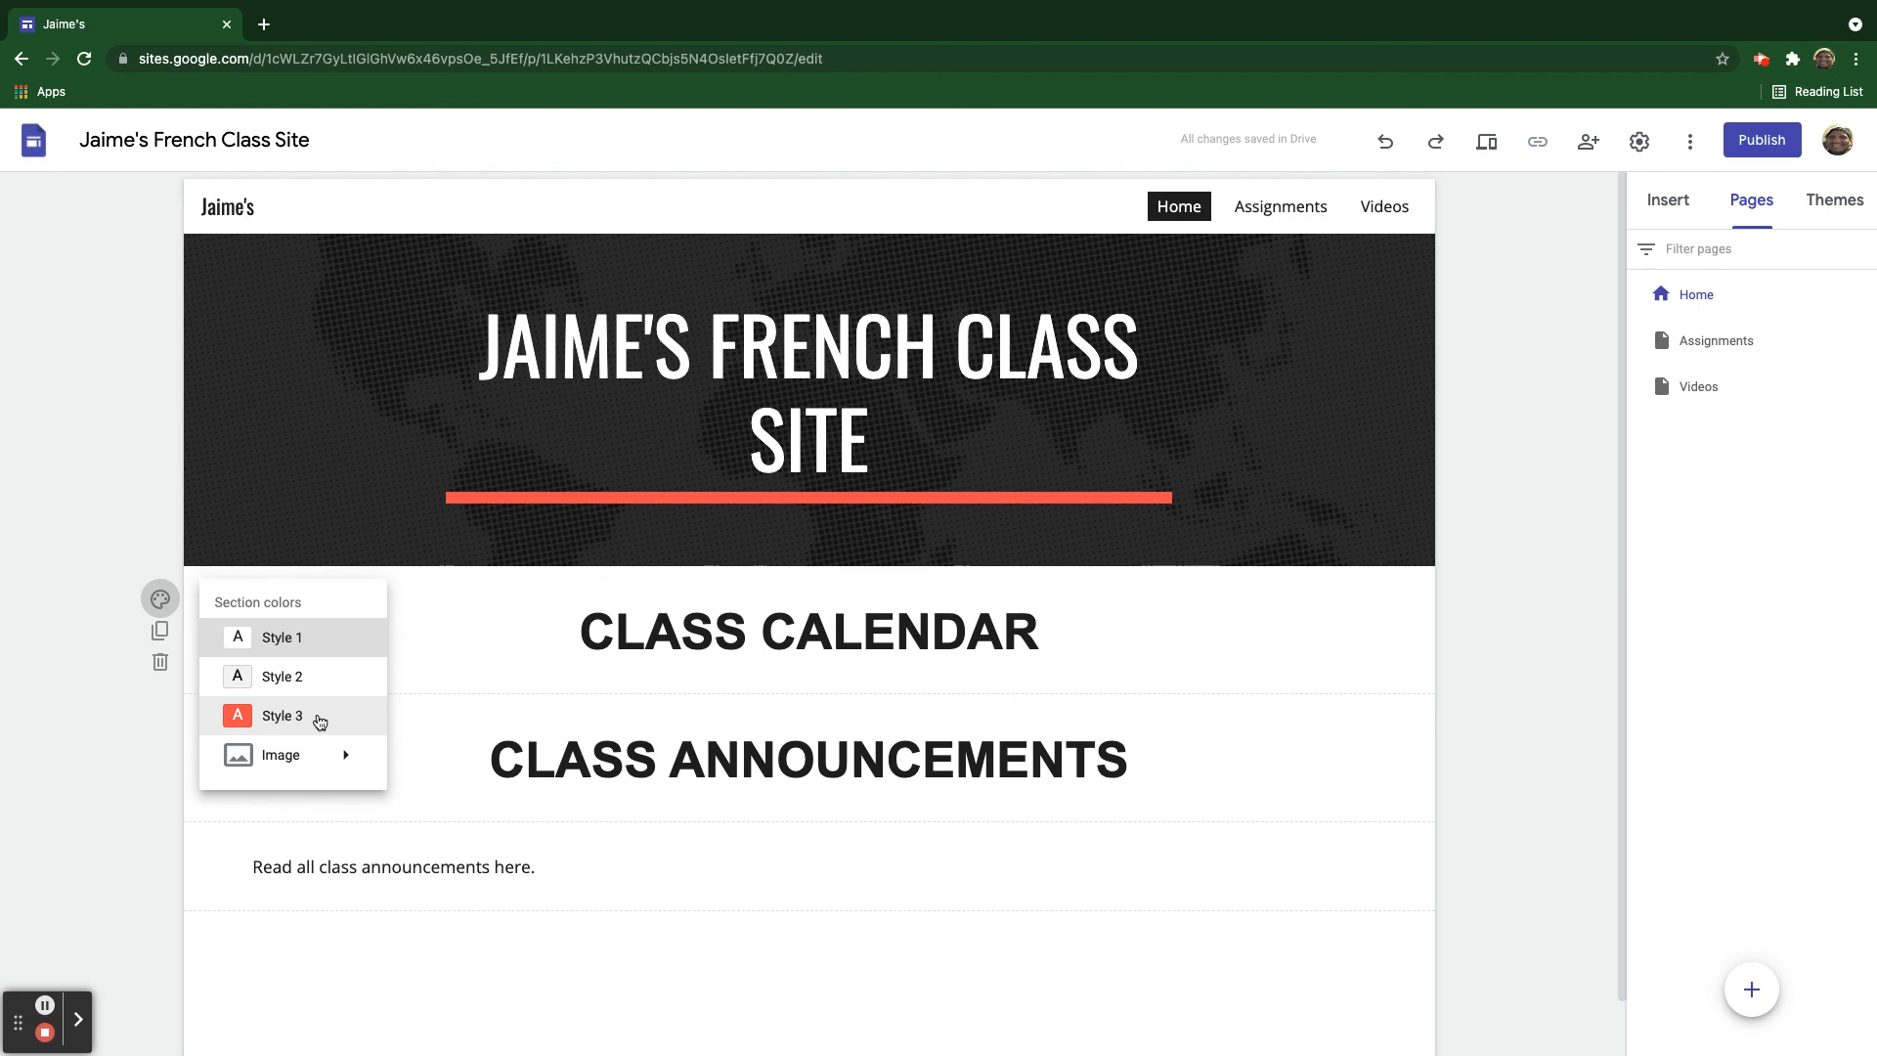
{"action": "mouse_move", "coordinate": [283, 637]}
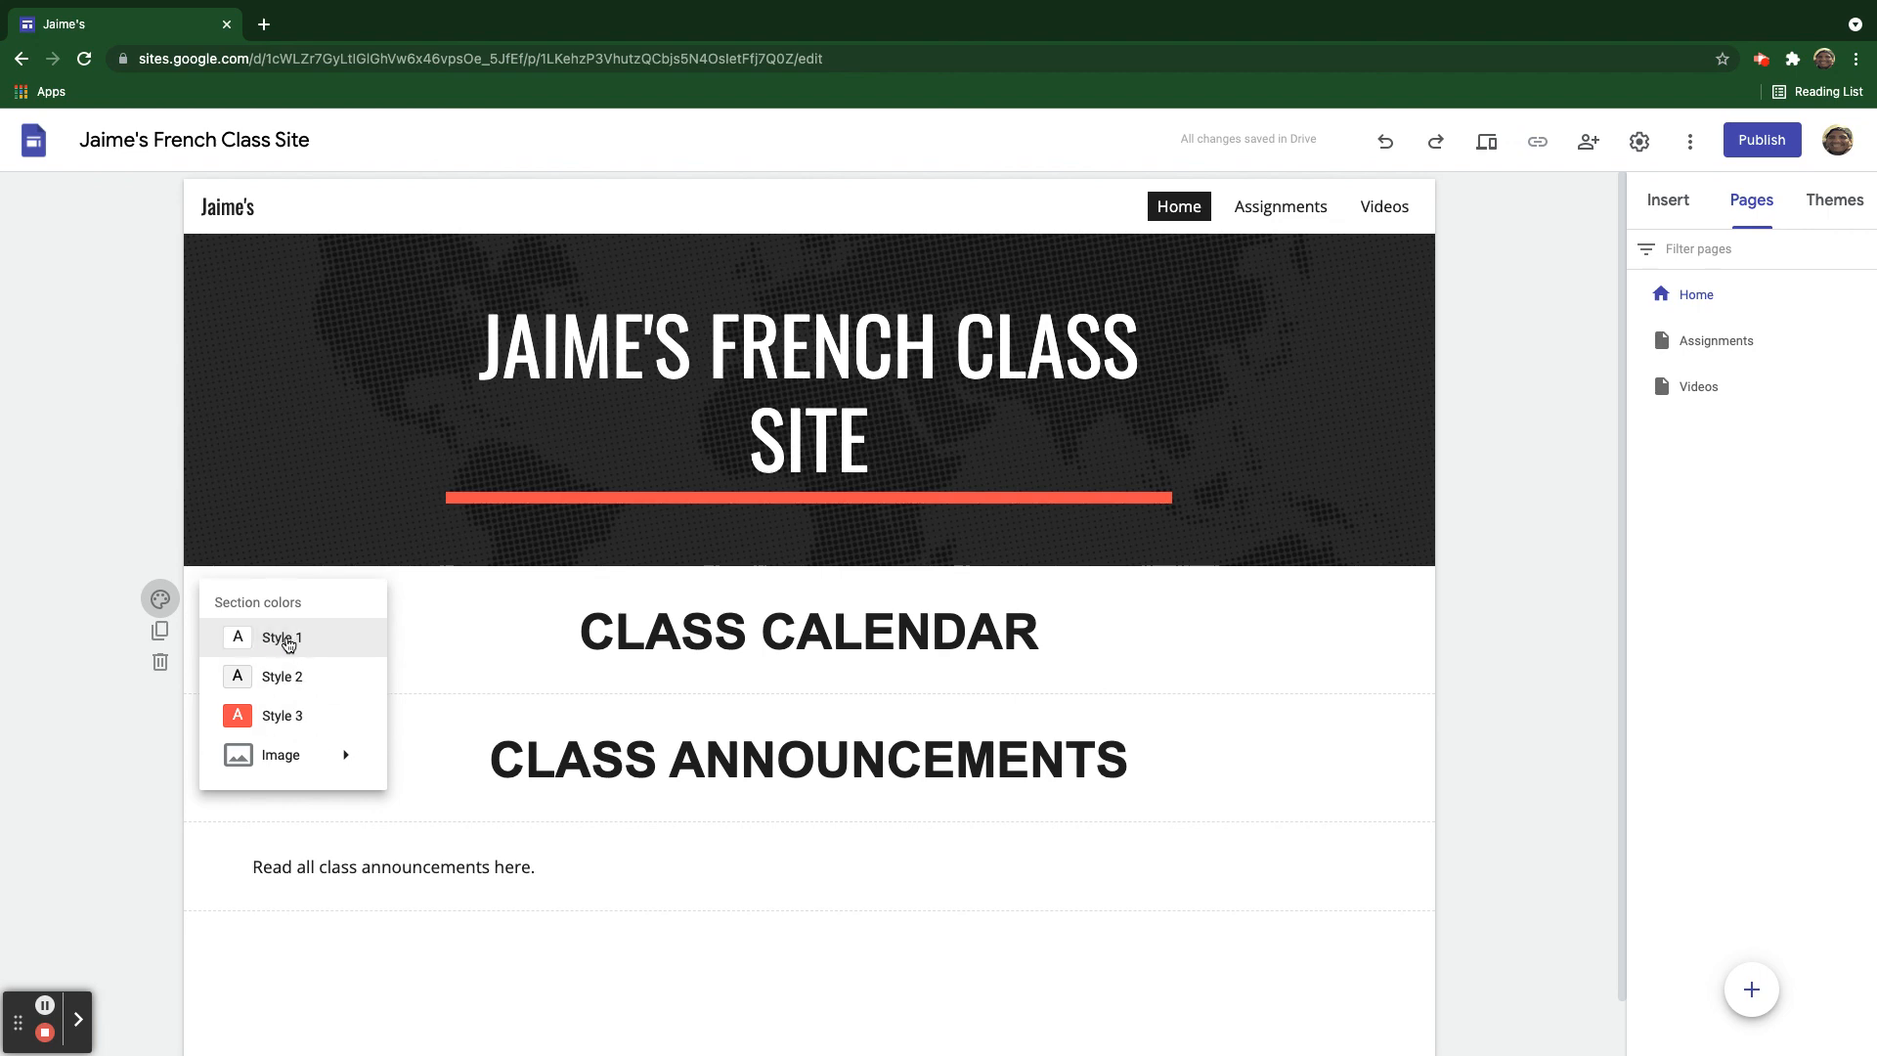
{"action": "mouse_move", "coordinate": [299, 724]}
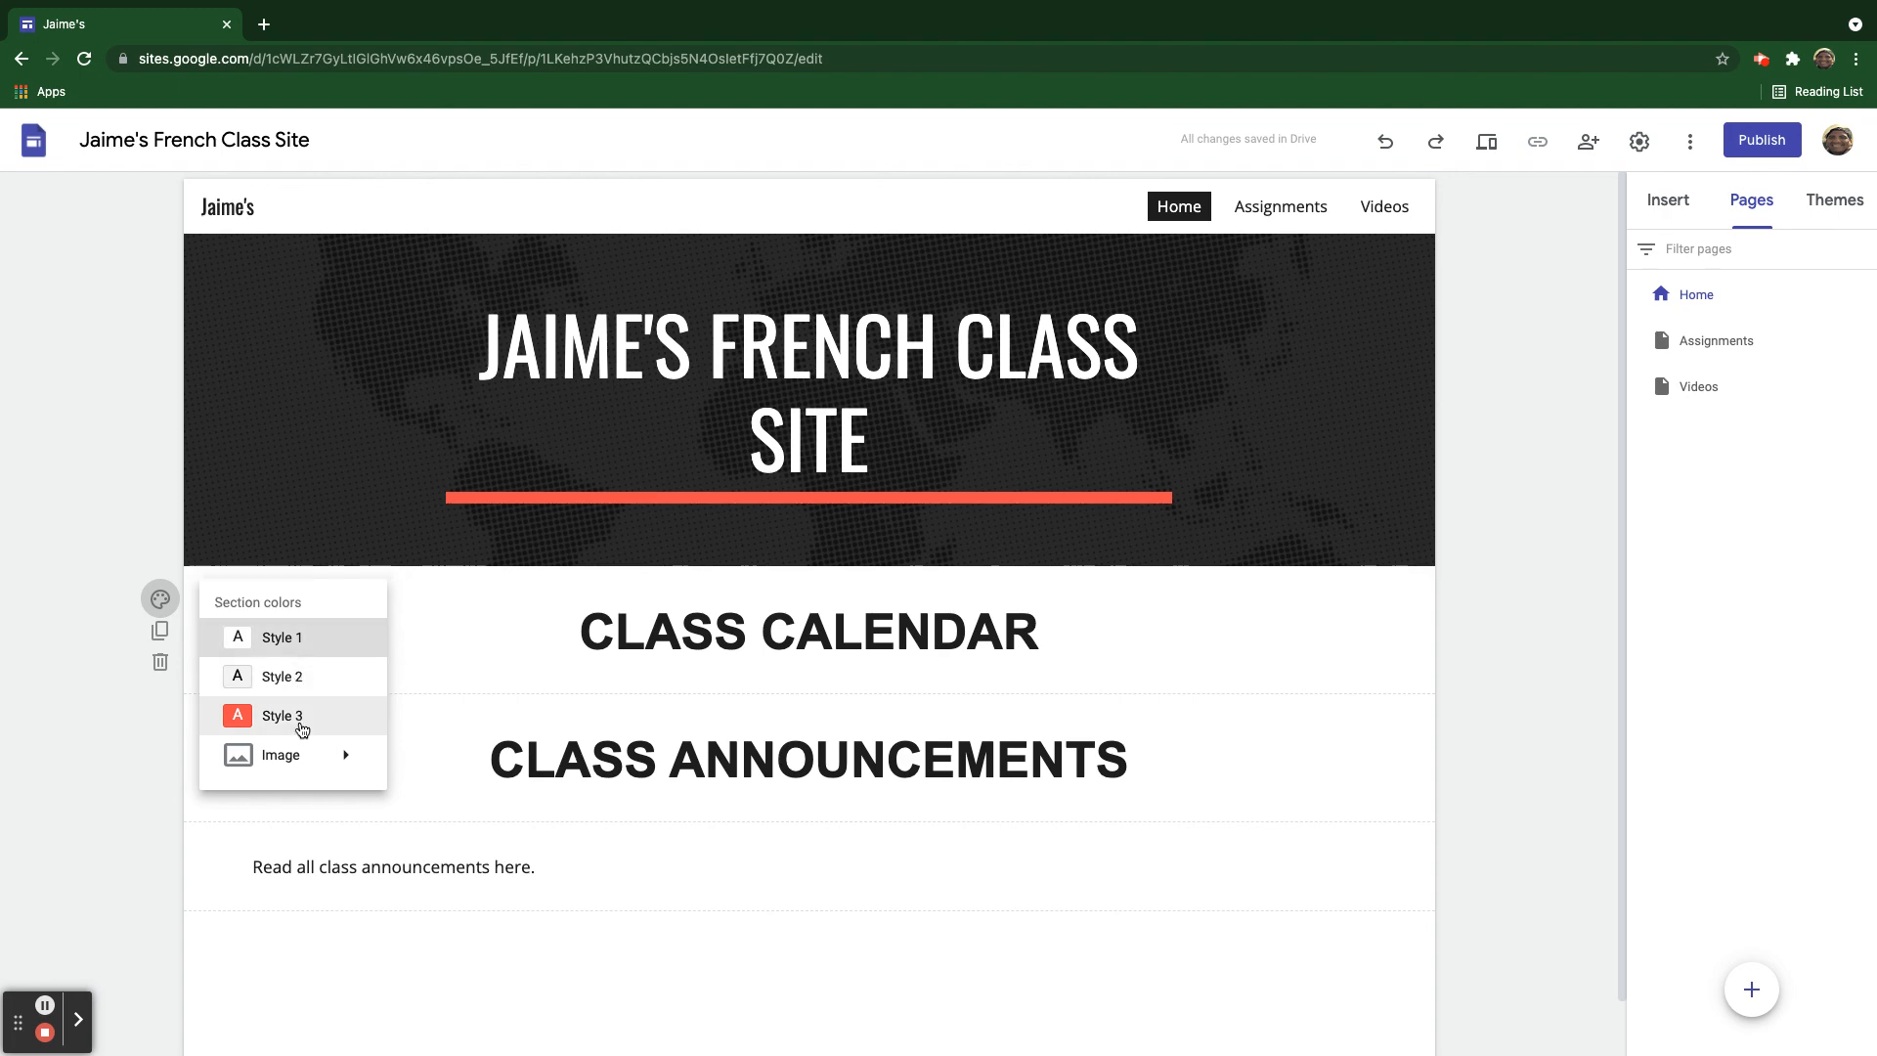
{"action": "left_click", "coordinate": [281, 715]}
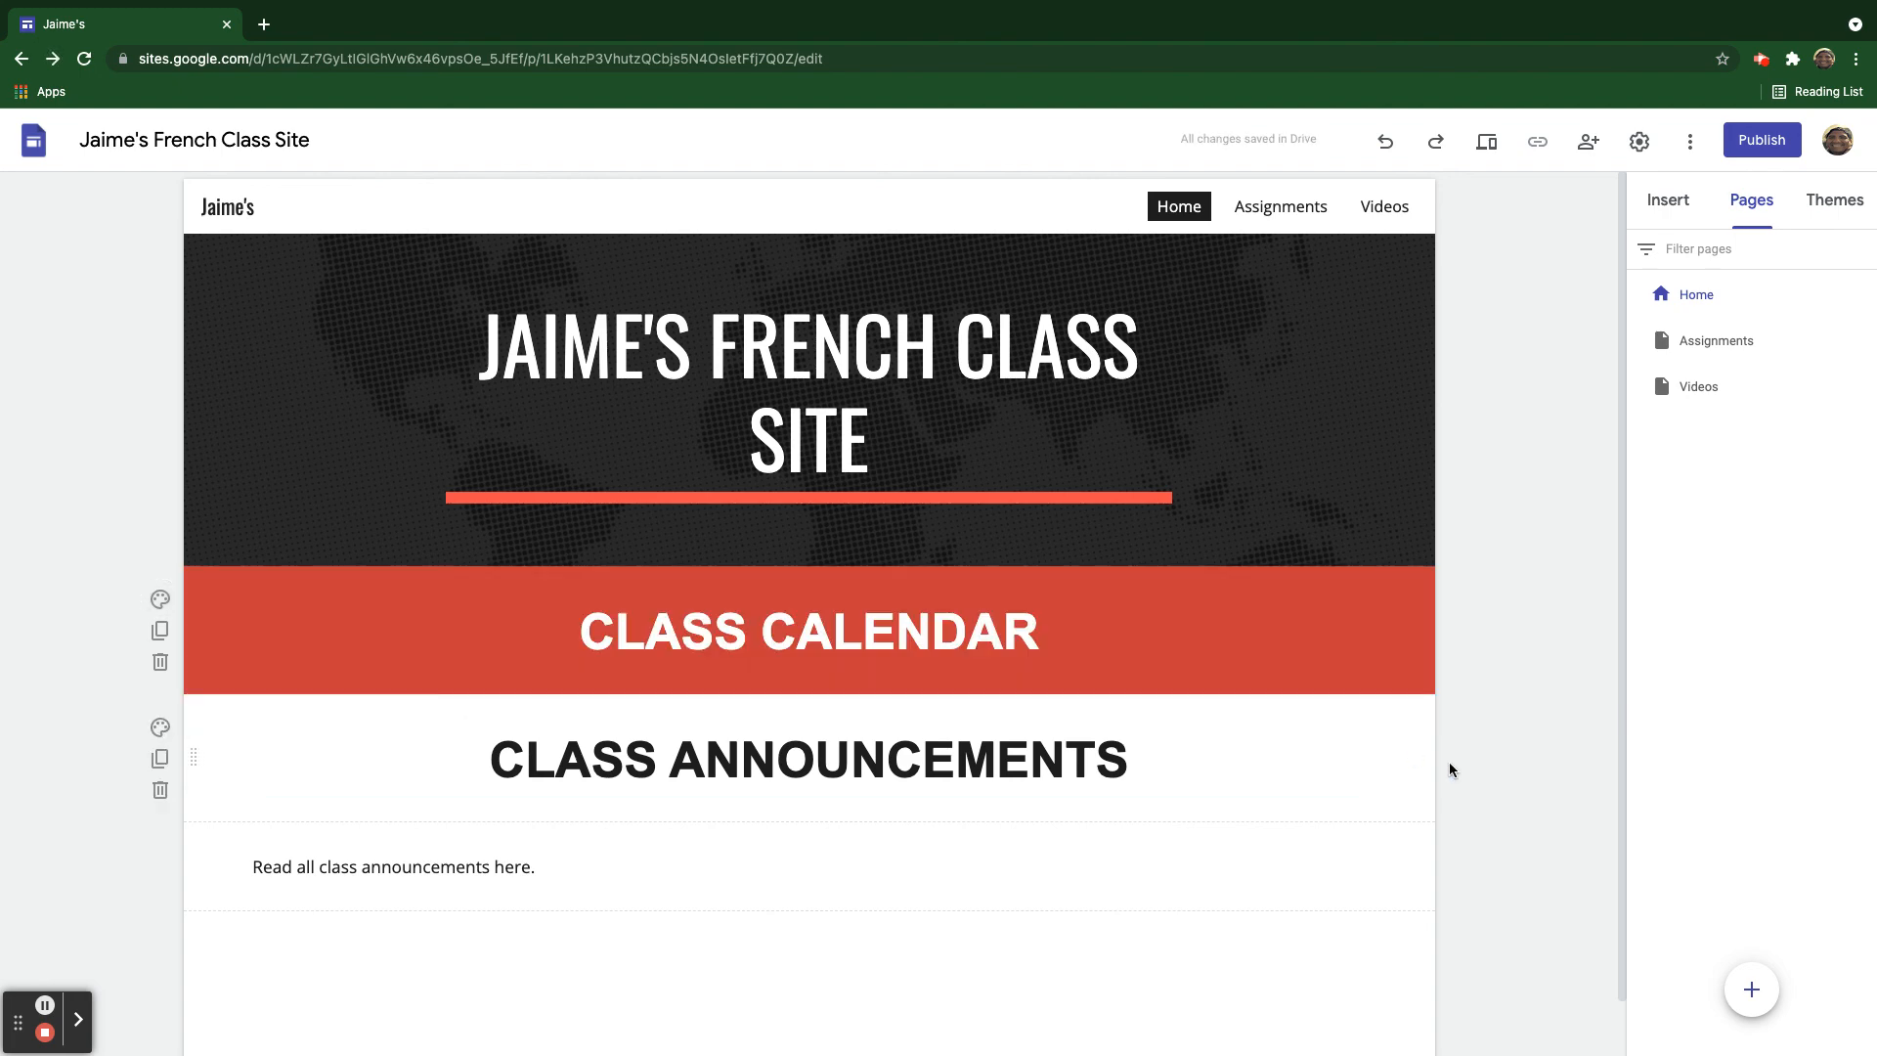
{"action": "mouse_move", "coordinate": [159, 788]}
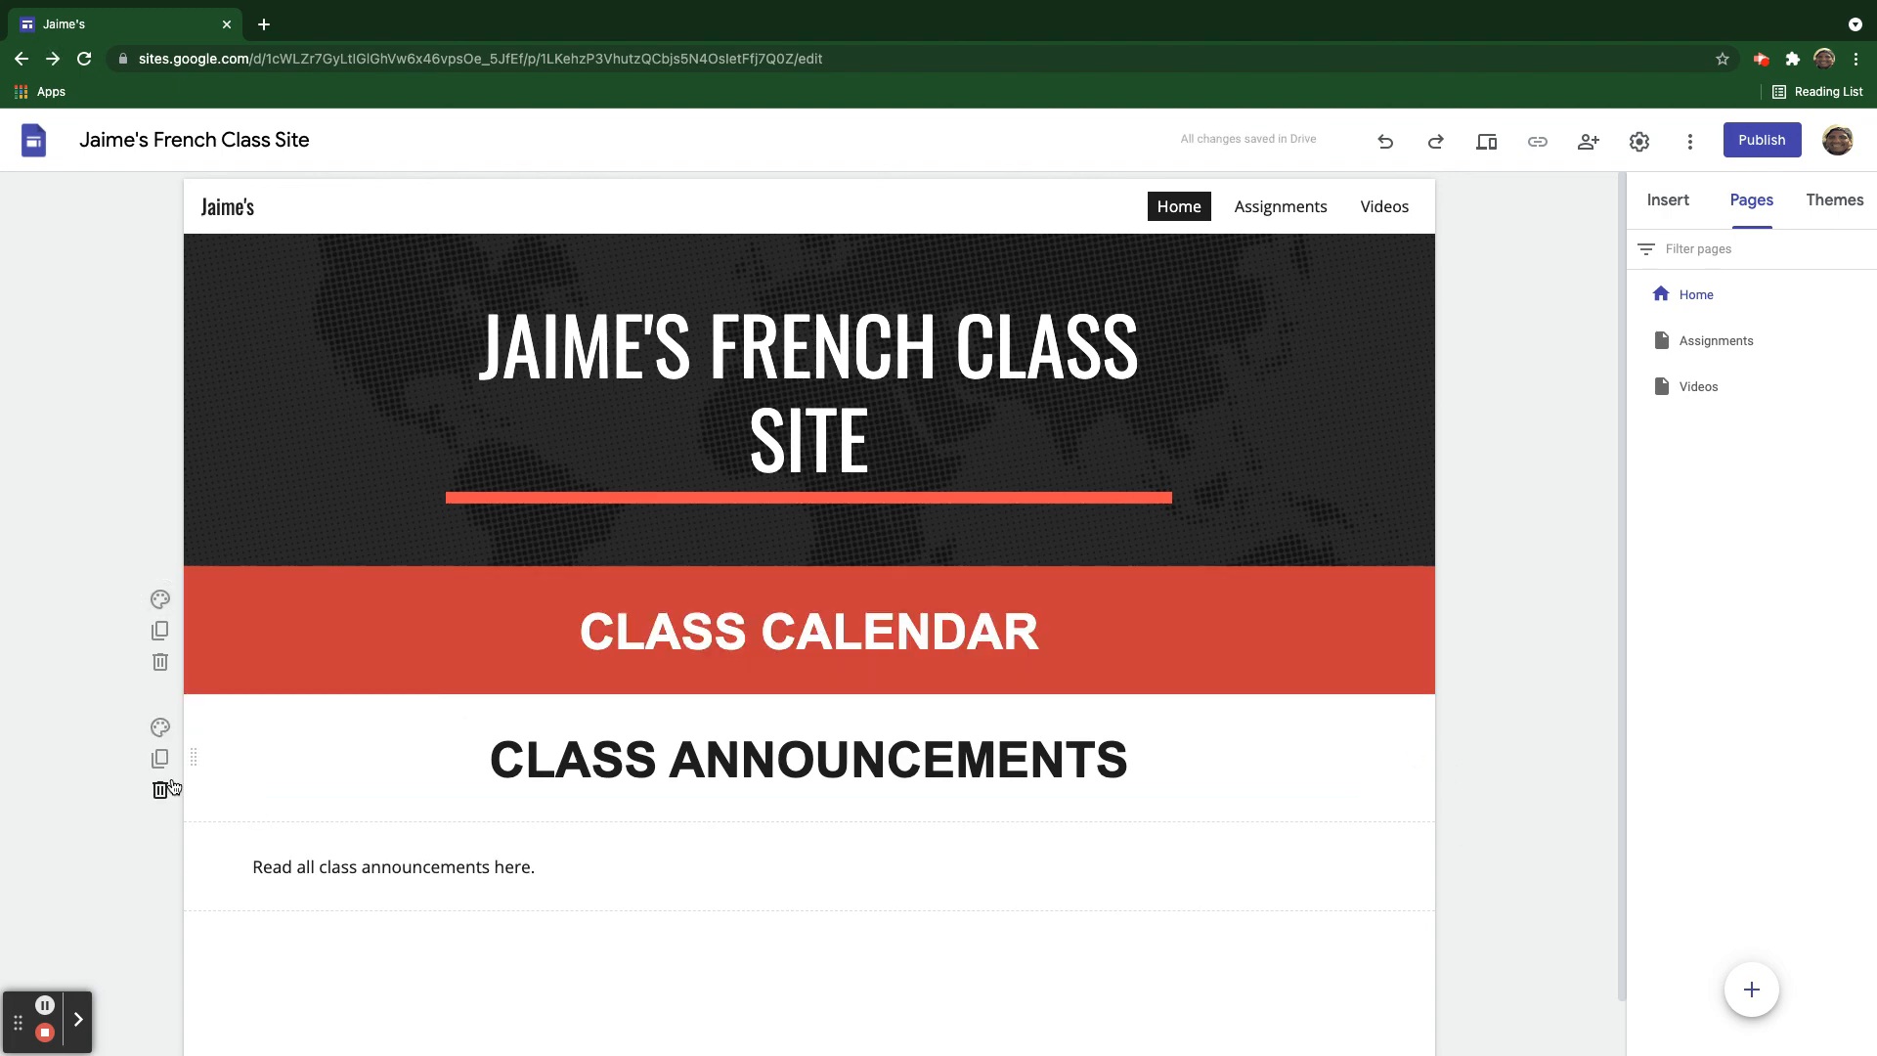
Give the Class Announcements section the red Style 3 background and review both titles.
{"action": "left_click", "coordinate": [159, 727]}
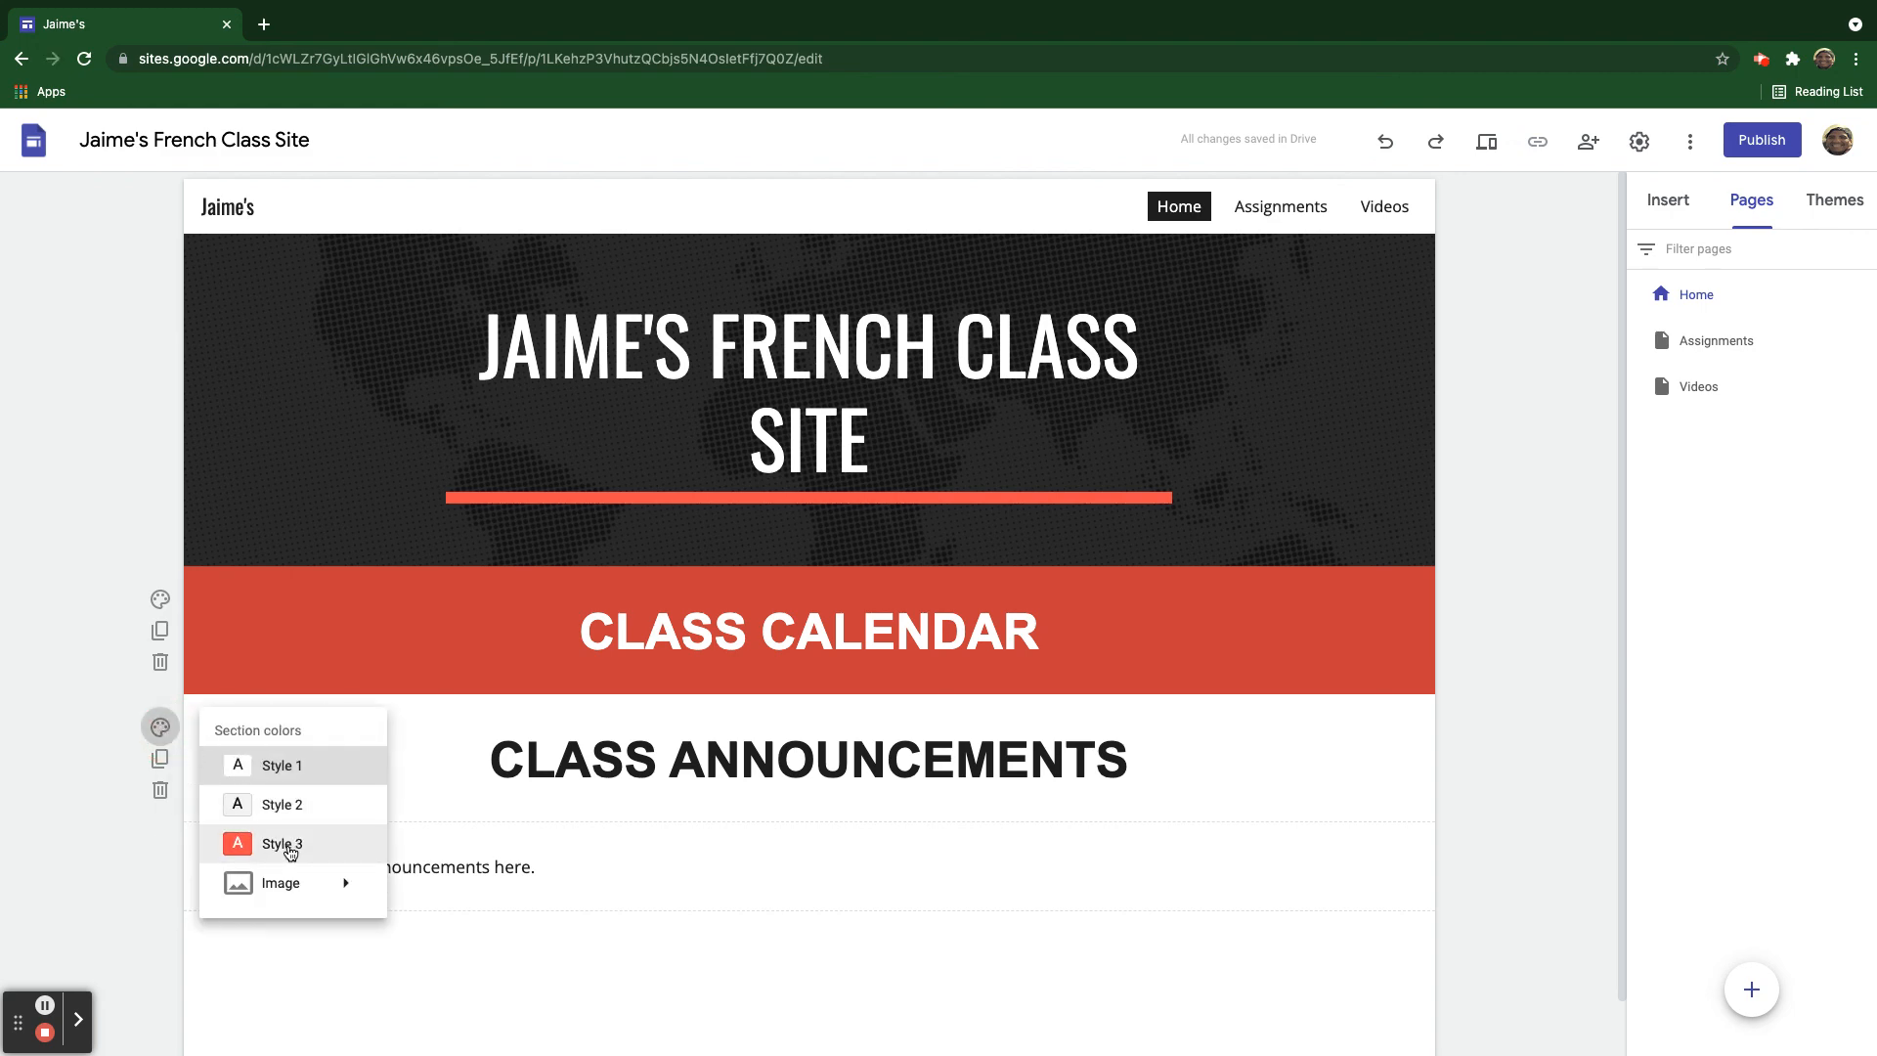
{"action": "left_click", "coordinate": [282, 844]}
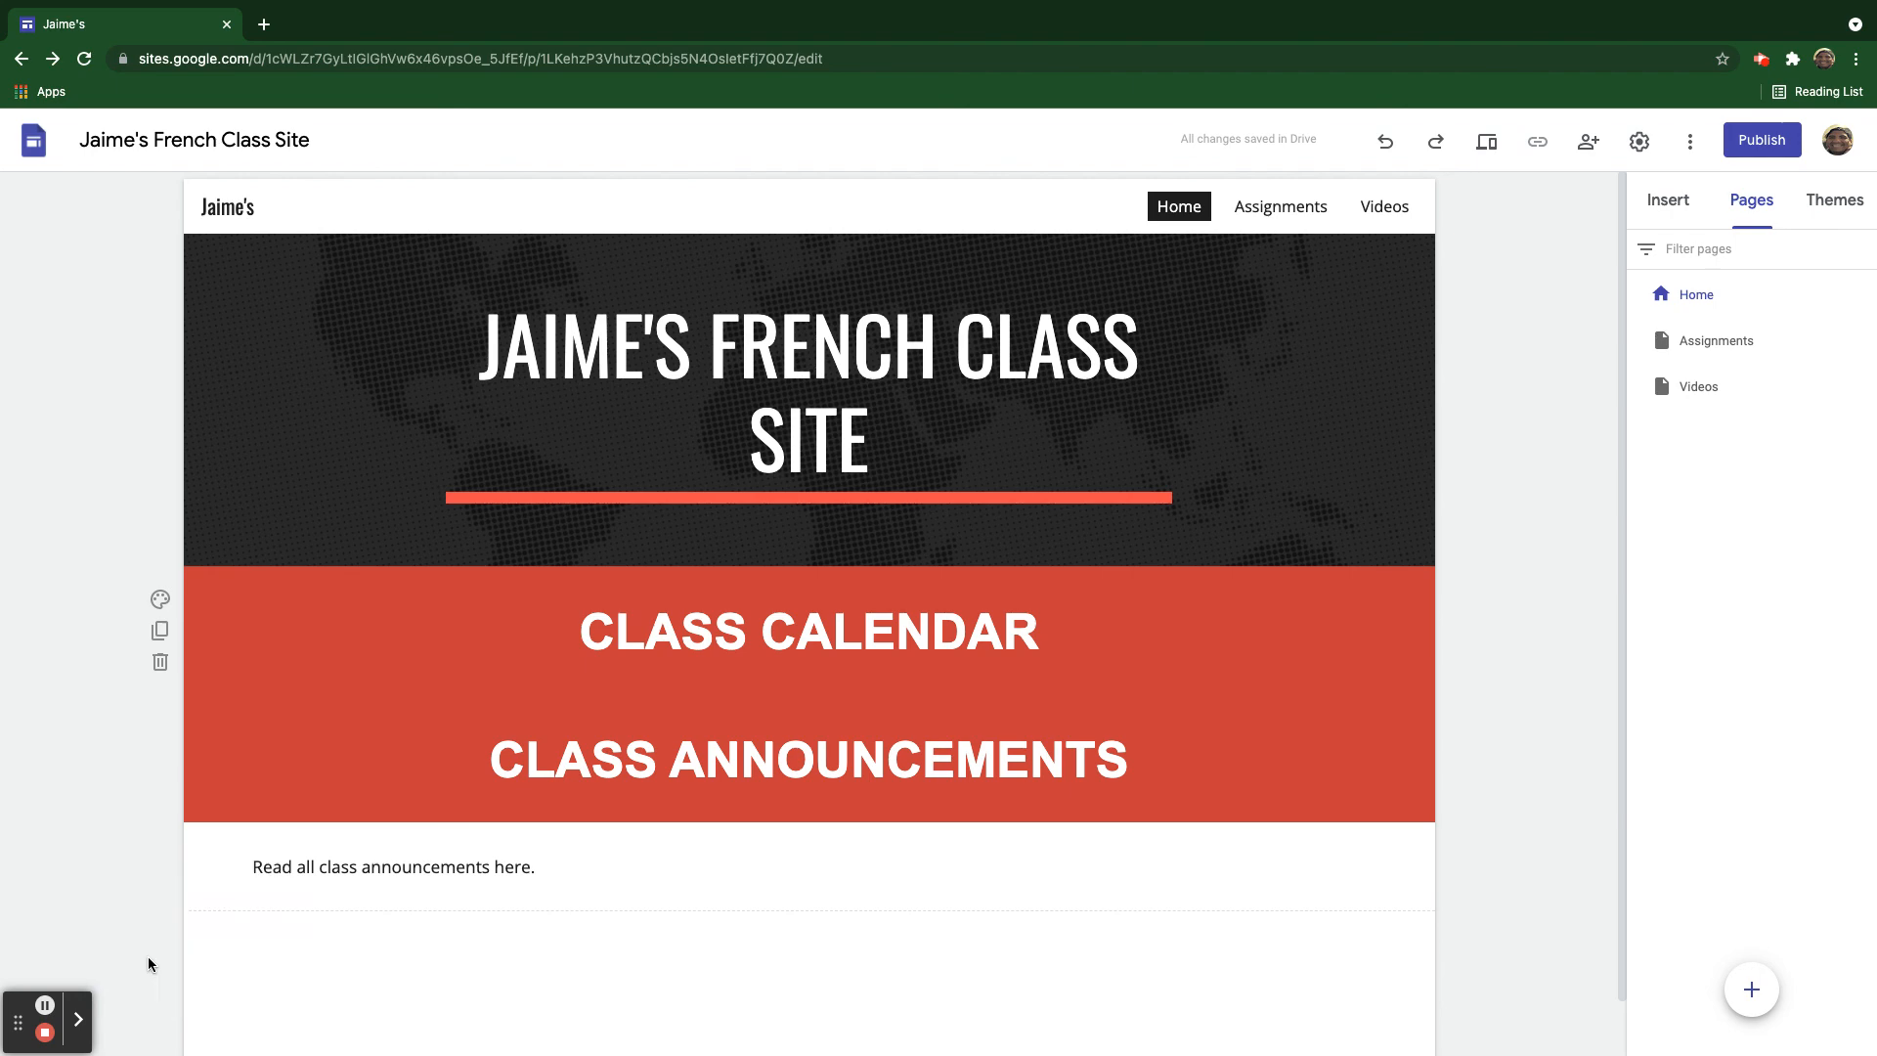
{"action": "left_click", "coordinate": [808, 759]}
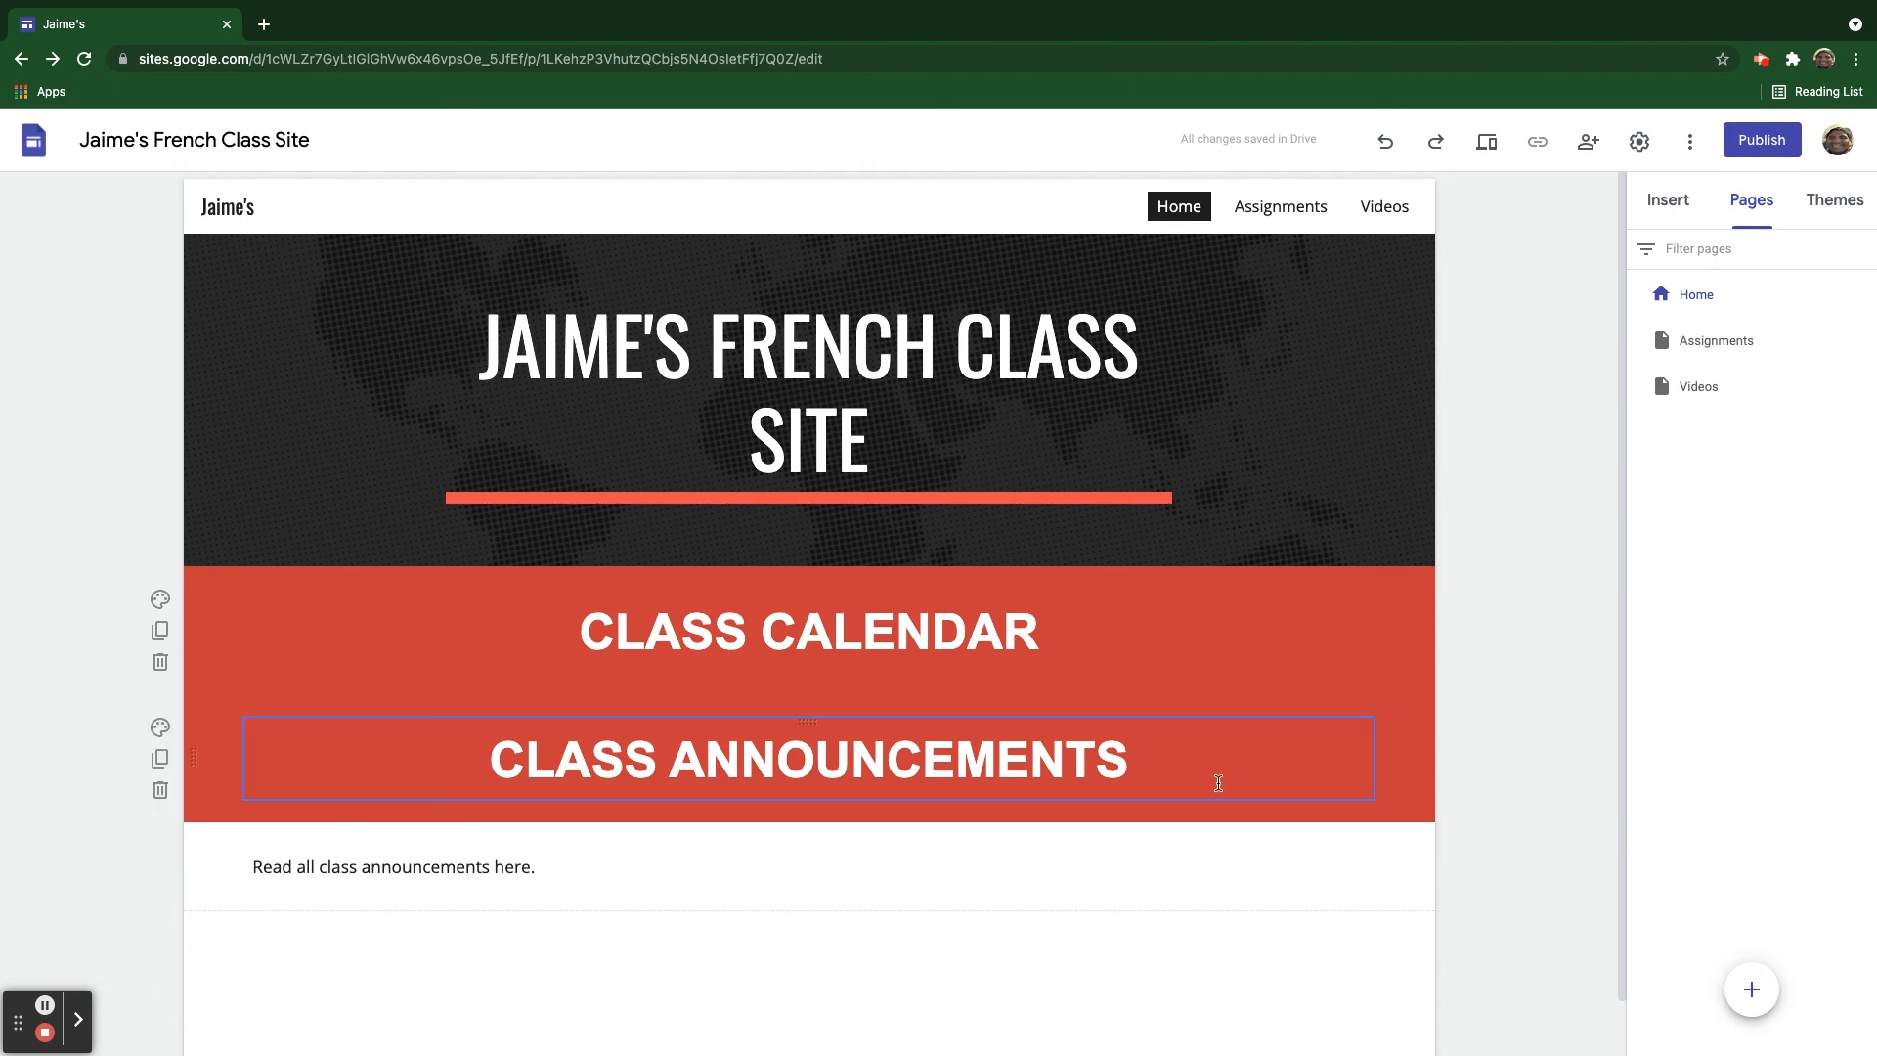
{"action": "left_click", "coordinate": [807, 632]}
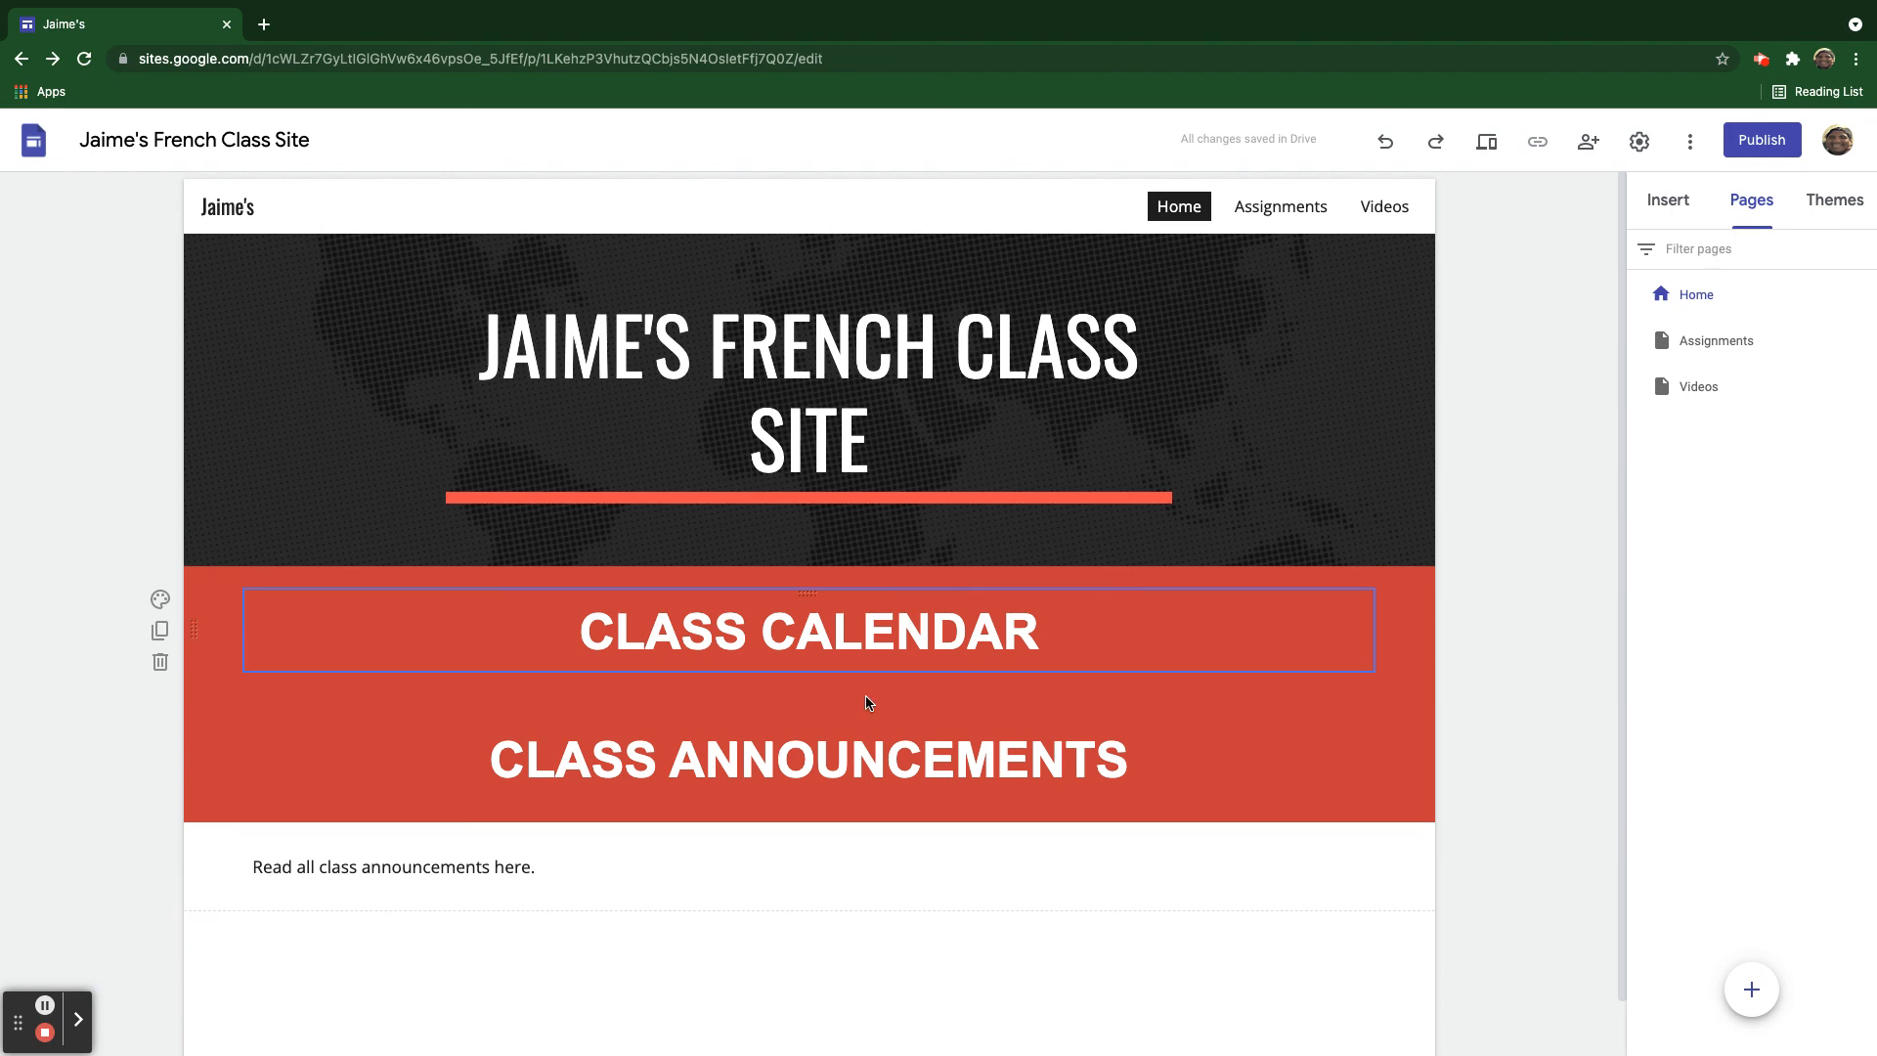
{"action": "left_click", "coordinate": [299, 977]}
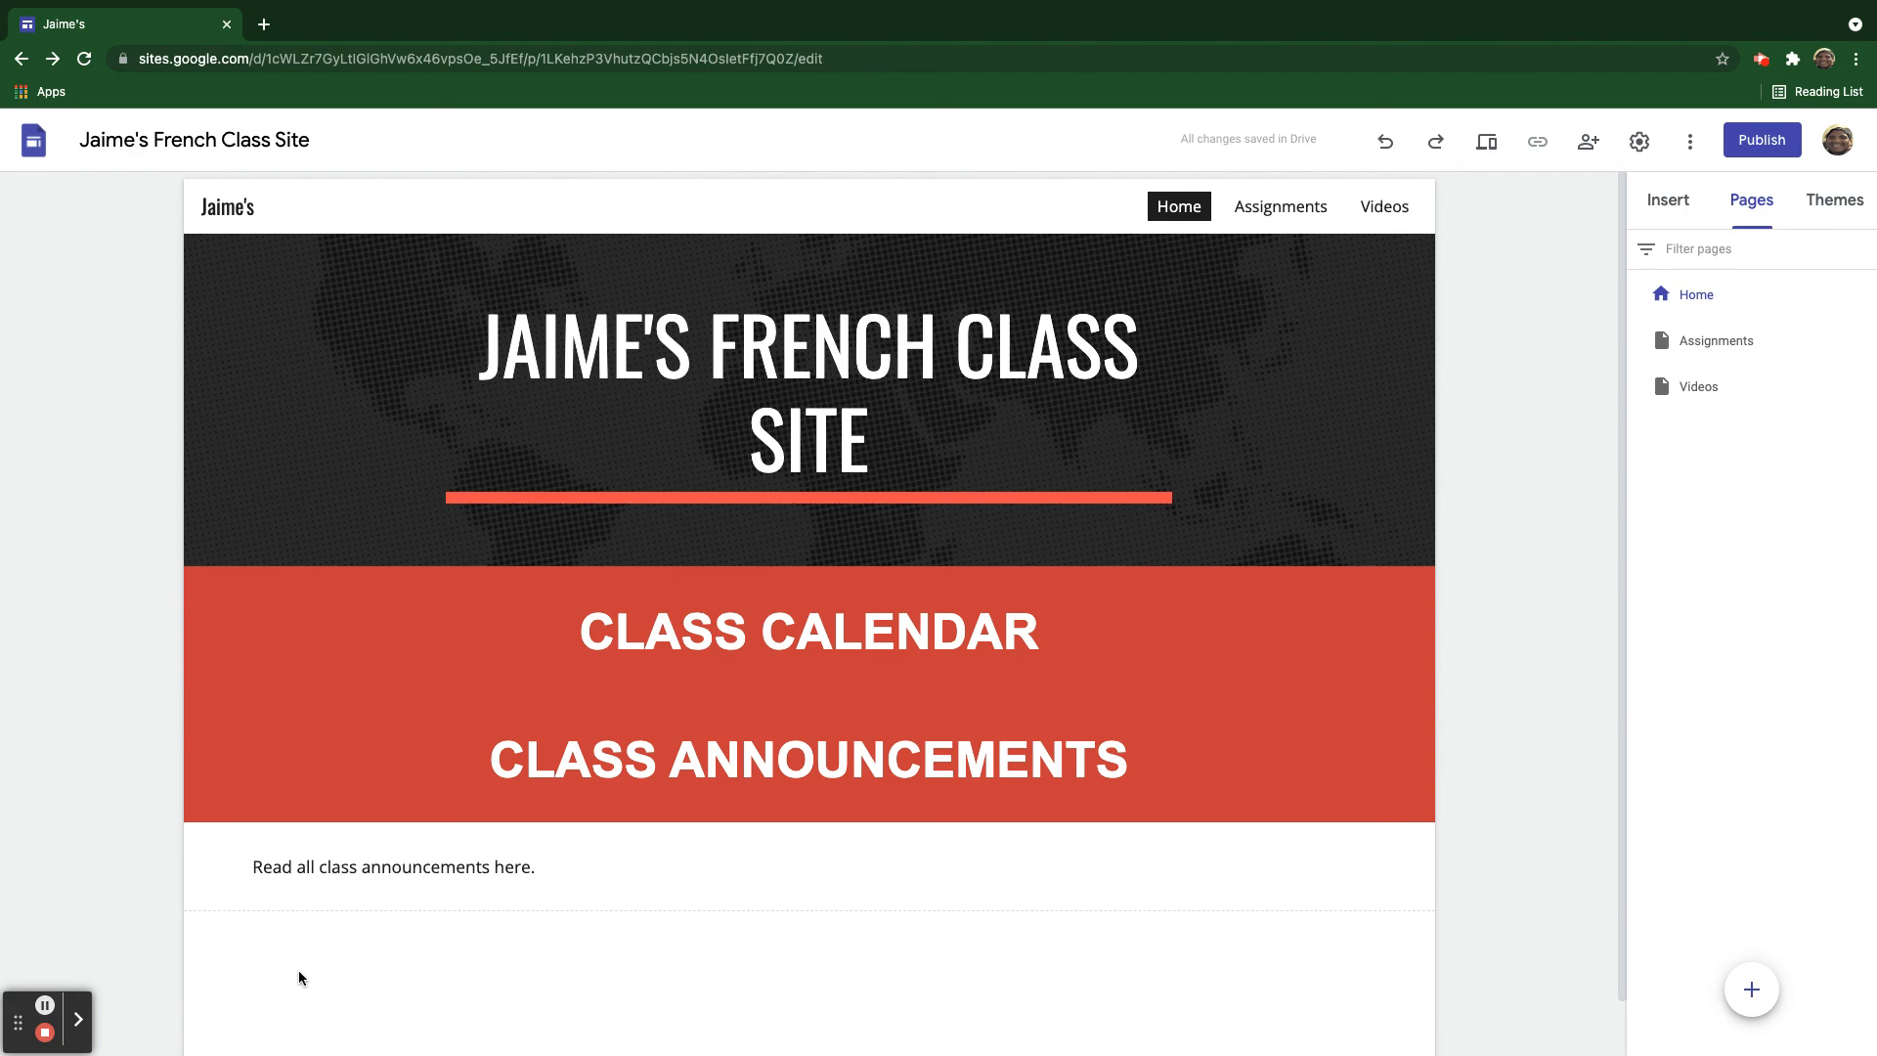